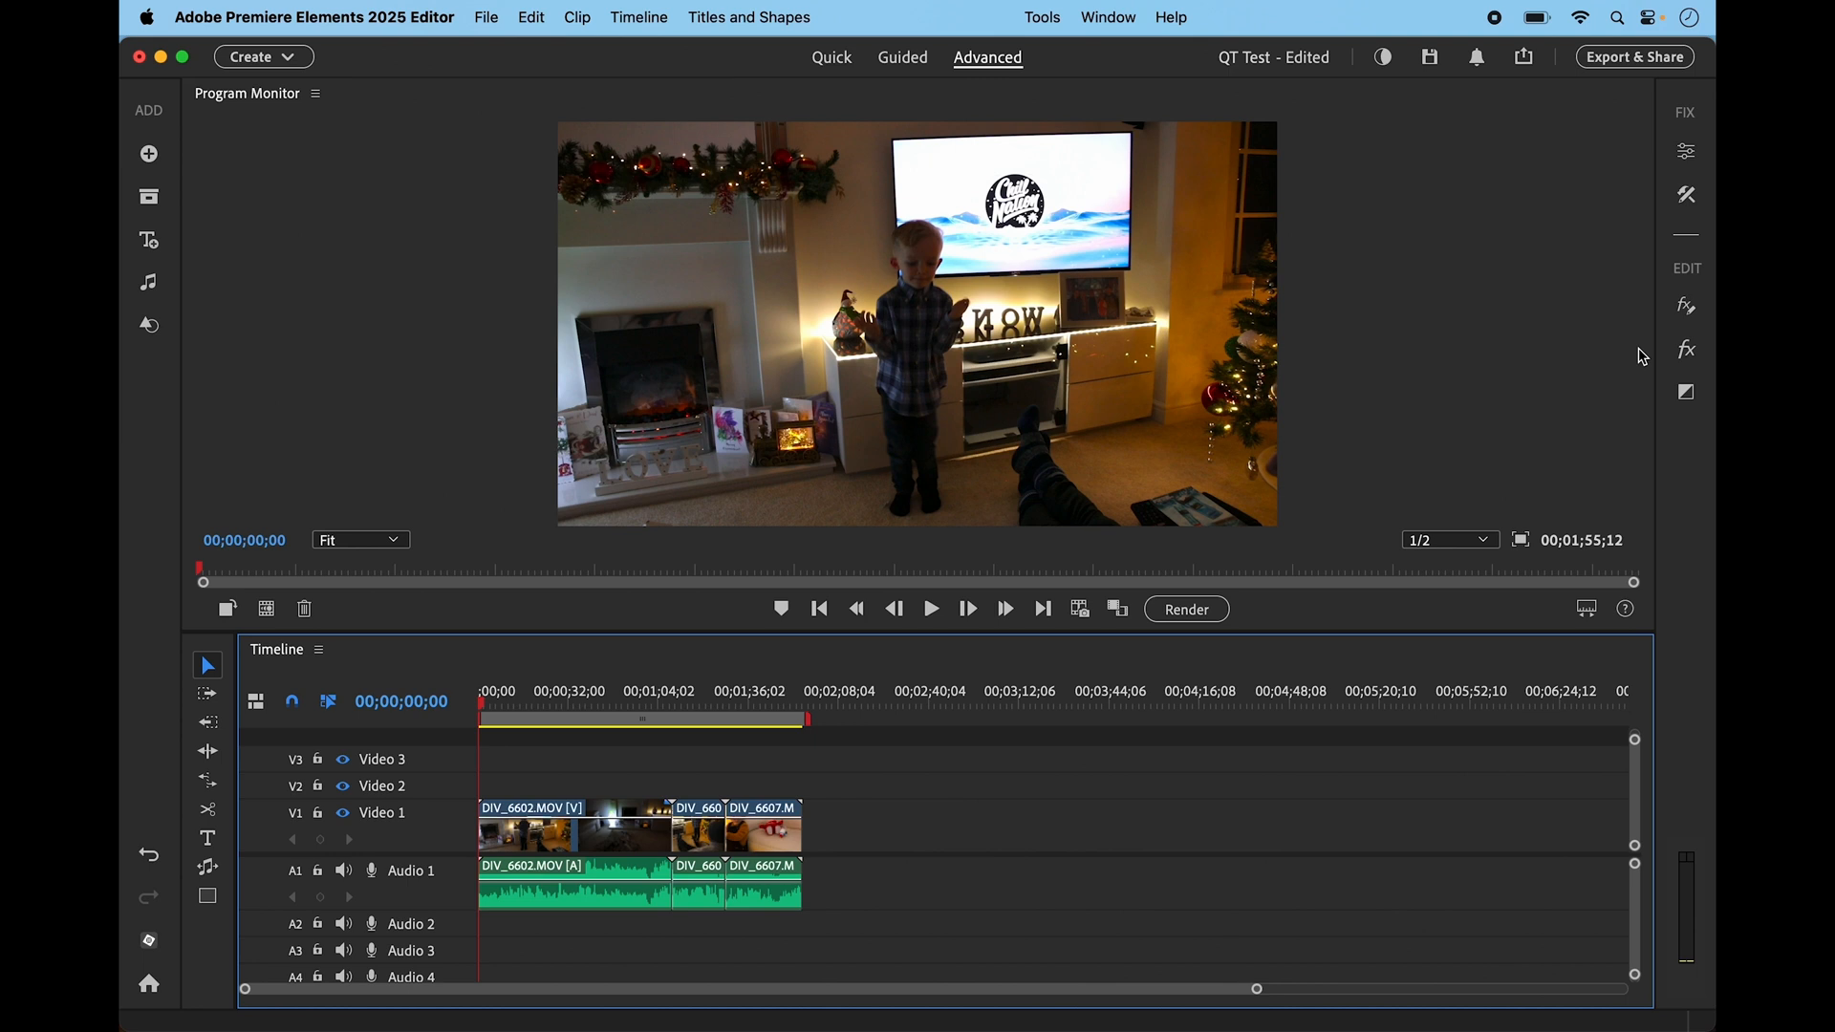
mouse_move(937, 262)
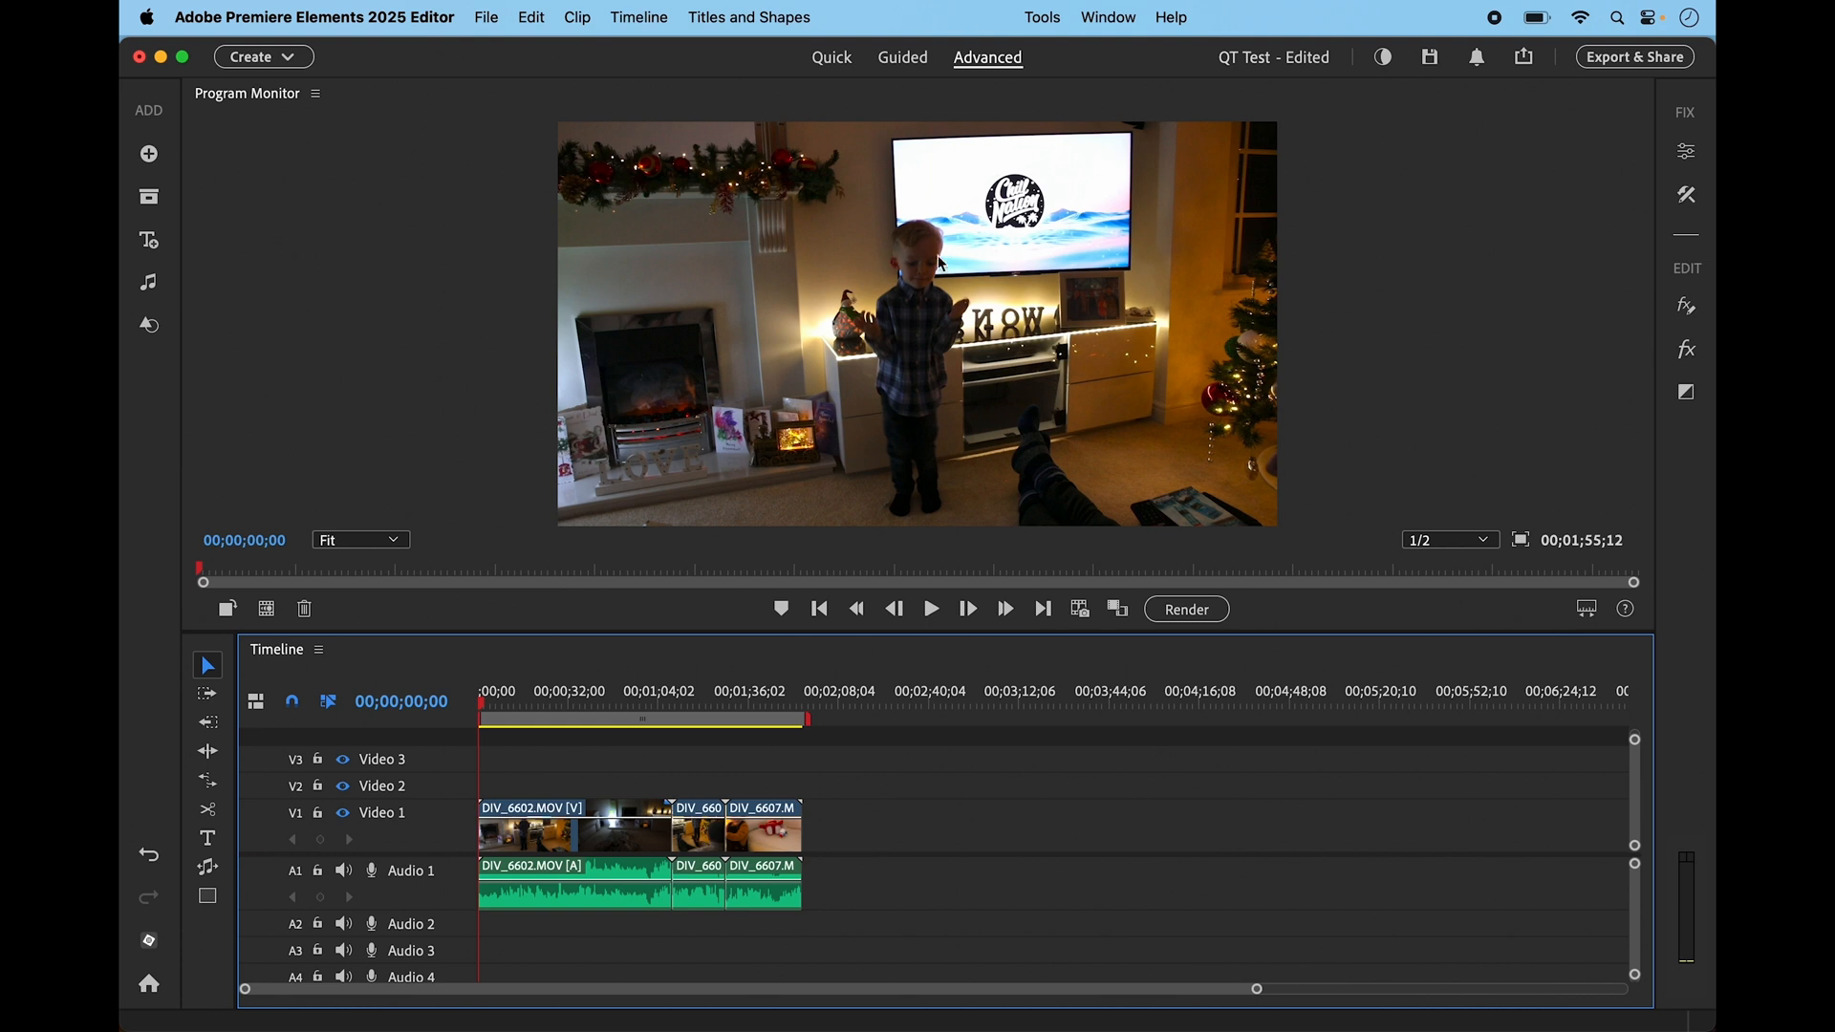
mouse_move(130, 819)
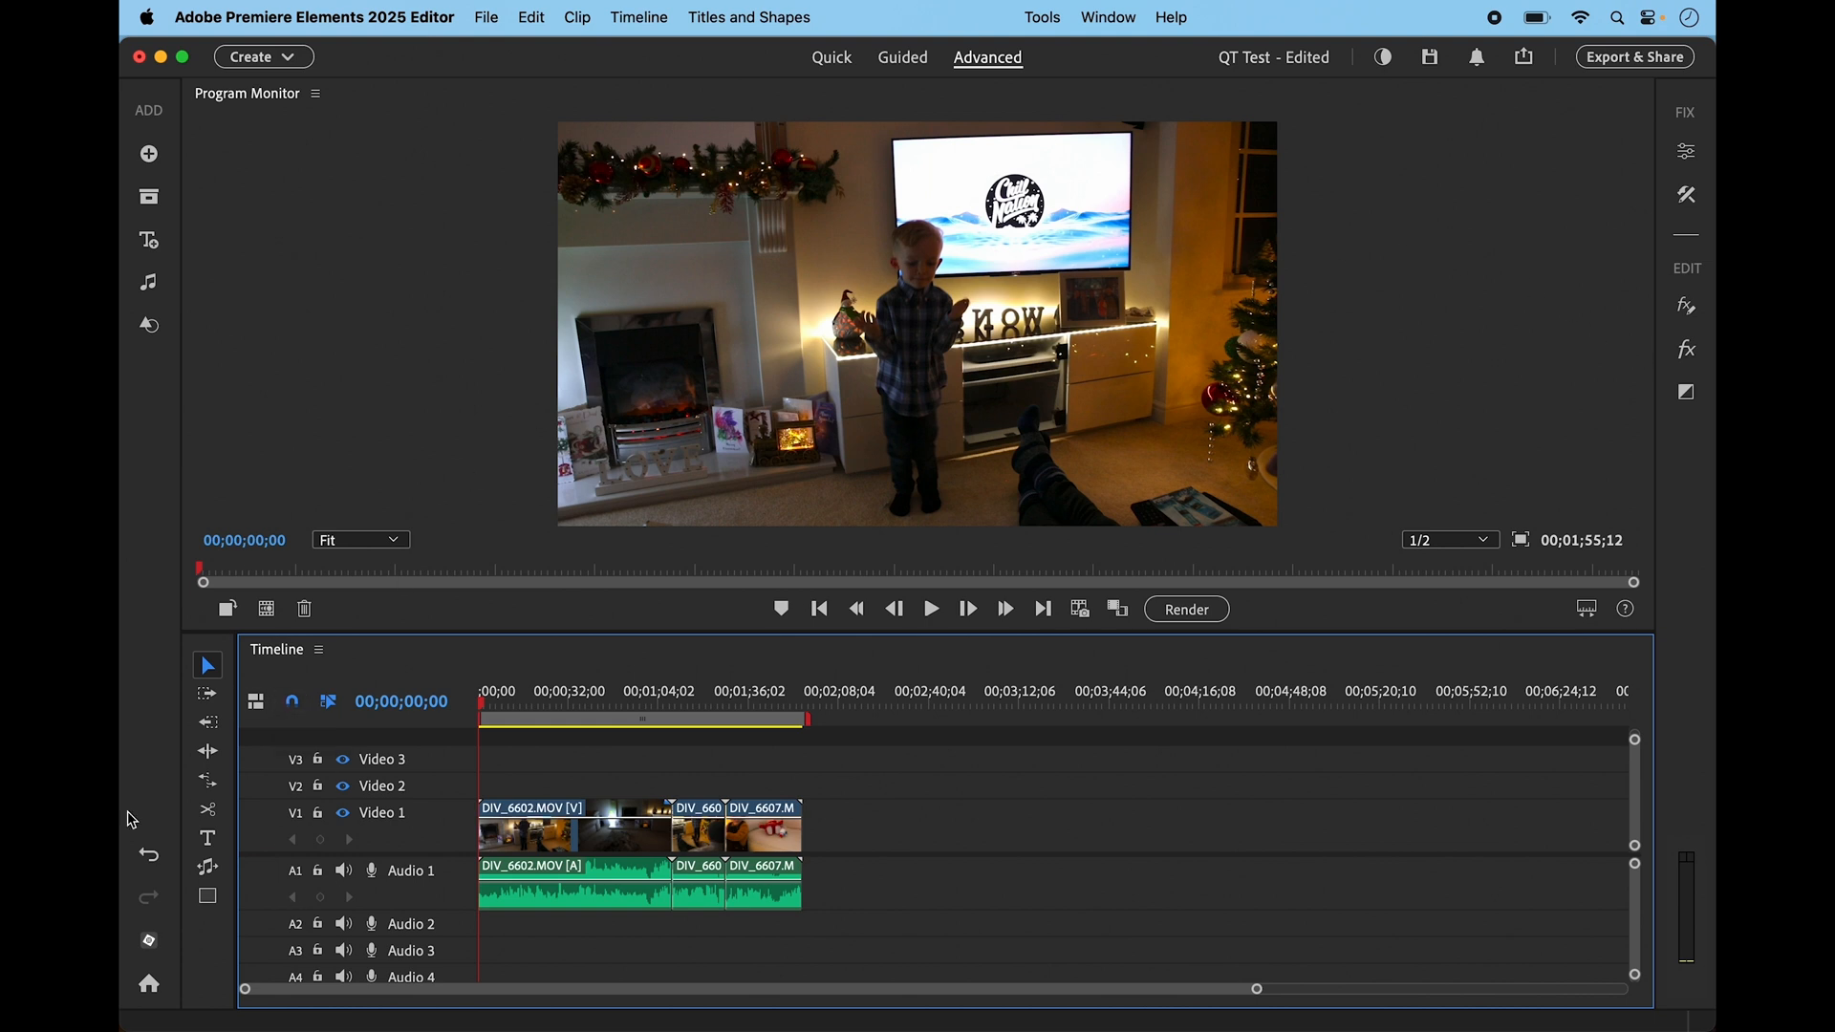
mouse_move(213, 963)
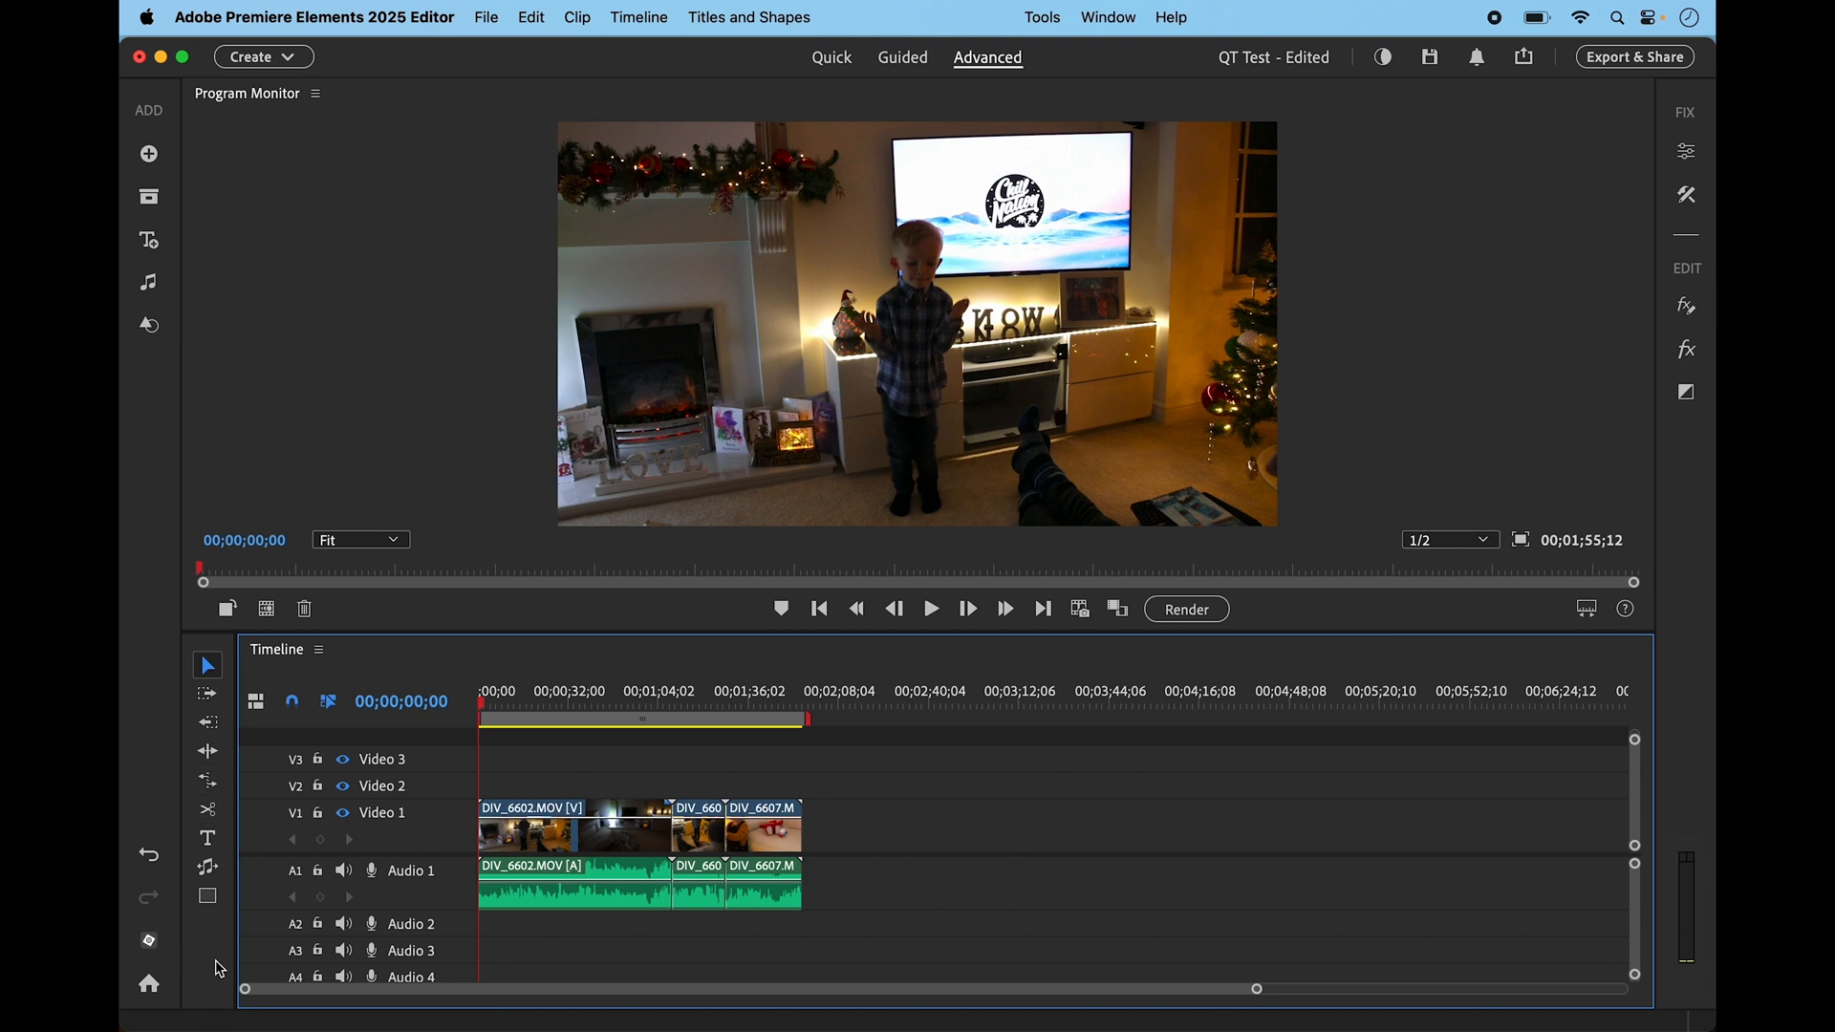
mouse_move(278, 766)
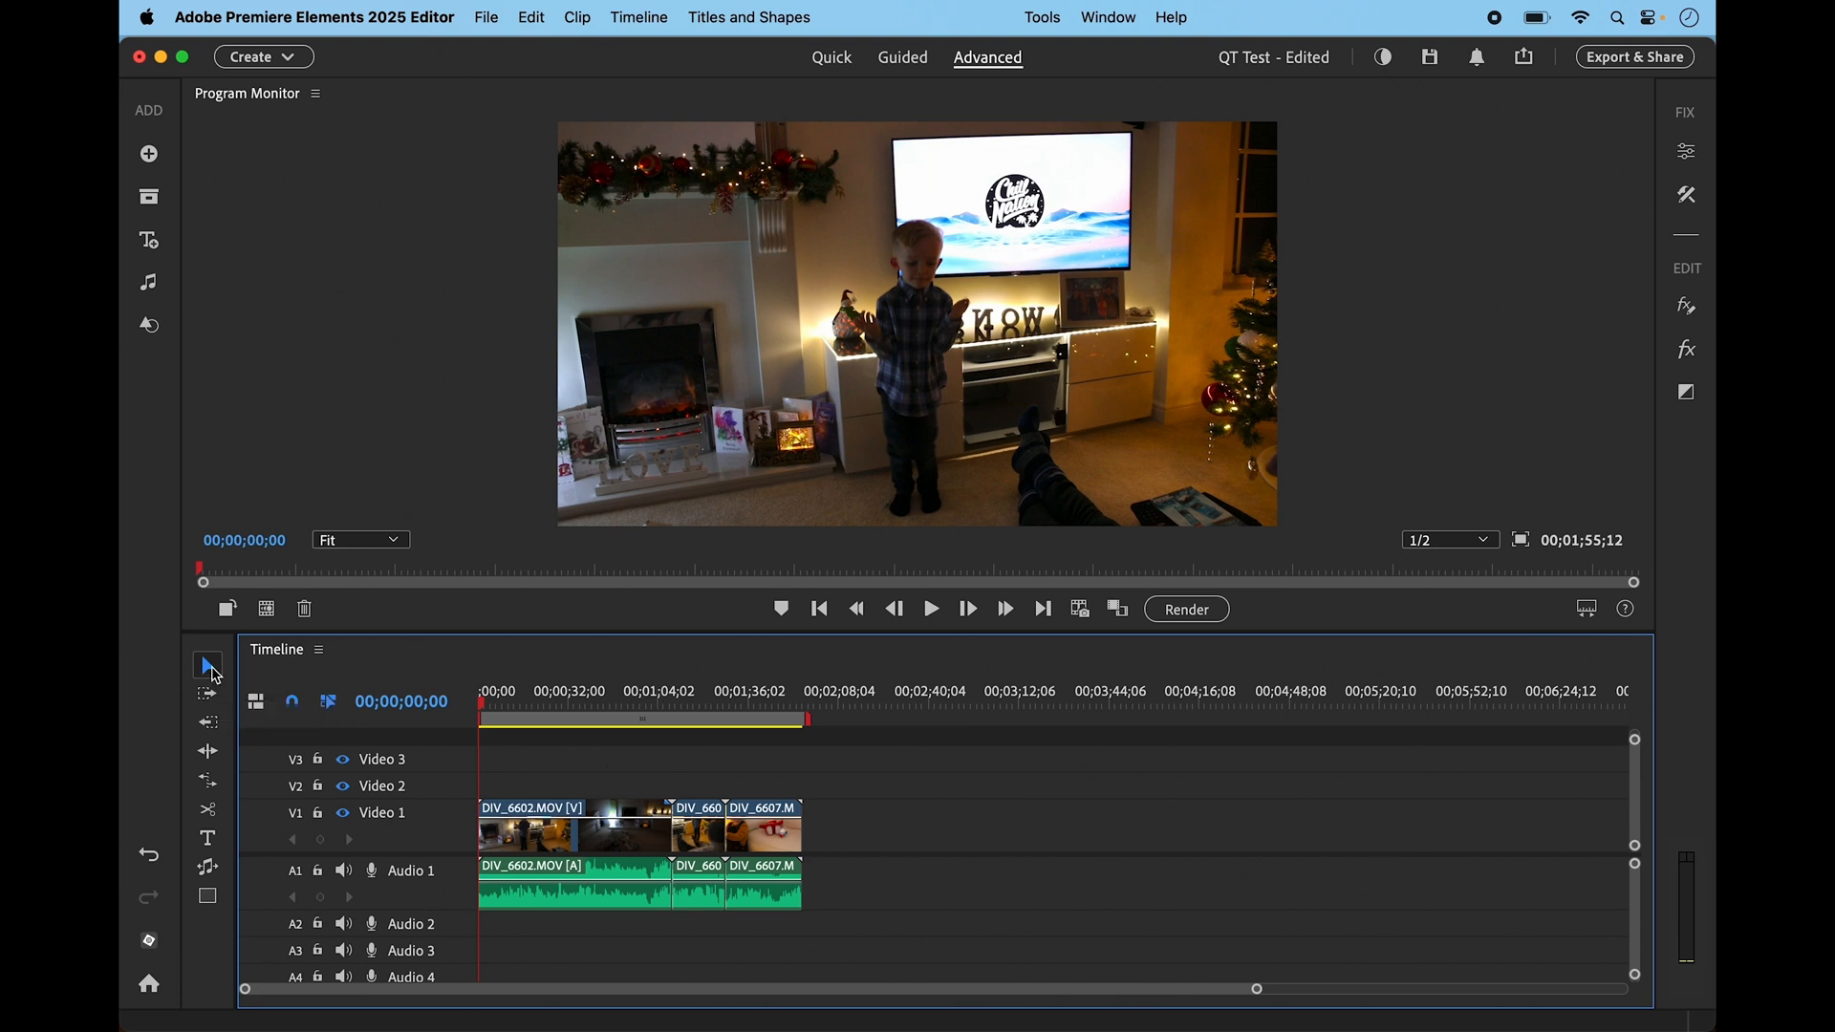
Select the first DIV_6602 clip and move DIV_6607 back onto Video 1
left_click(573, 824)
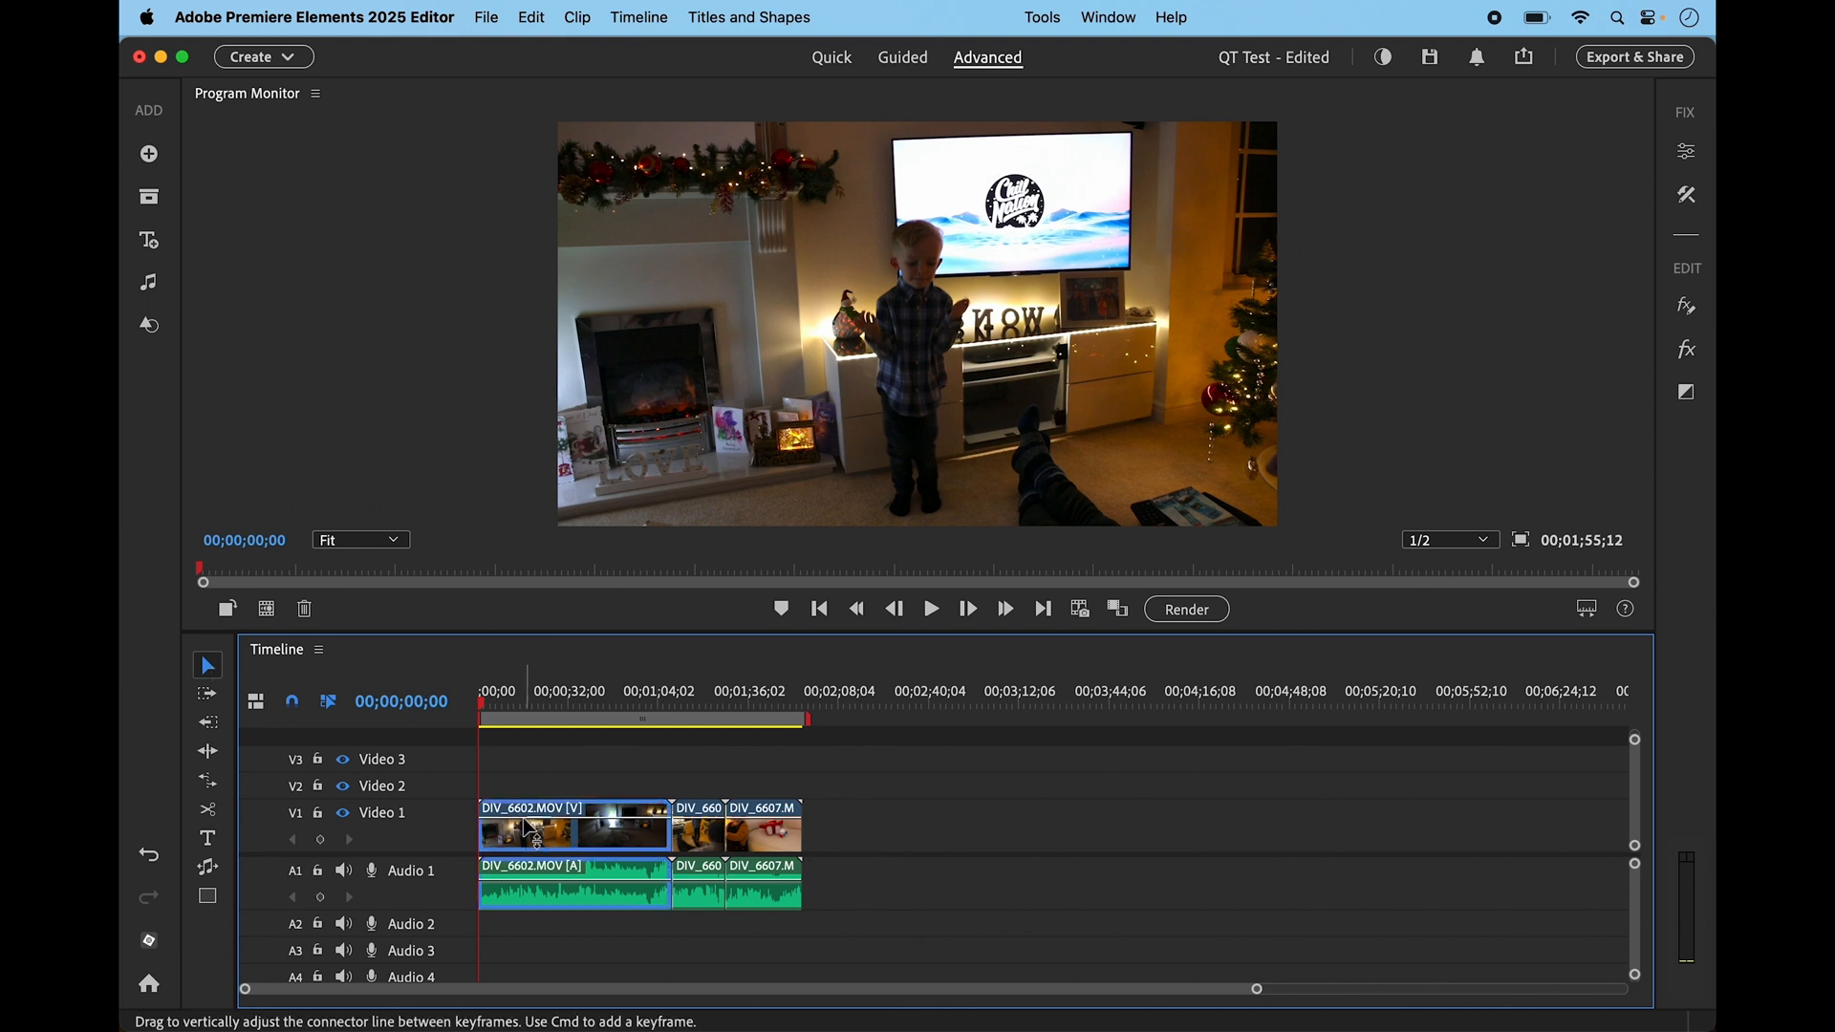
left_click(762, 825)
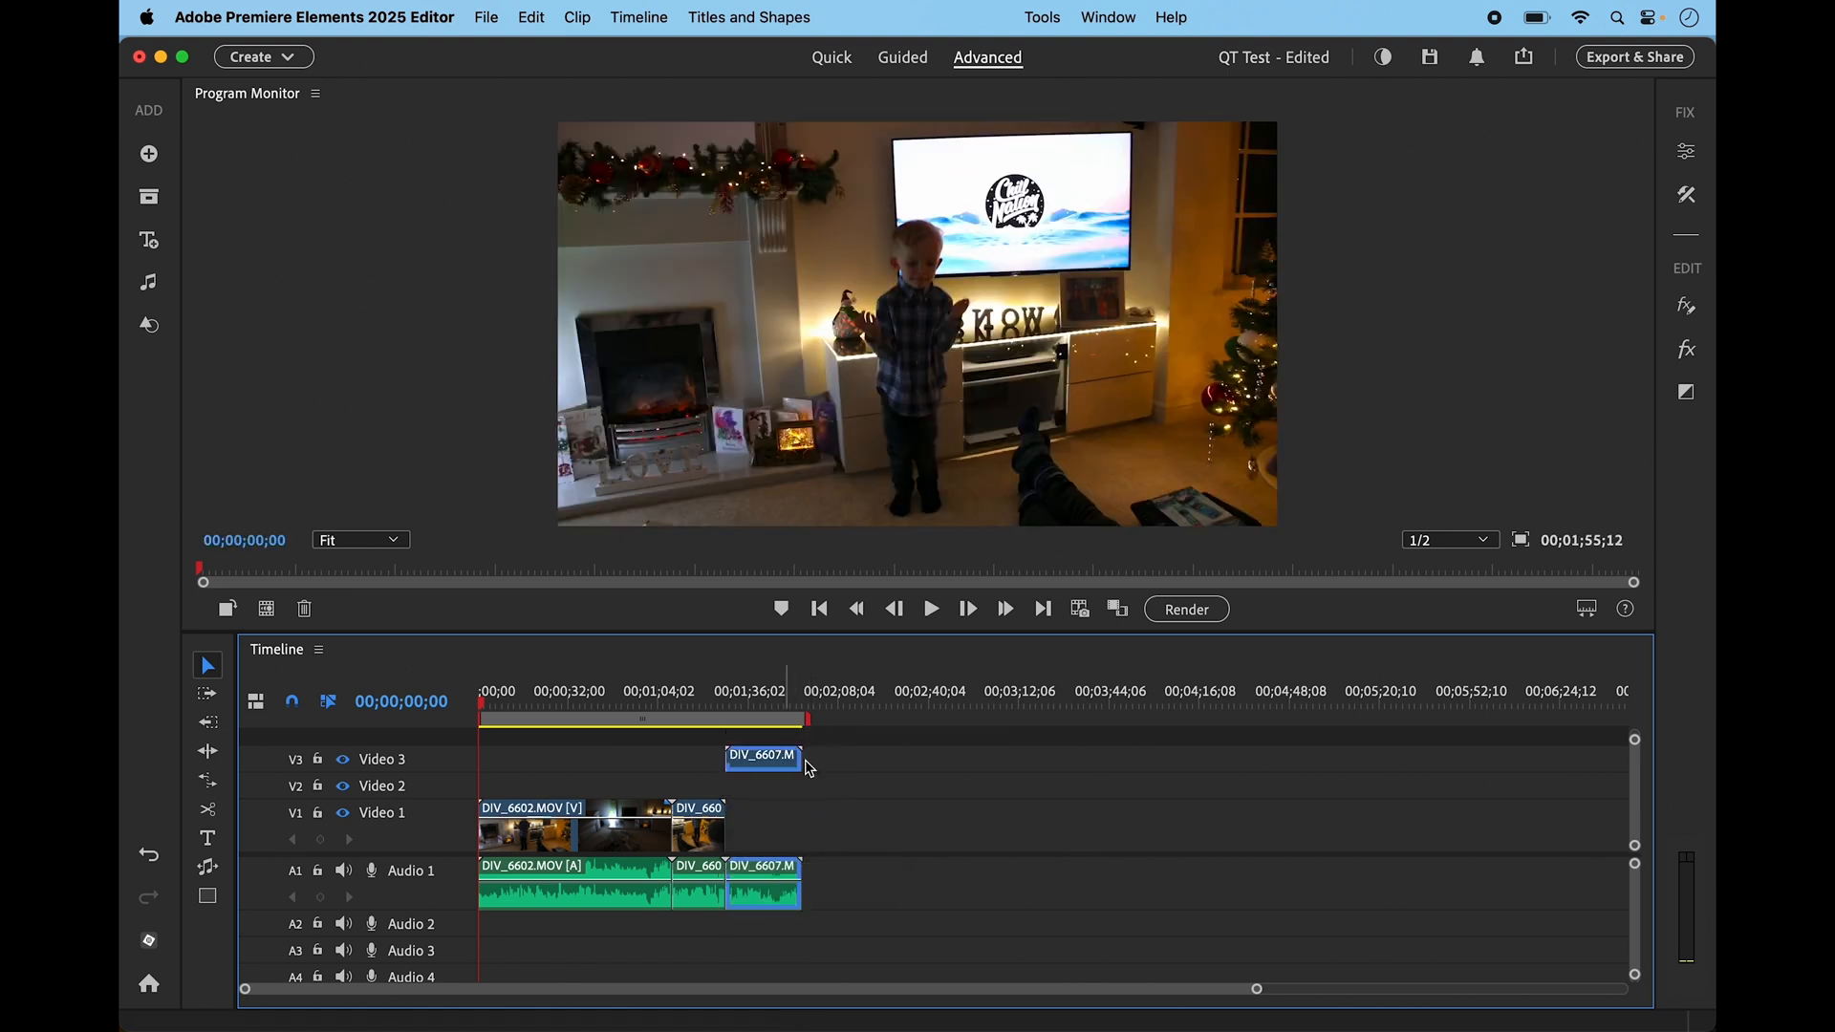
mouse_move(741, 852)
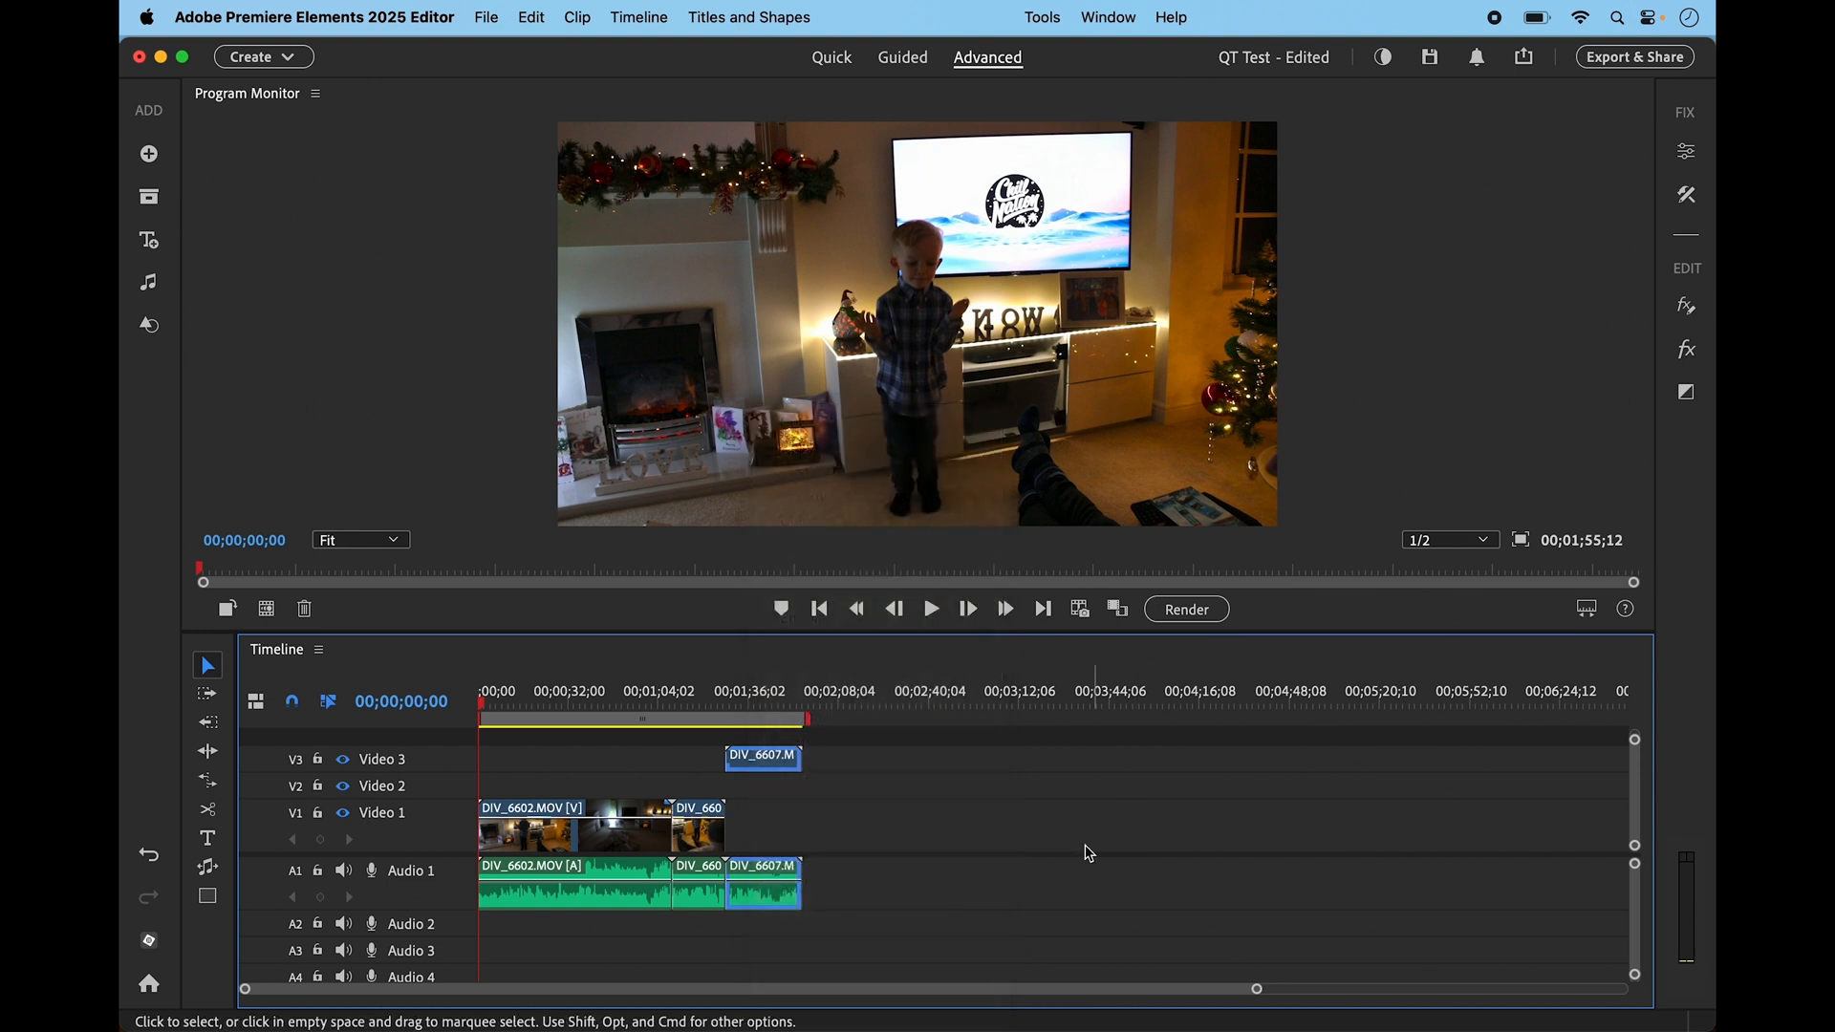
left_click_drag(763, 758, 784, 814)
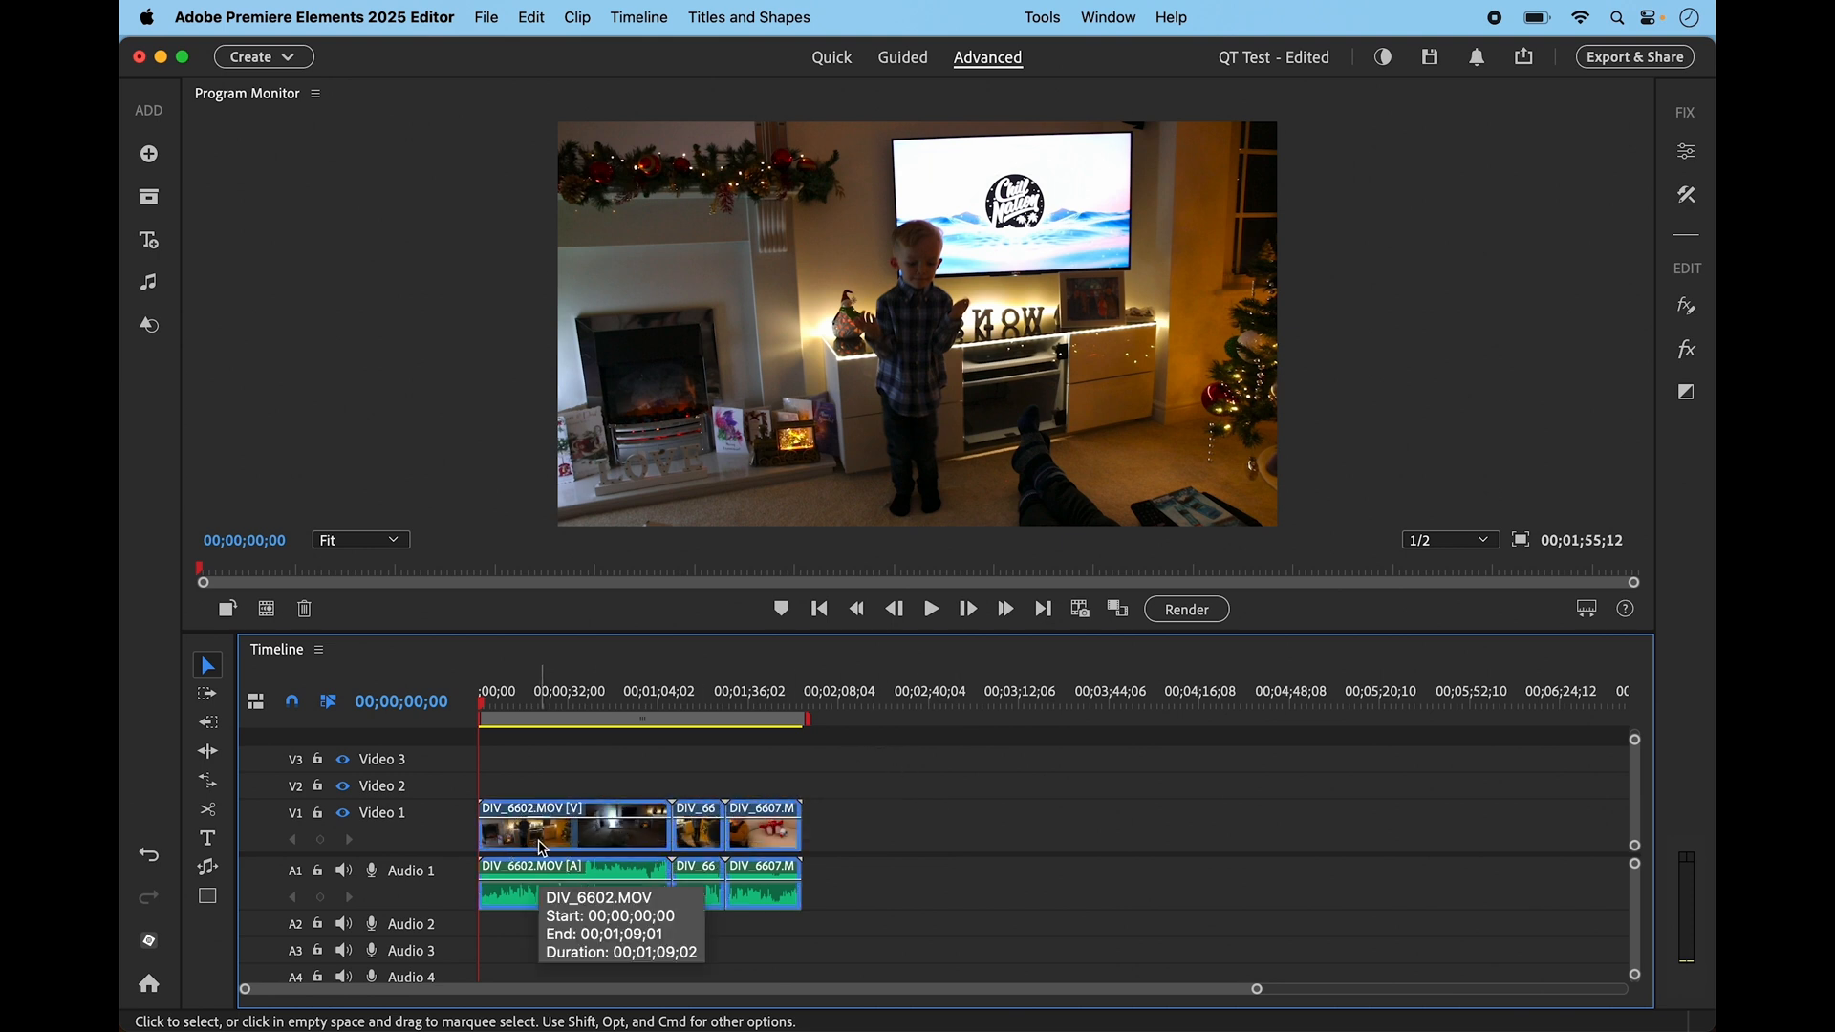
mouse_move(979, 838)
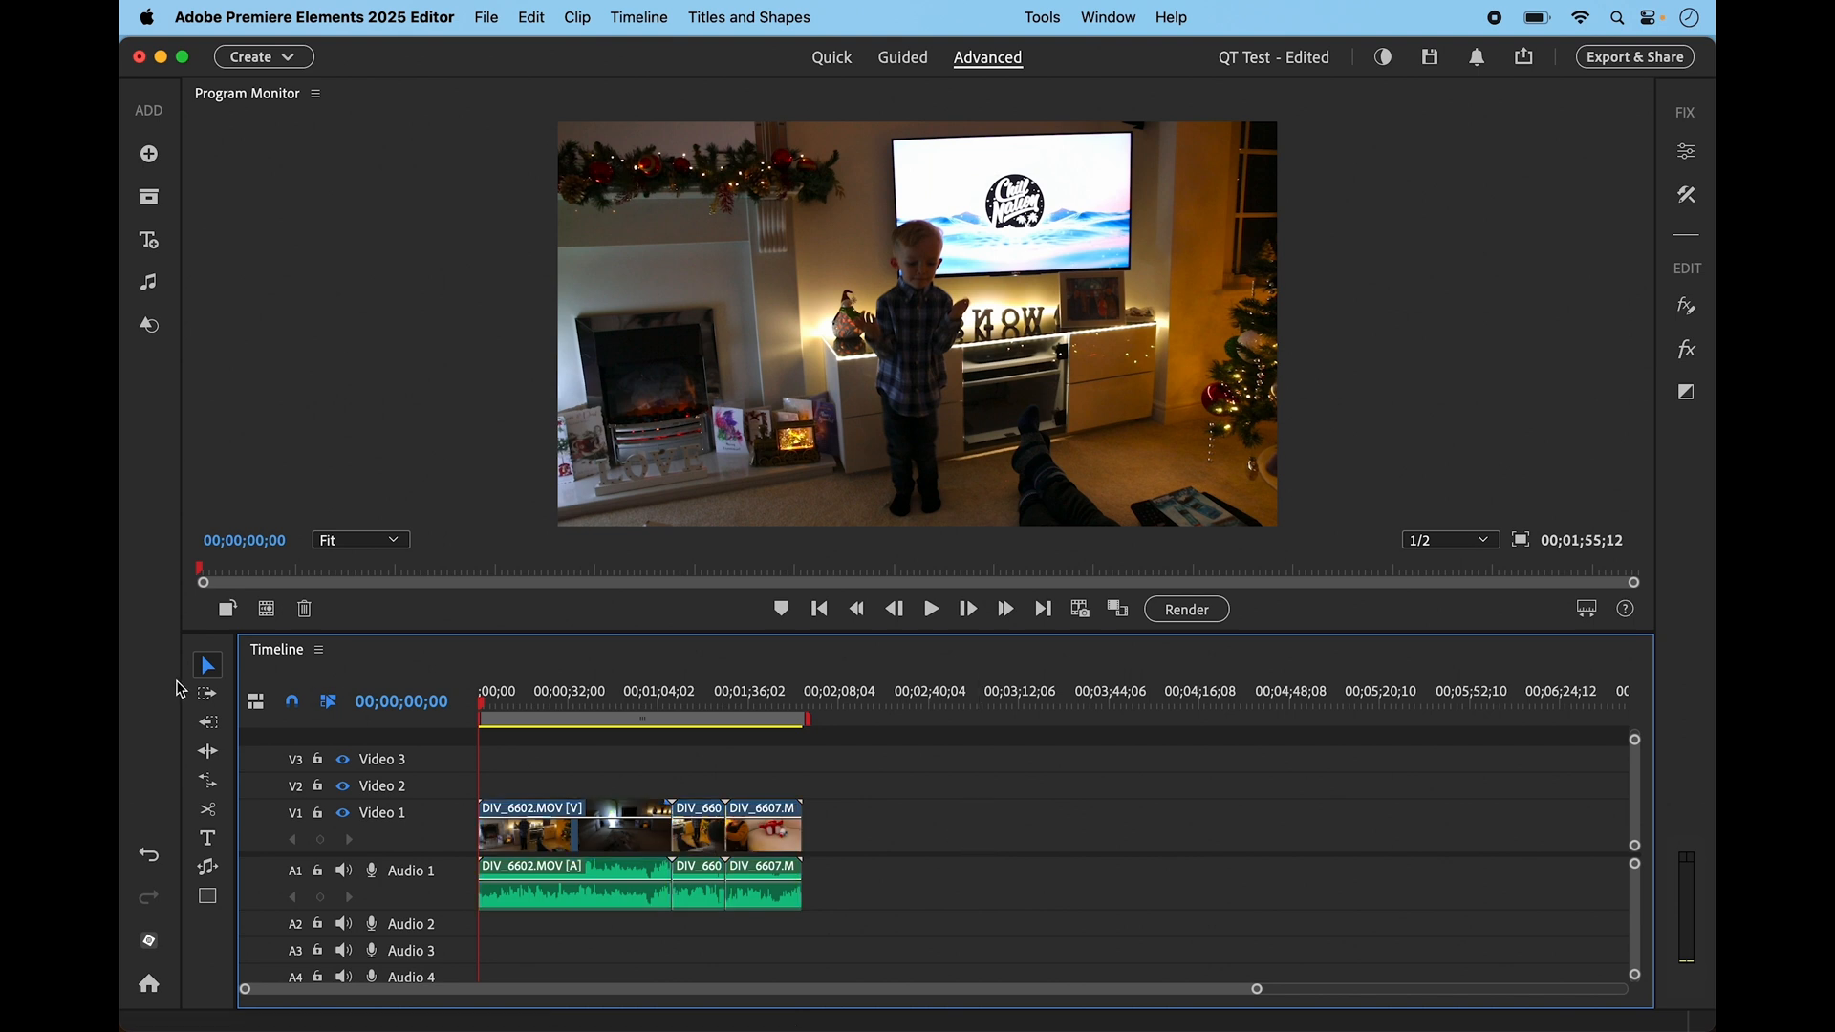
mouse_move(207, 665)
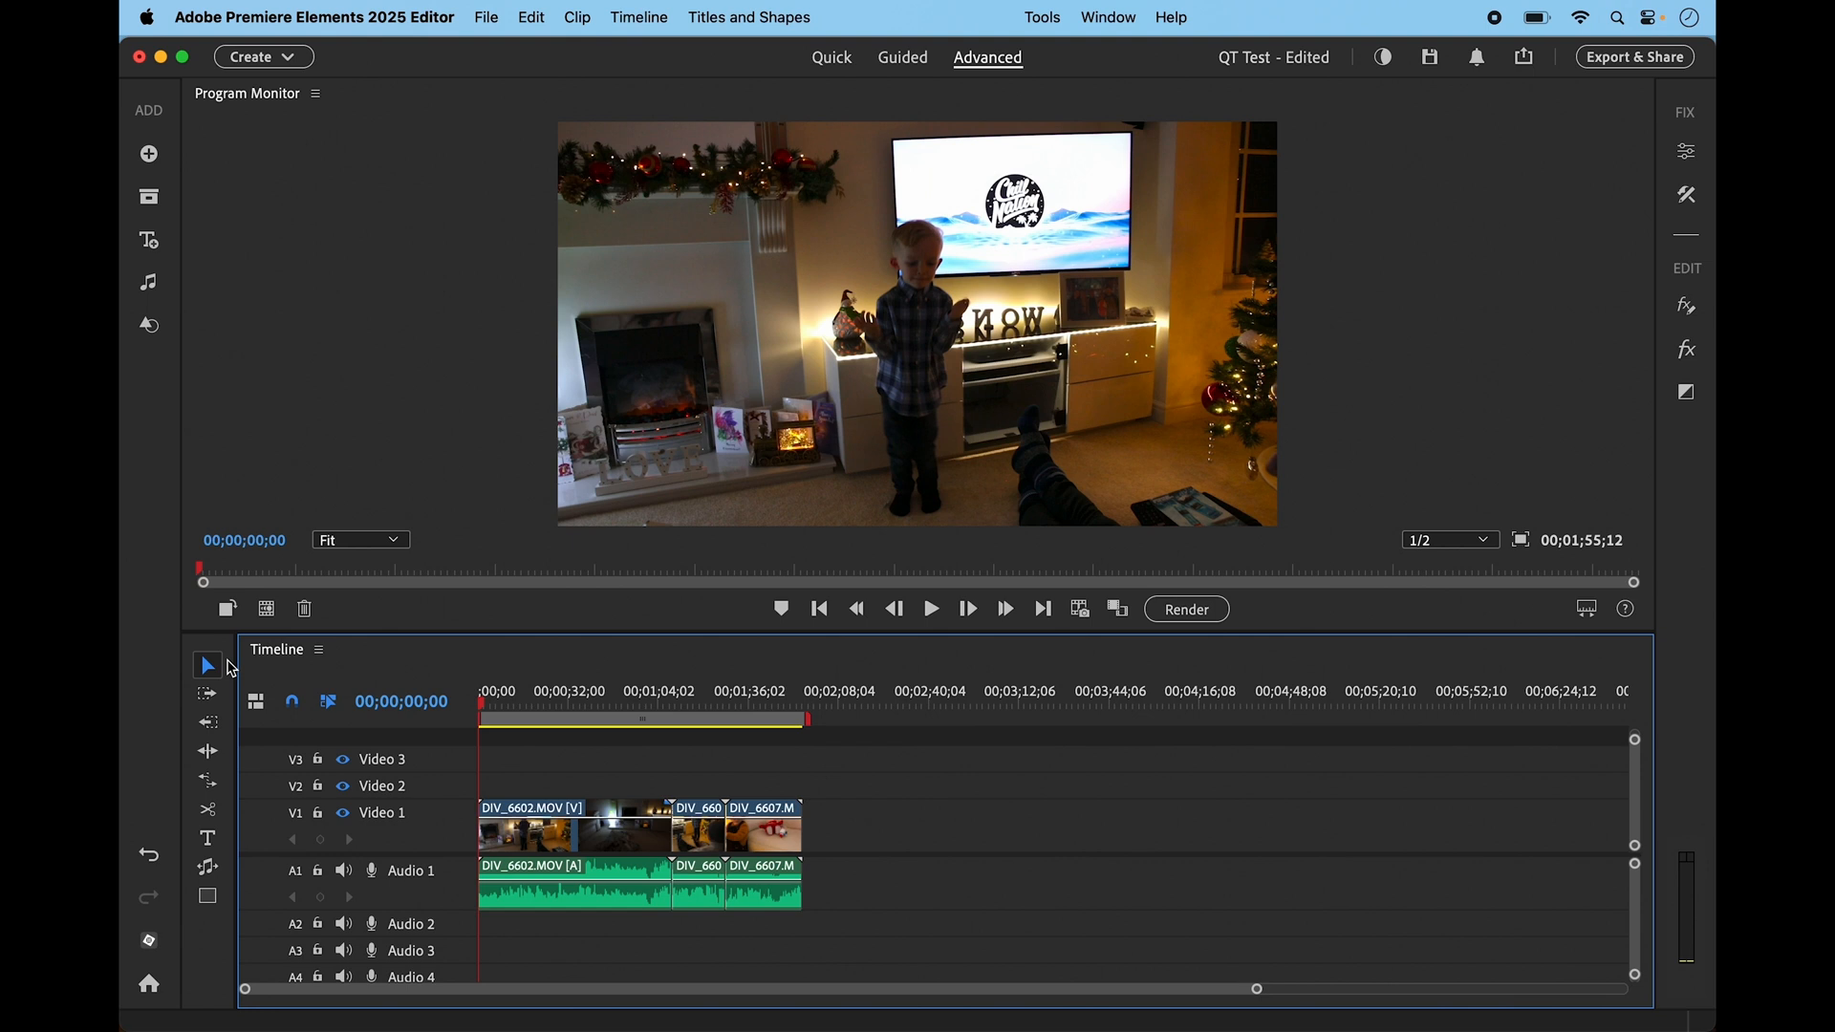
mouse_move(207, 809)
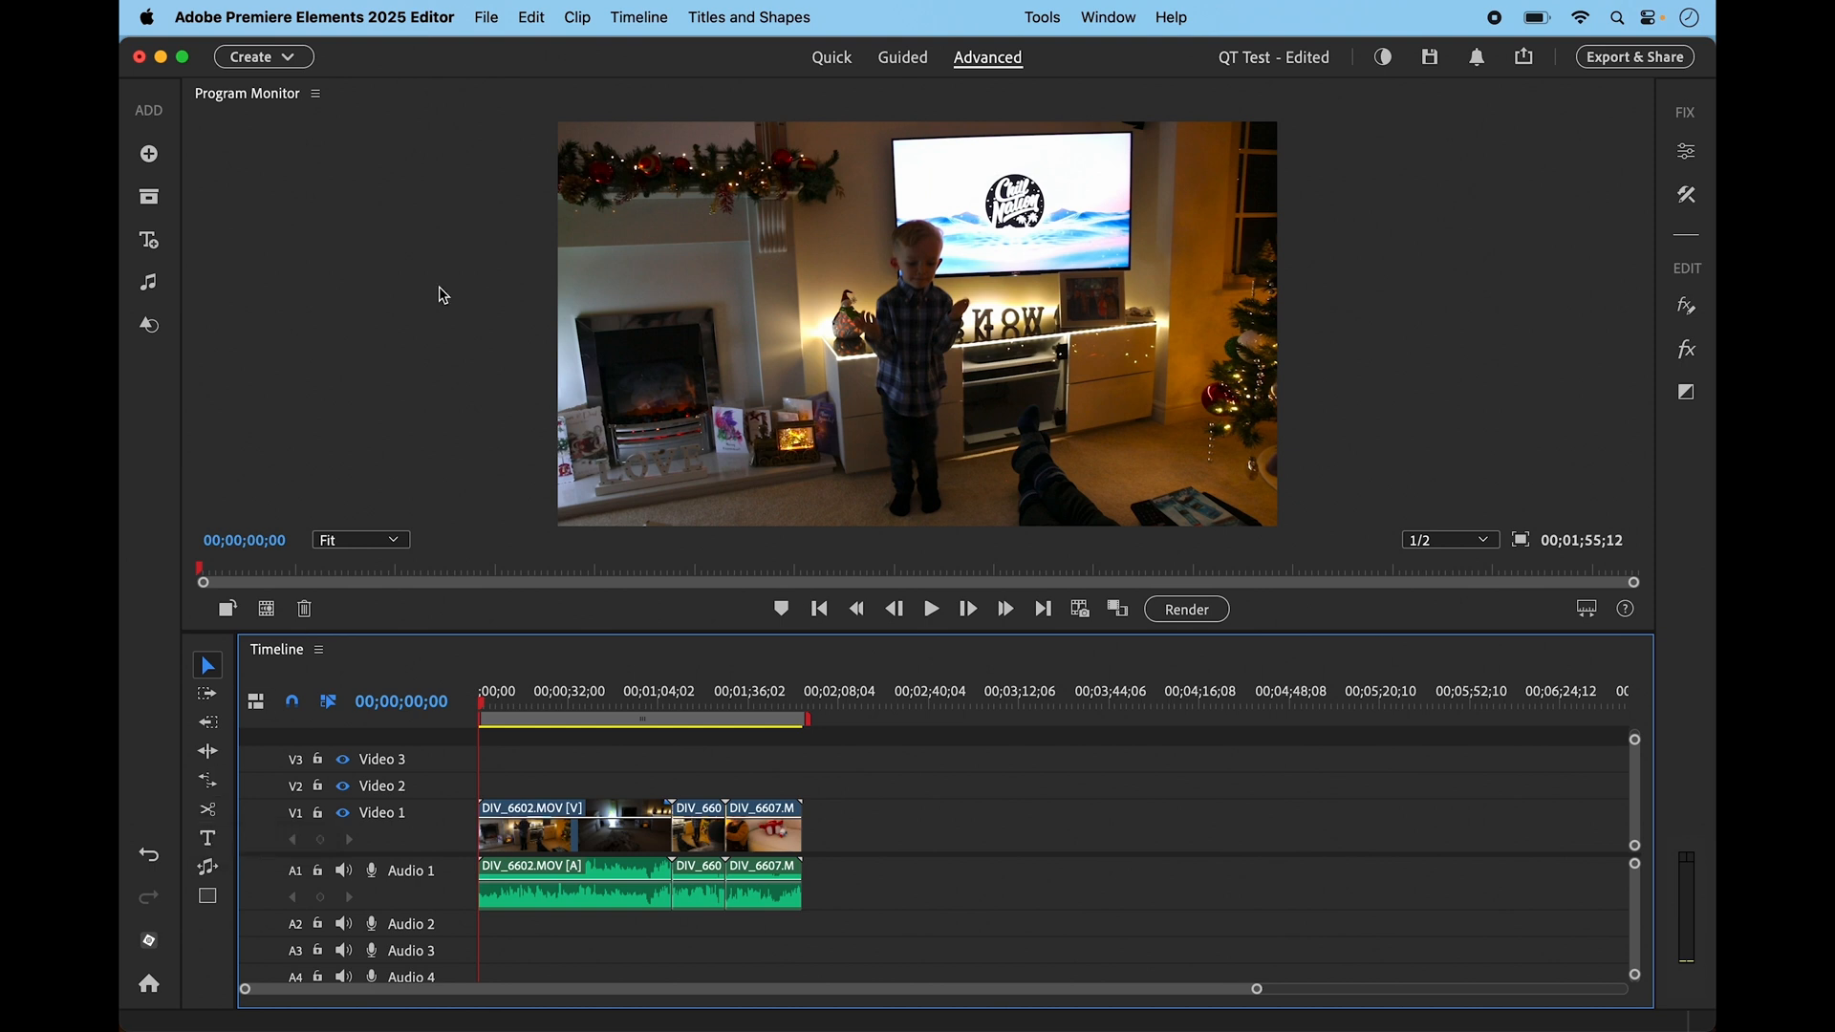
mouse_move(233, 790)
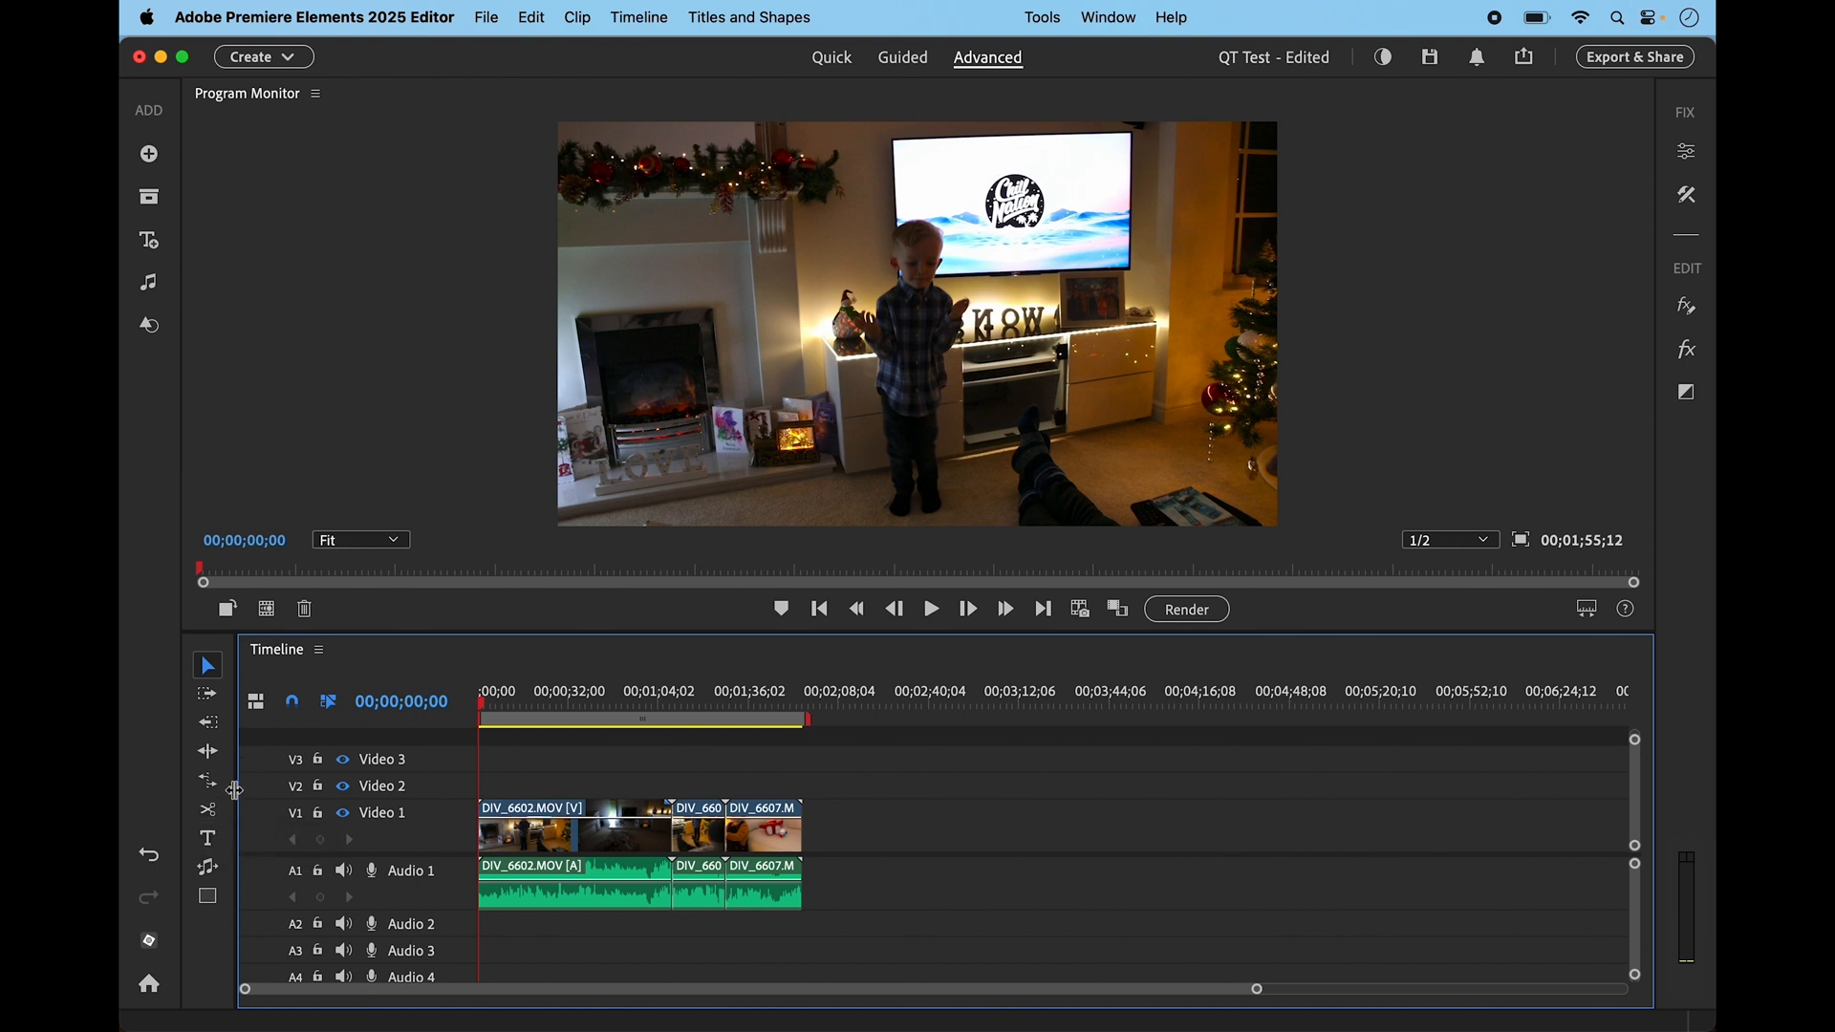
Split the first DIV_6602 clip at the playhead, around 23 seconds
left_click(207, 809)
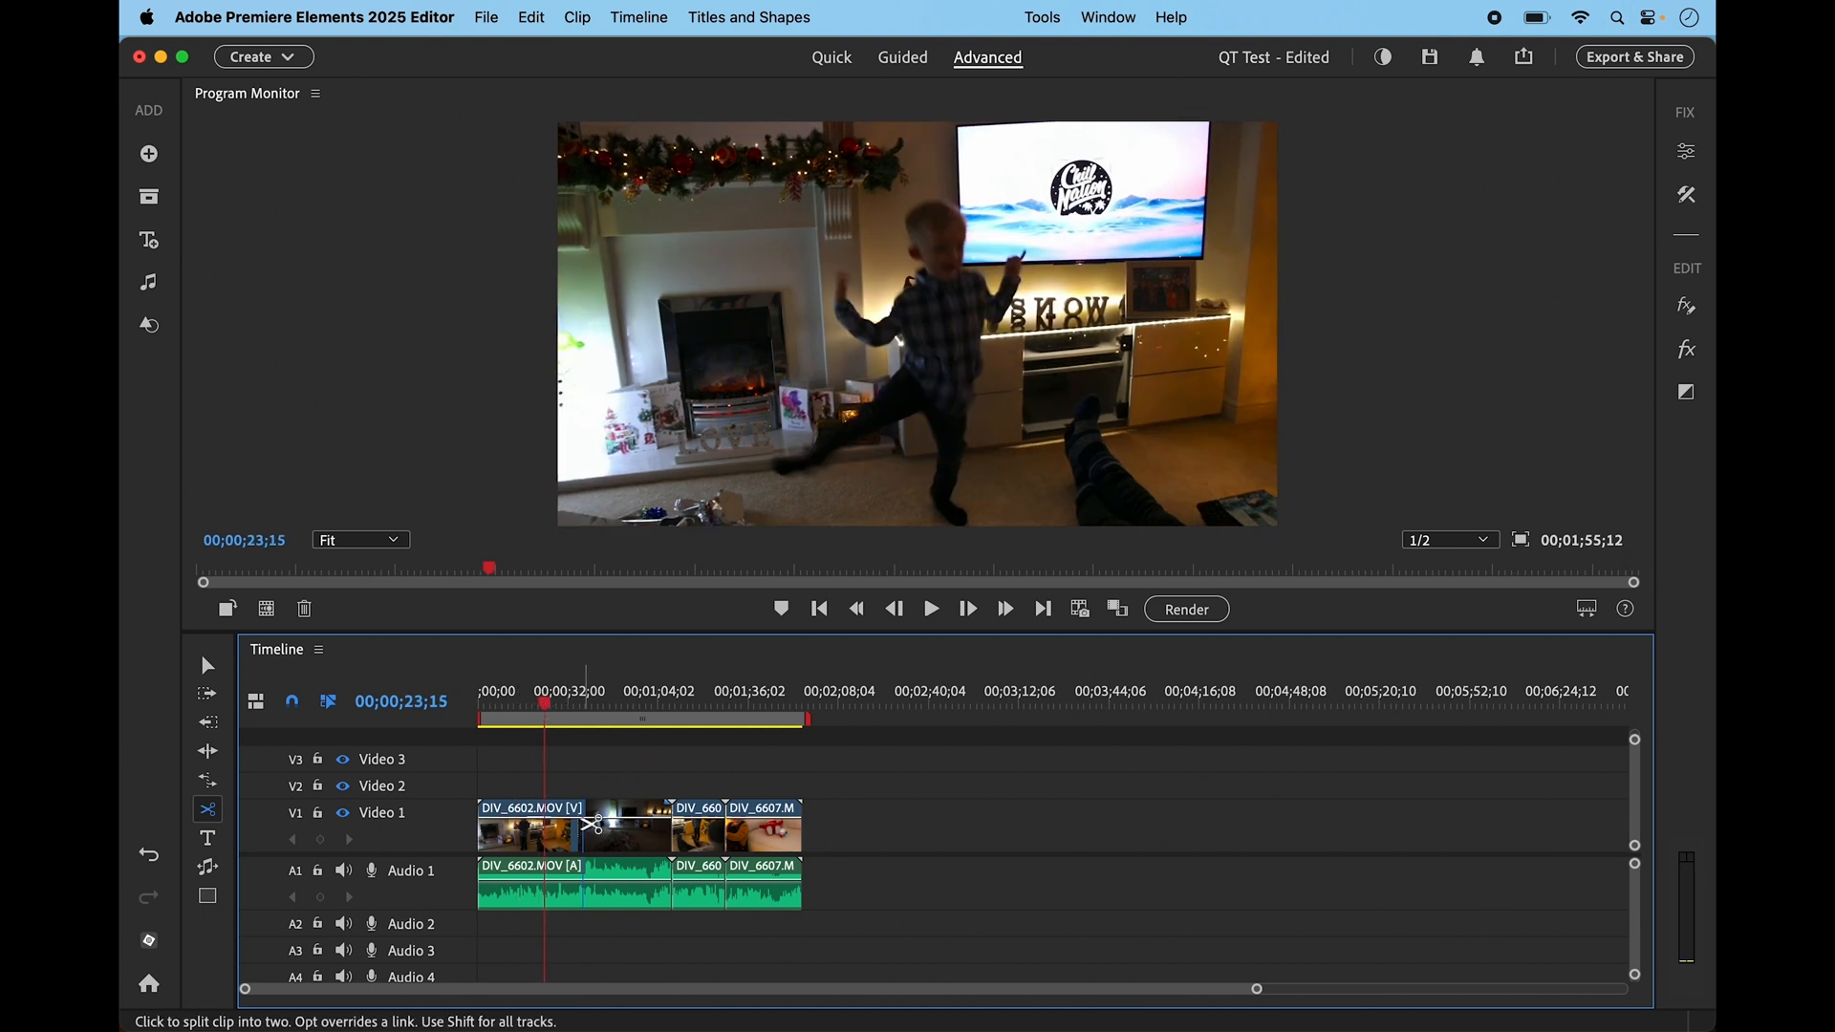
left_click(596, 824)
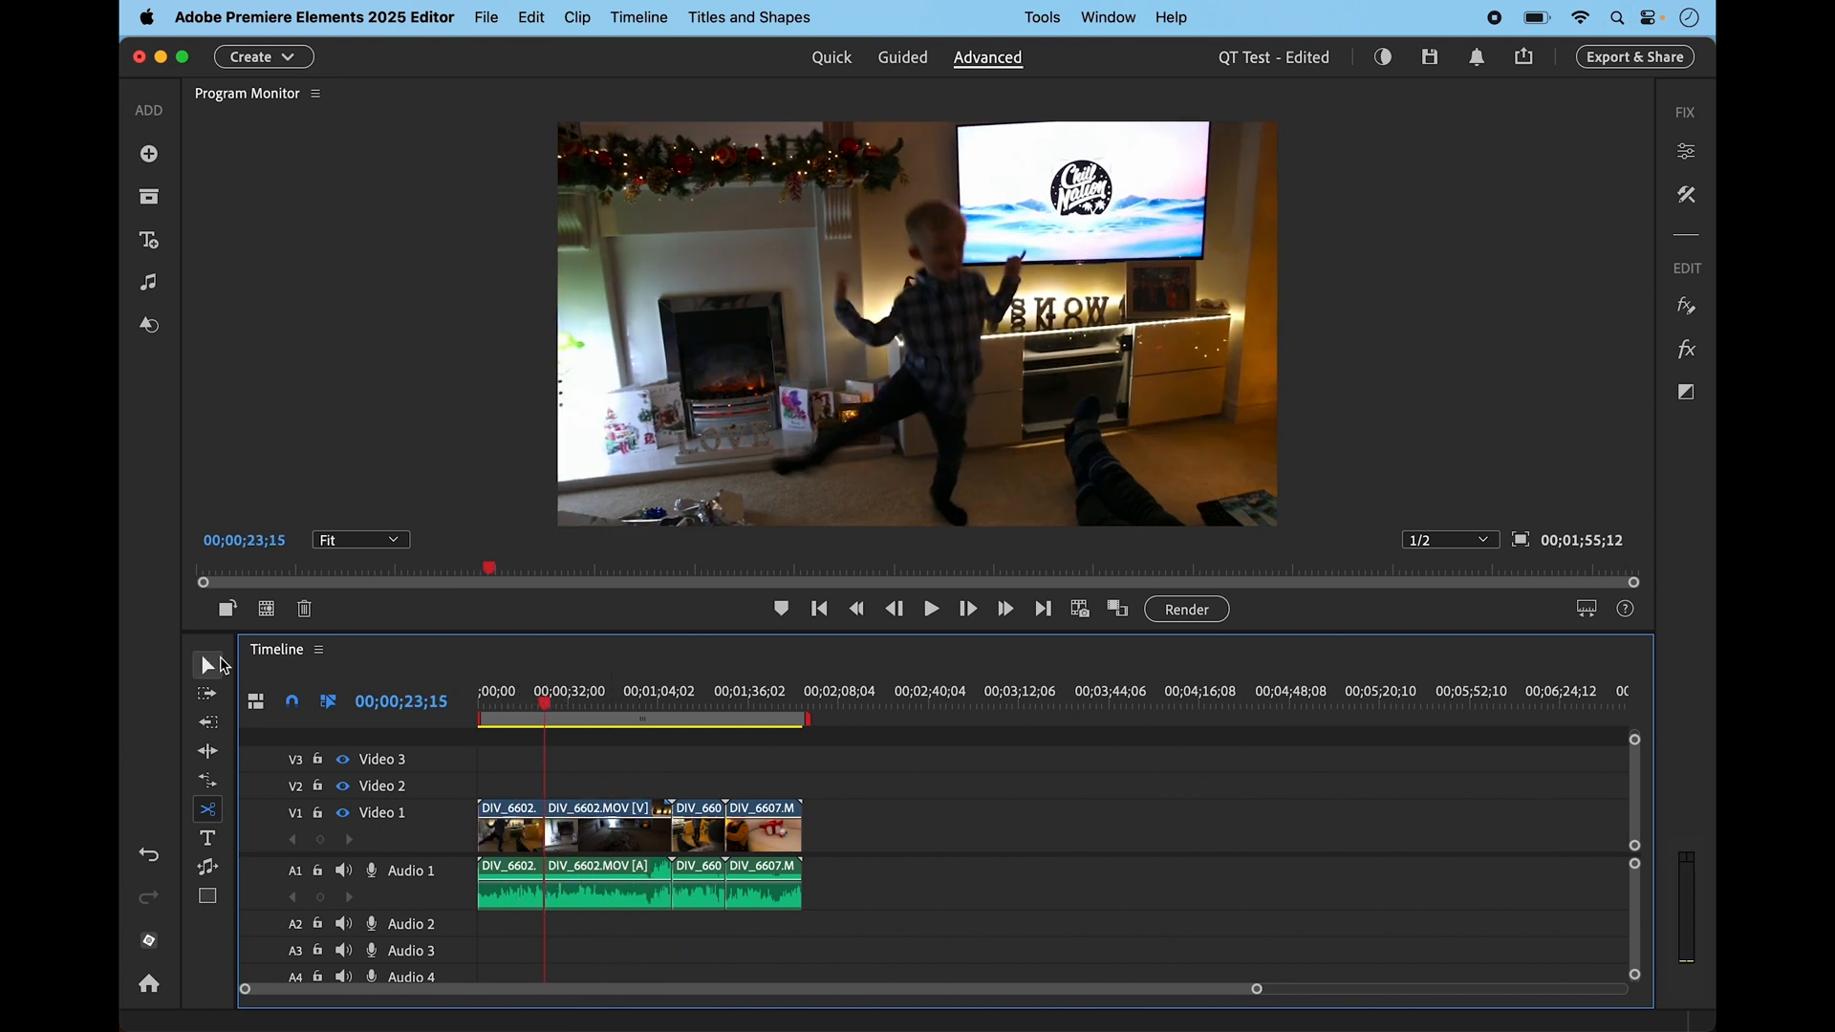
left_click(207, 665)
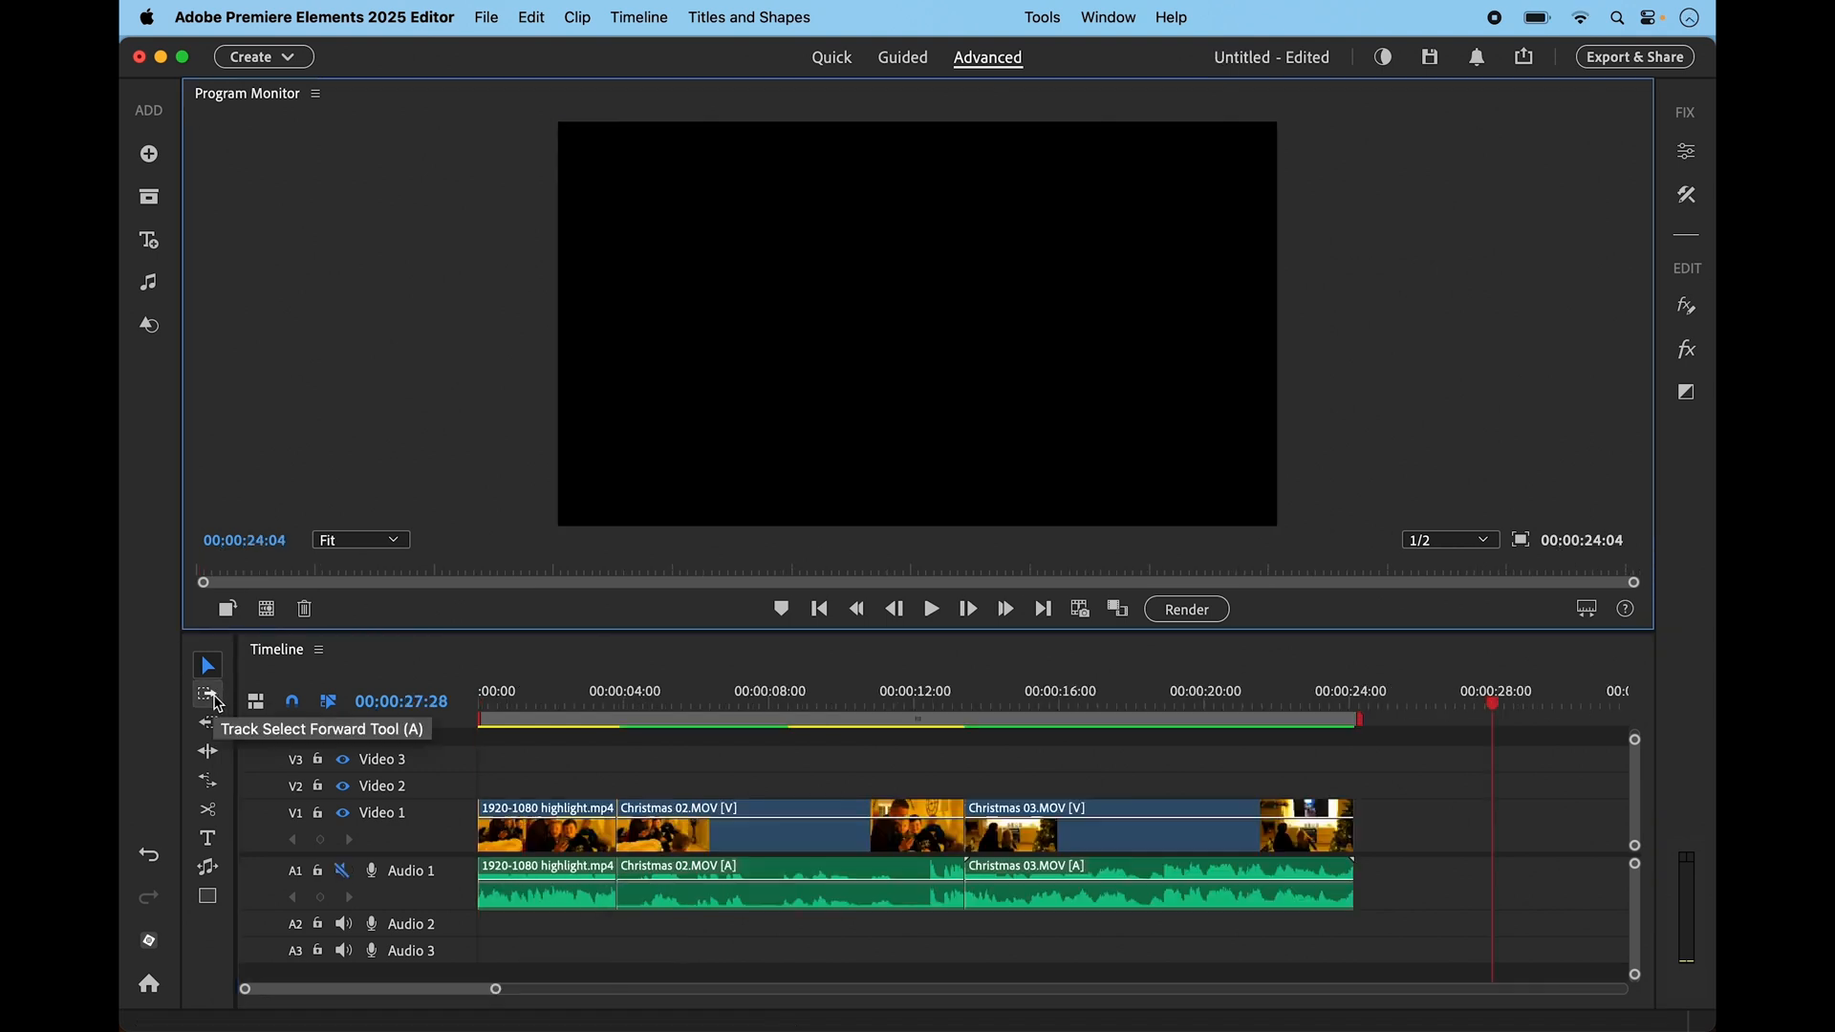
mouse_move(207, 723)
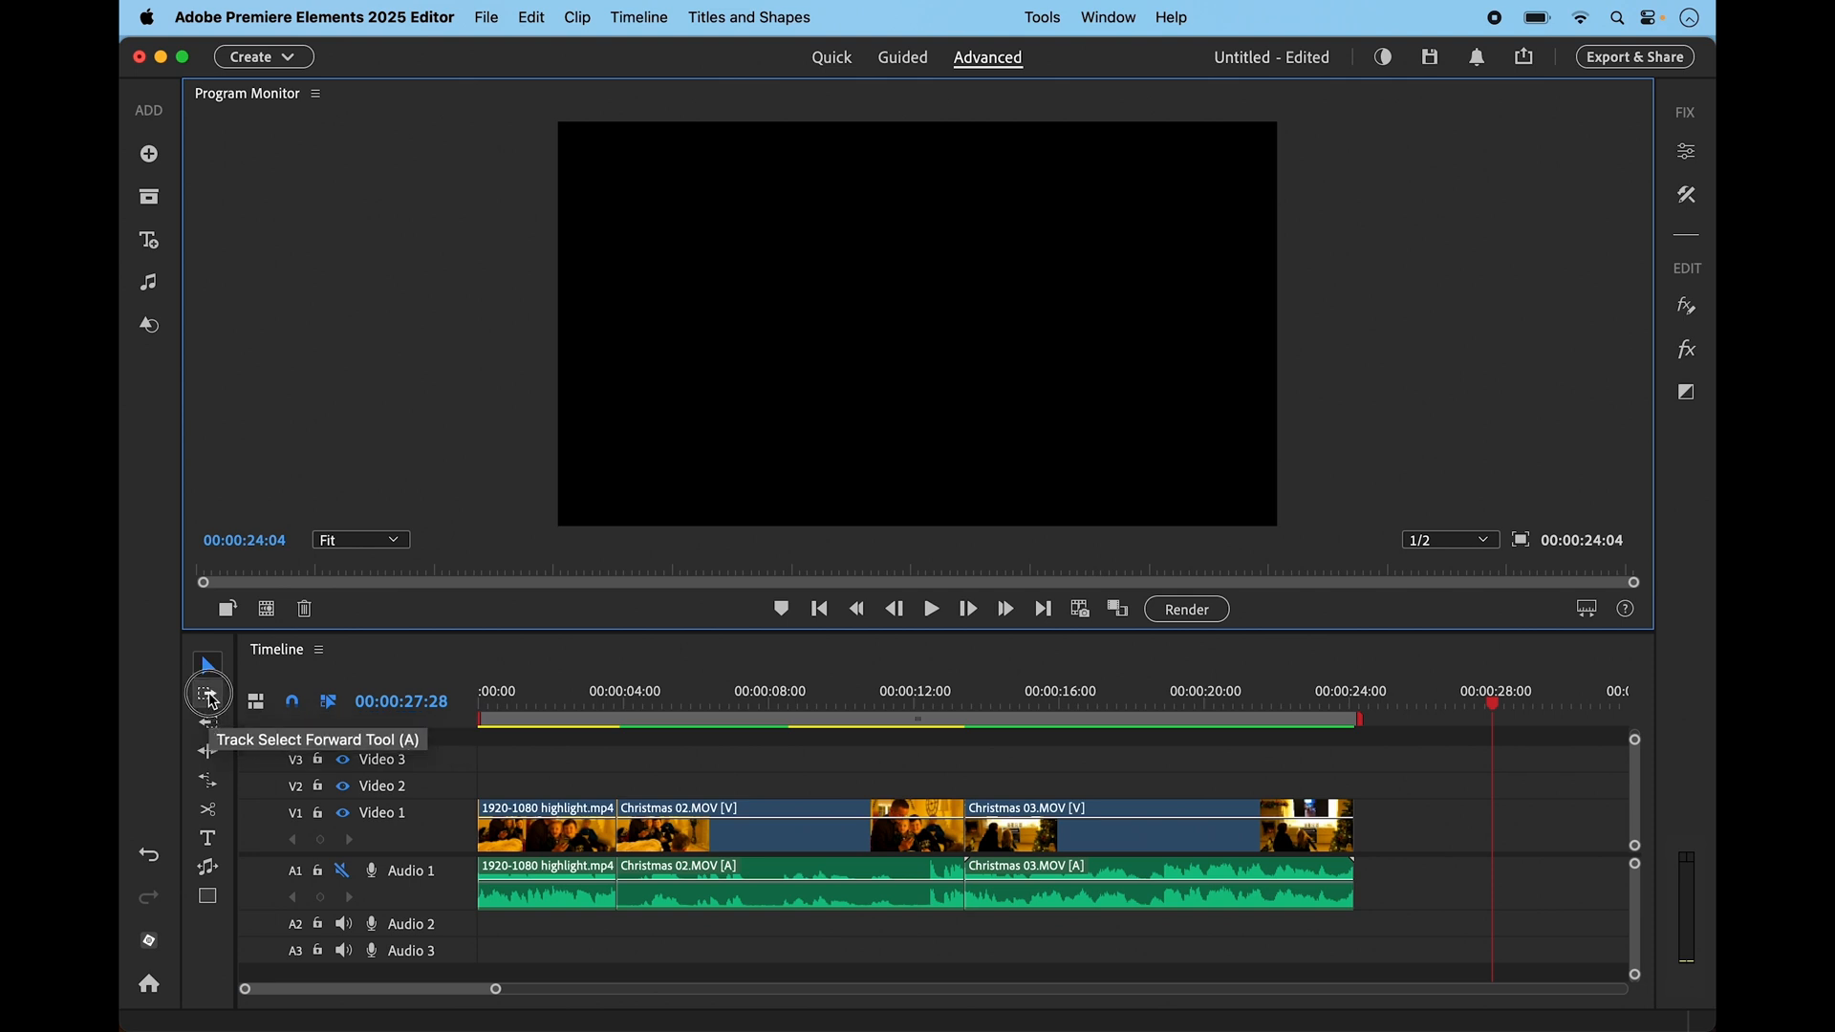
Select all clips forward, then Christmas 02.MOV and every clip before it
left_click(208, 692)
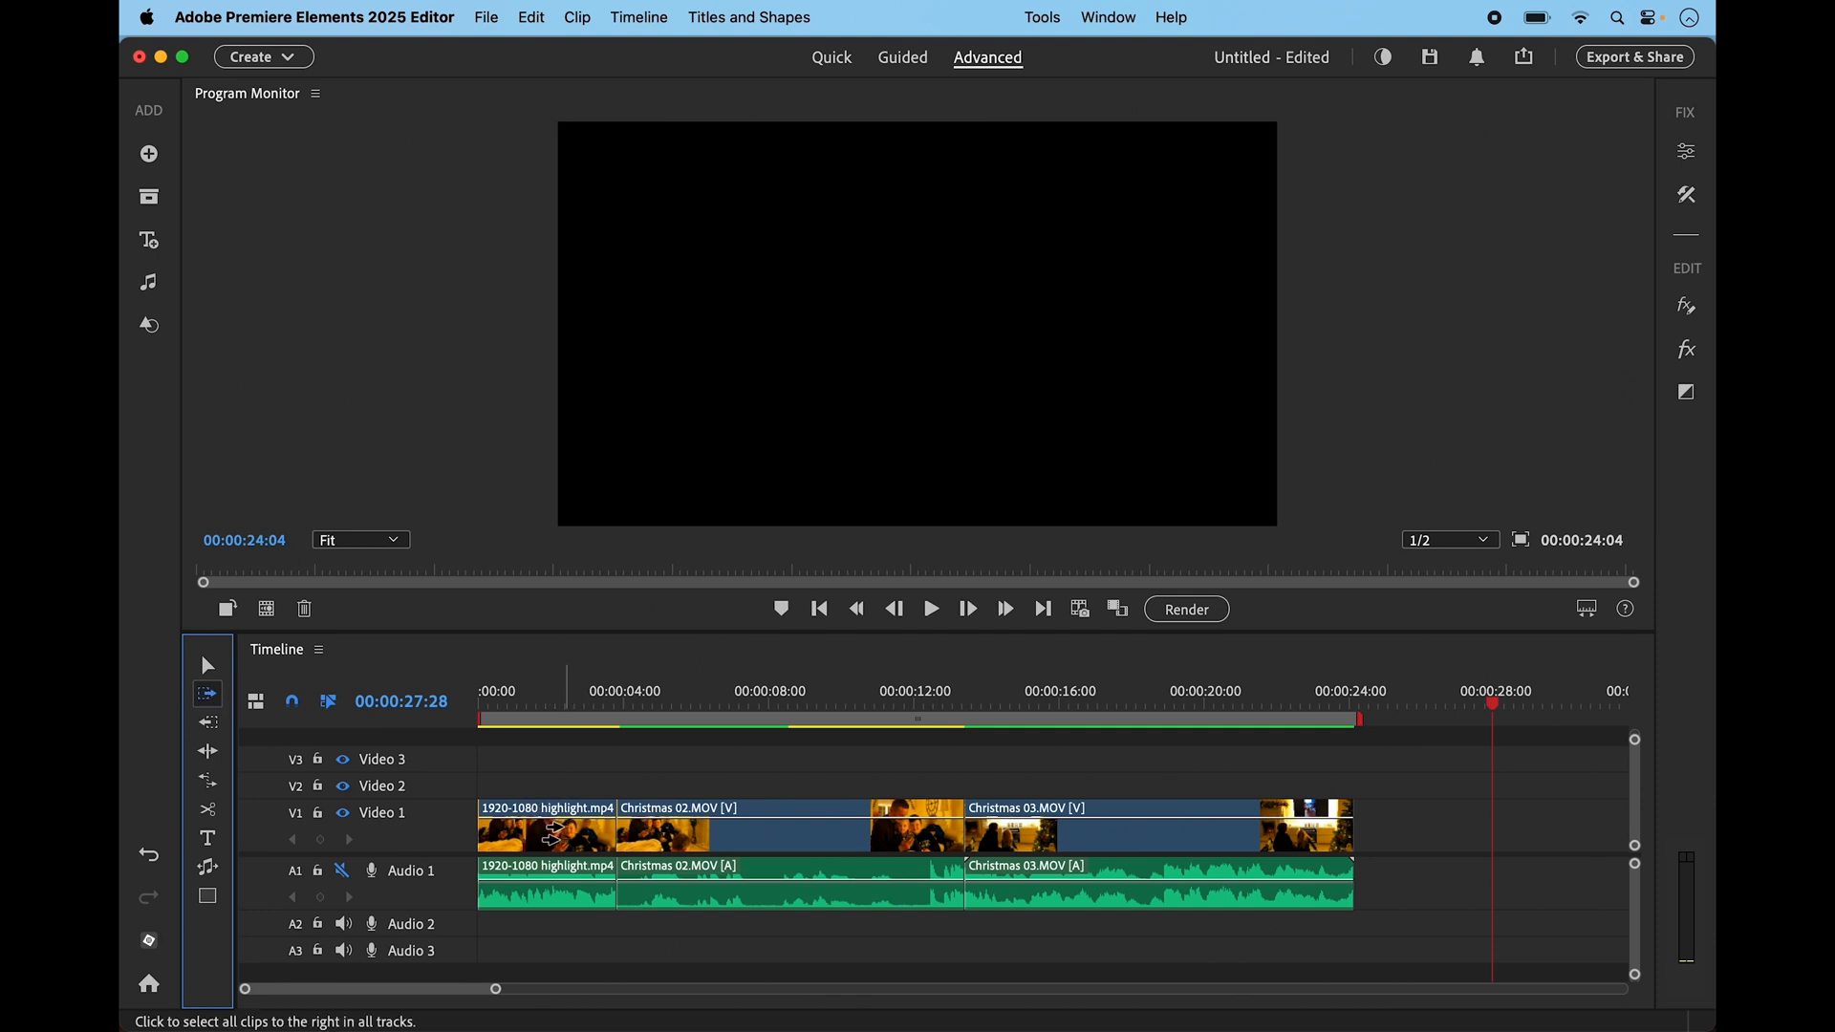
left_click(206, 723)
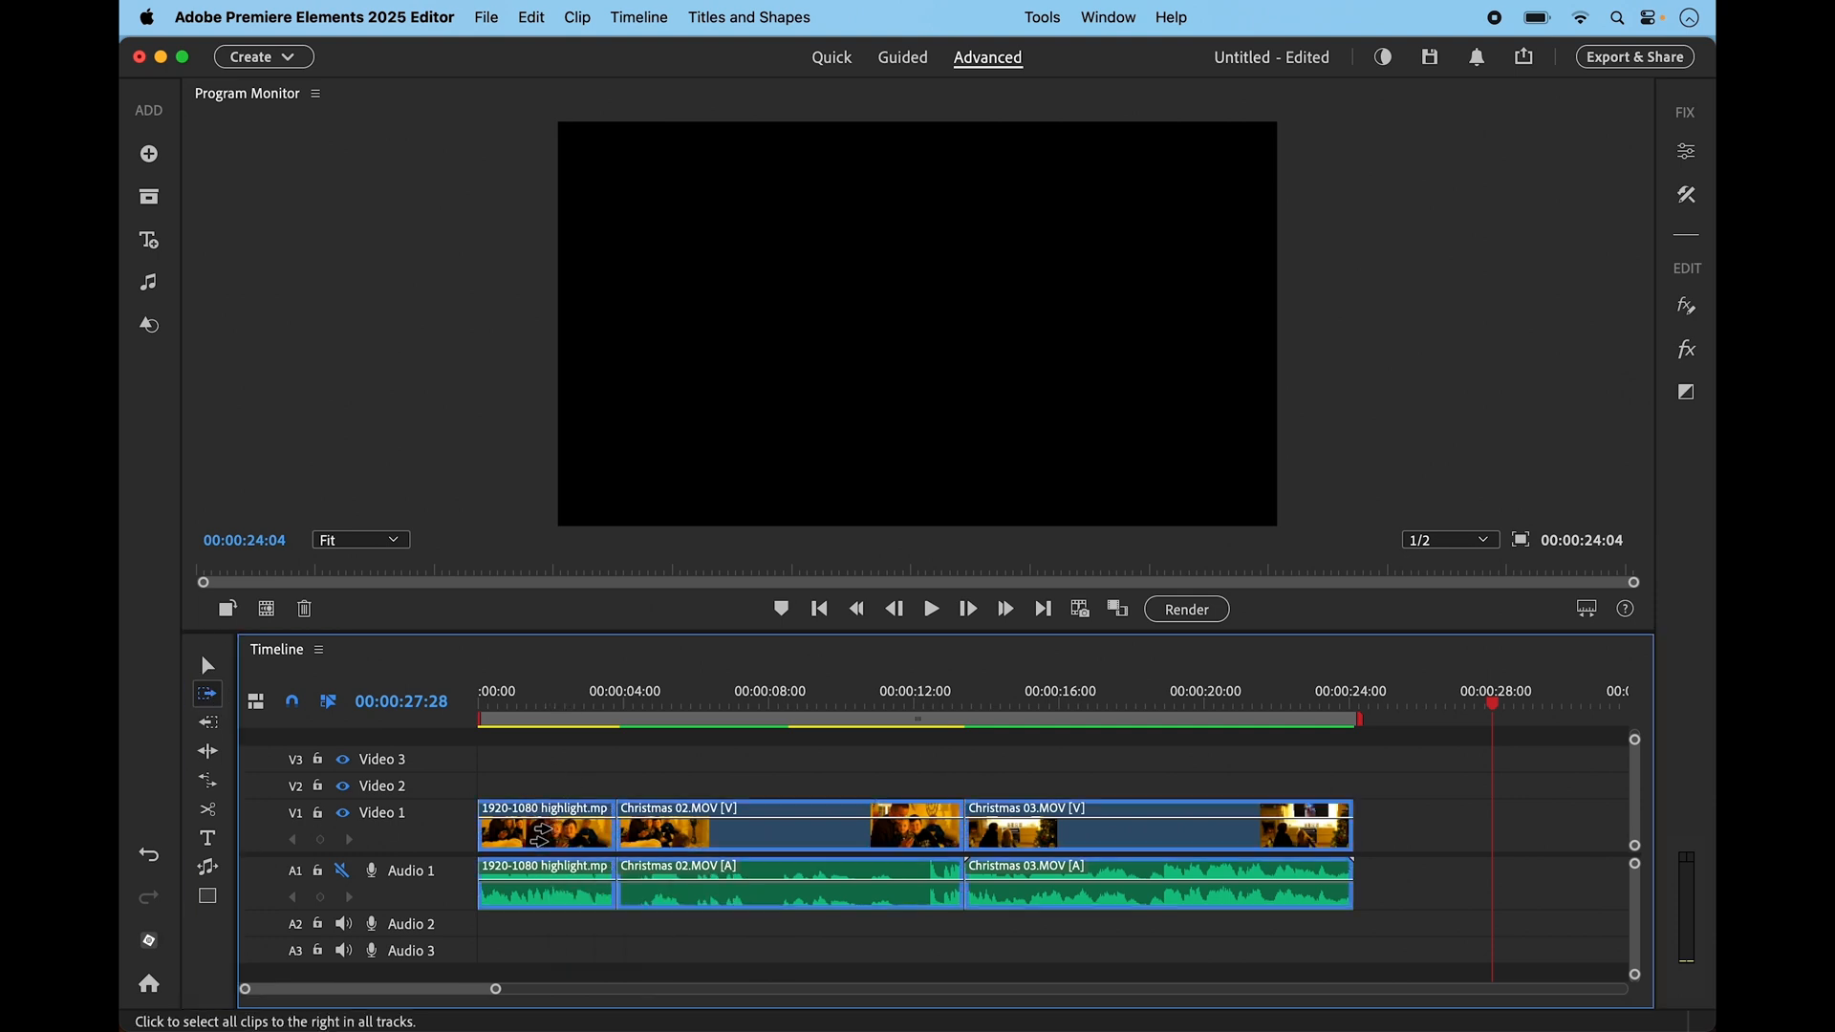
mouse_move(544, 883)
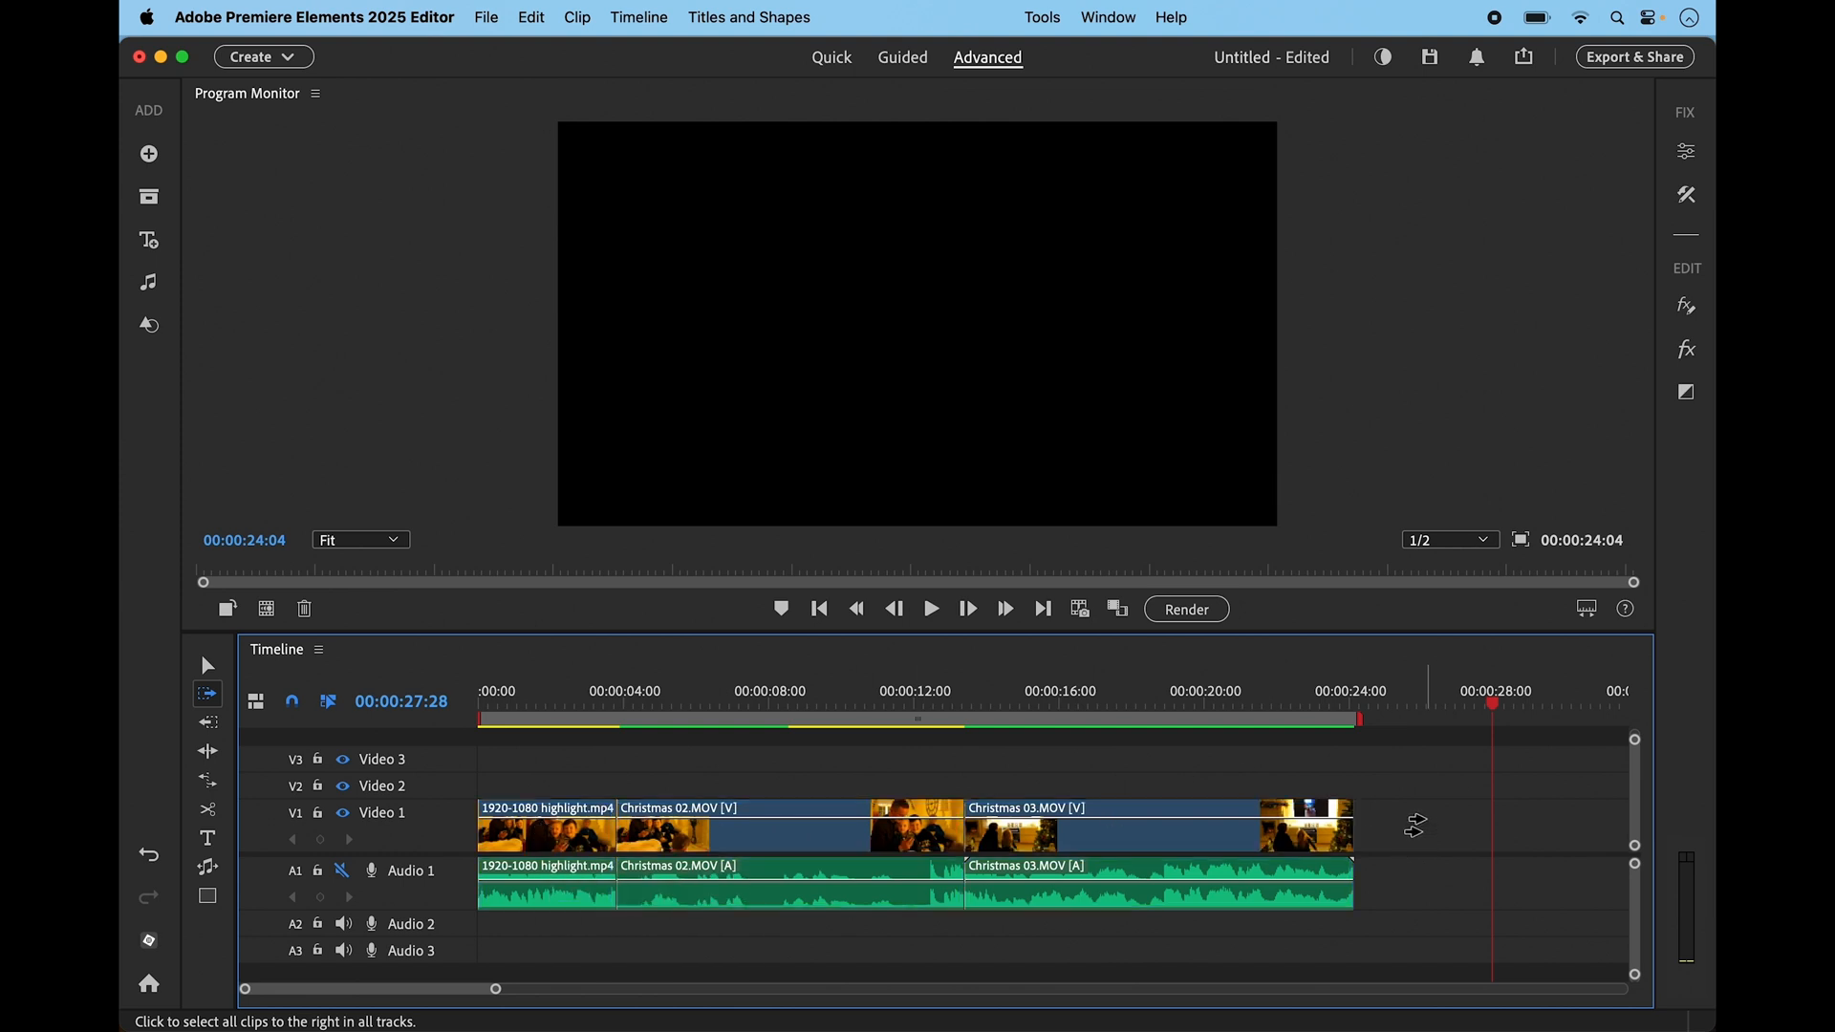
left_click(208, 722)
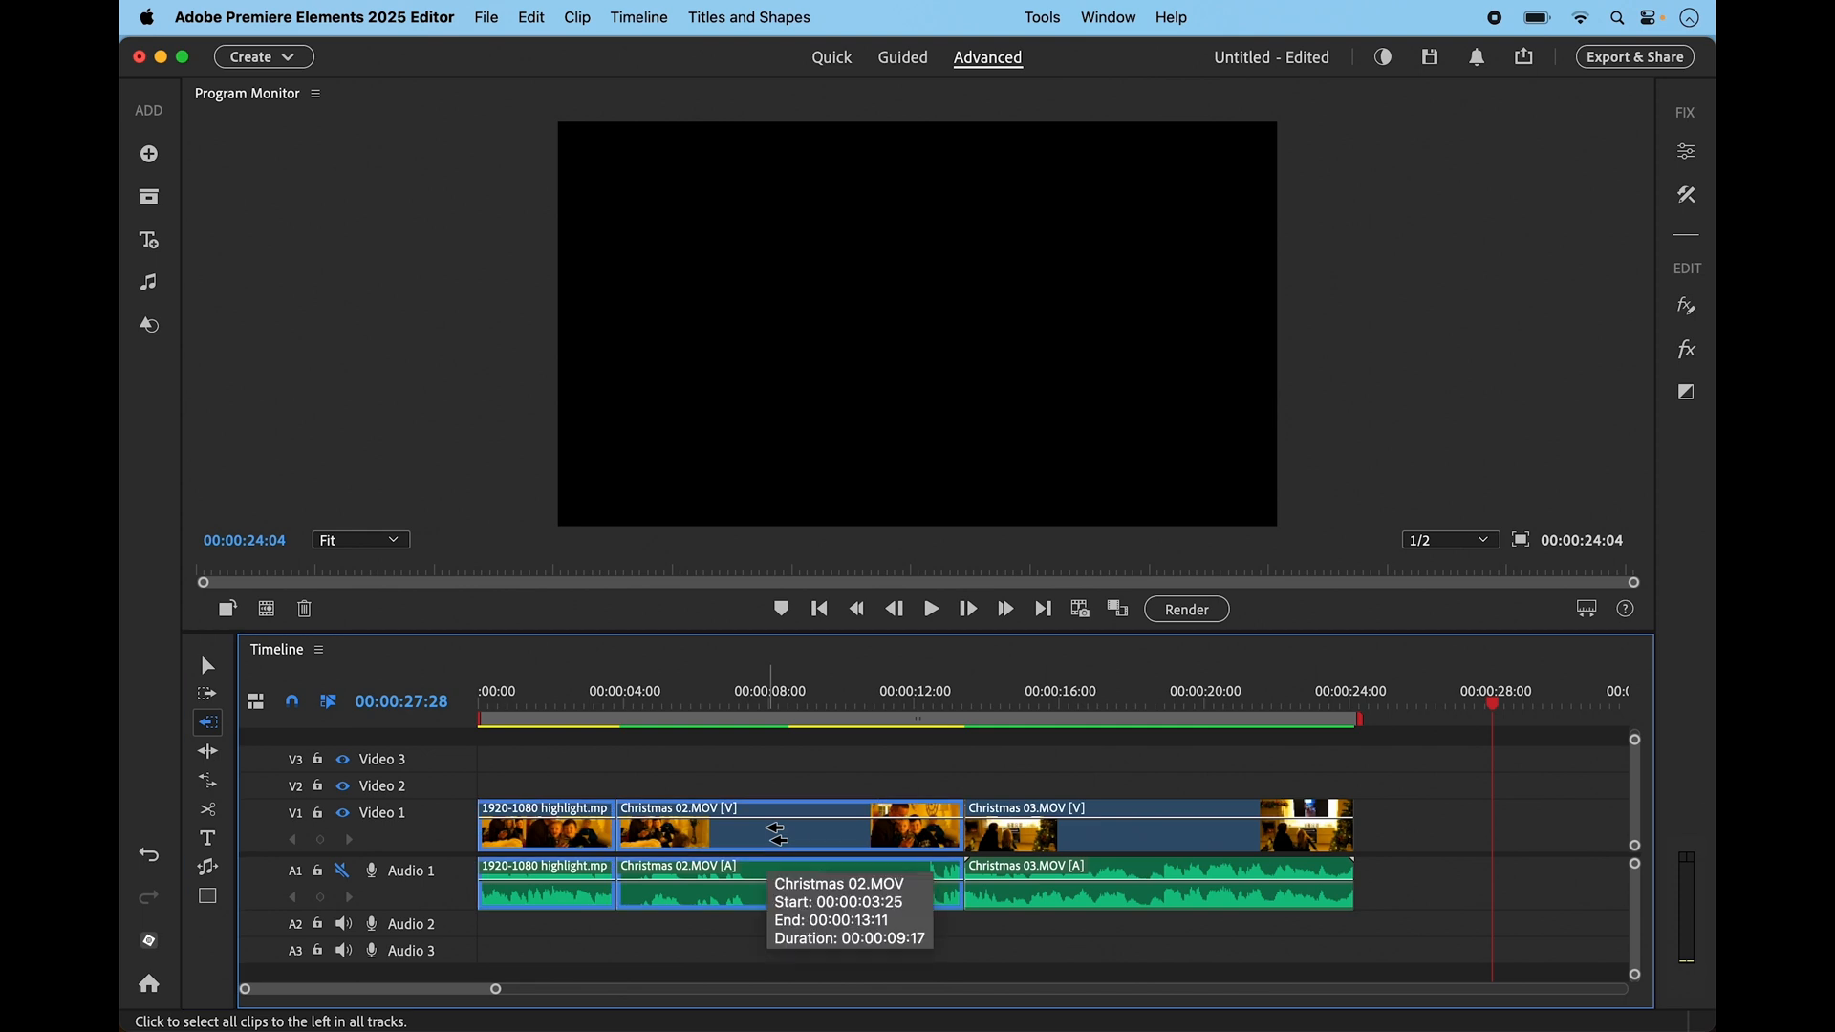
left_click(1156, 825)
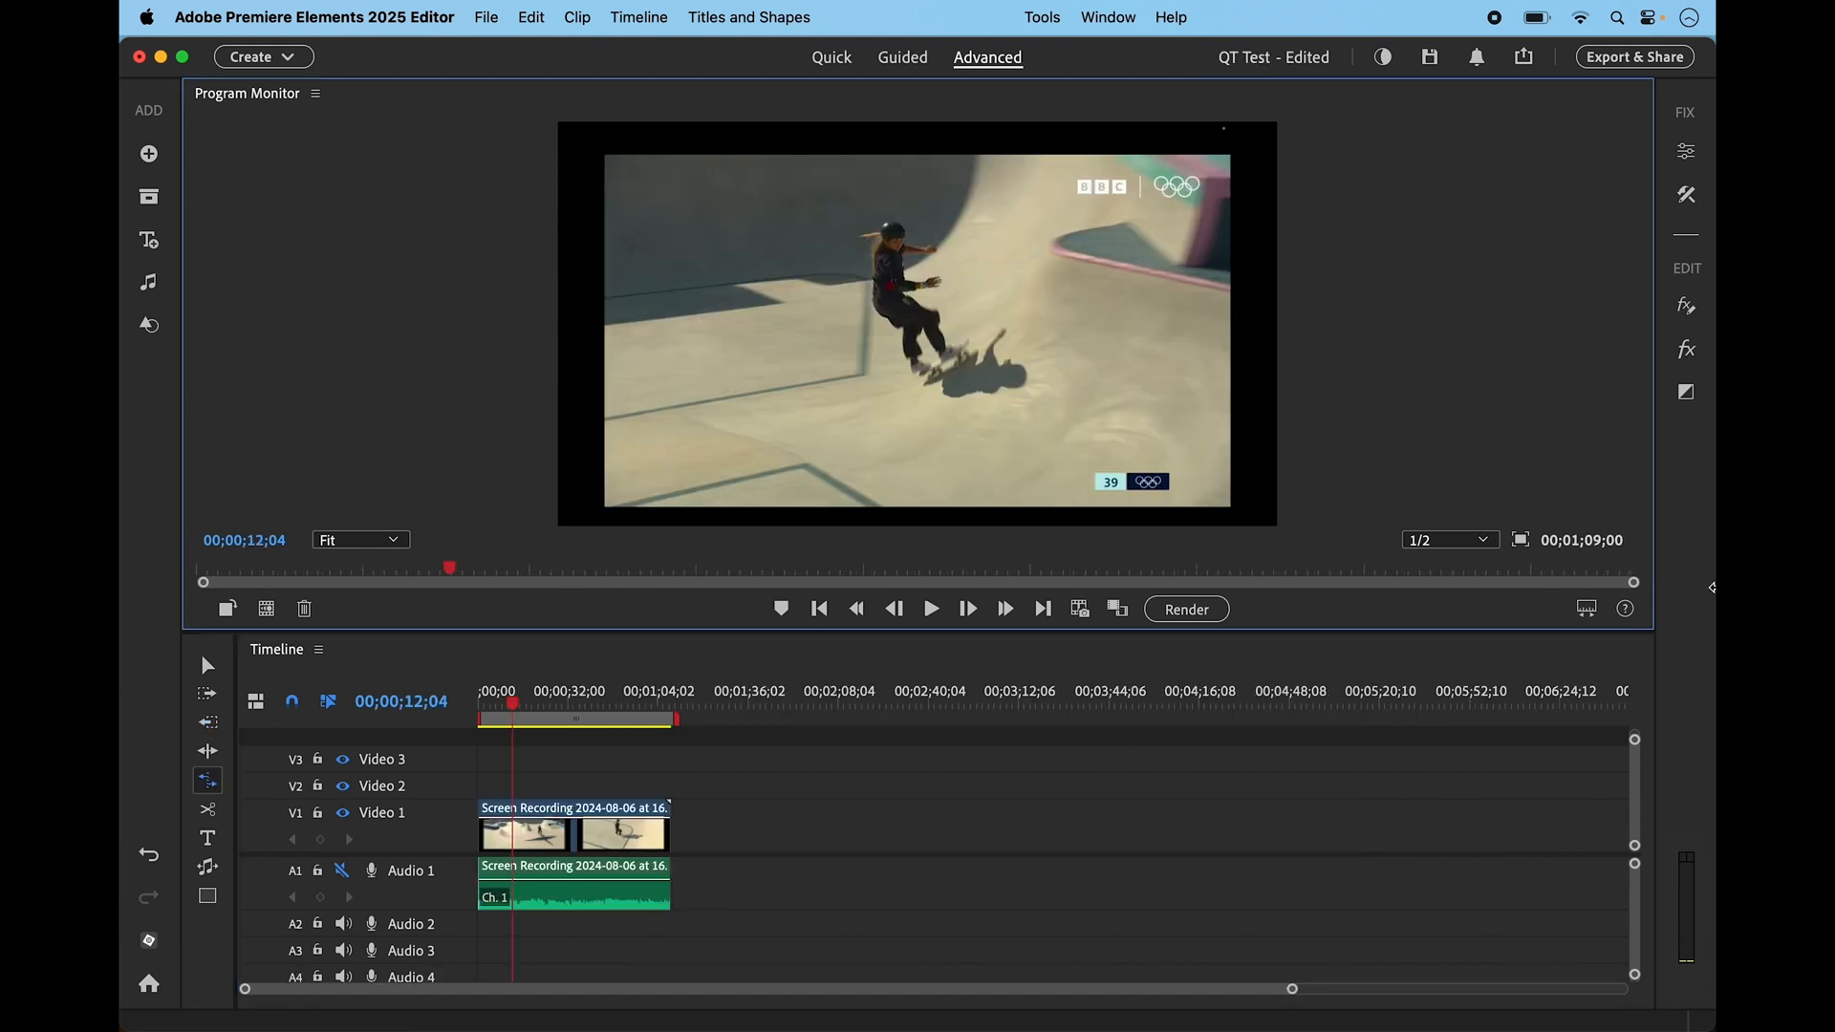
mouse_move(207, 780)
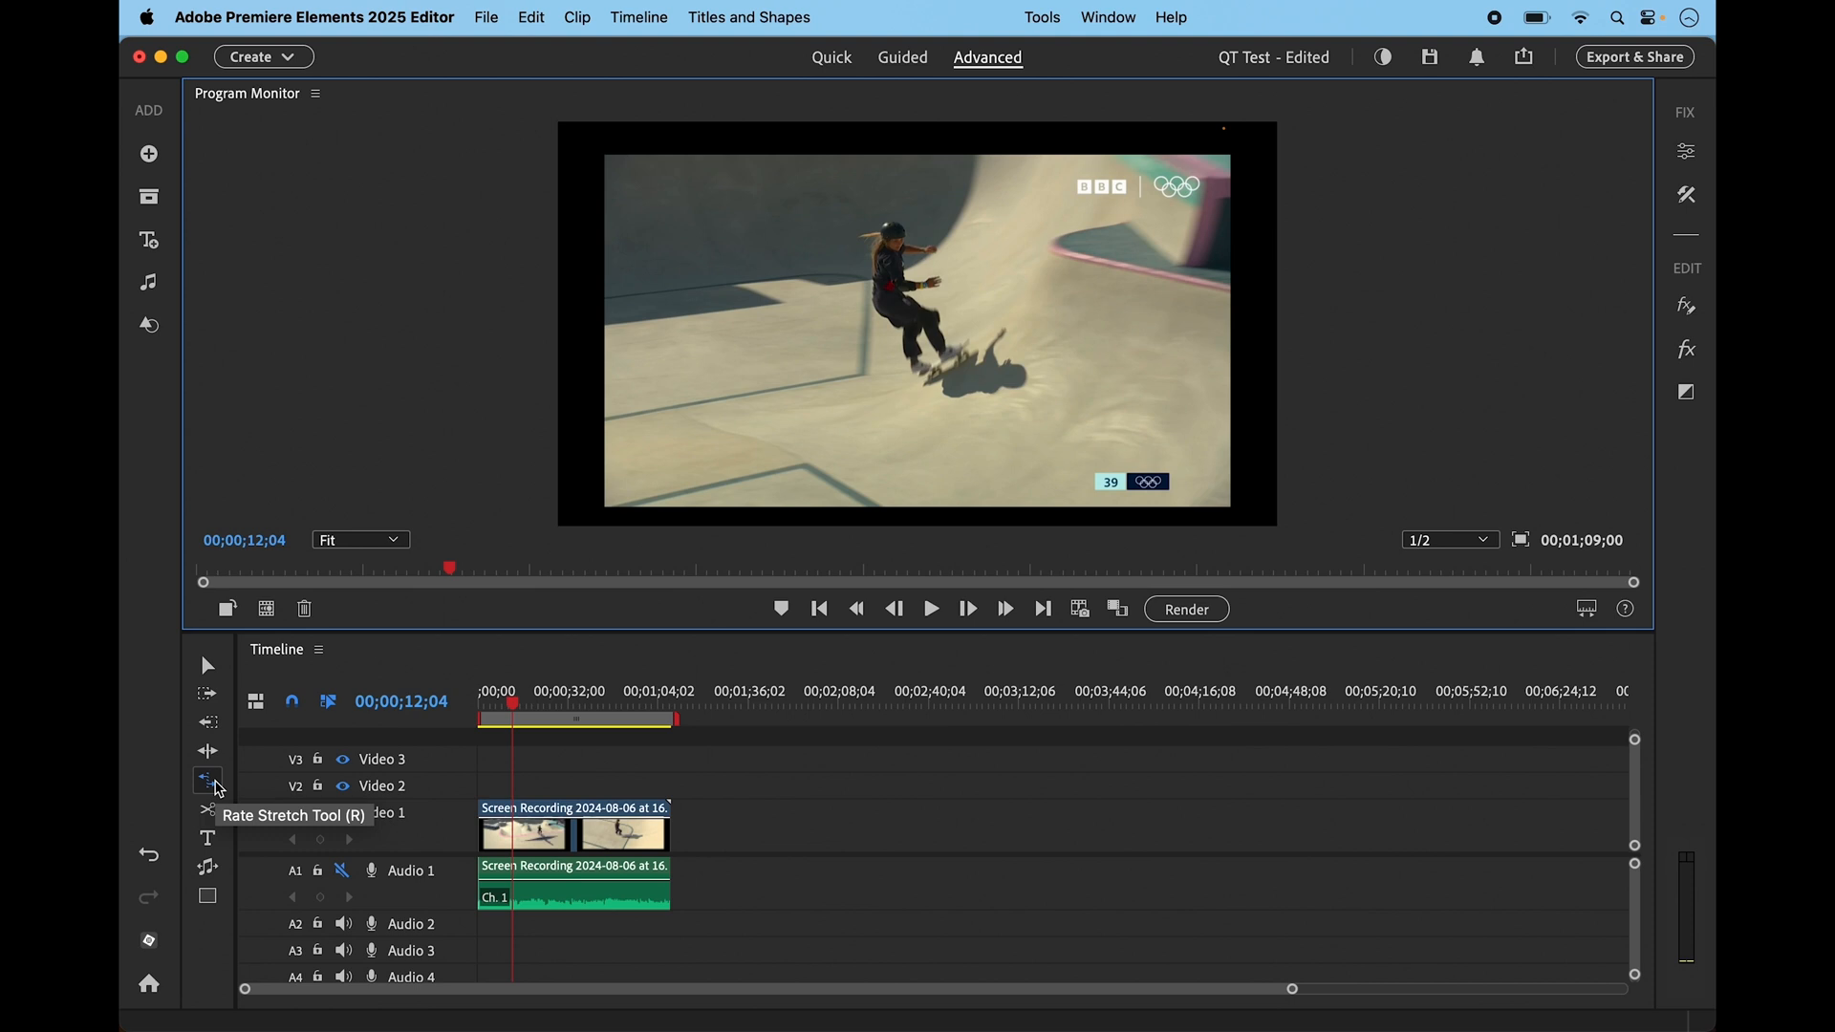
mouse_move(208, 781)
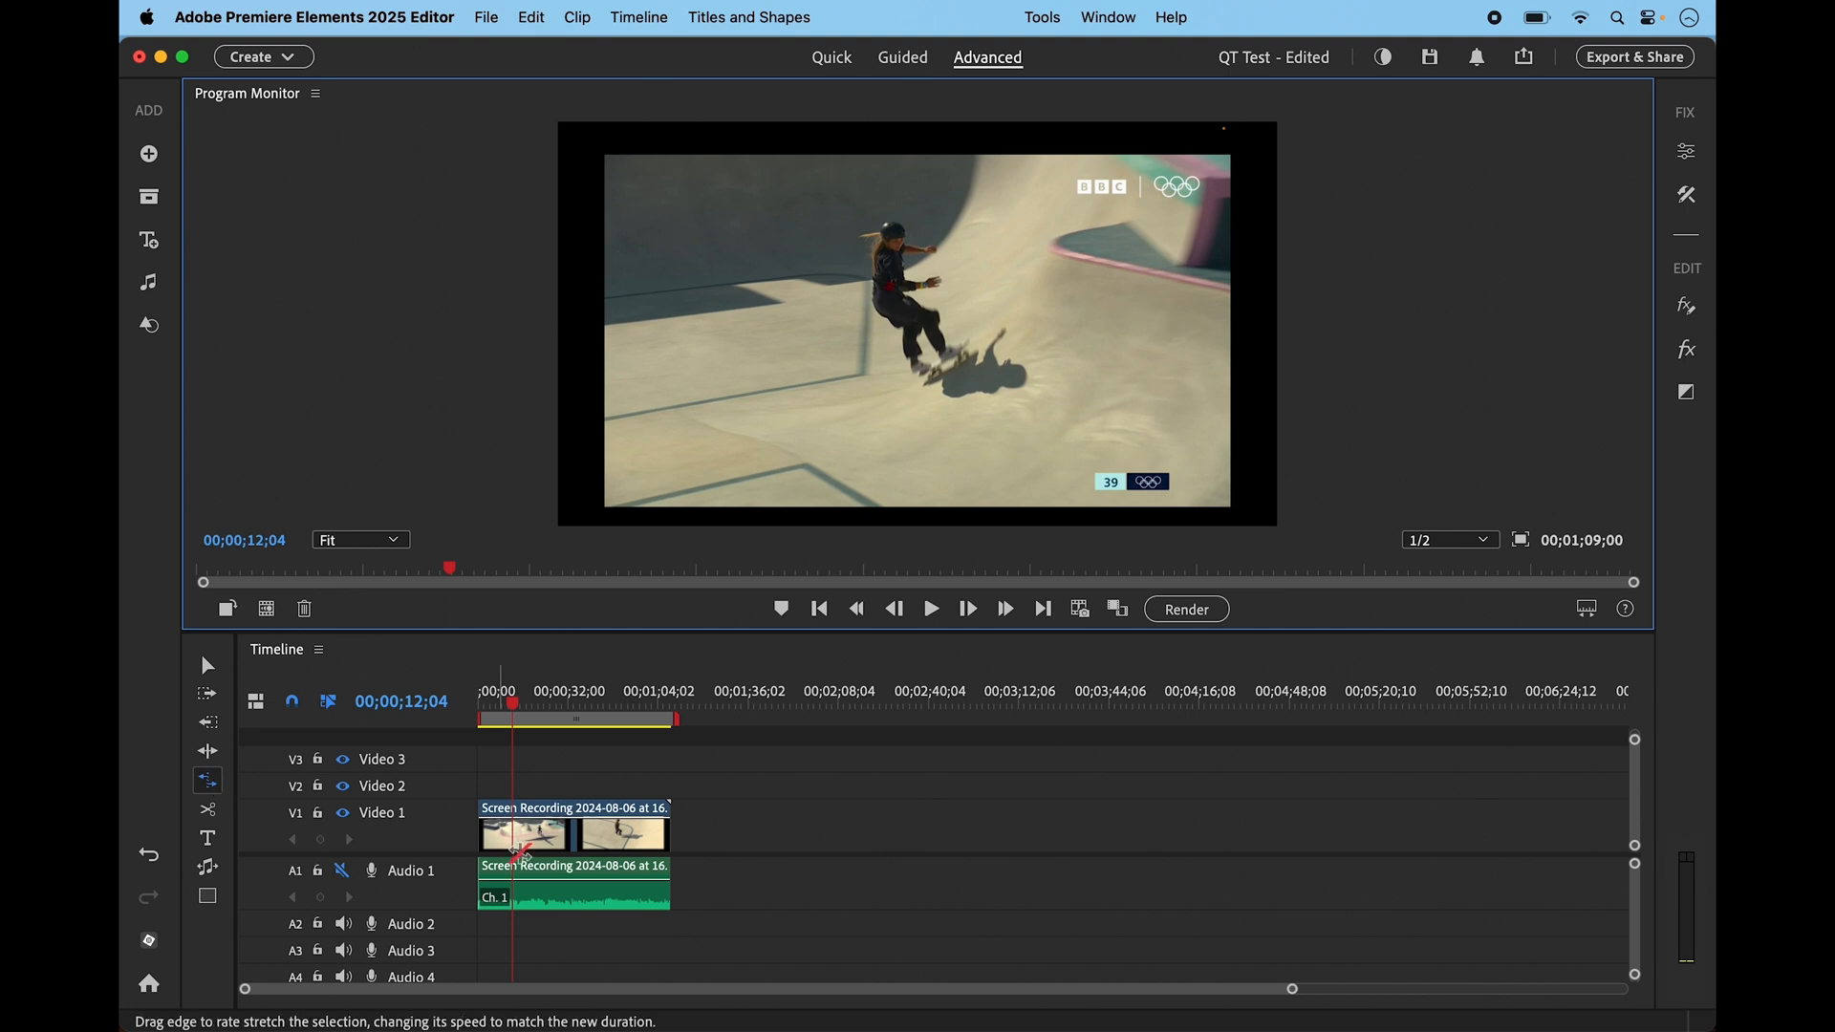
Play the skateboarding screen recording to check its original speed
left_click(930, 609)
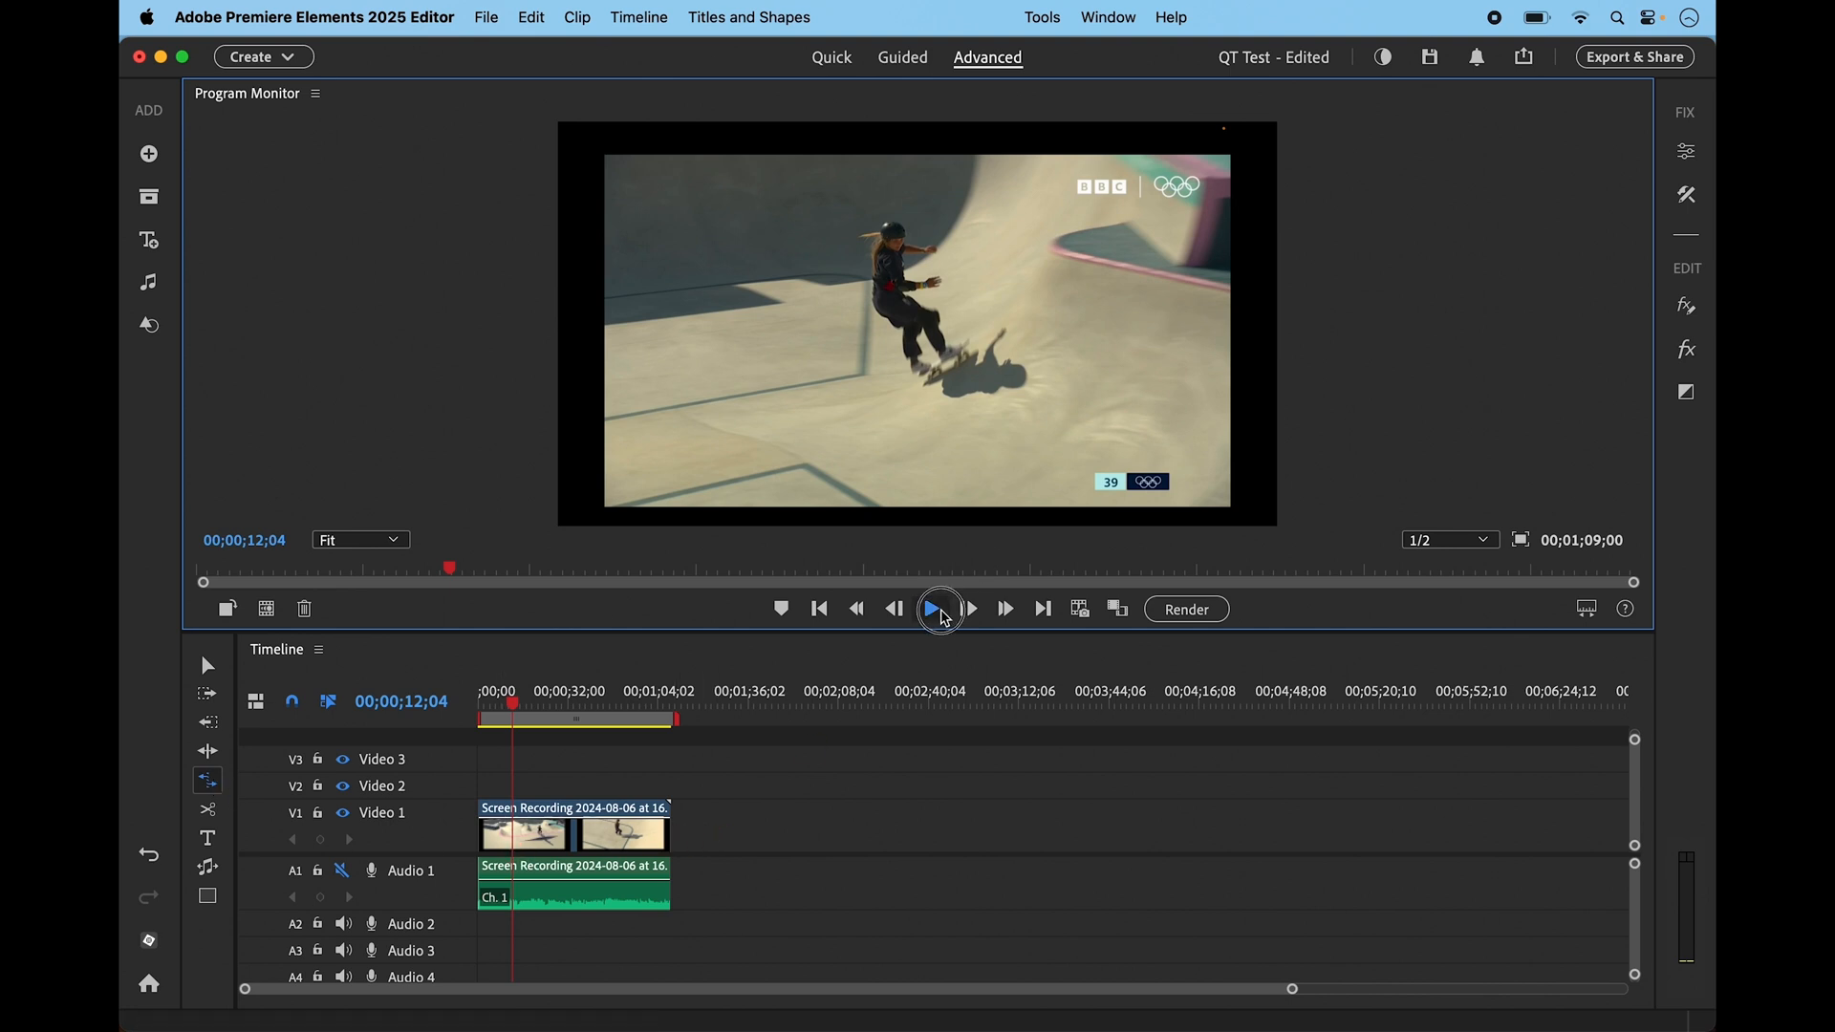
left_click(930, 609)
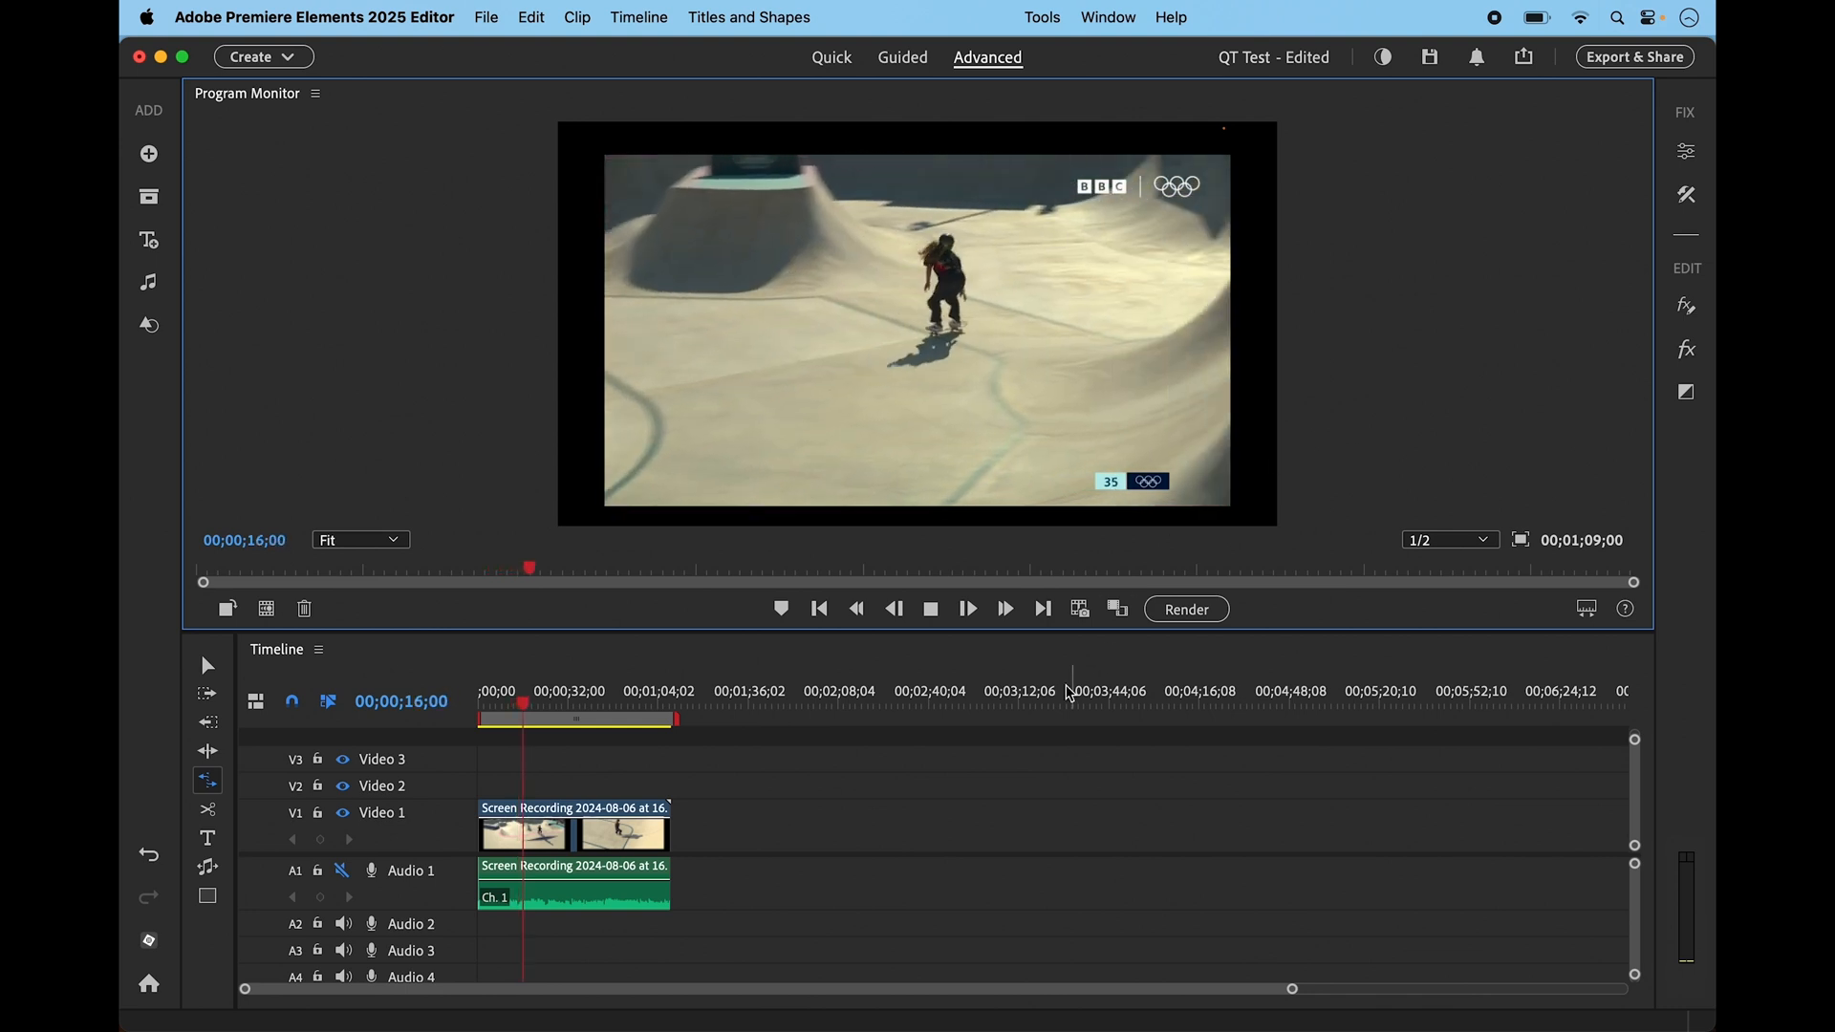
left_click(930, 609)
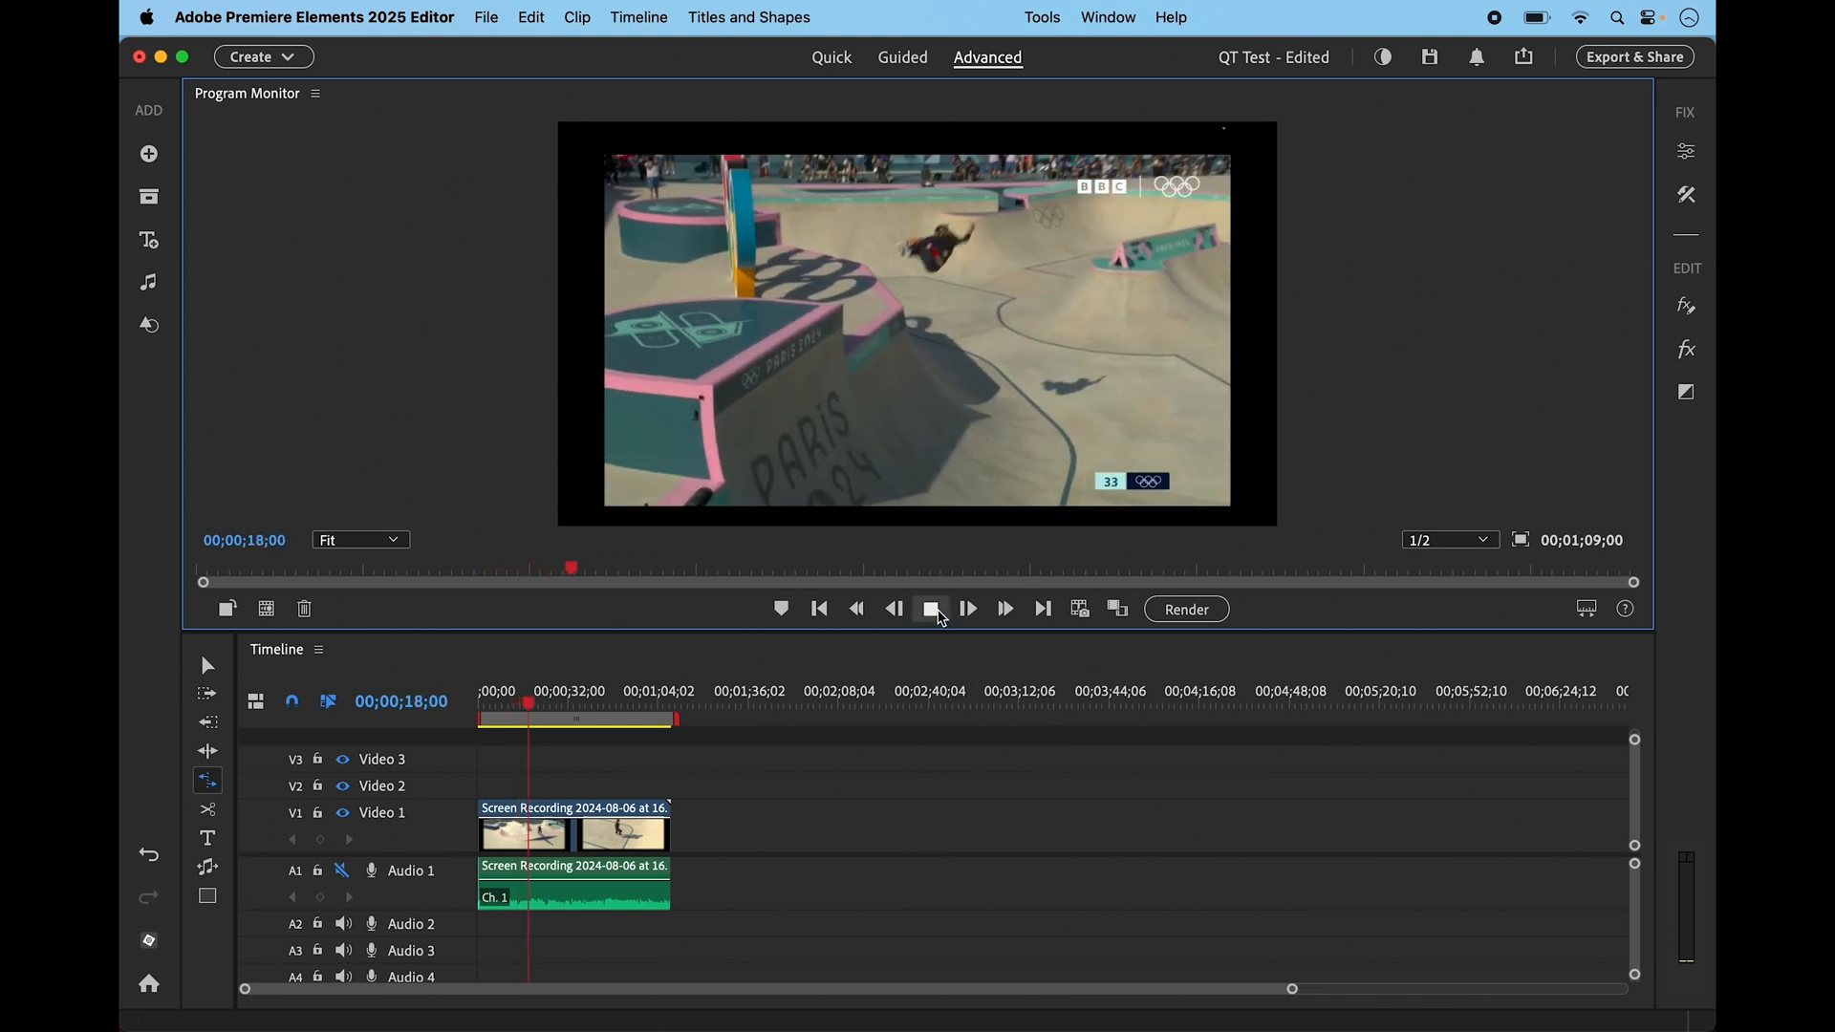
left_click(930, 607)
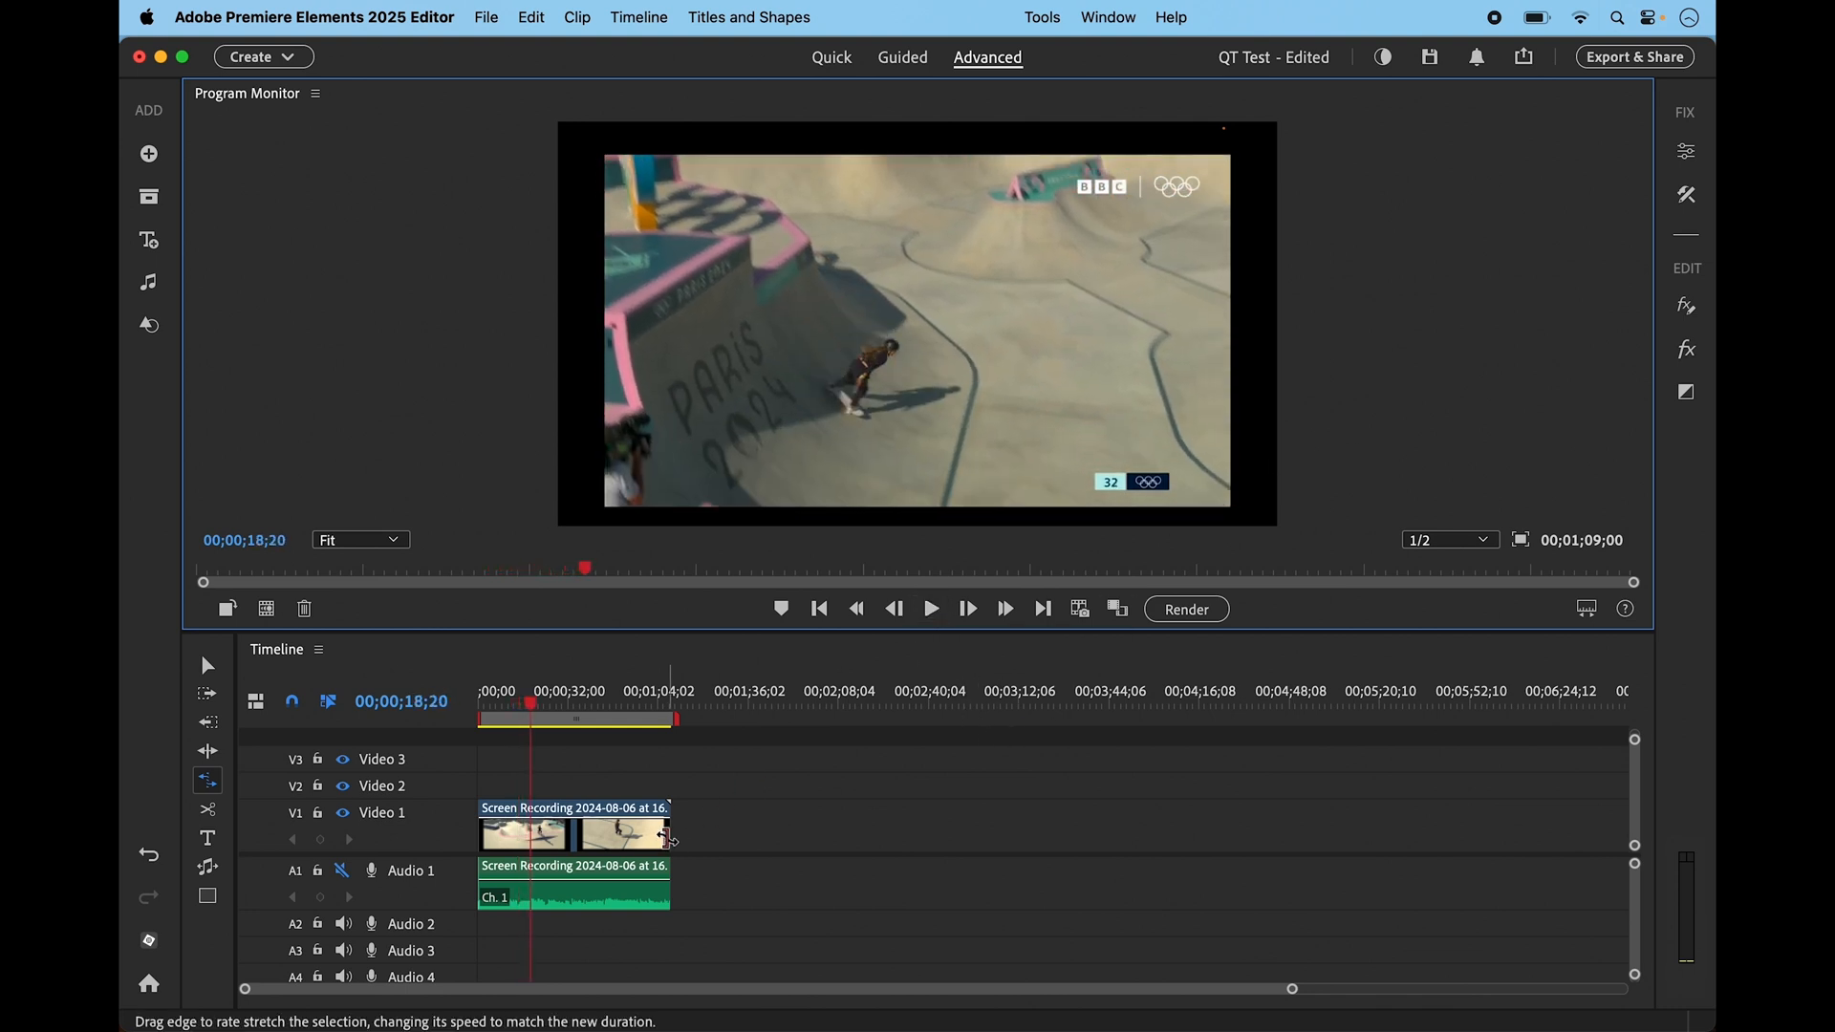
Rate-stretch the screen recording to about 24 seconds and play back the faster clip
left_click_drag(672, 831, 740, 831)
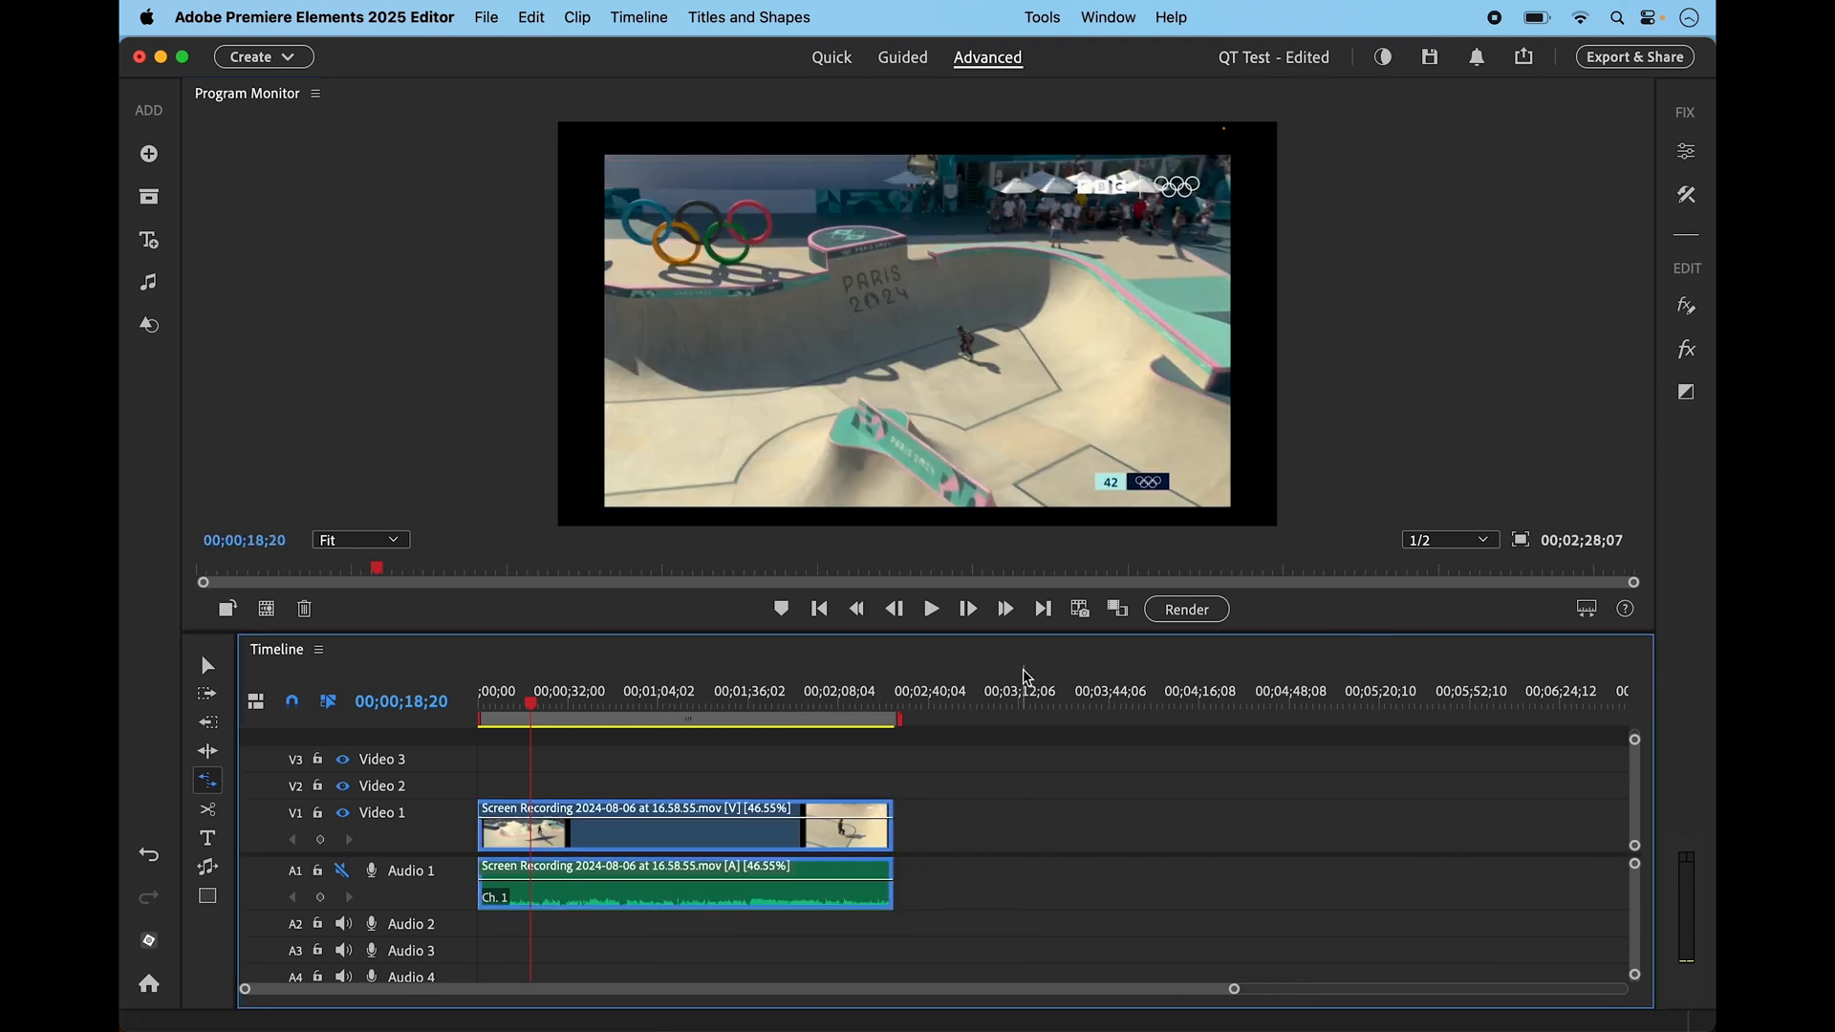
left_click(929, 608)
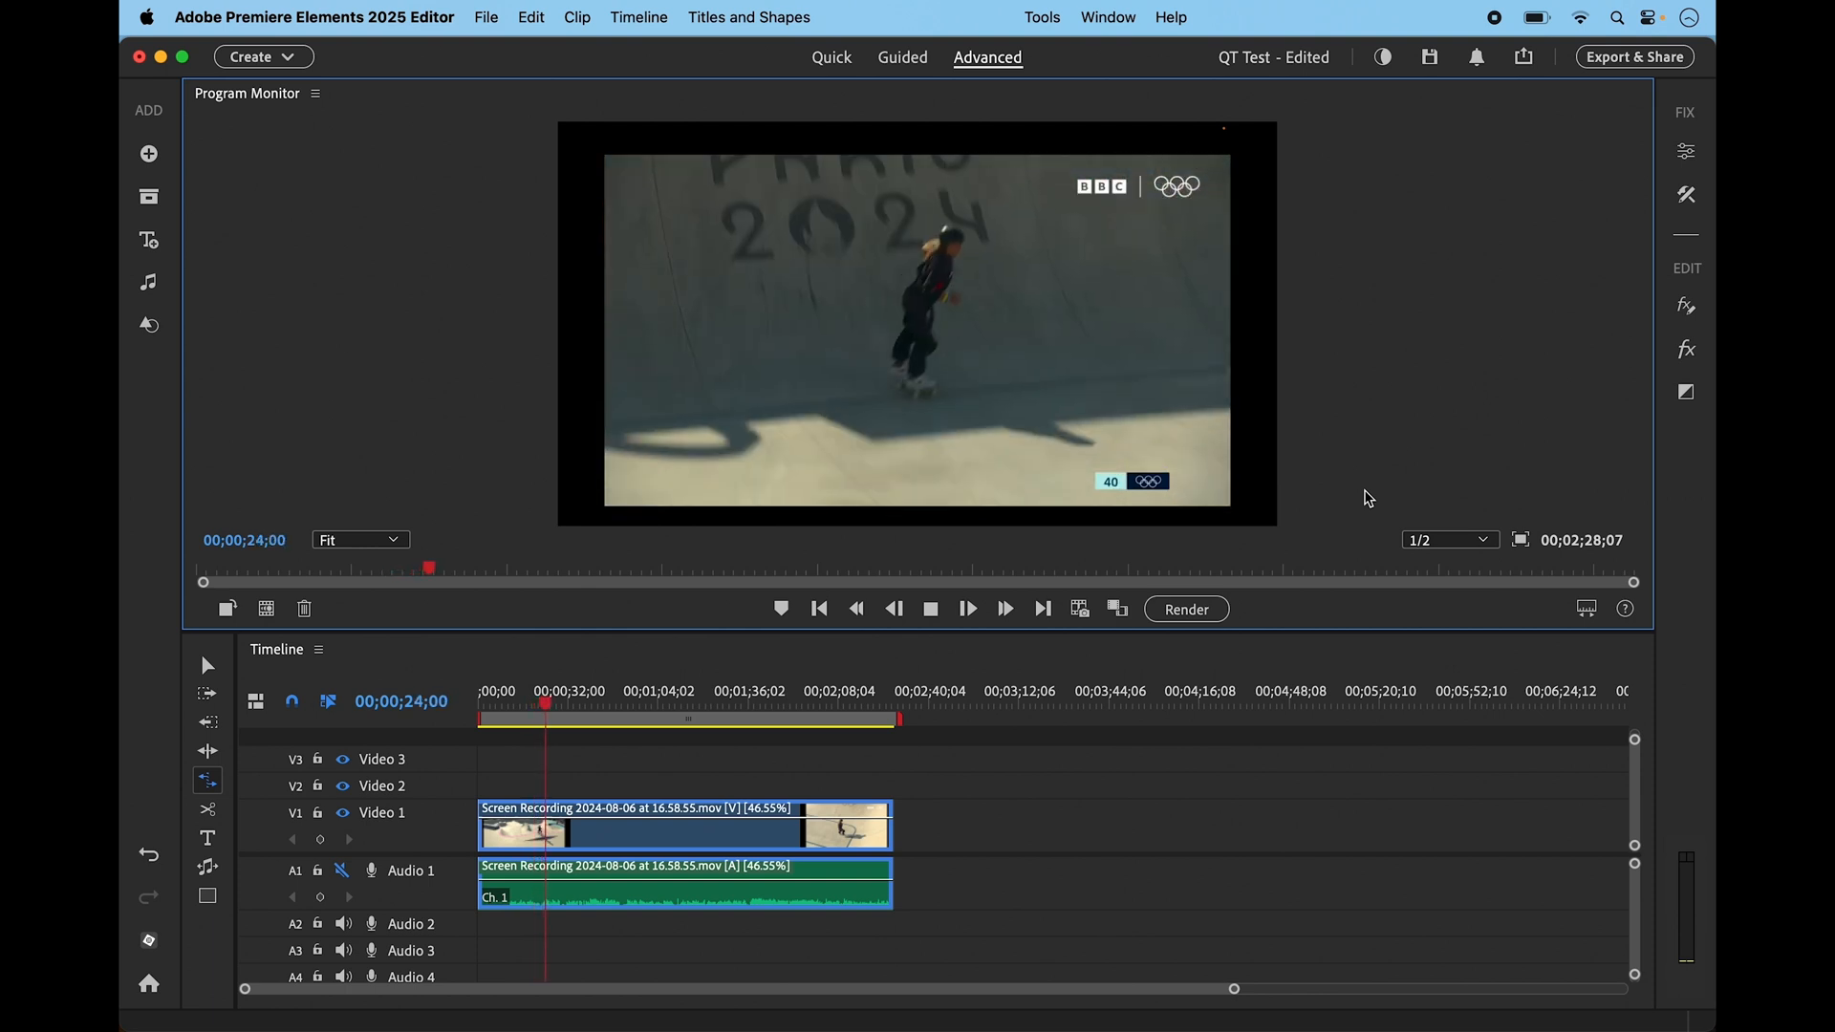
left_click(966, 608)
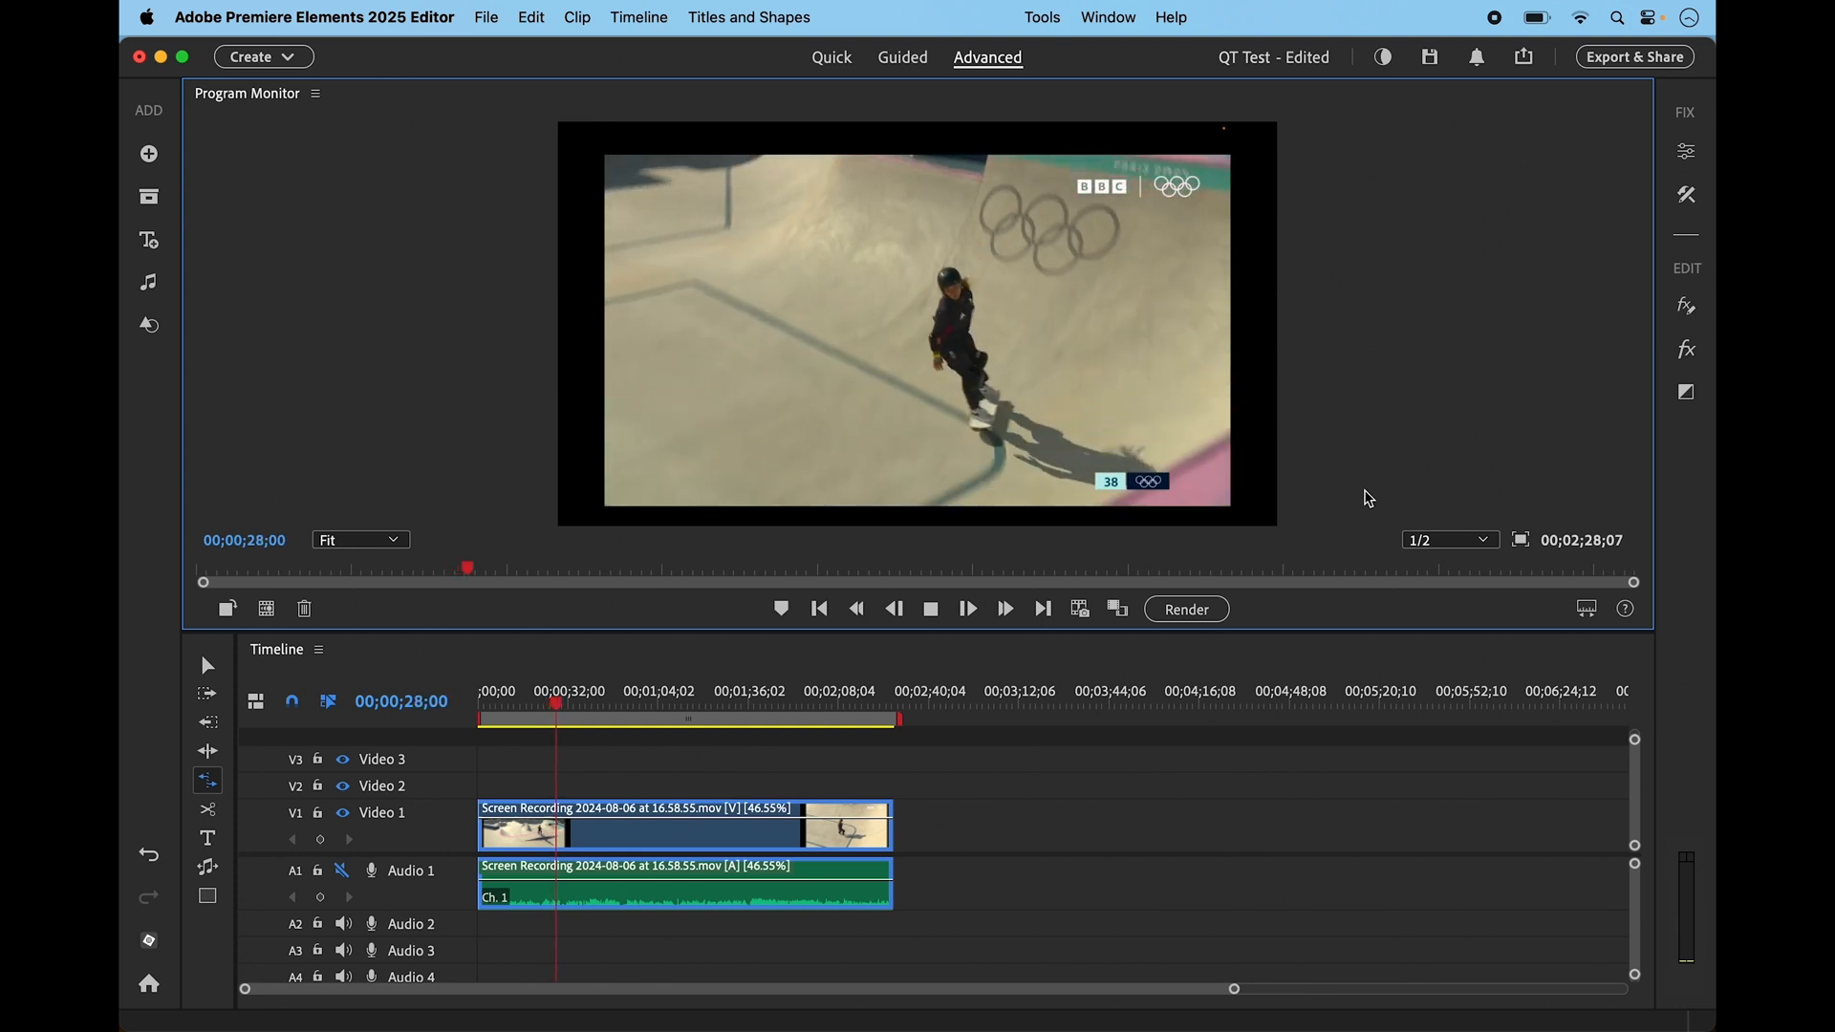
left_click(929, 609)
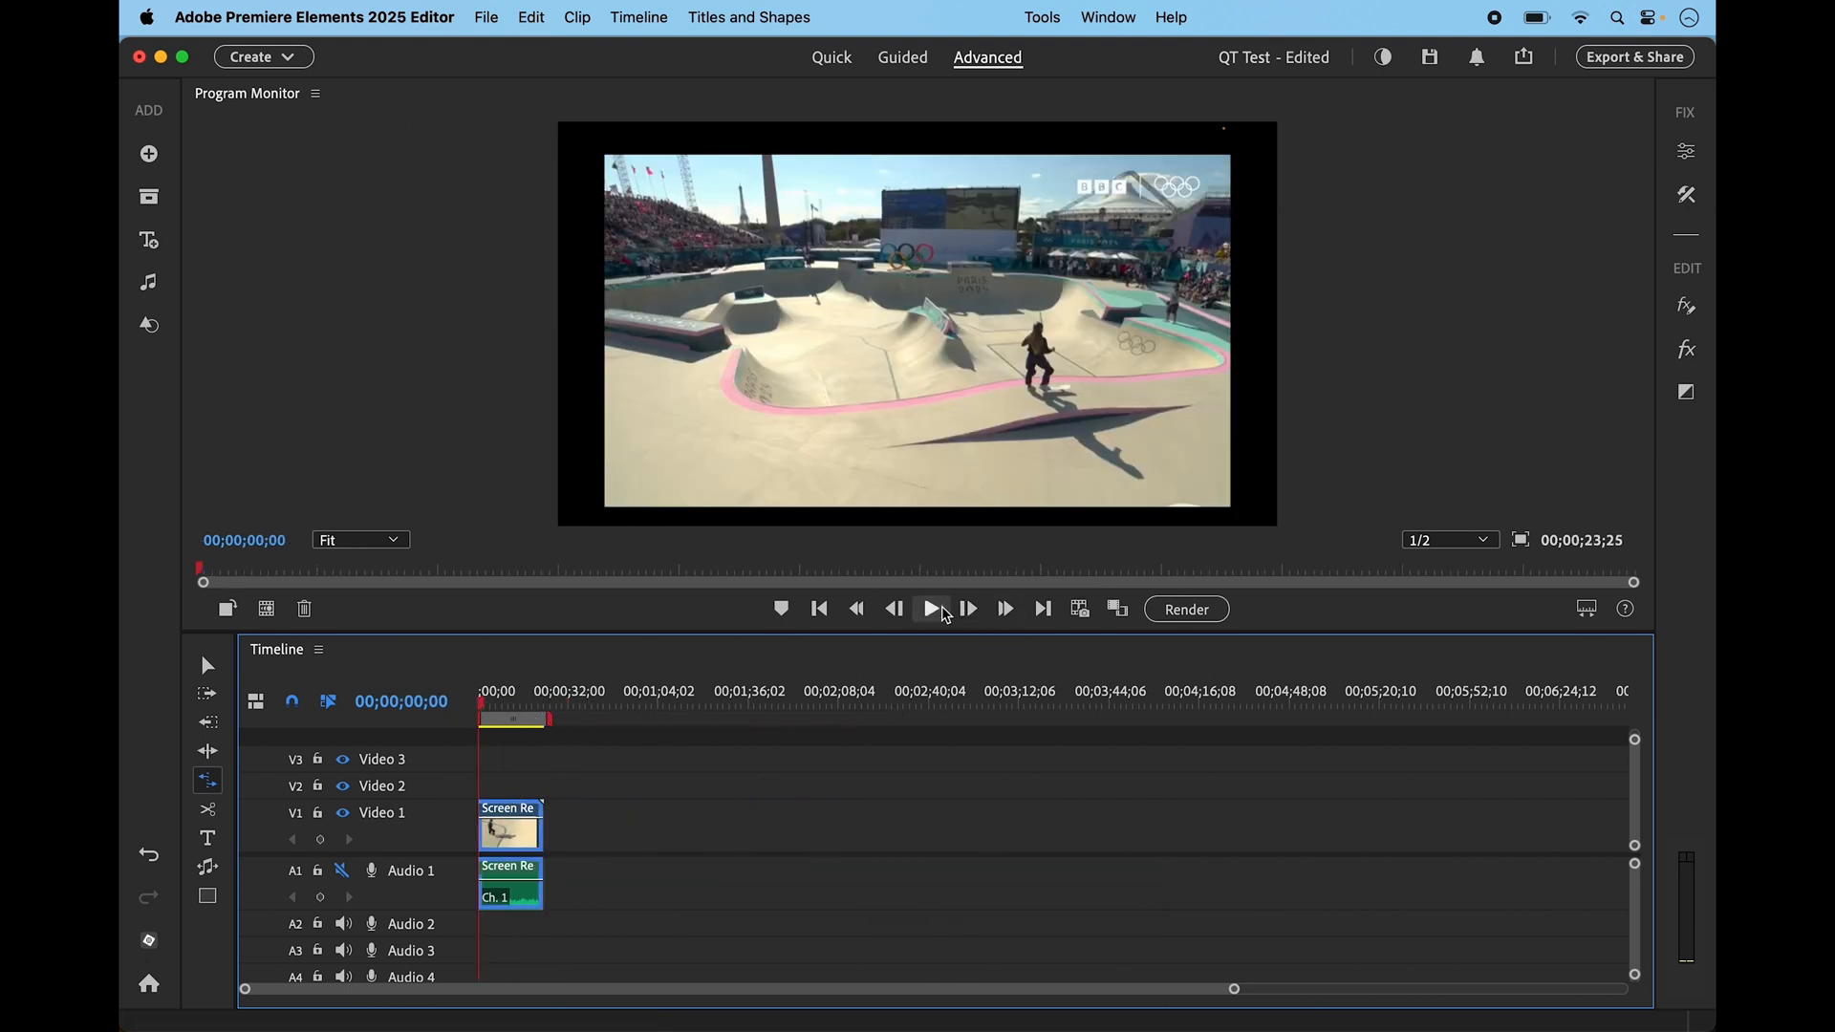
left_click(930, 609)
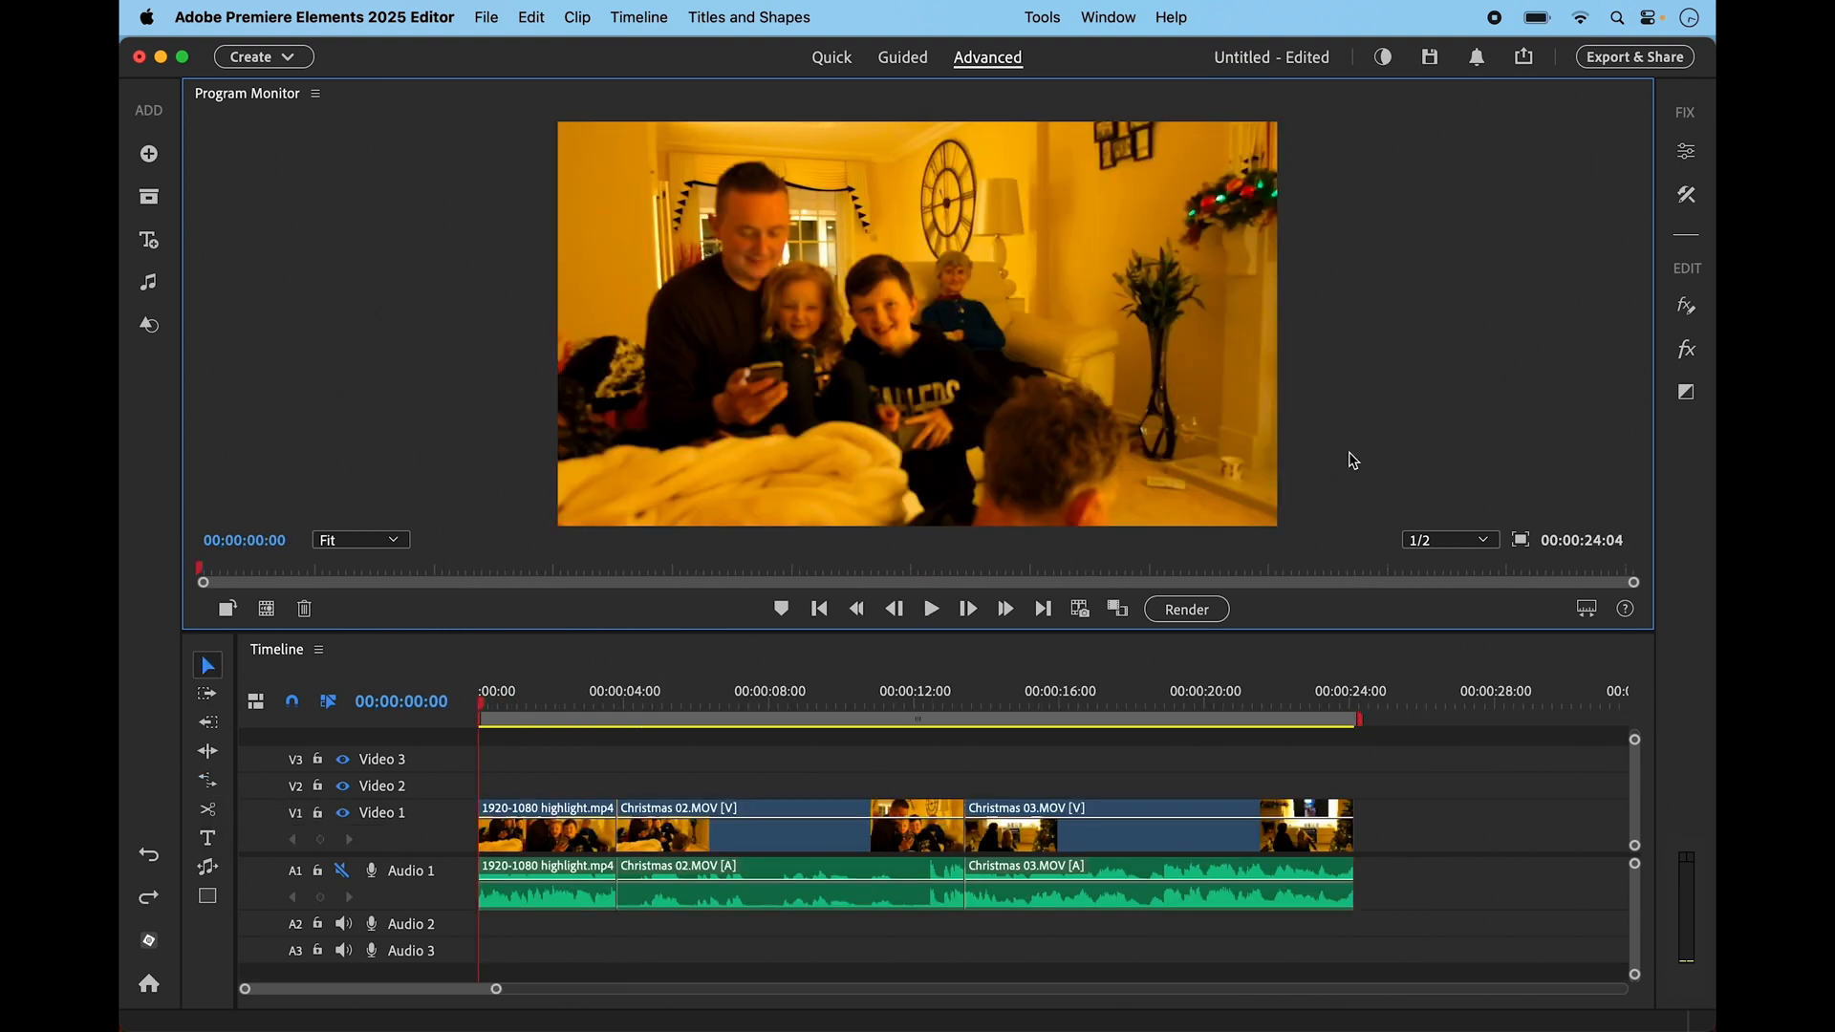
mouse_move(209, 752)
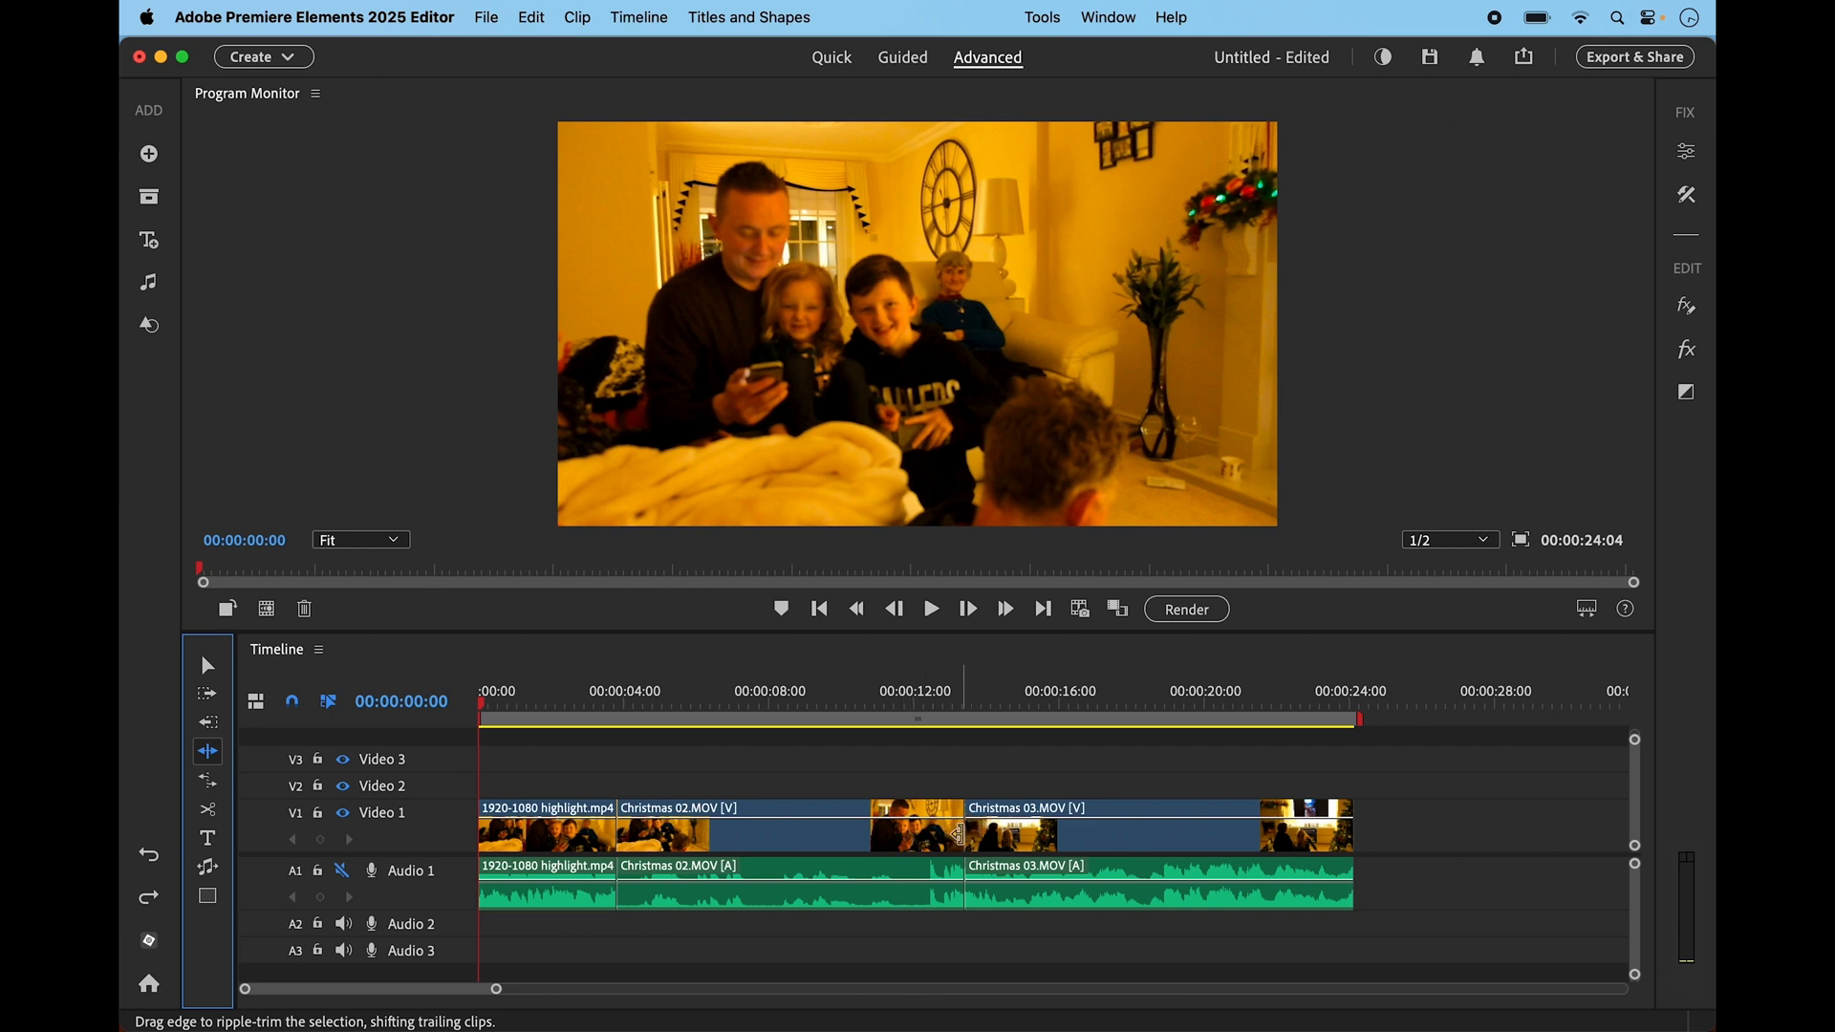
Ripple-trim Christmas 02's end, trim it further, and slide Christmas 03 left to close the gap
left_click_drag(962, 833, 890, 834)
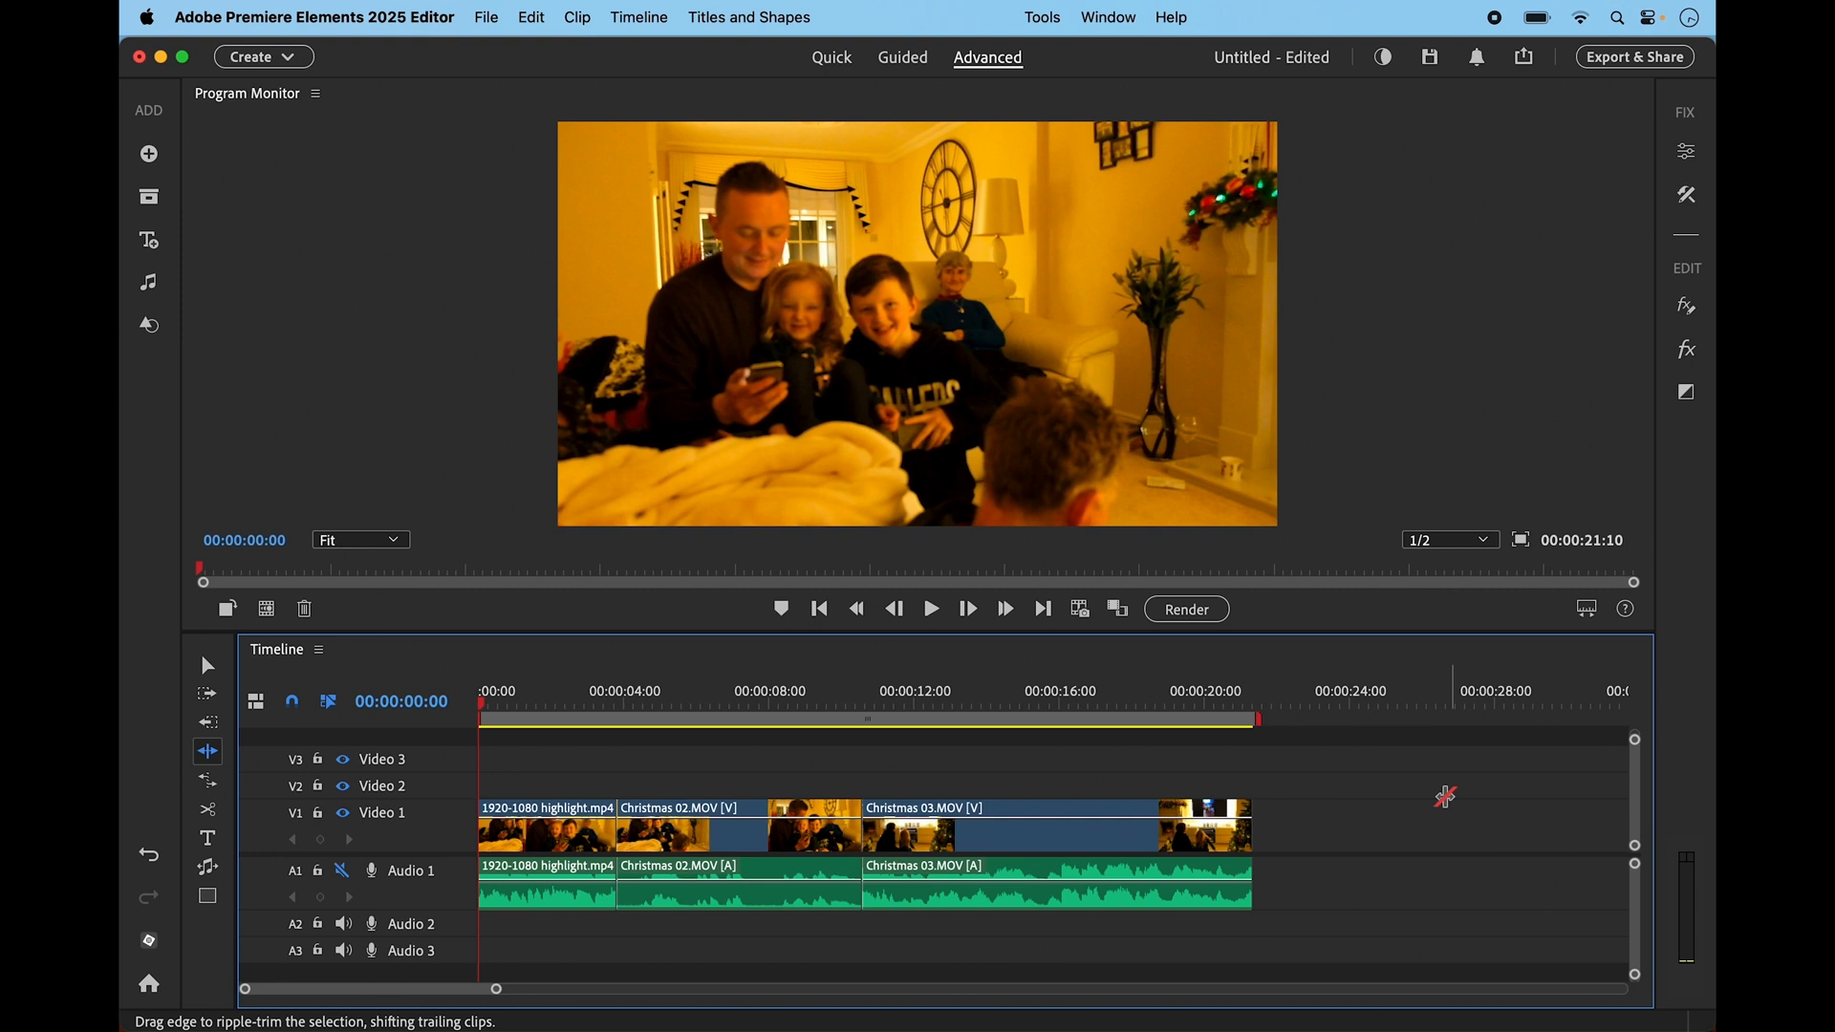
mouse_move(208, 665)
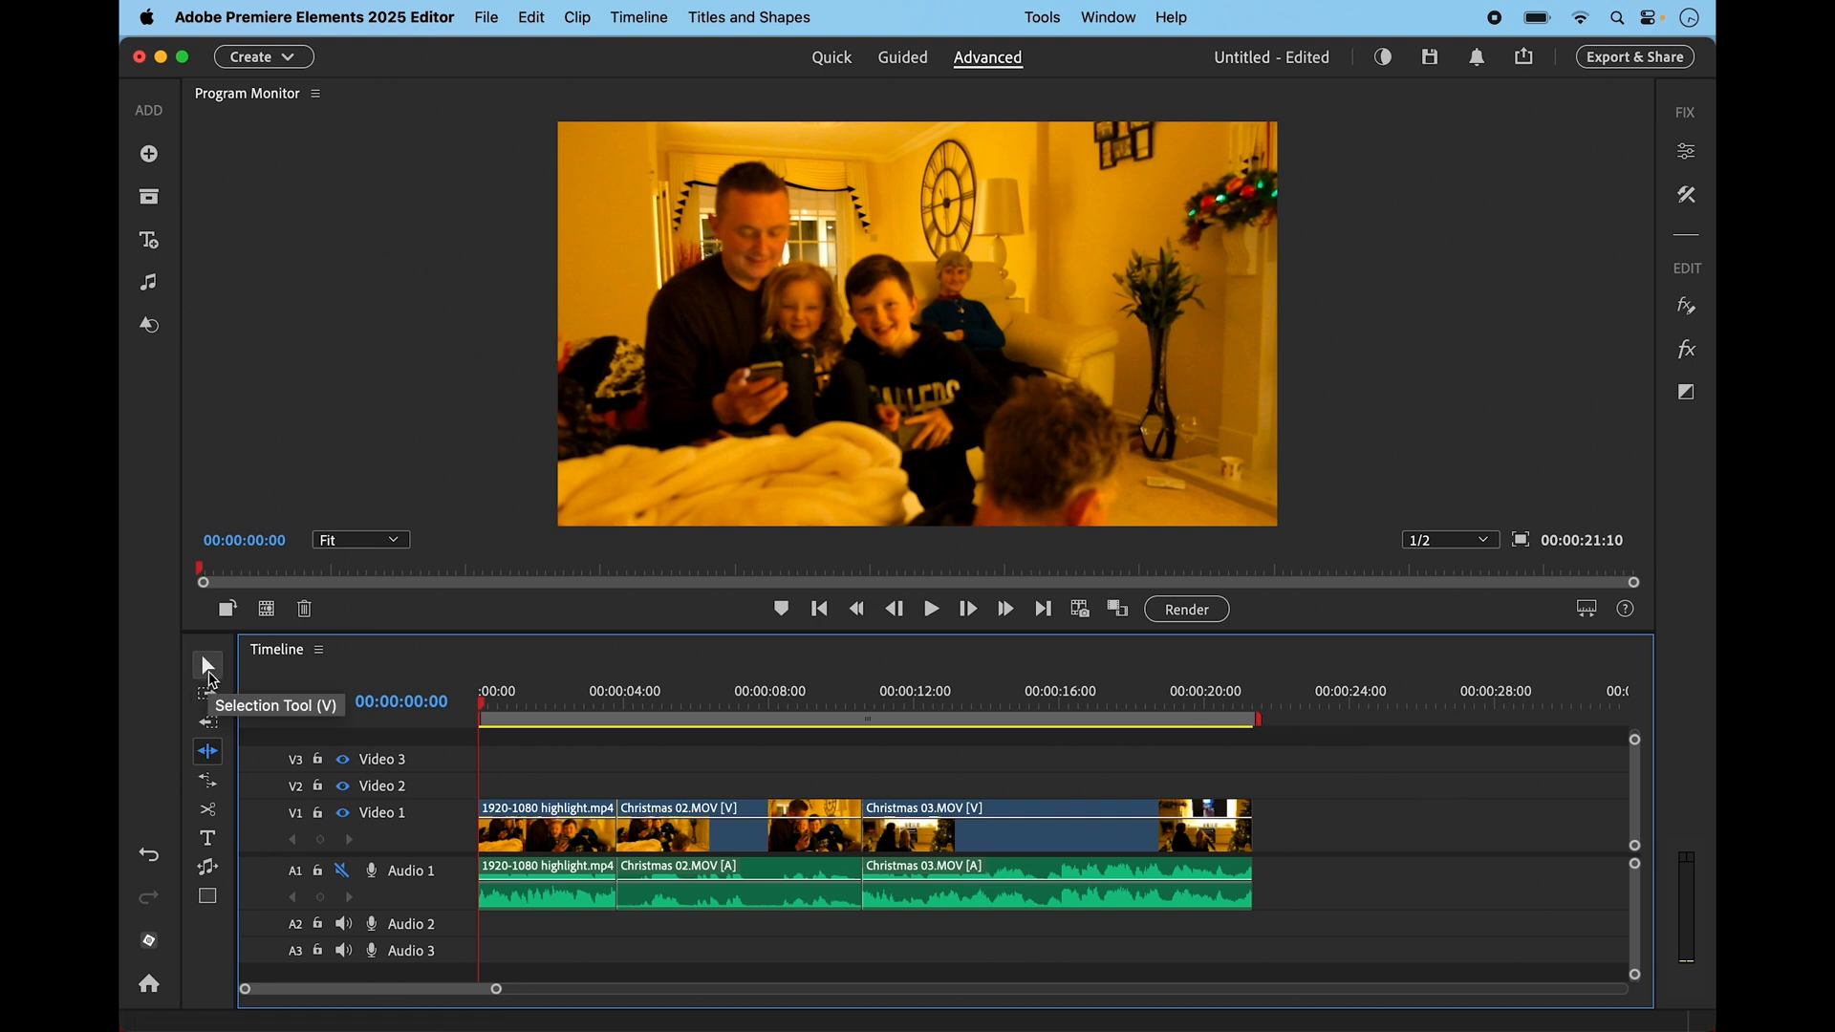
left_click(206, 666)
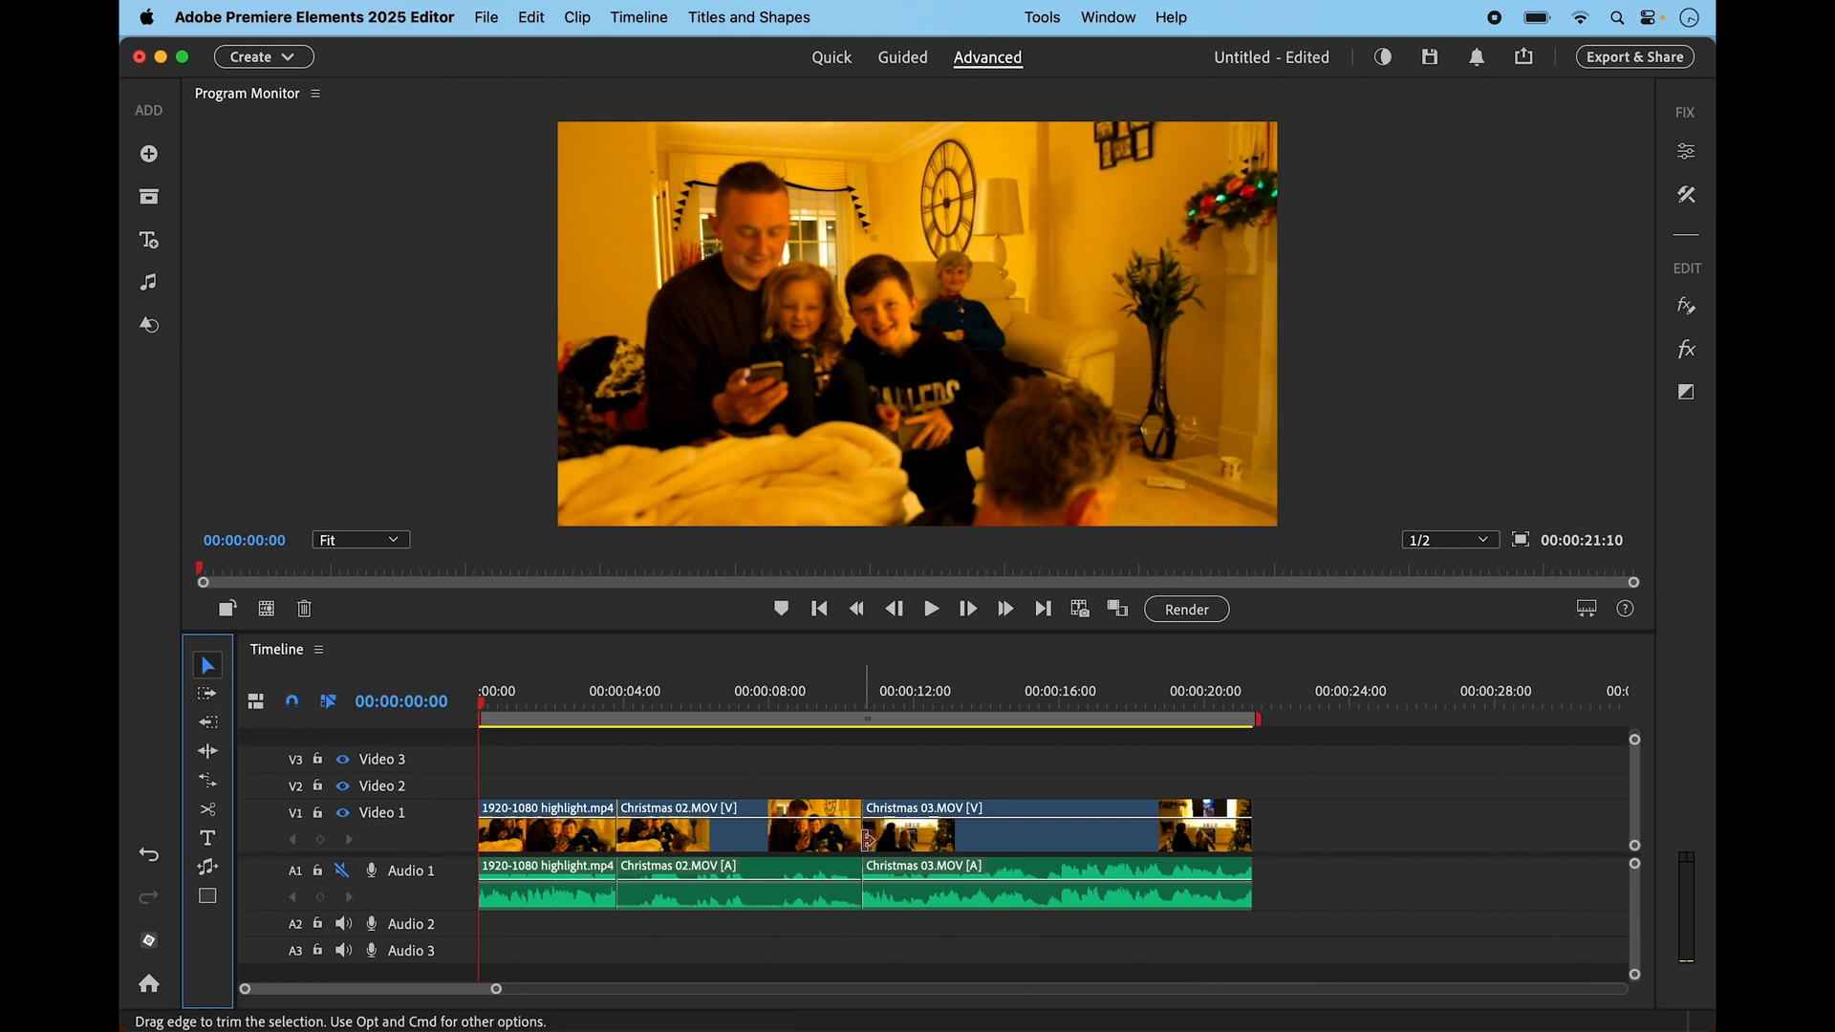
mouse_move(924, 877)
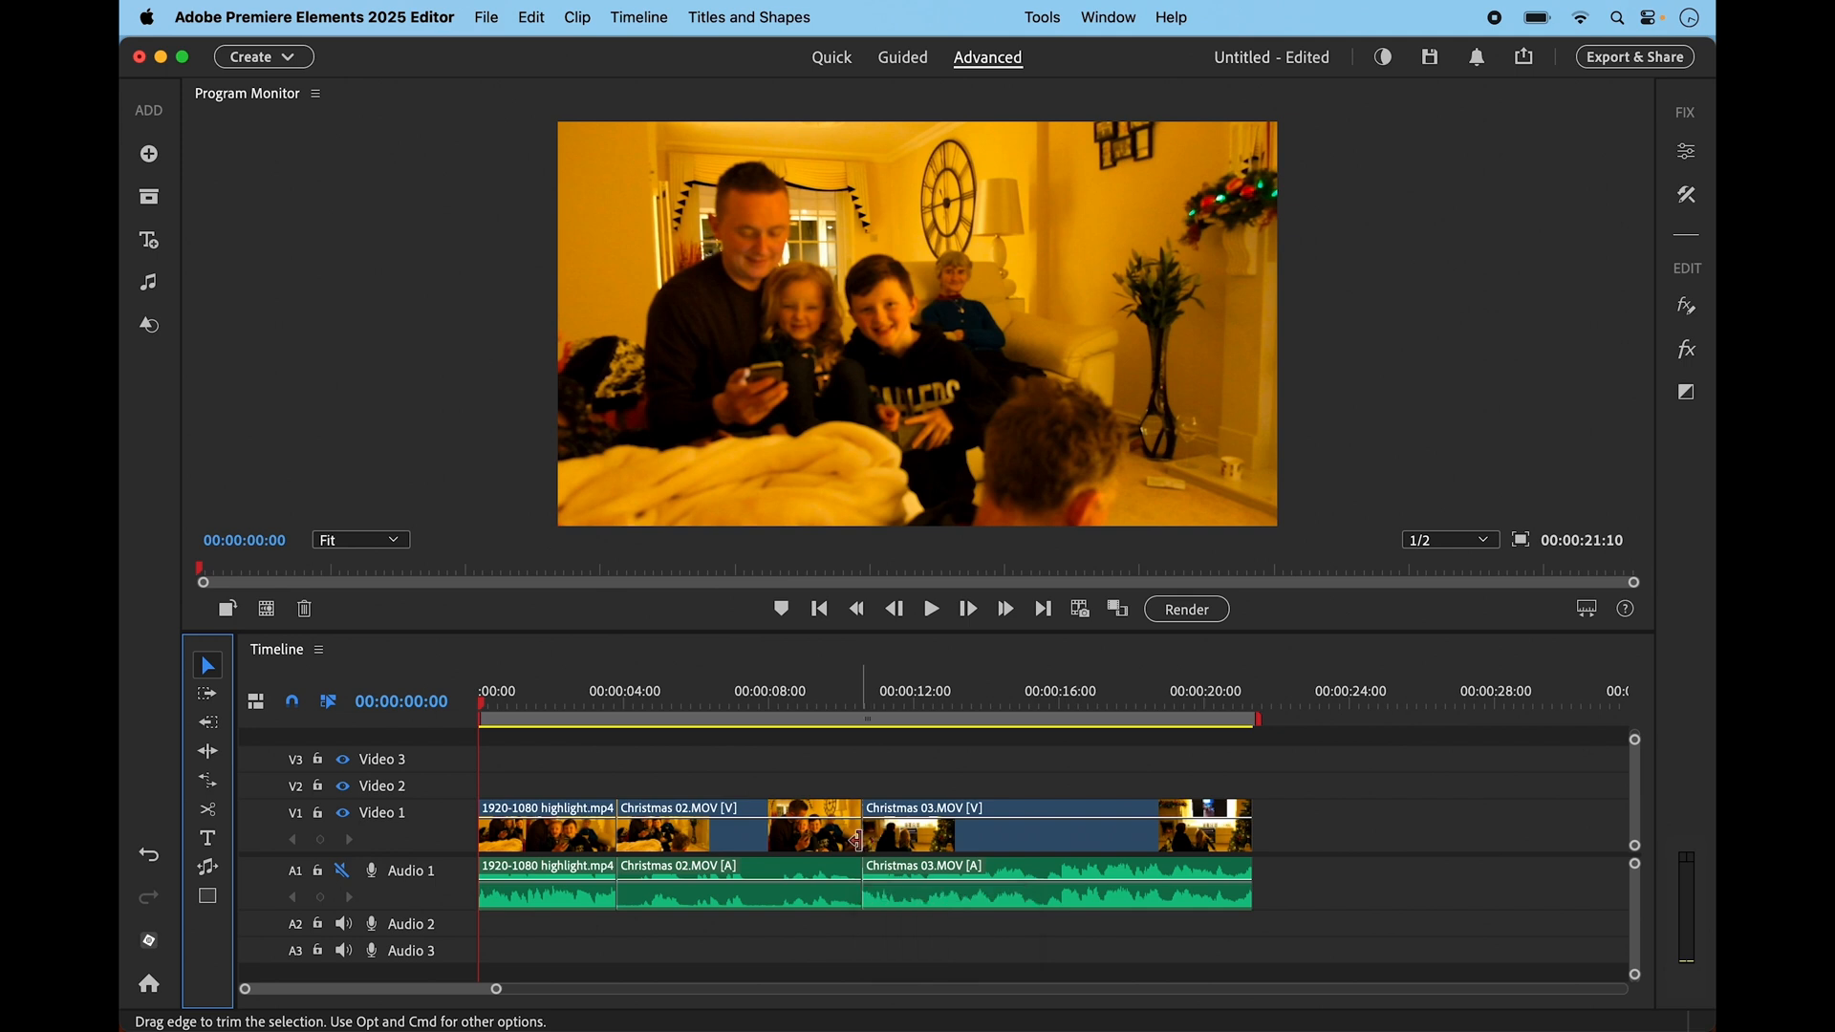
left_click_drag(855, 834, 814, 834)
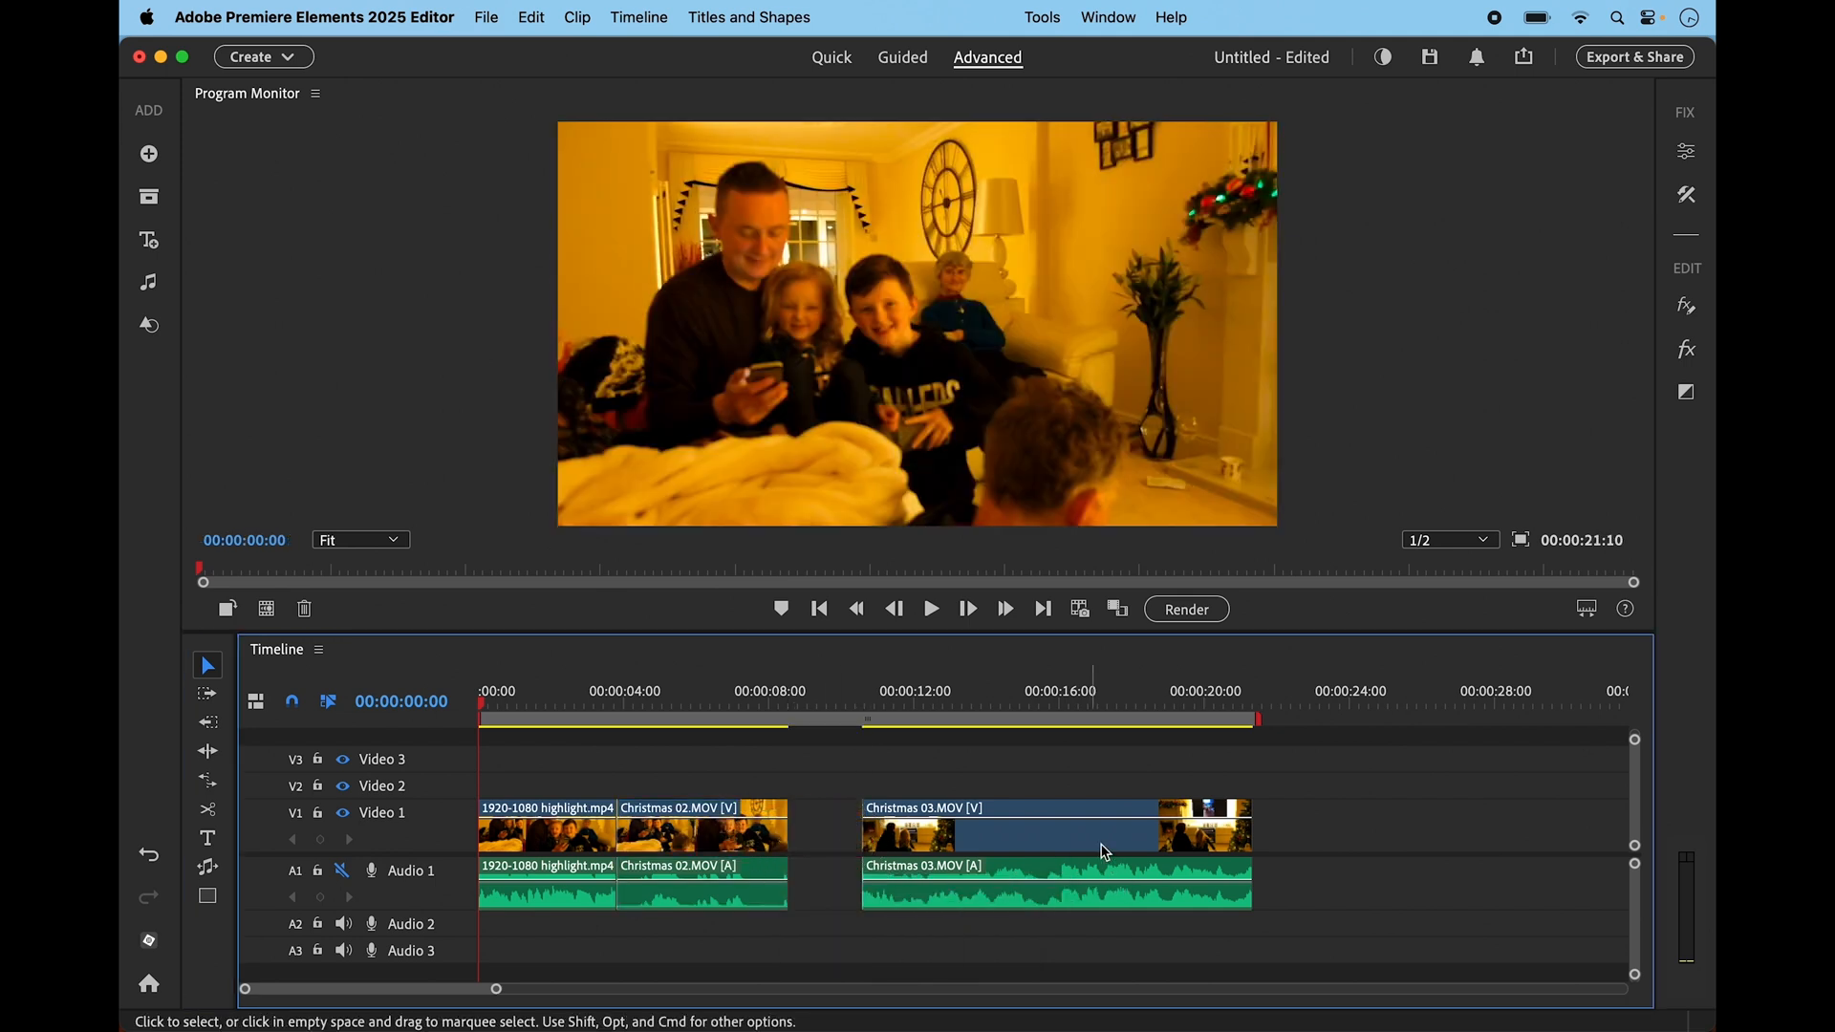
left_click(1053, 830)
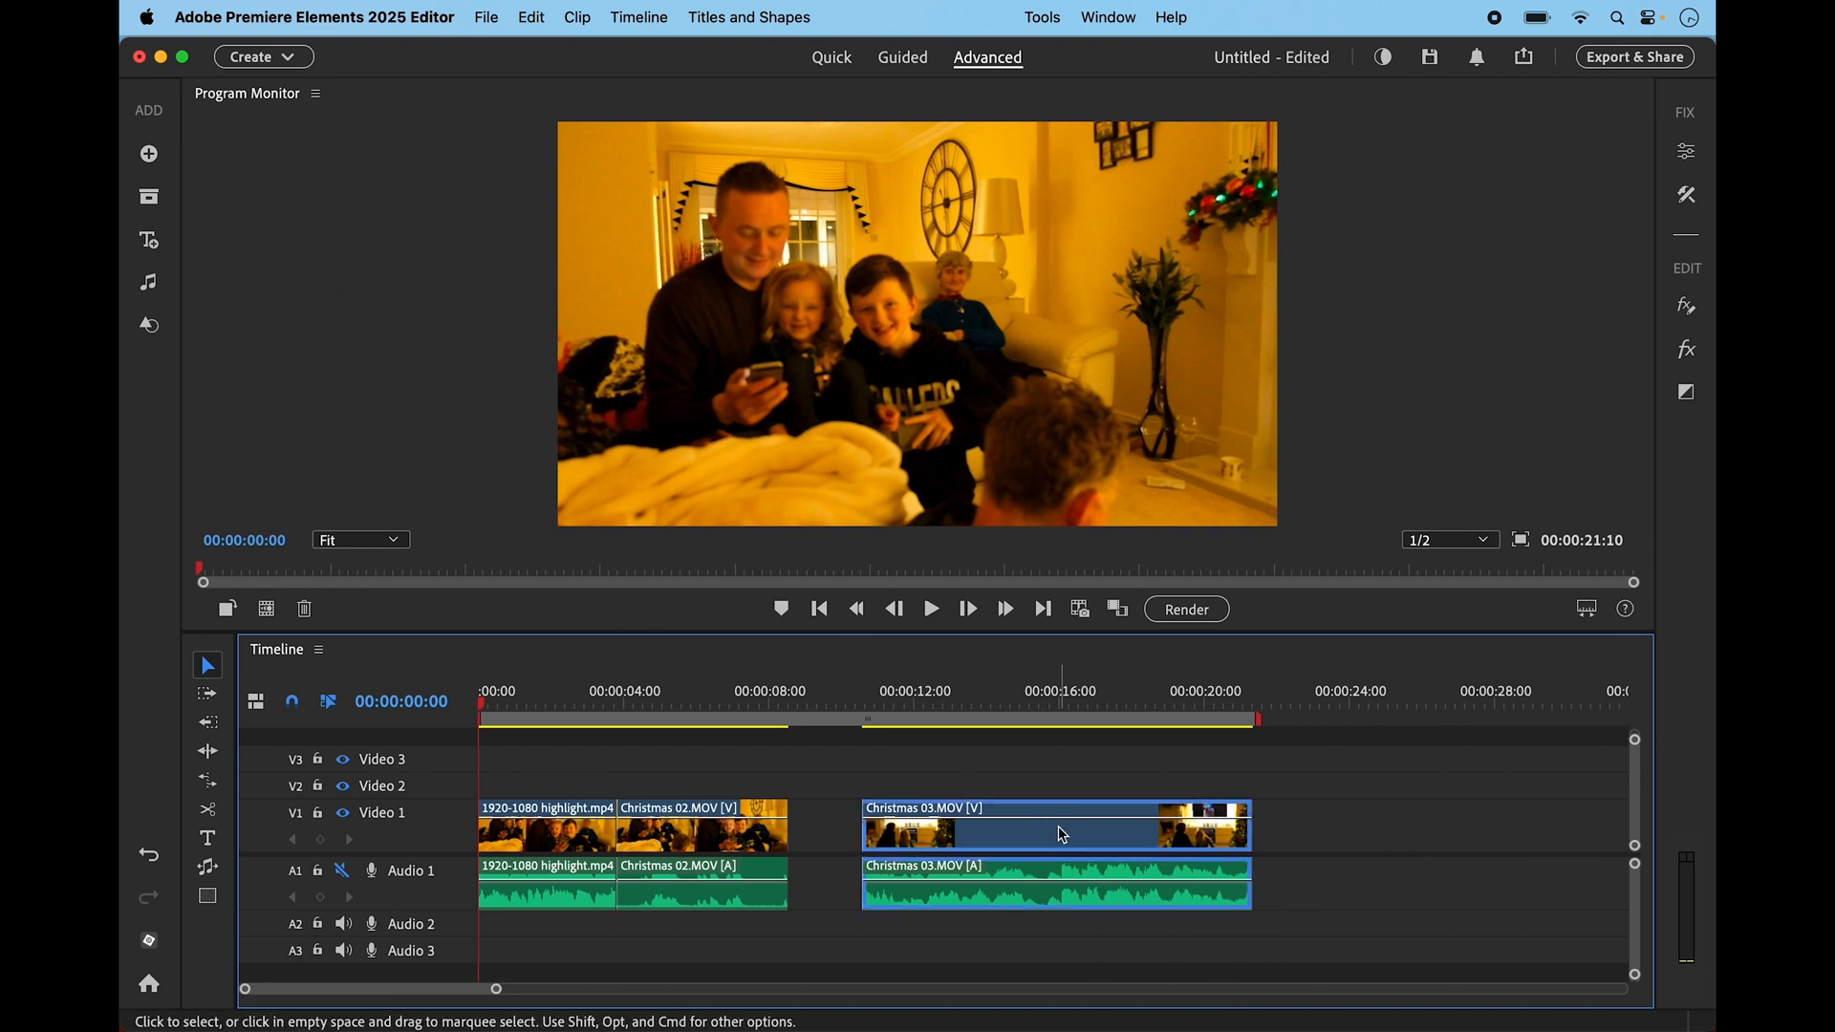
left_click_drag(1057, 834, 1011, 833)
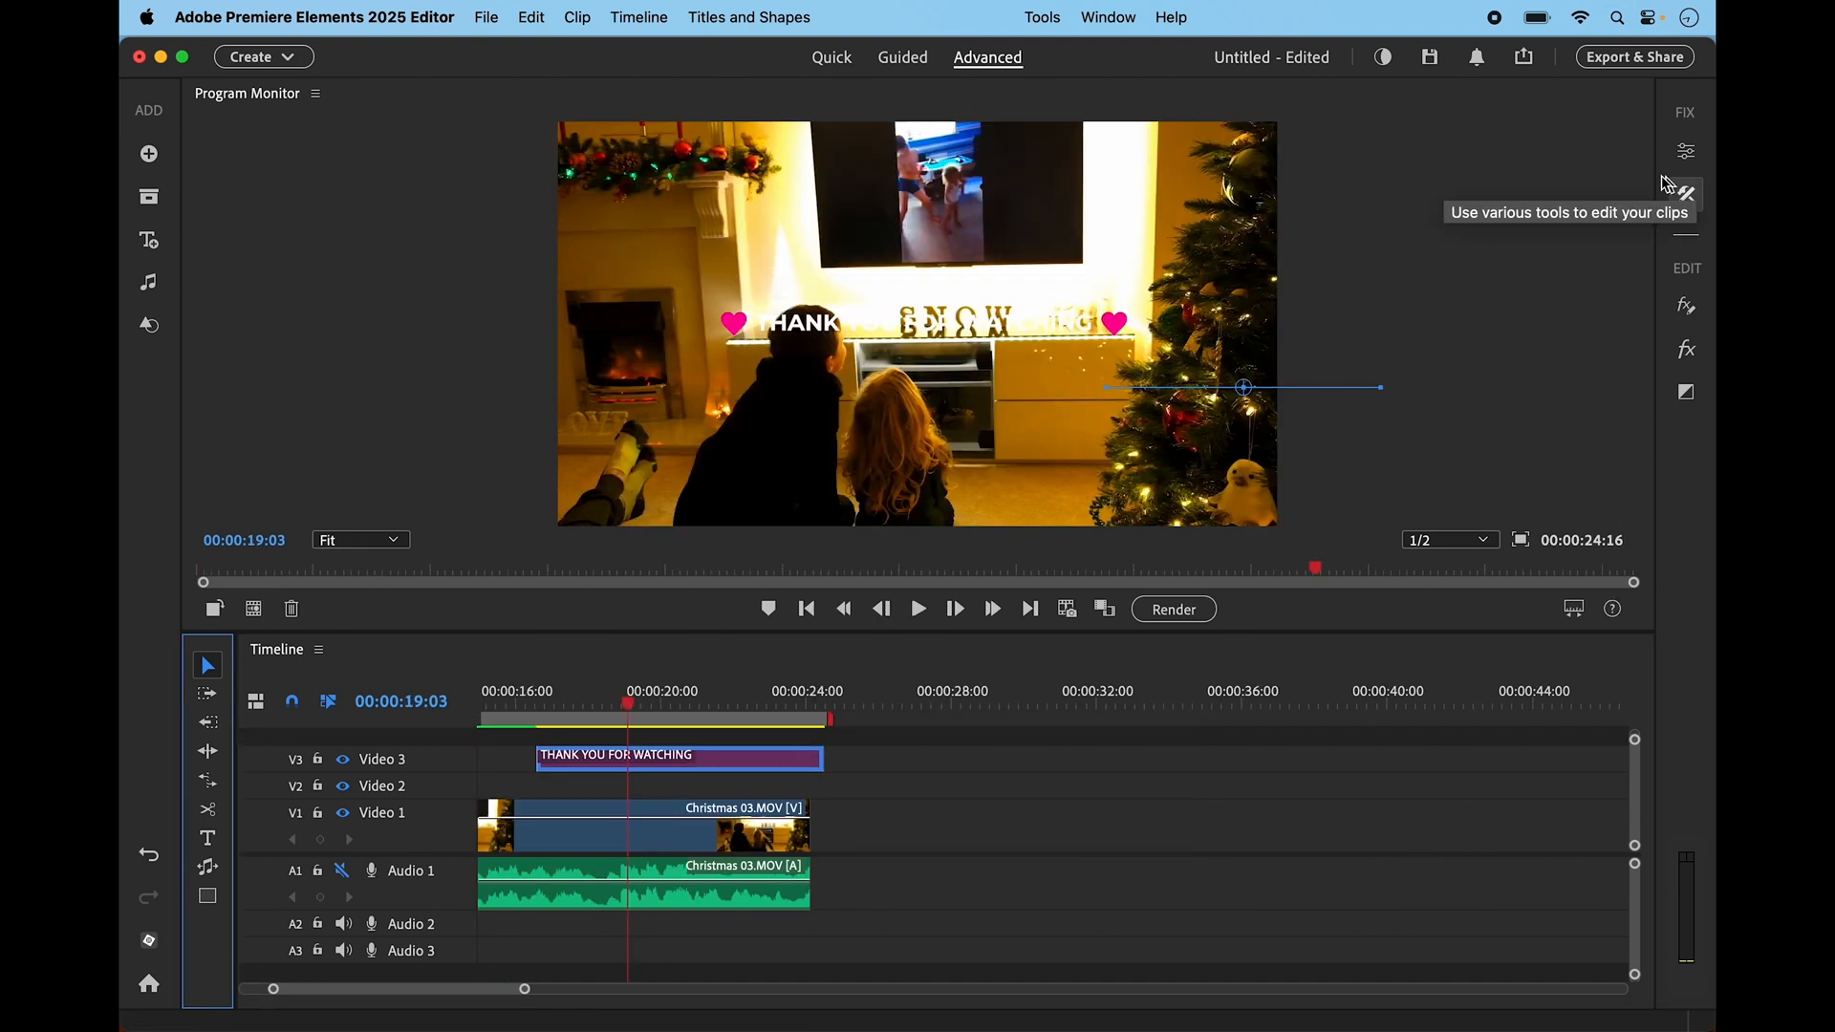
mouse_move(207, 895)
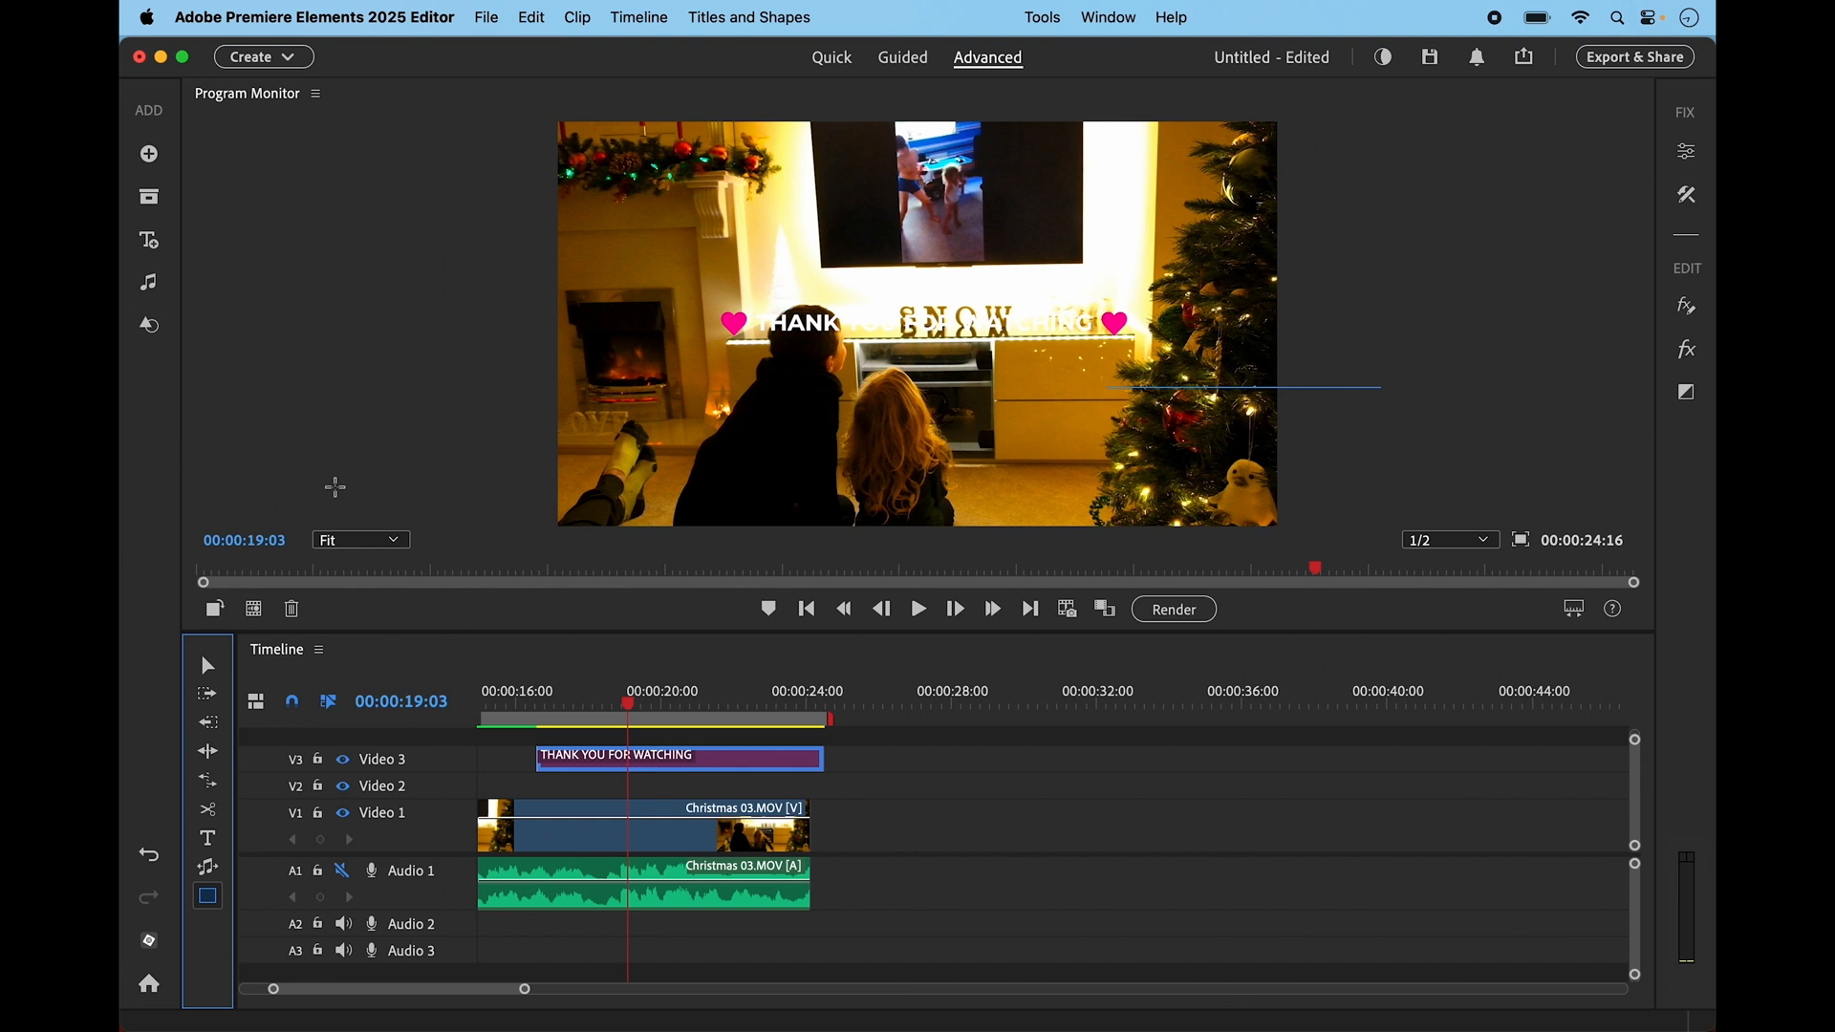
Choose the Rectangle tool to add a shape to the THANK YOU FOR WATCHING title
left_click(149, 240)
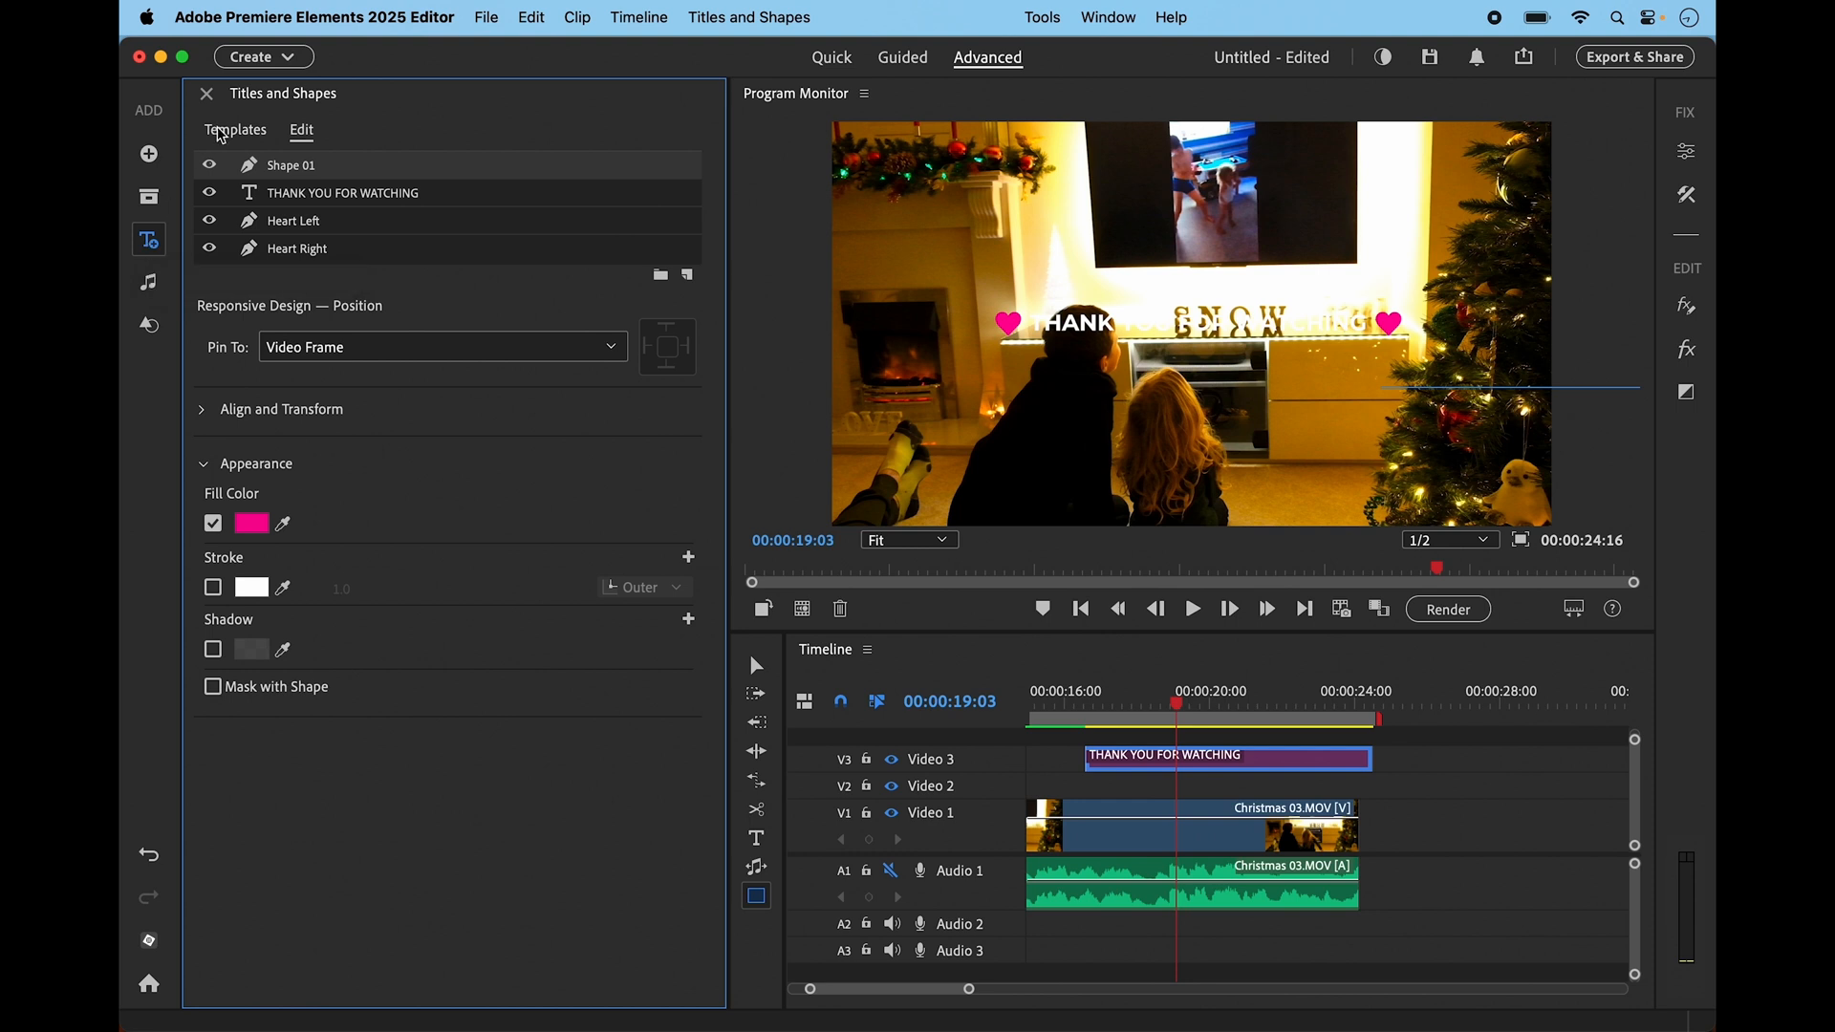
Add a rectangle bar across the title and set its fill to dark grey
left_click(236, 130)
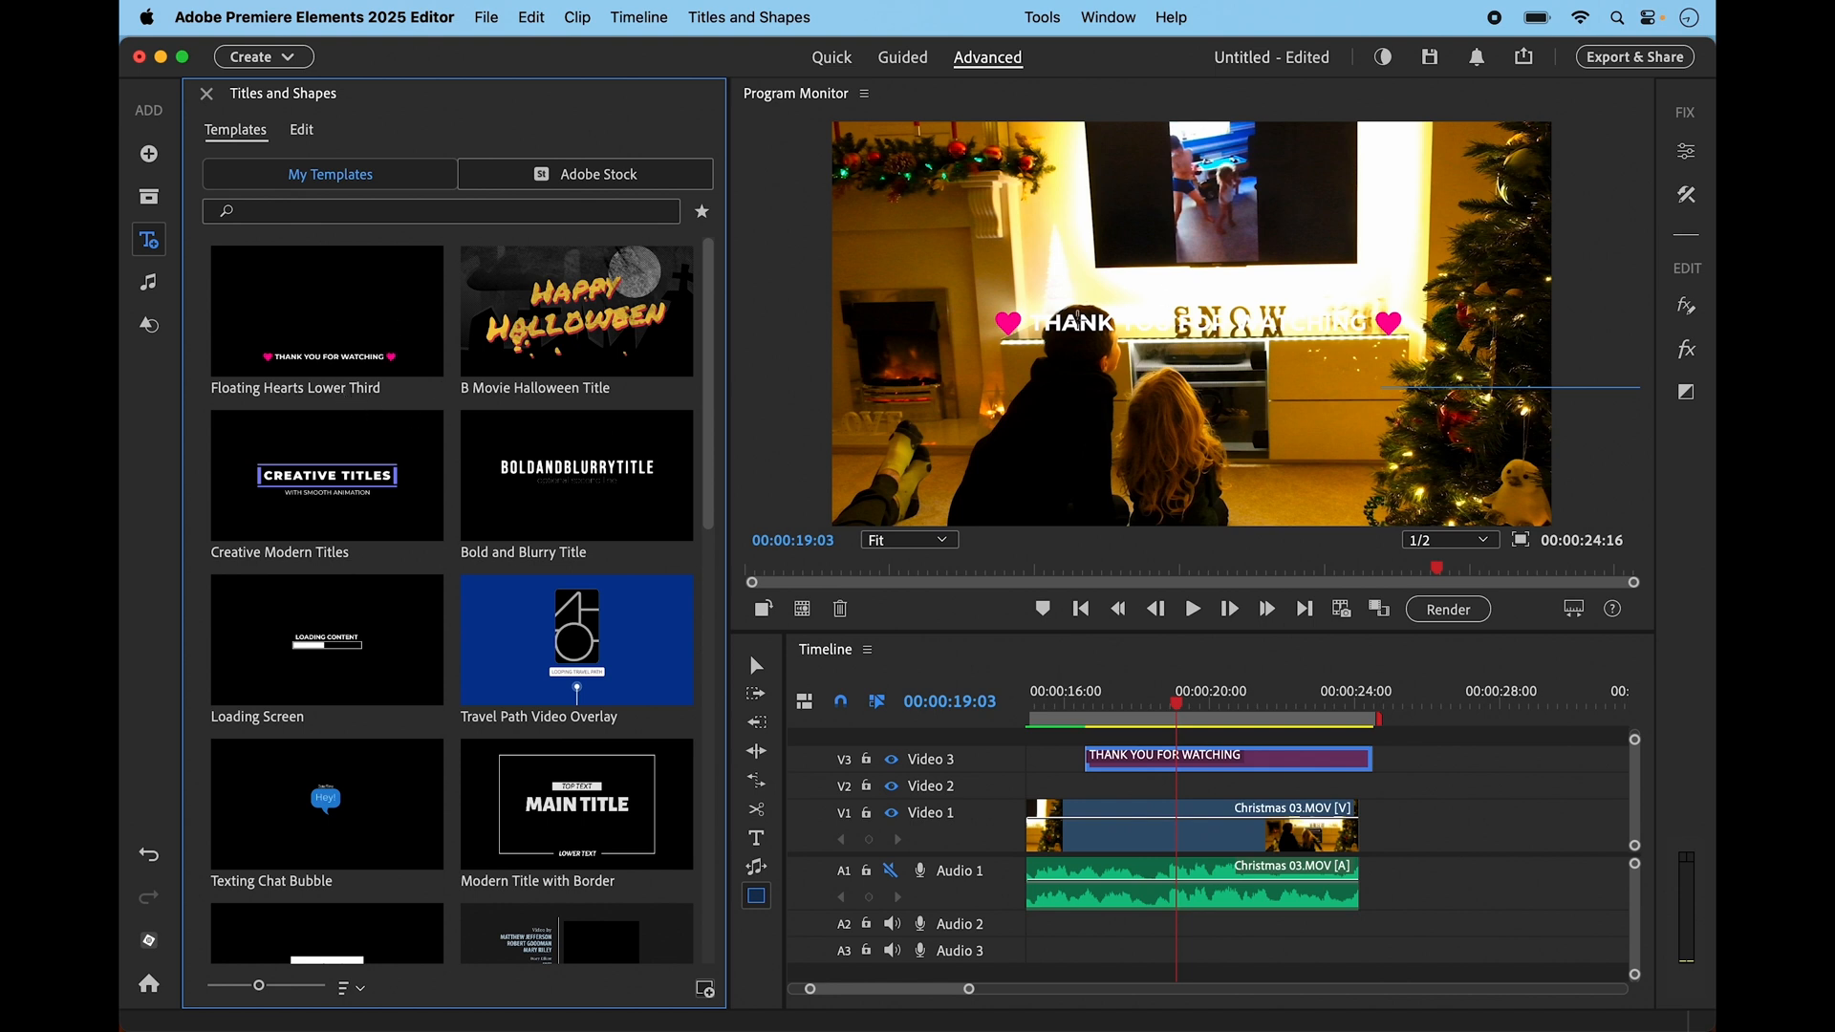
mouse_move(1323, 253)
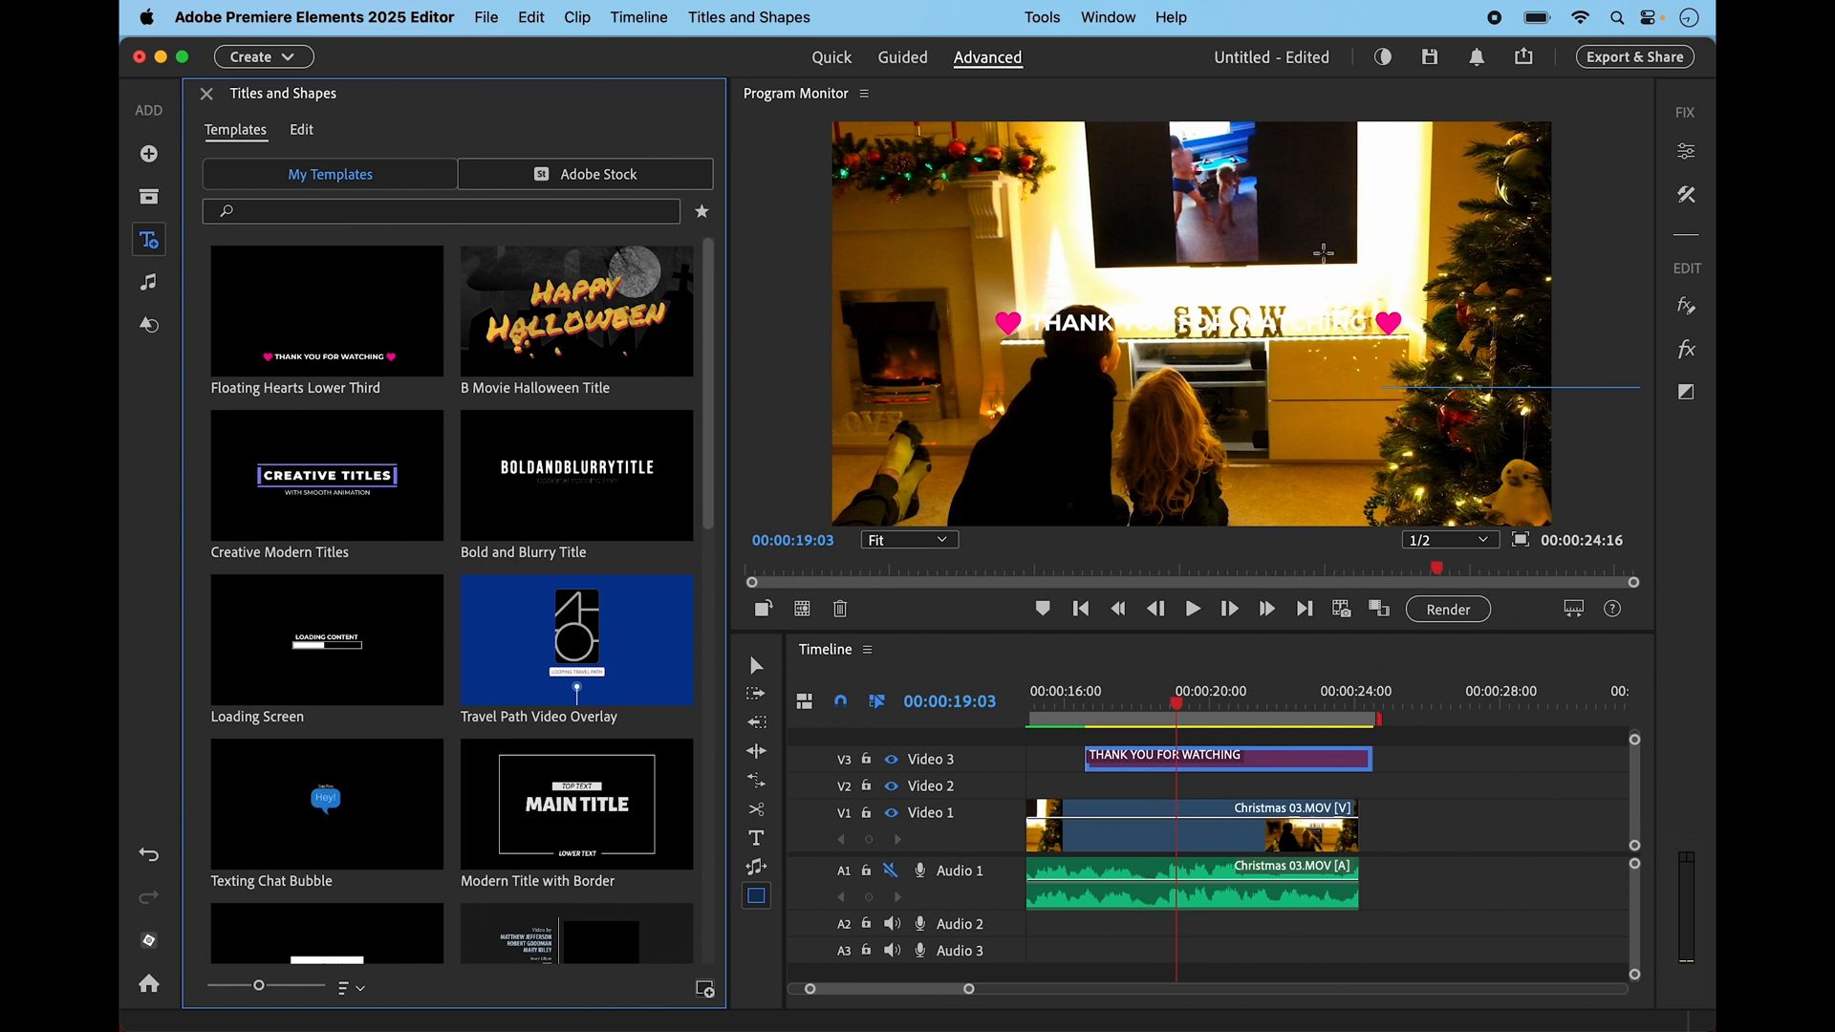
left_click(301, 130)
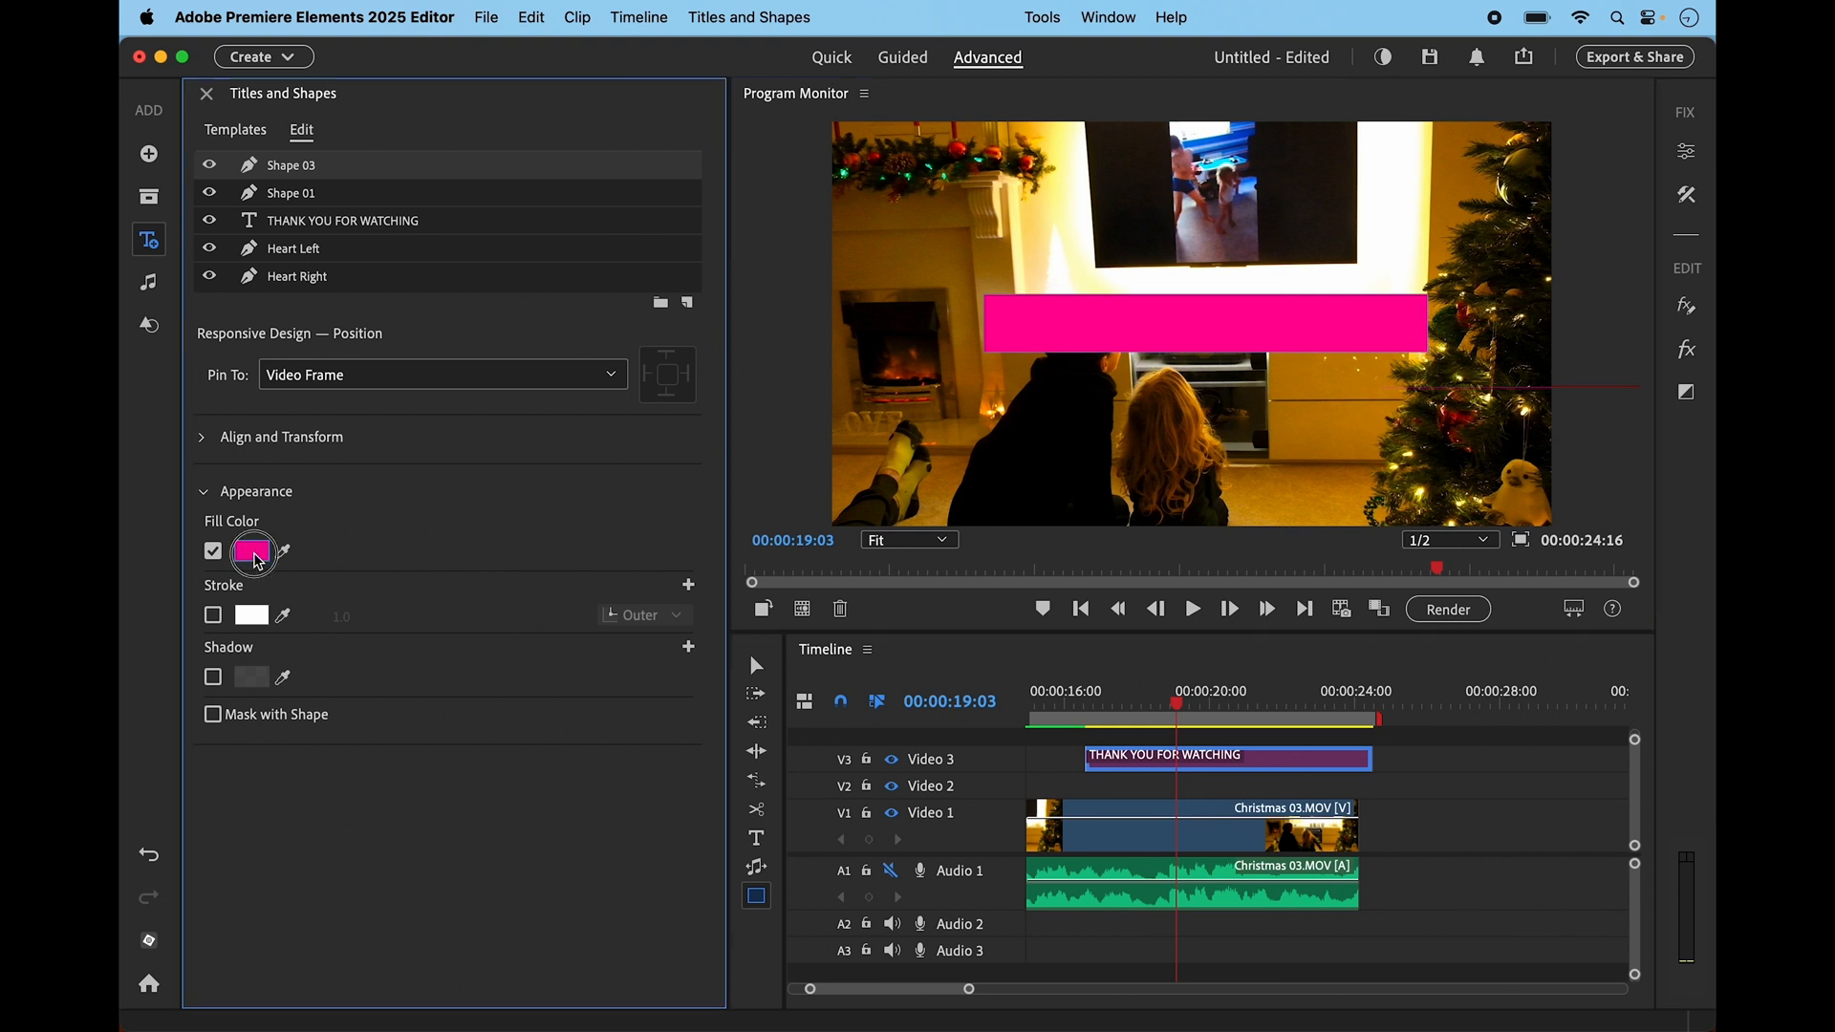
left_click(252, 550)
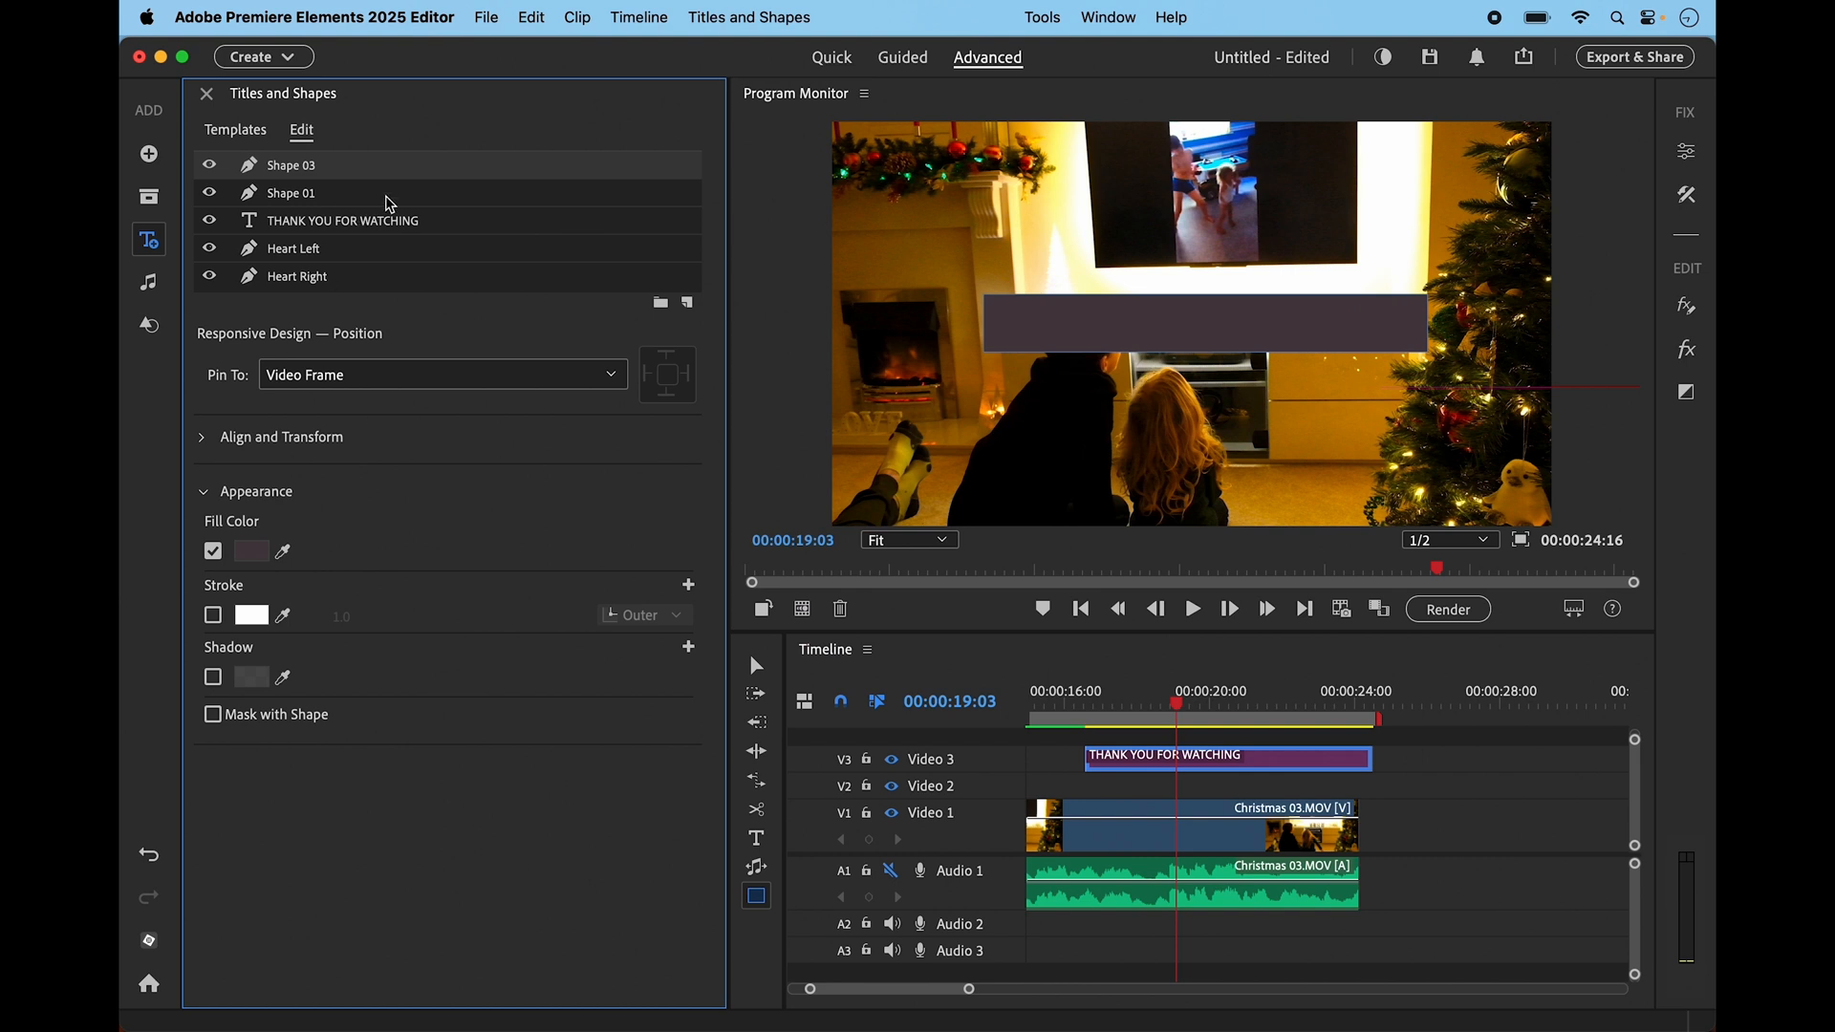
mouse_move(426, 176)
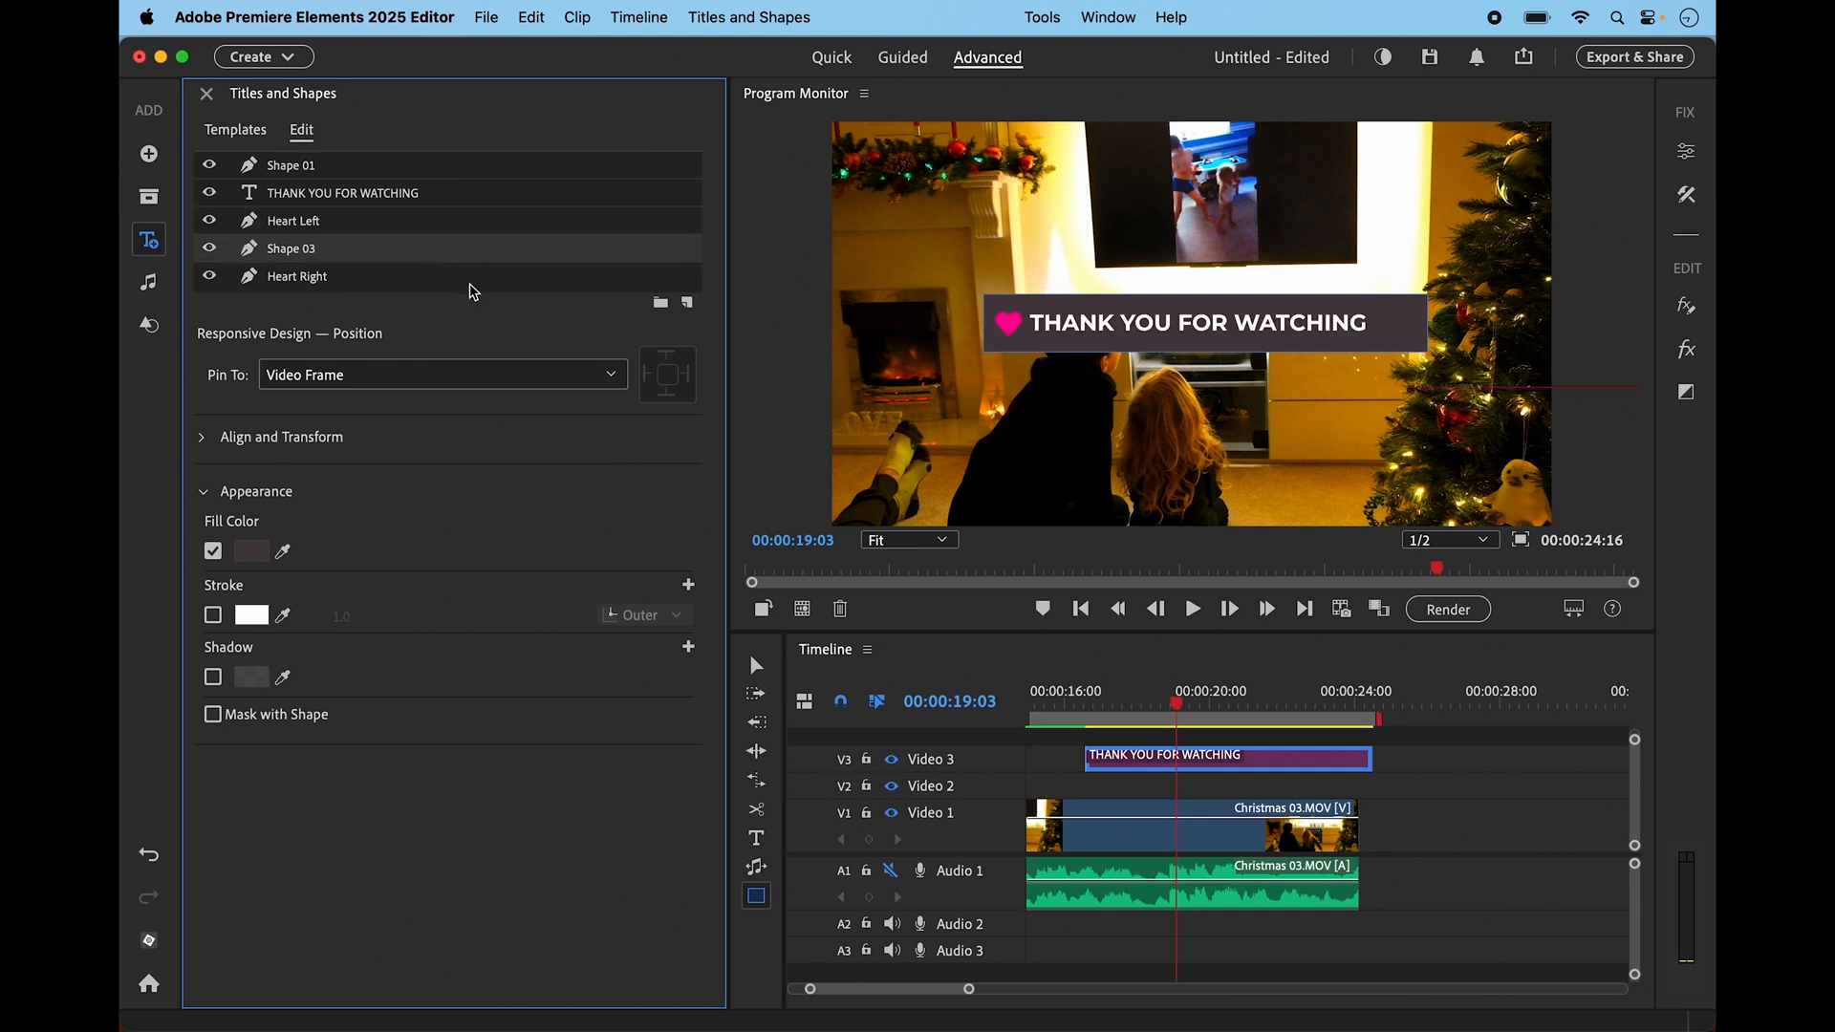
Move the right heart above the bar, preview the title, and close the settings
left_click(297, 276)
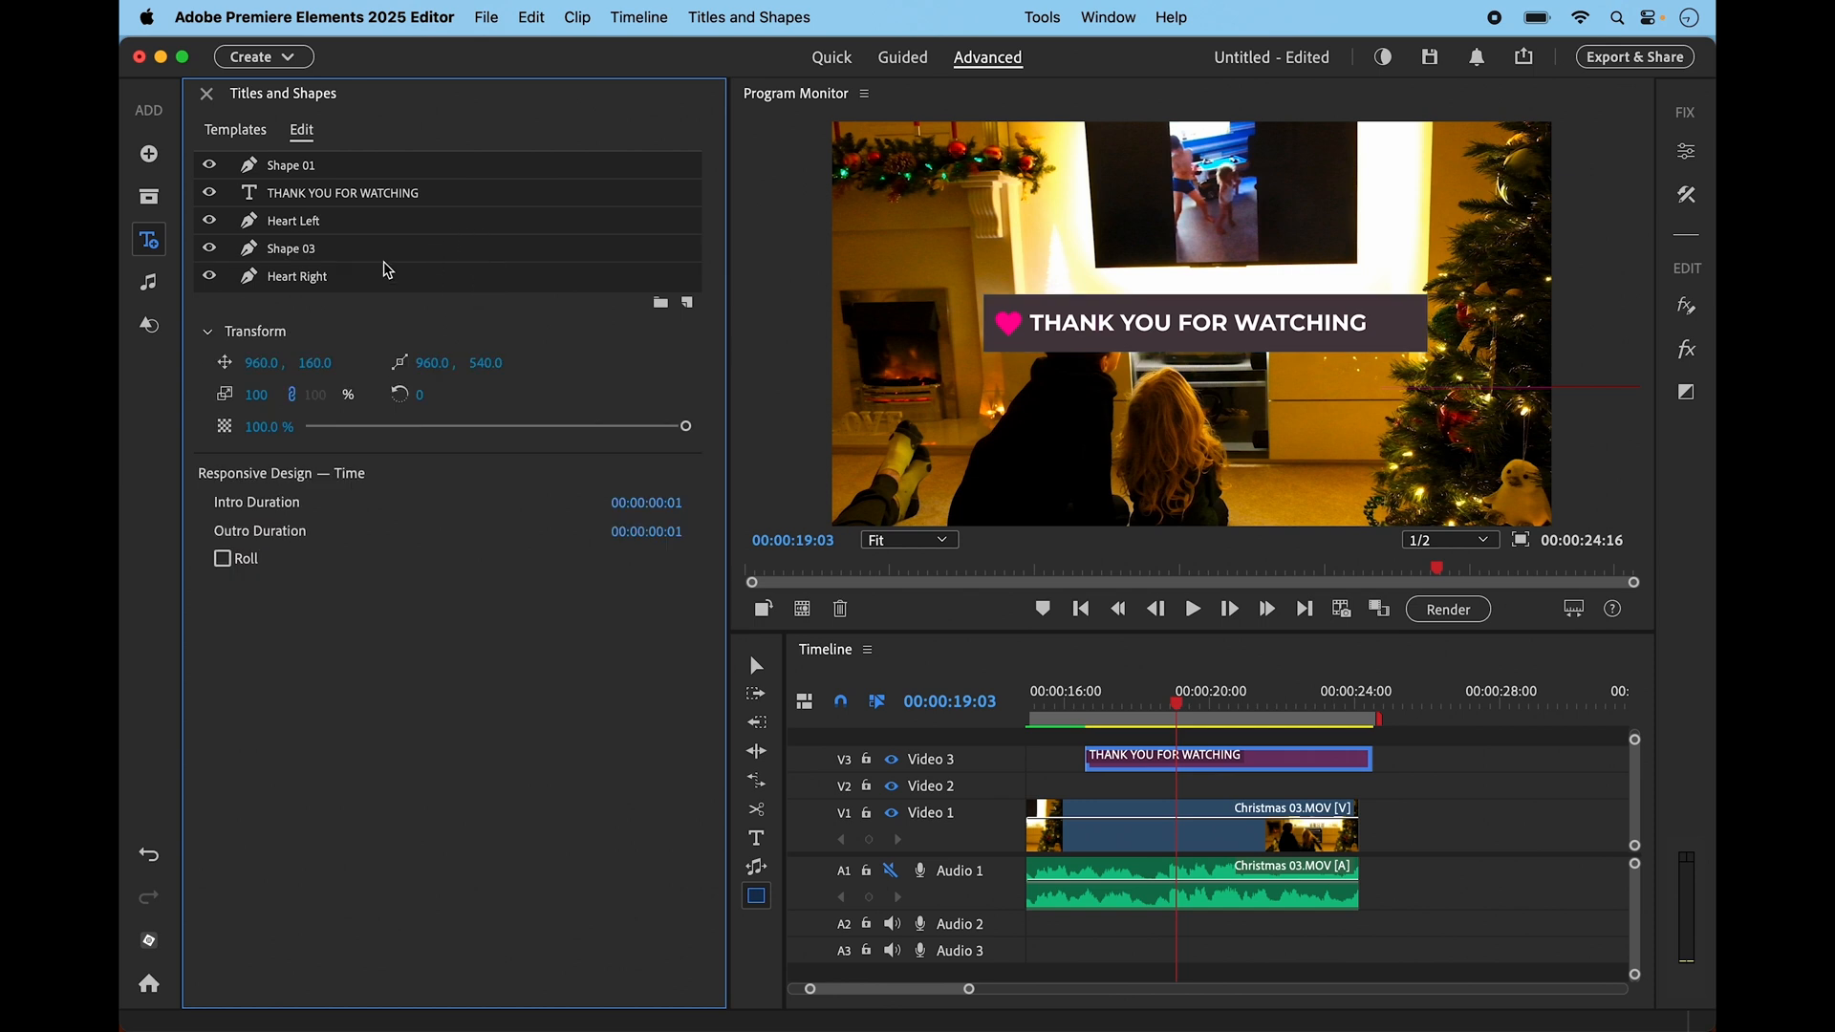
left_click(340, 192)
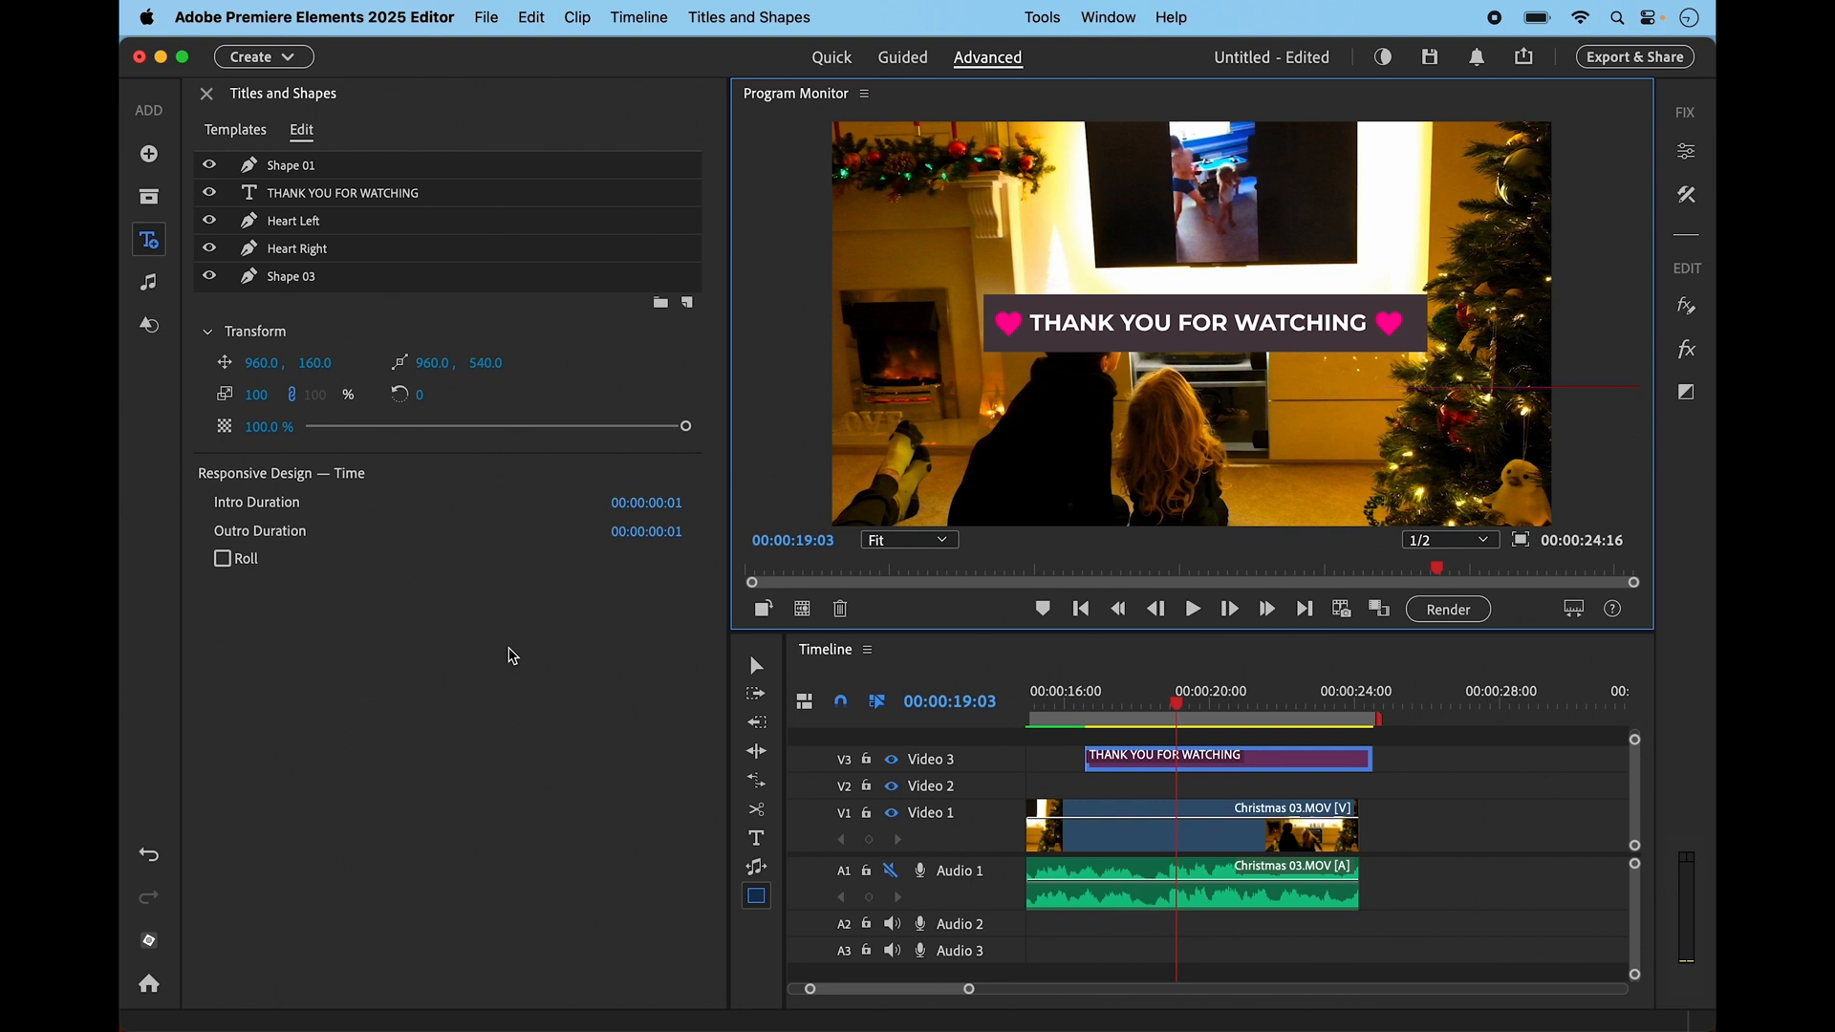
left_click(1192, 608)
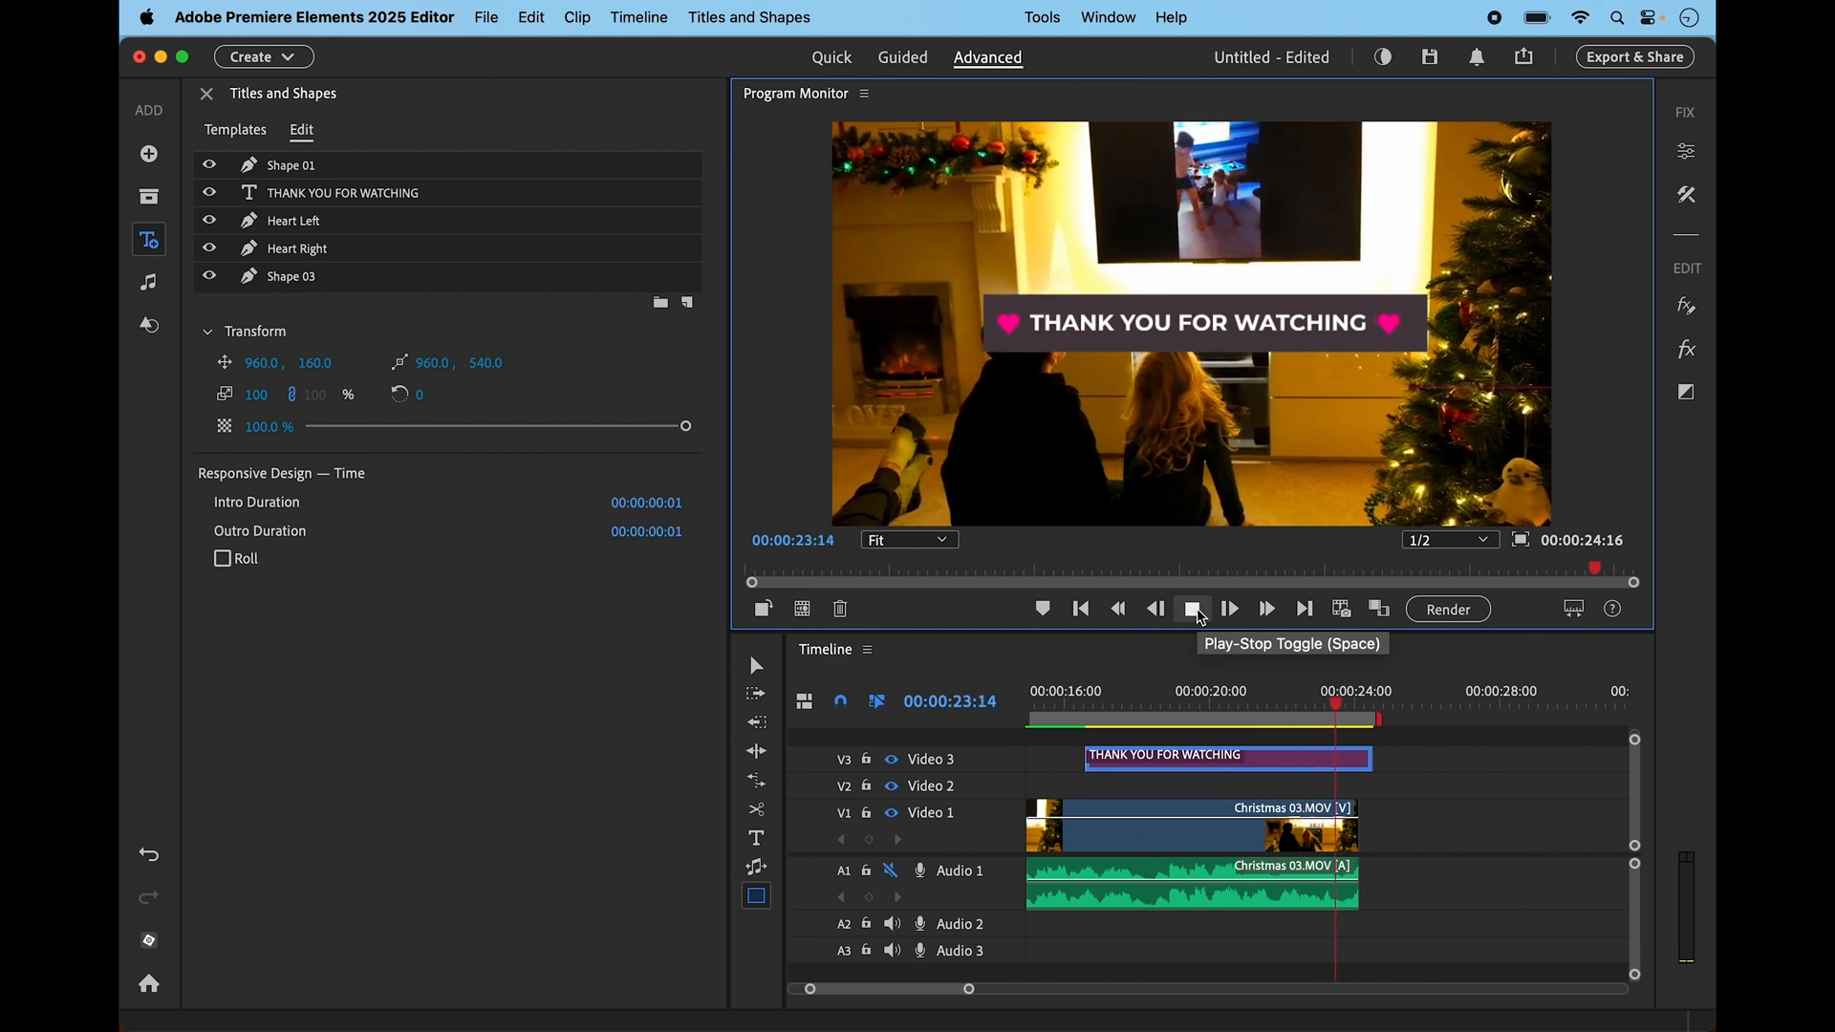
left_click(1192, 608)
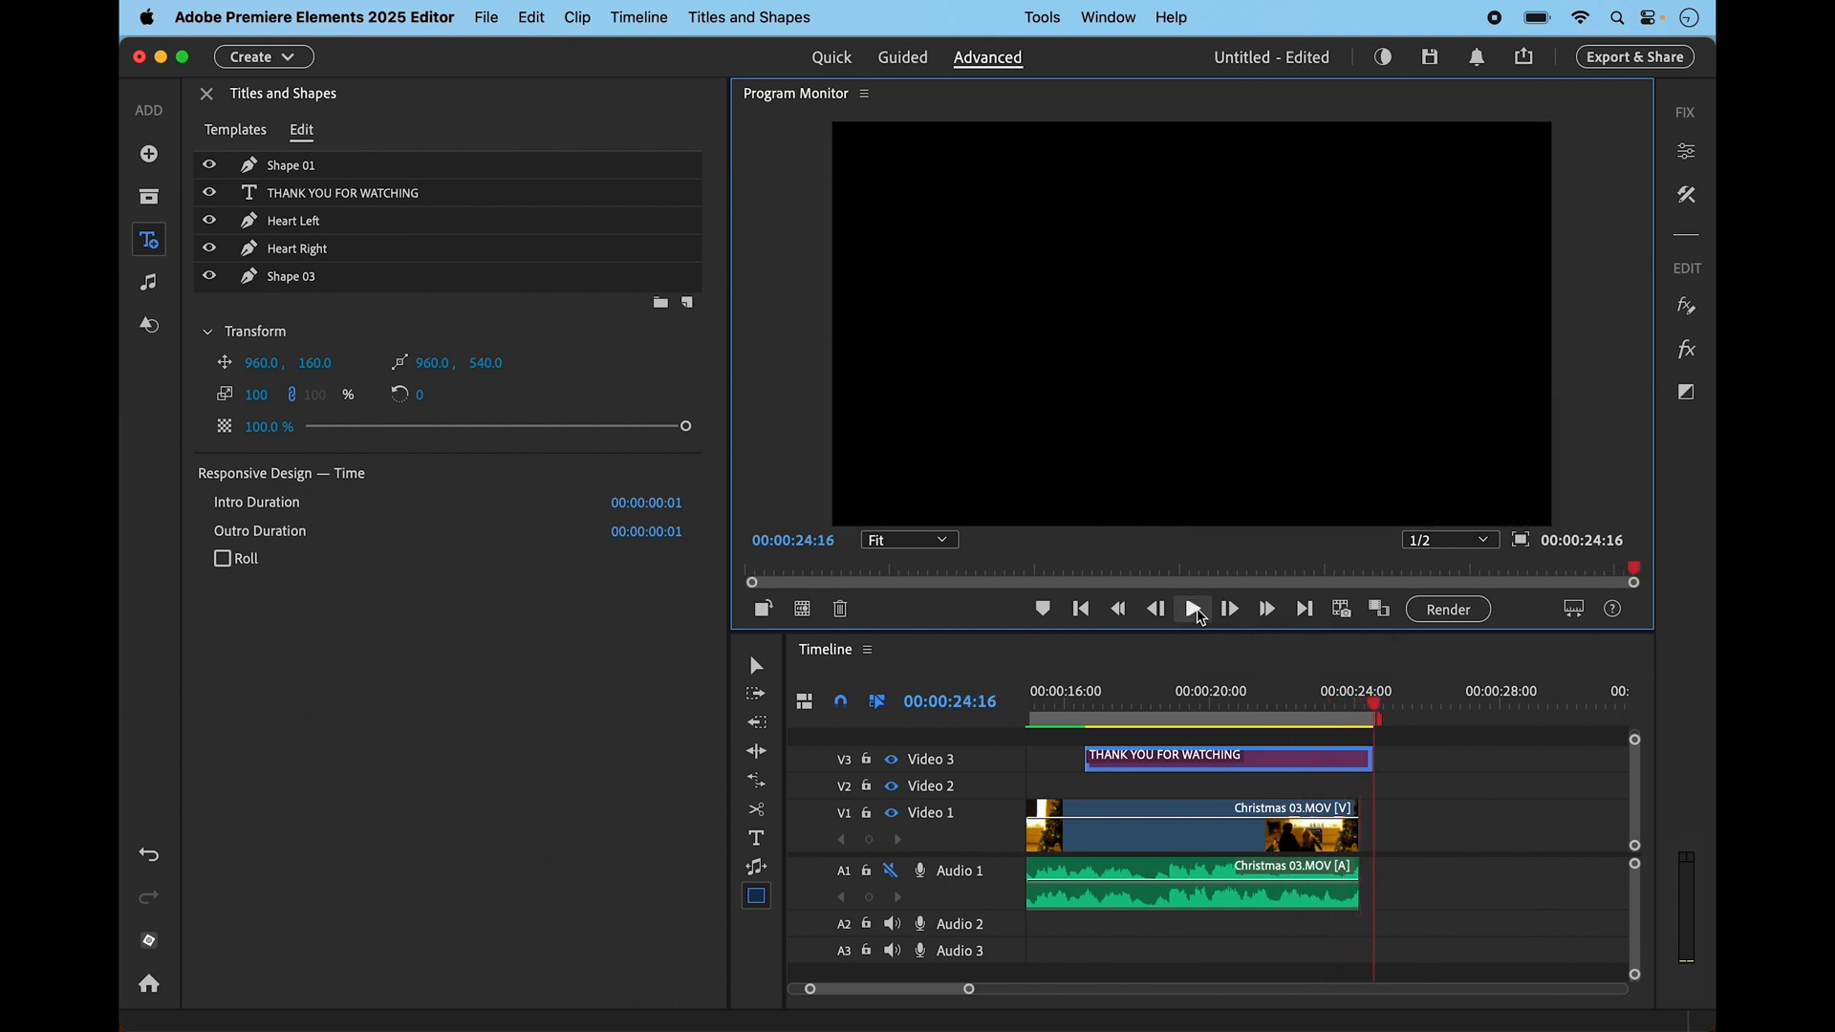
left_click(207, 93)
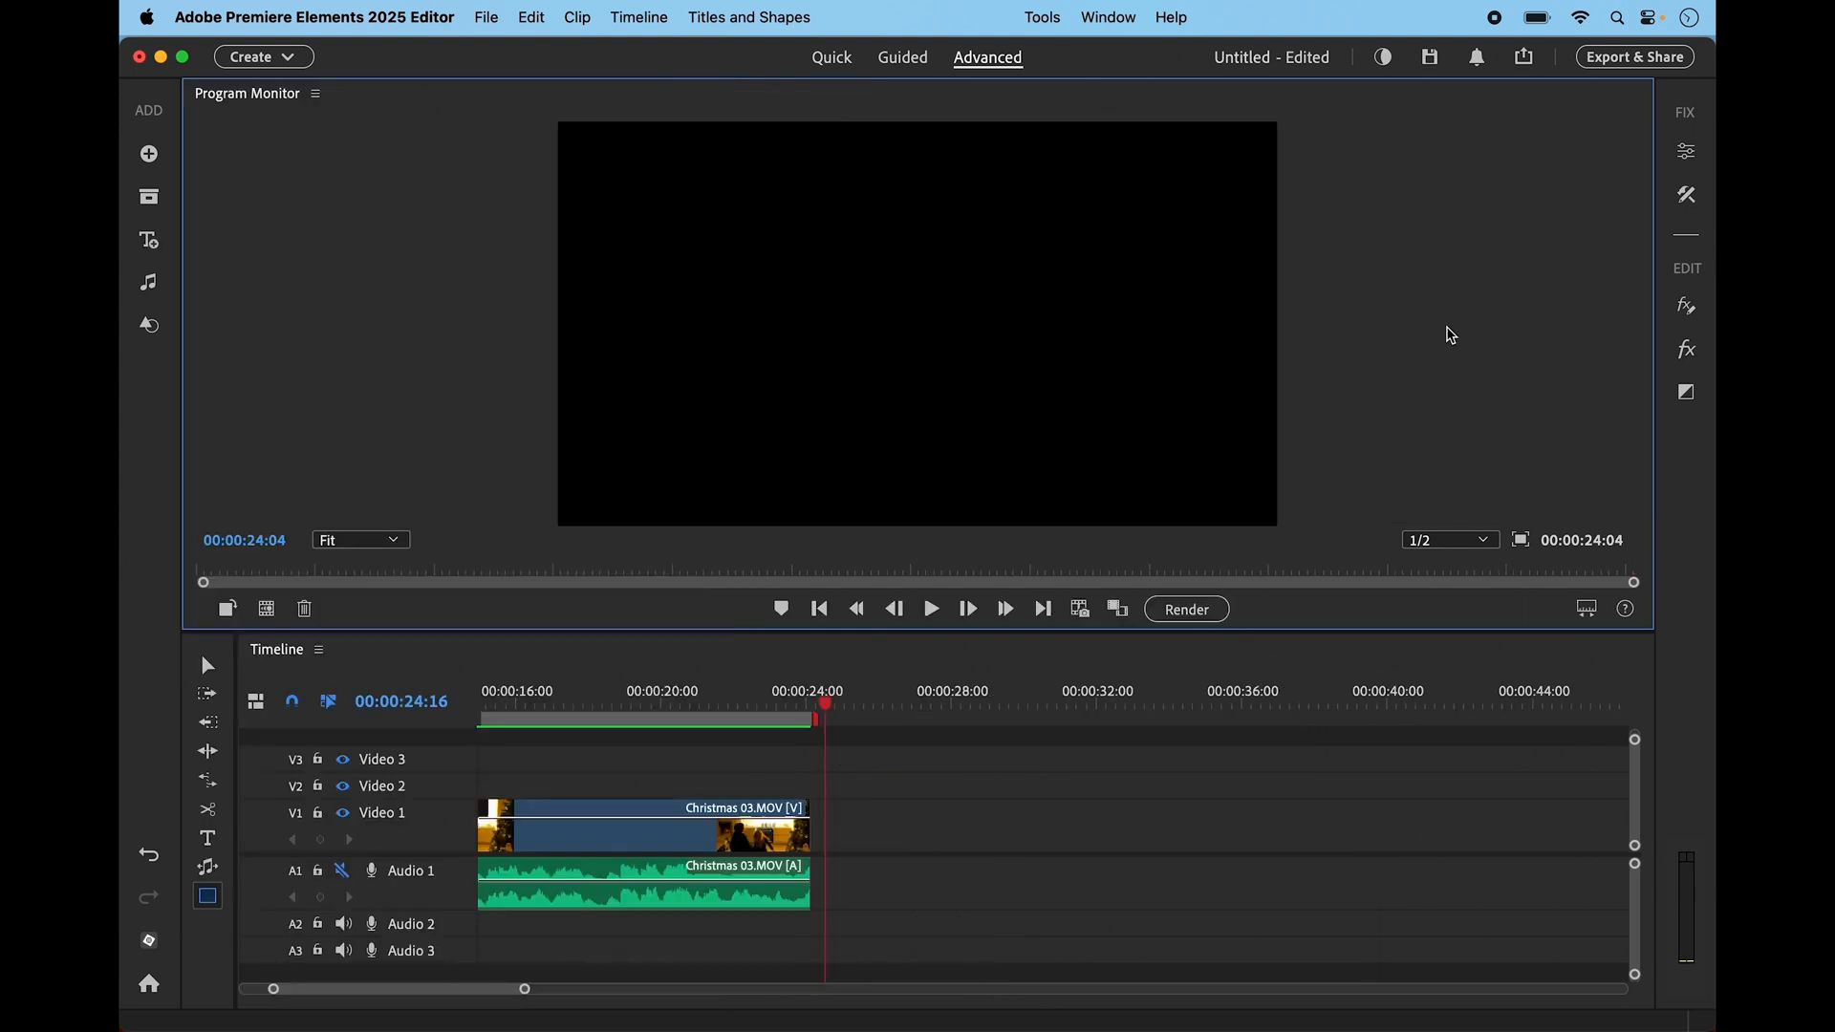
mouse_move(761, 262)
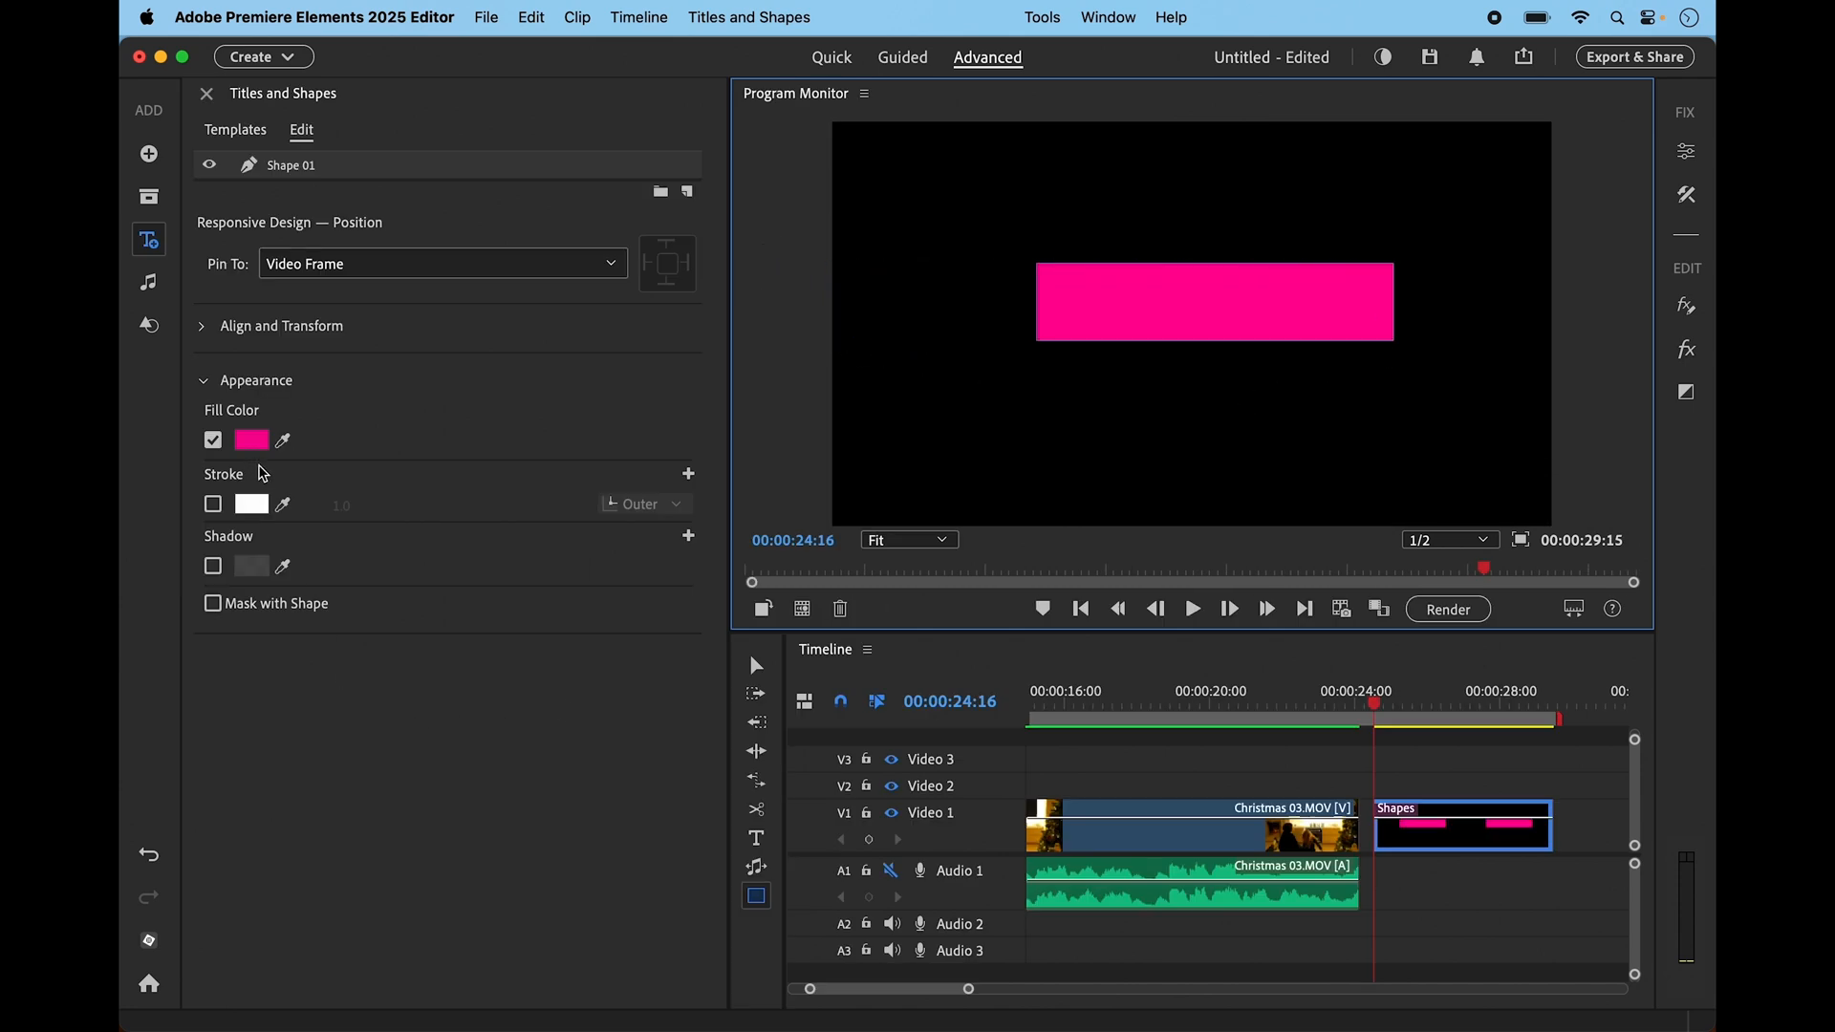
Recolour the new shape clip's rectangle fill from pink to teal
left_click(251, 440)
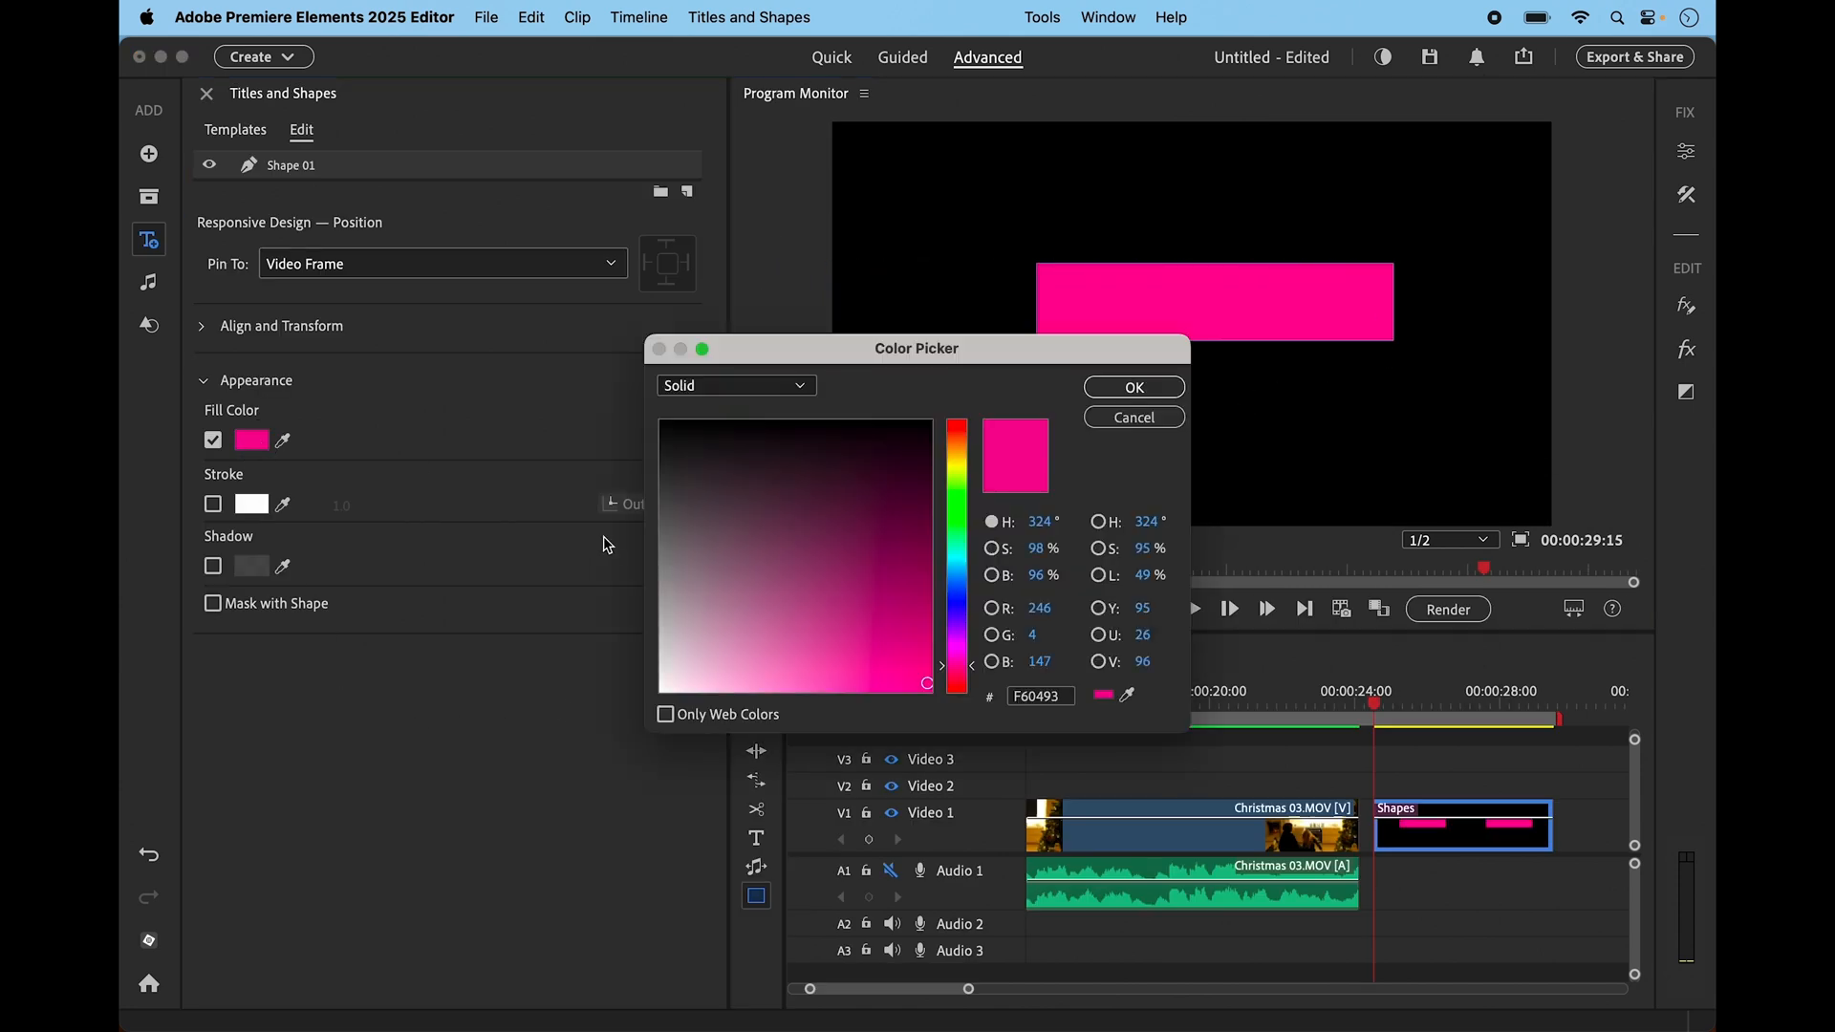
left_click(956, 544)
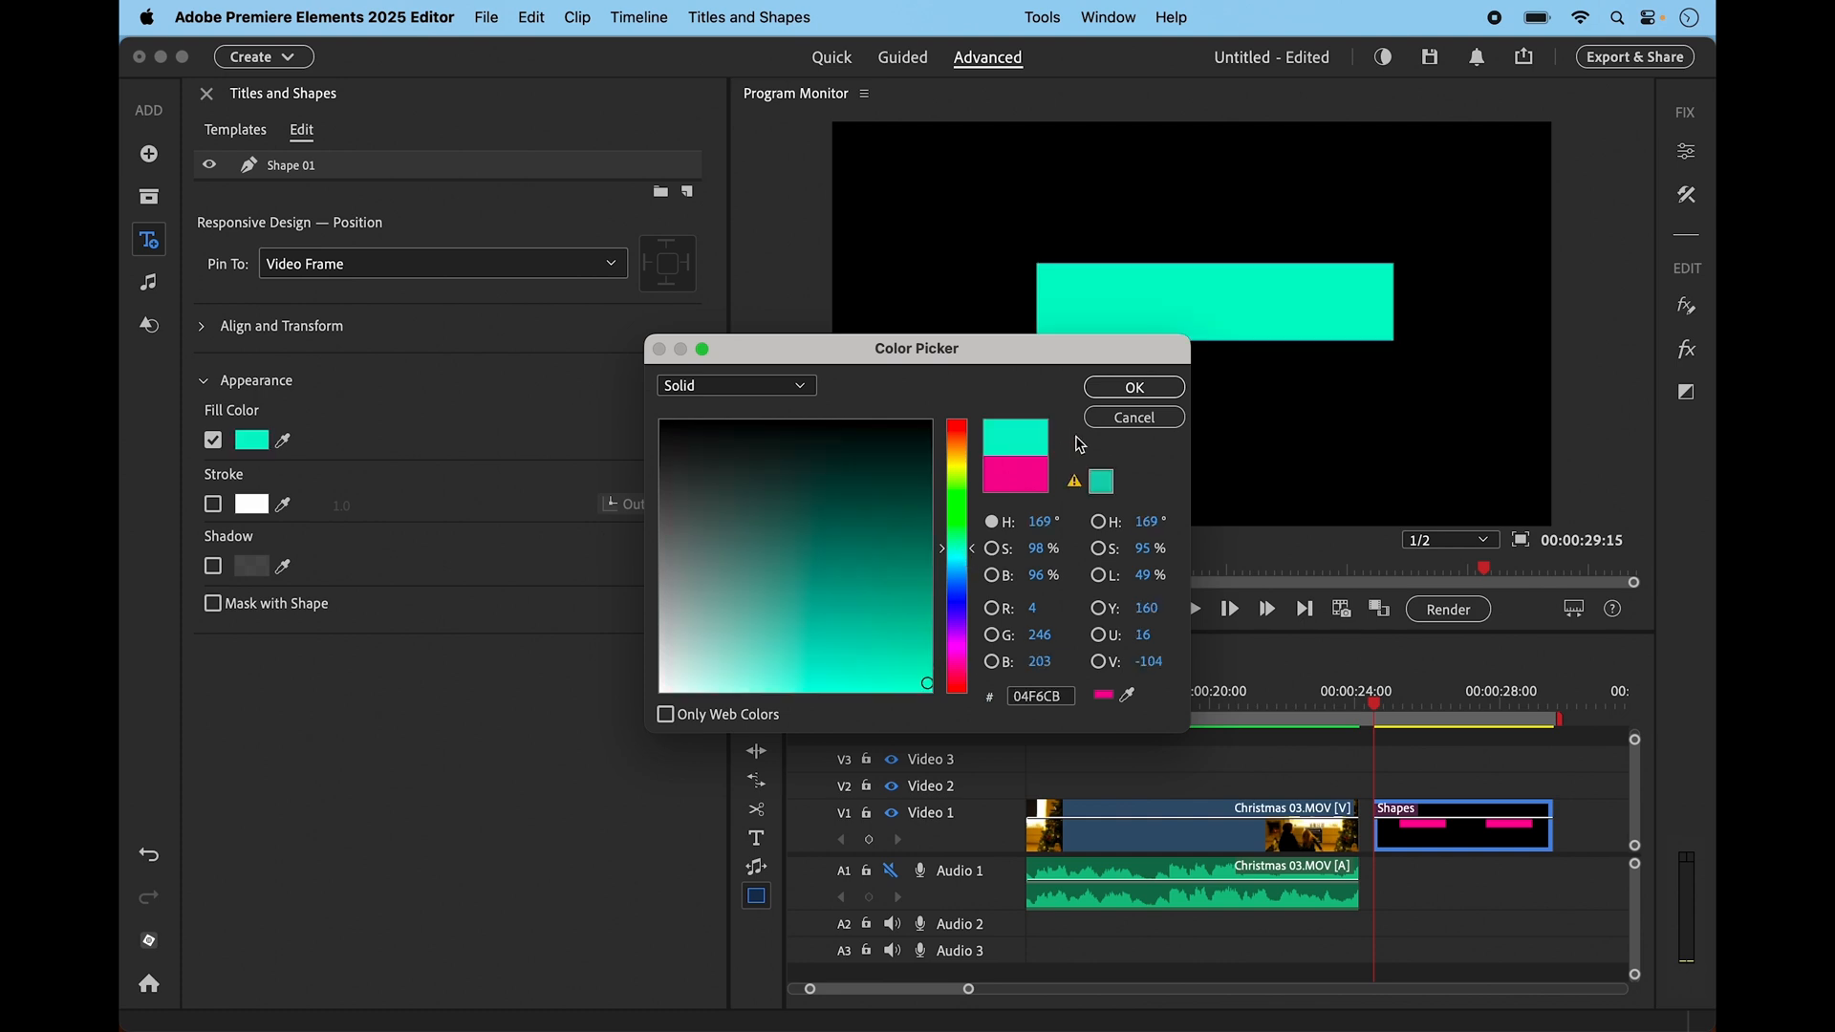
left_click(1131, 387)
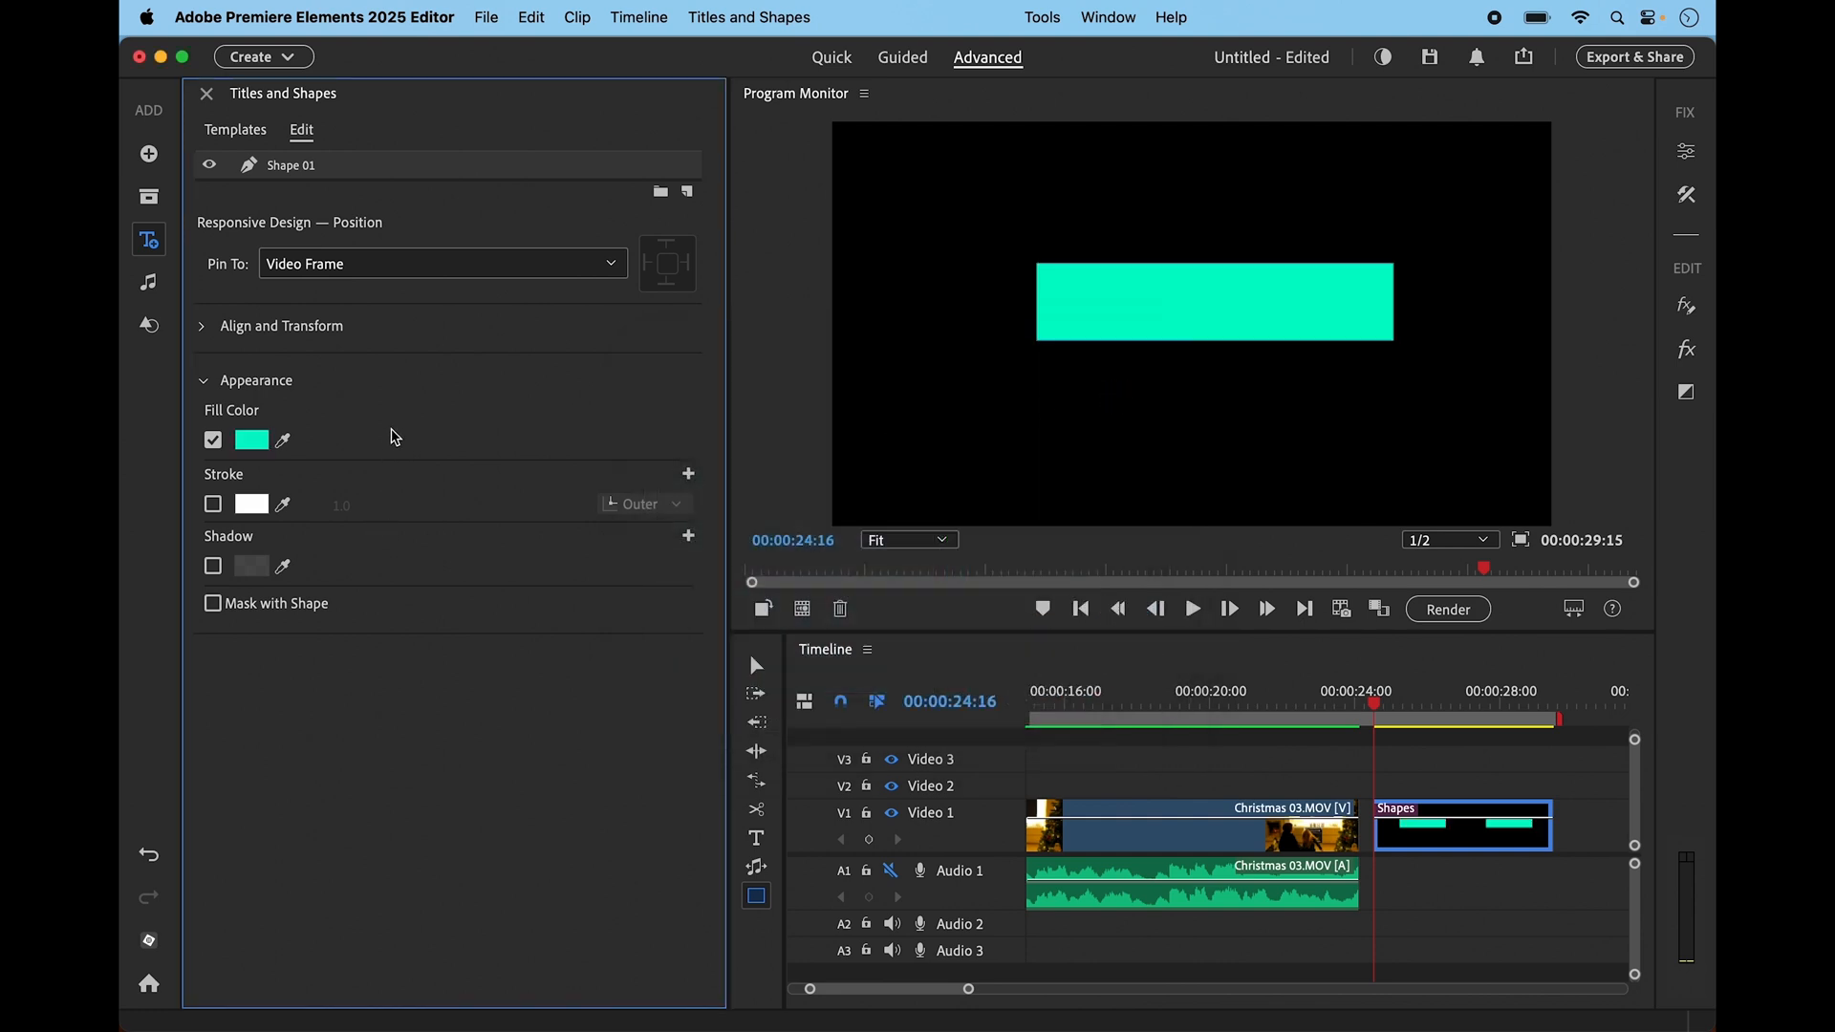
mouse_move(726, 815)
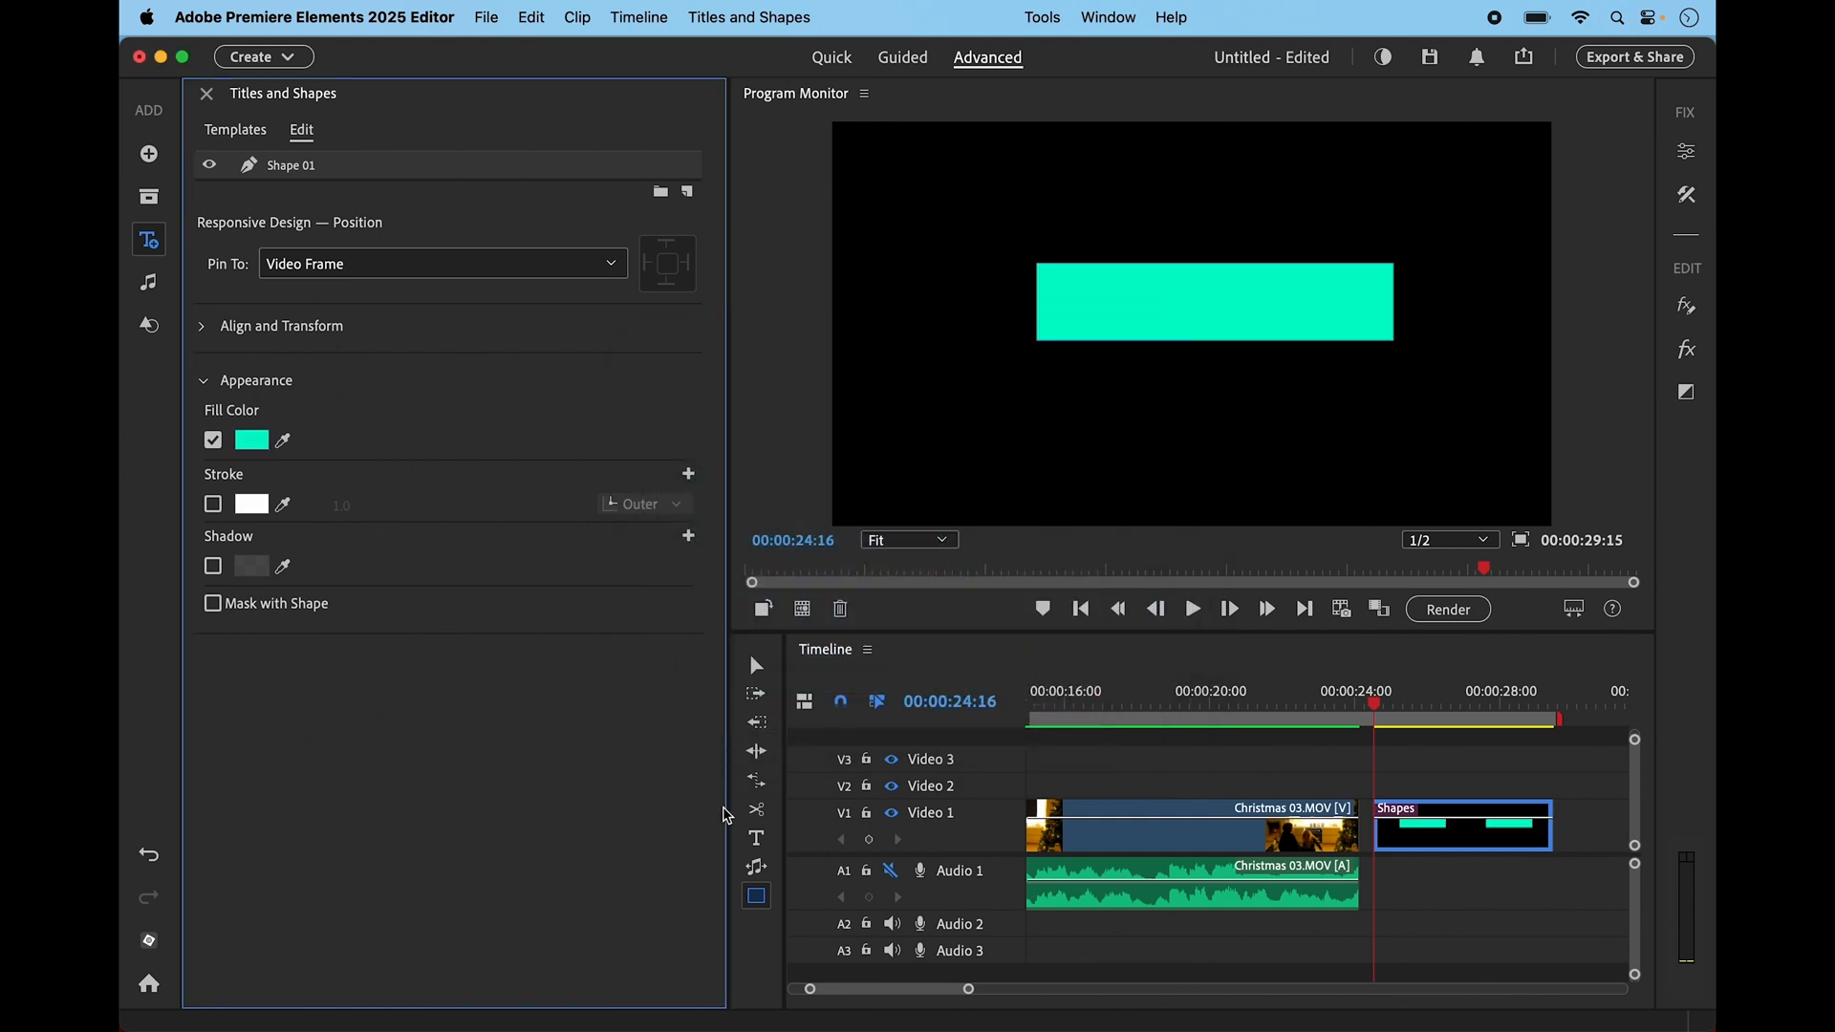
left_click(756, 838)
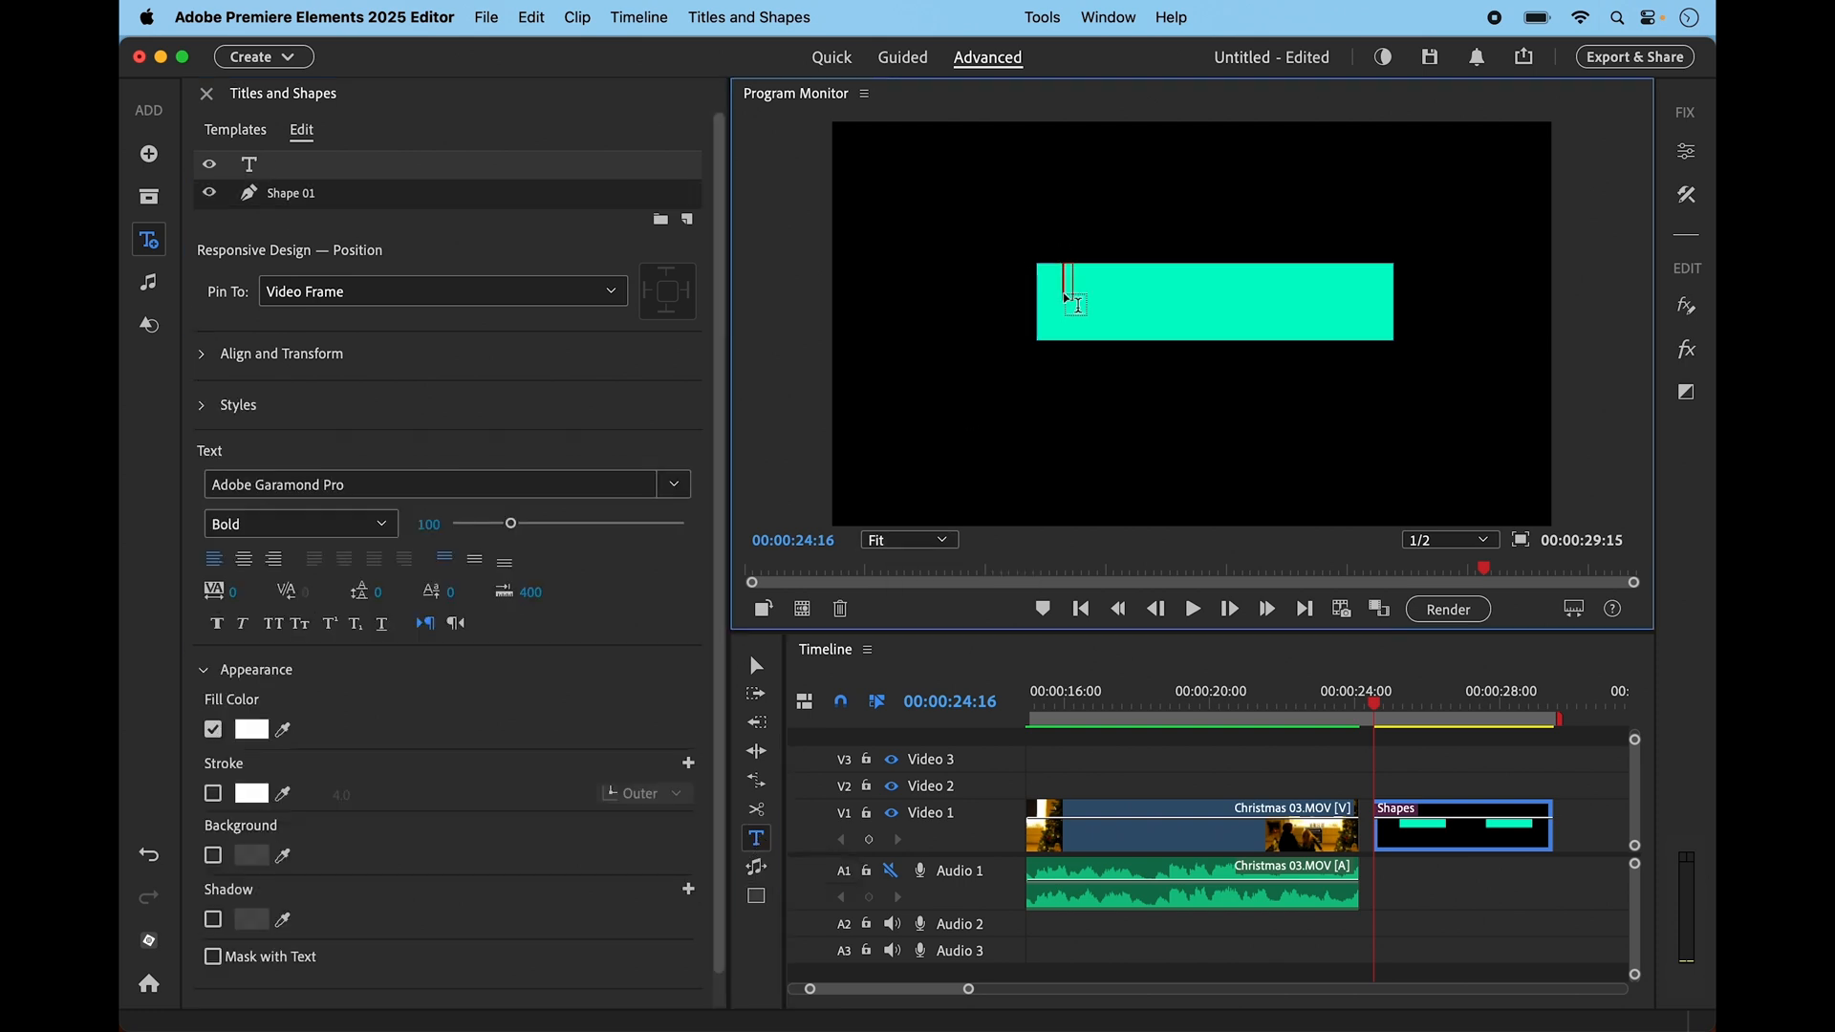
Type the title text '99jon Tutorial' on the teal rectangle
type("99jon")
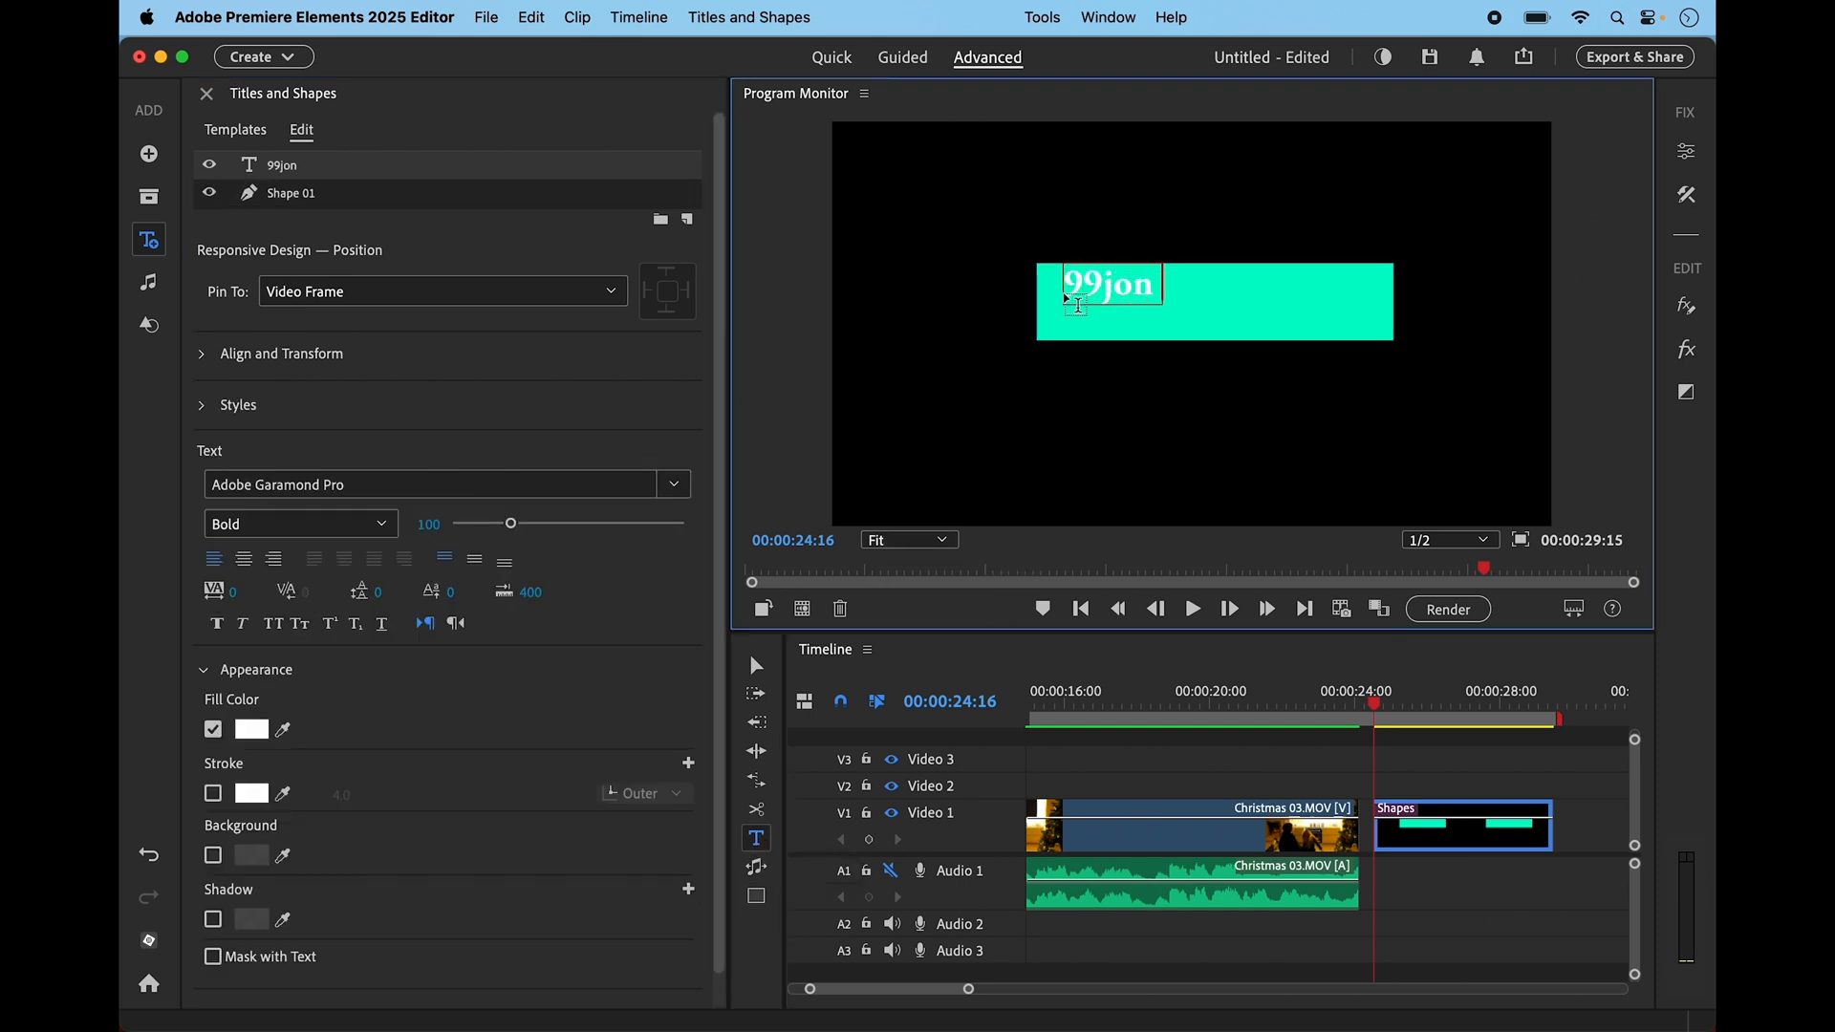
type("Tutor")
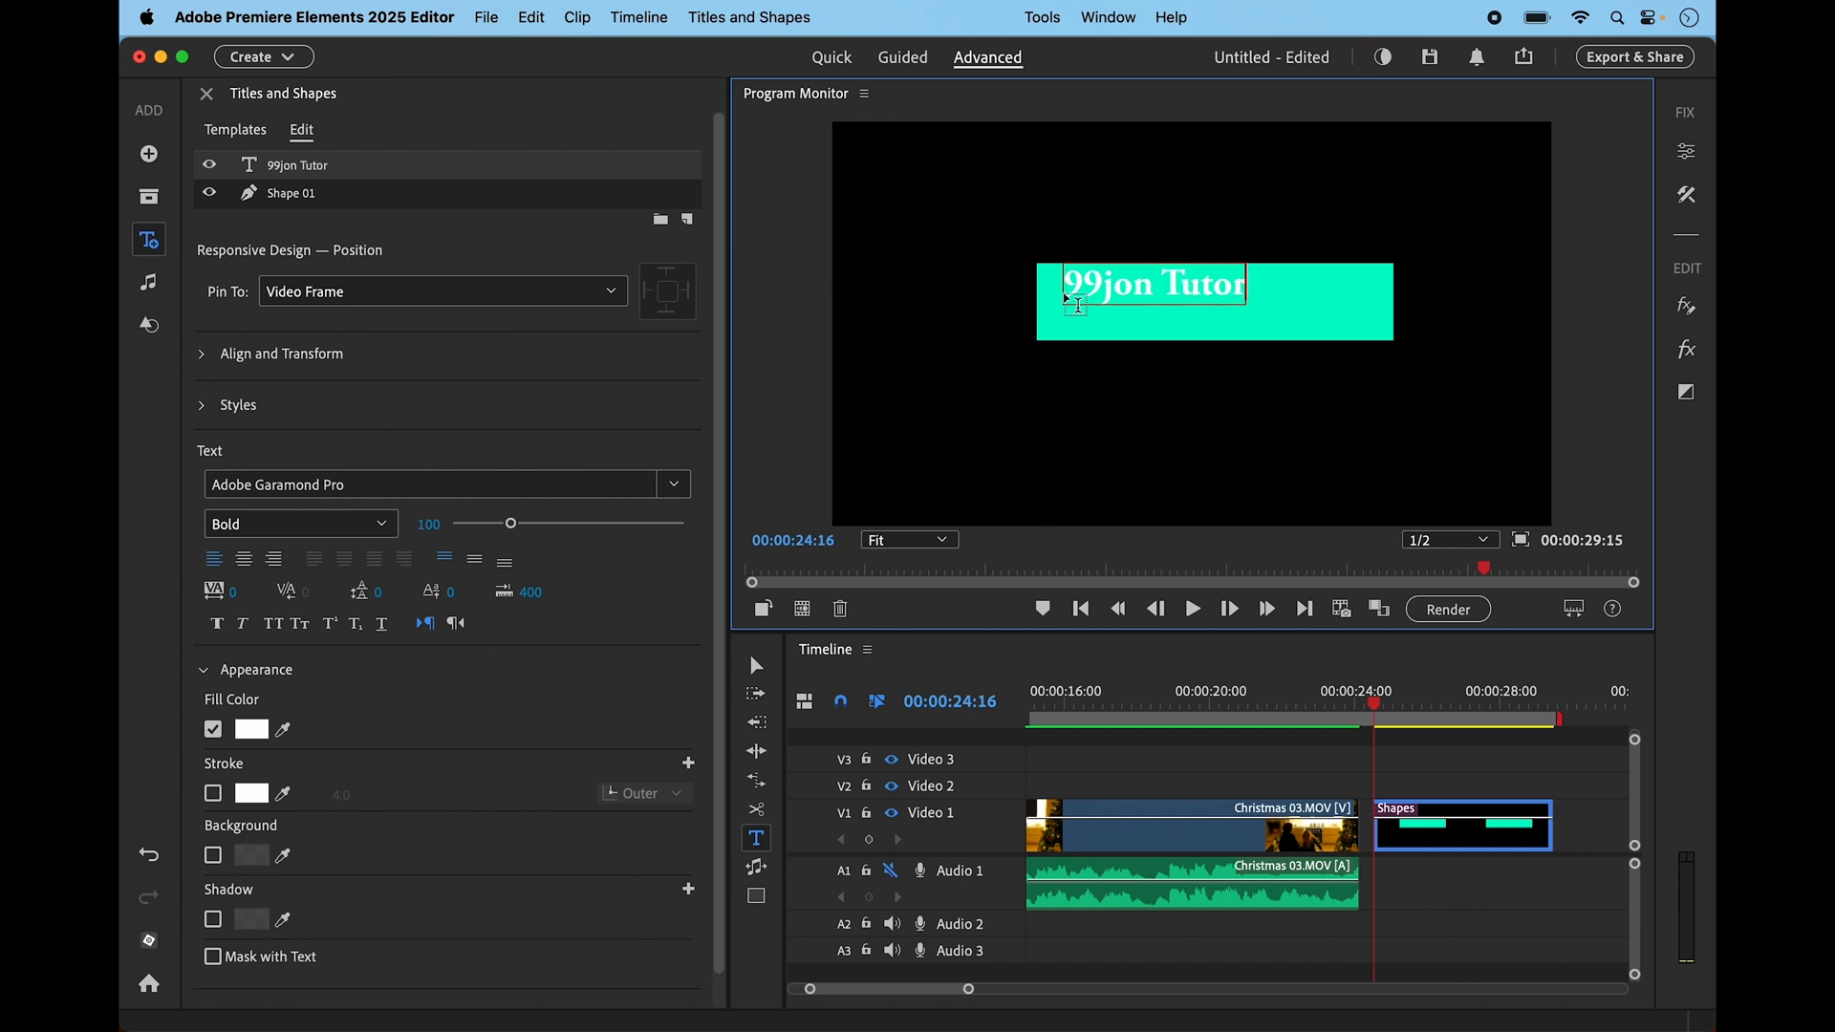
type("ial")
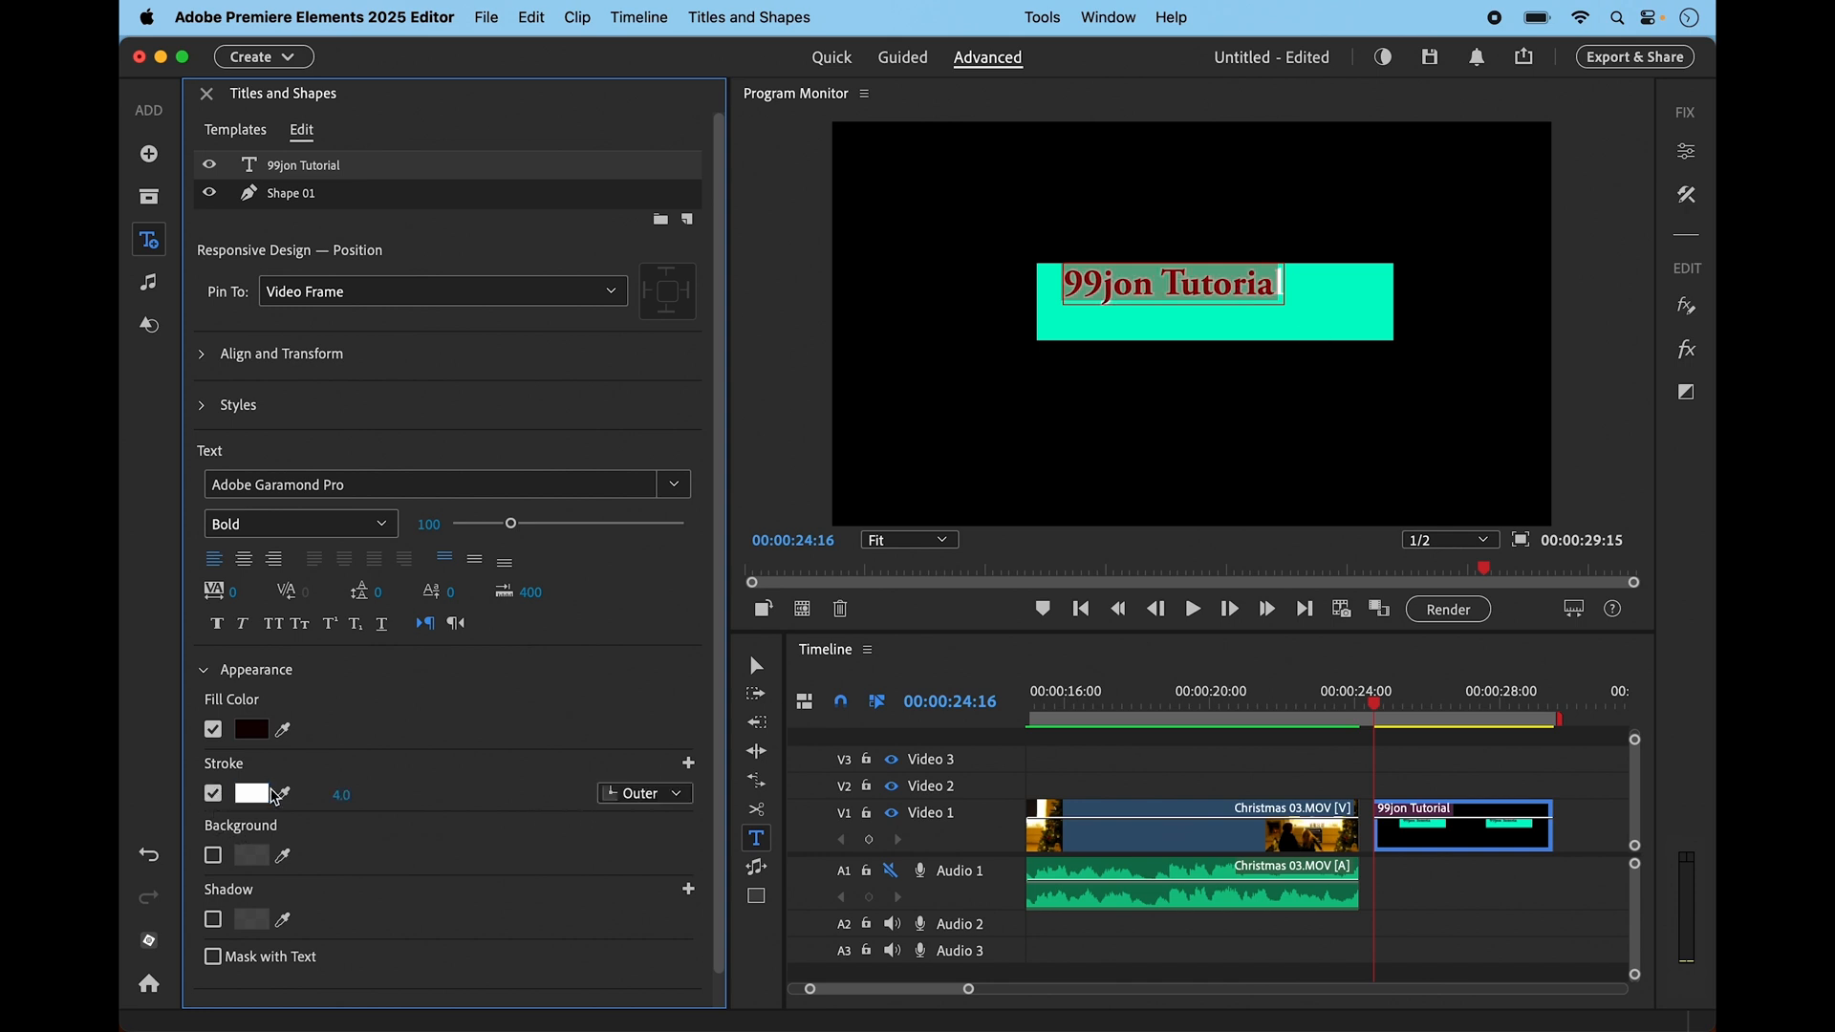
Give the text a dark red outline, add the final 'l', and close the editor
left_click(251, 793)
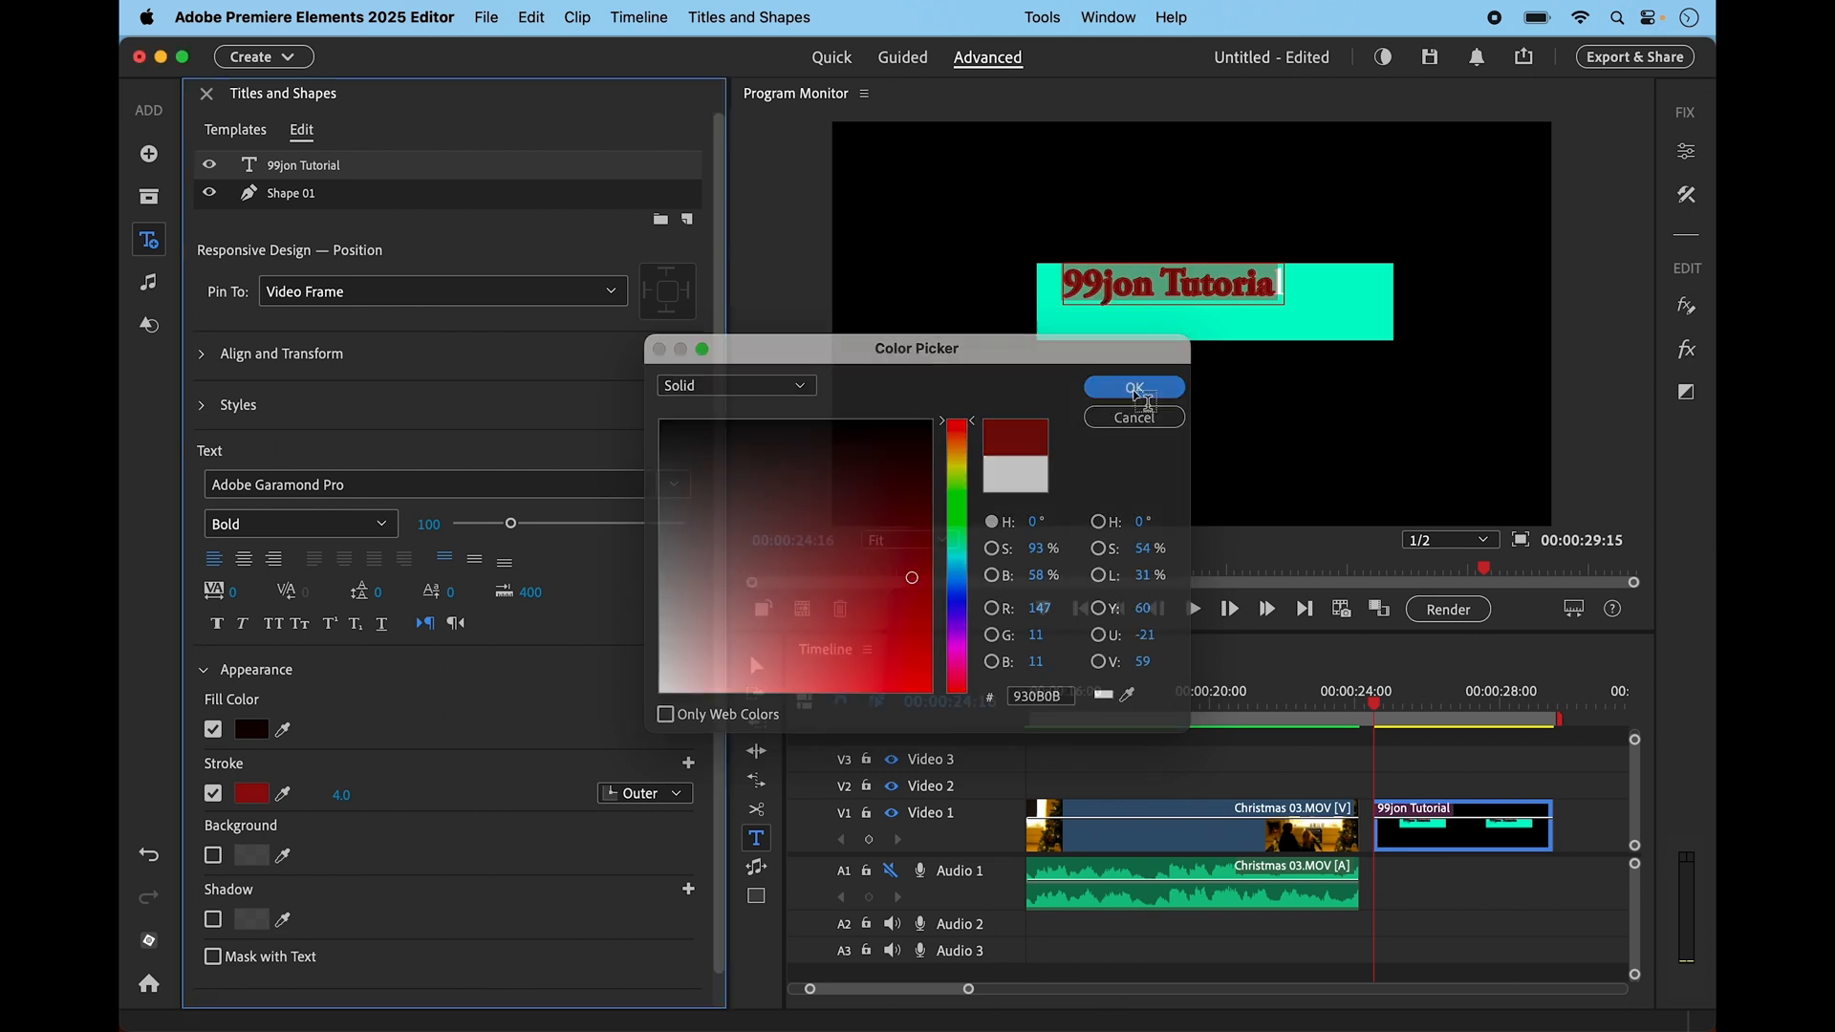
left_click(1131, 387)
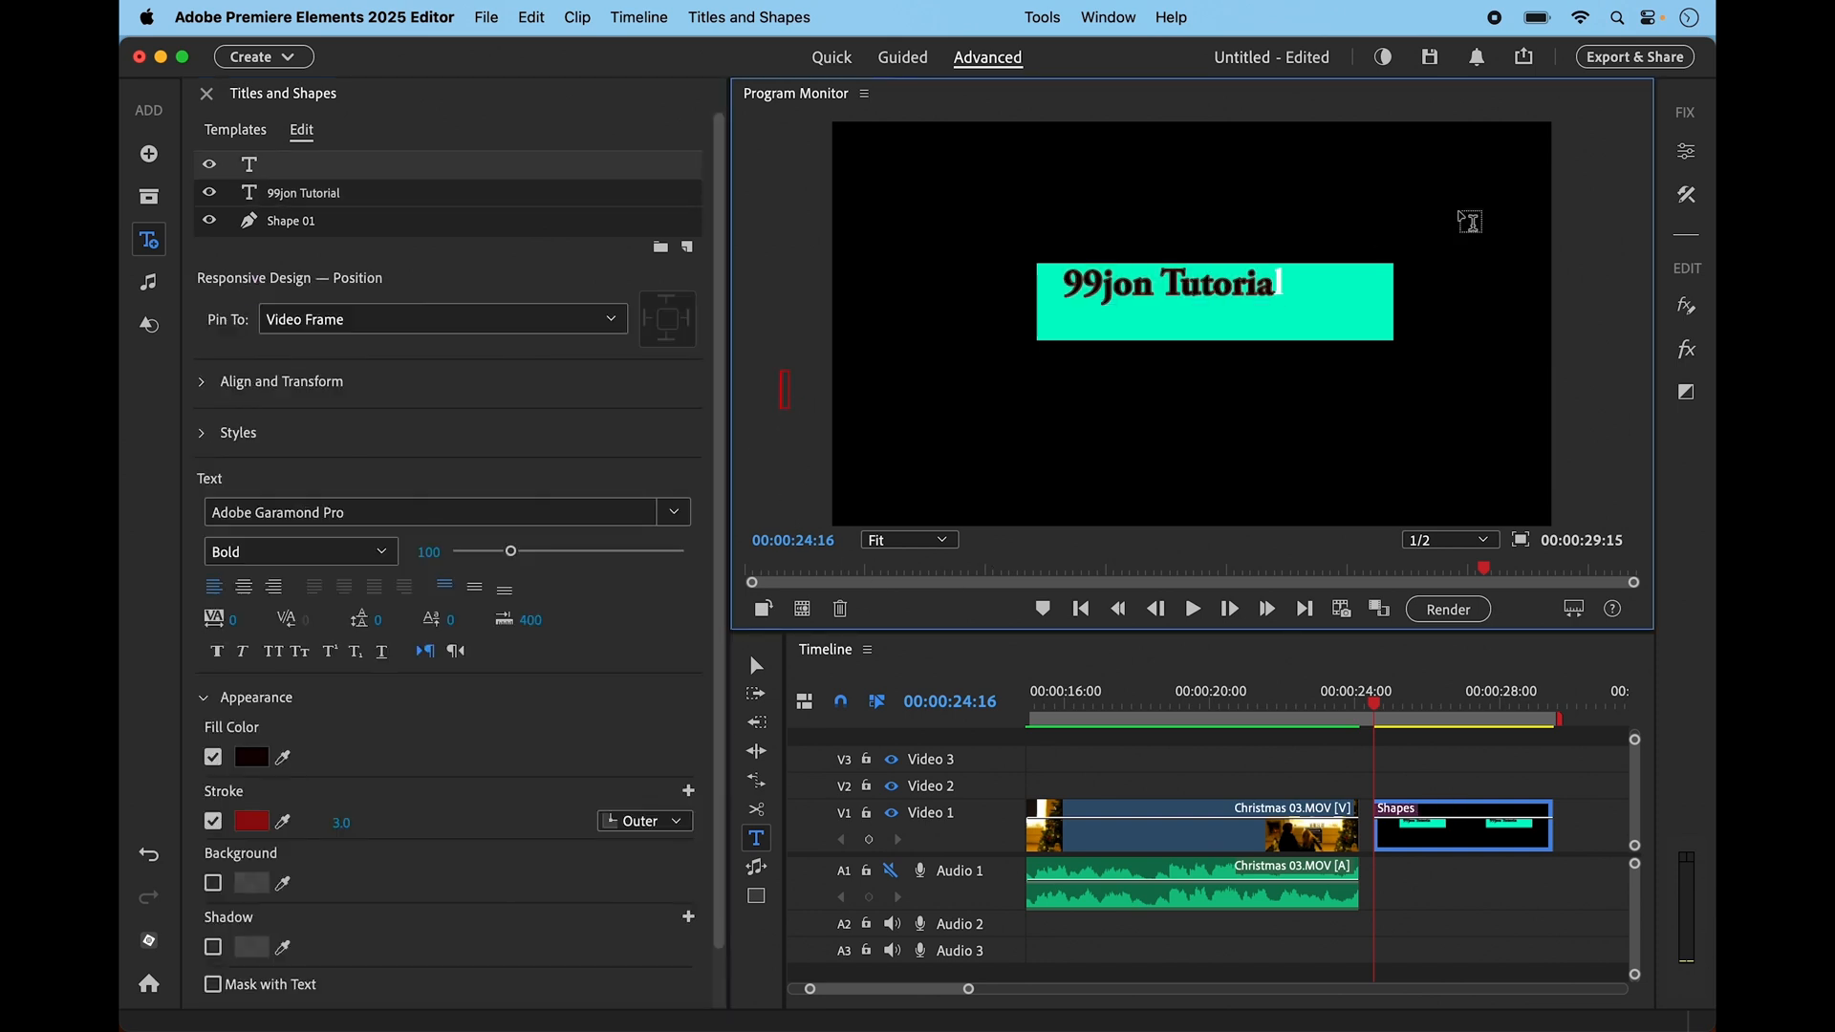
mouse_move(1686, 150)
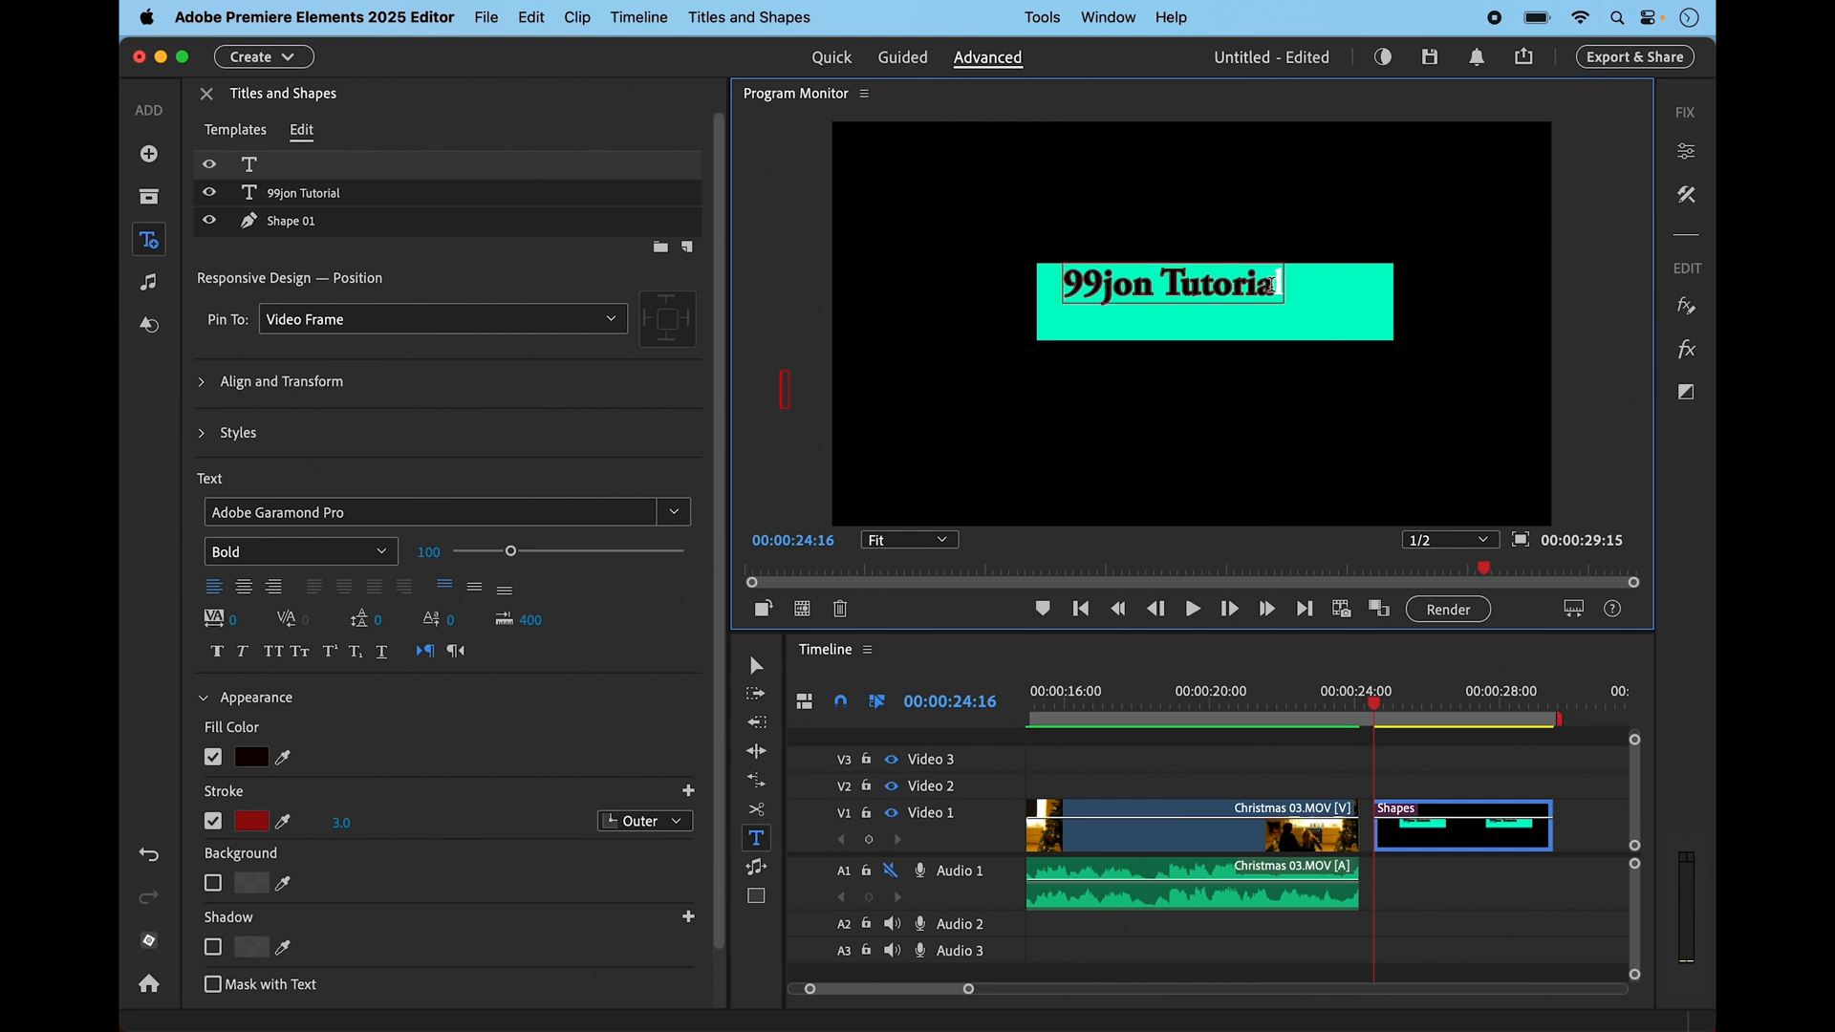
type("l")
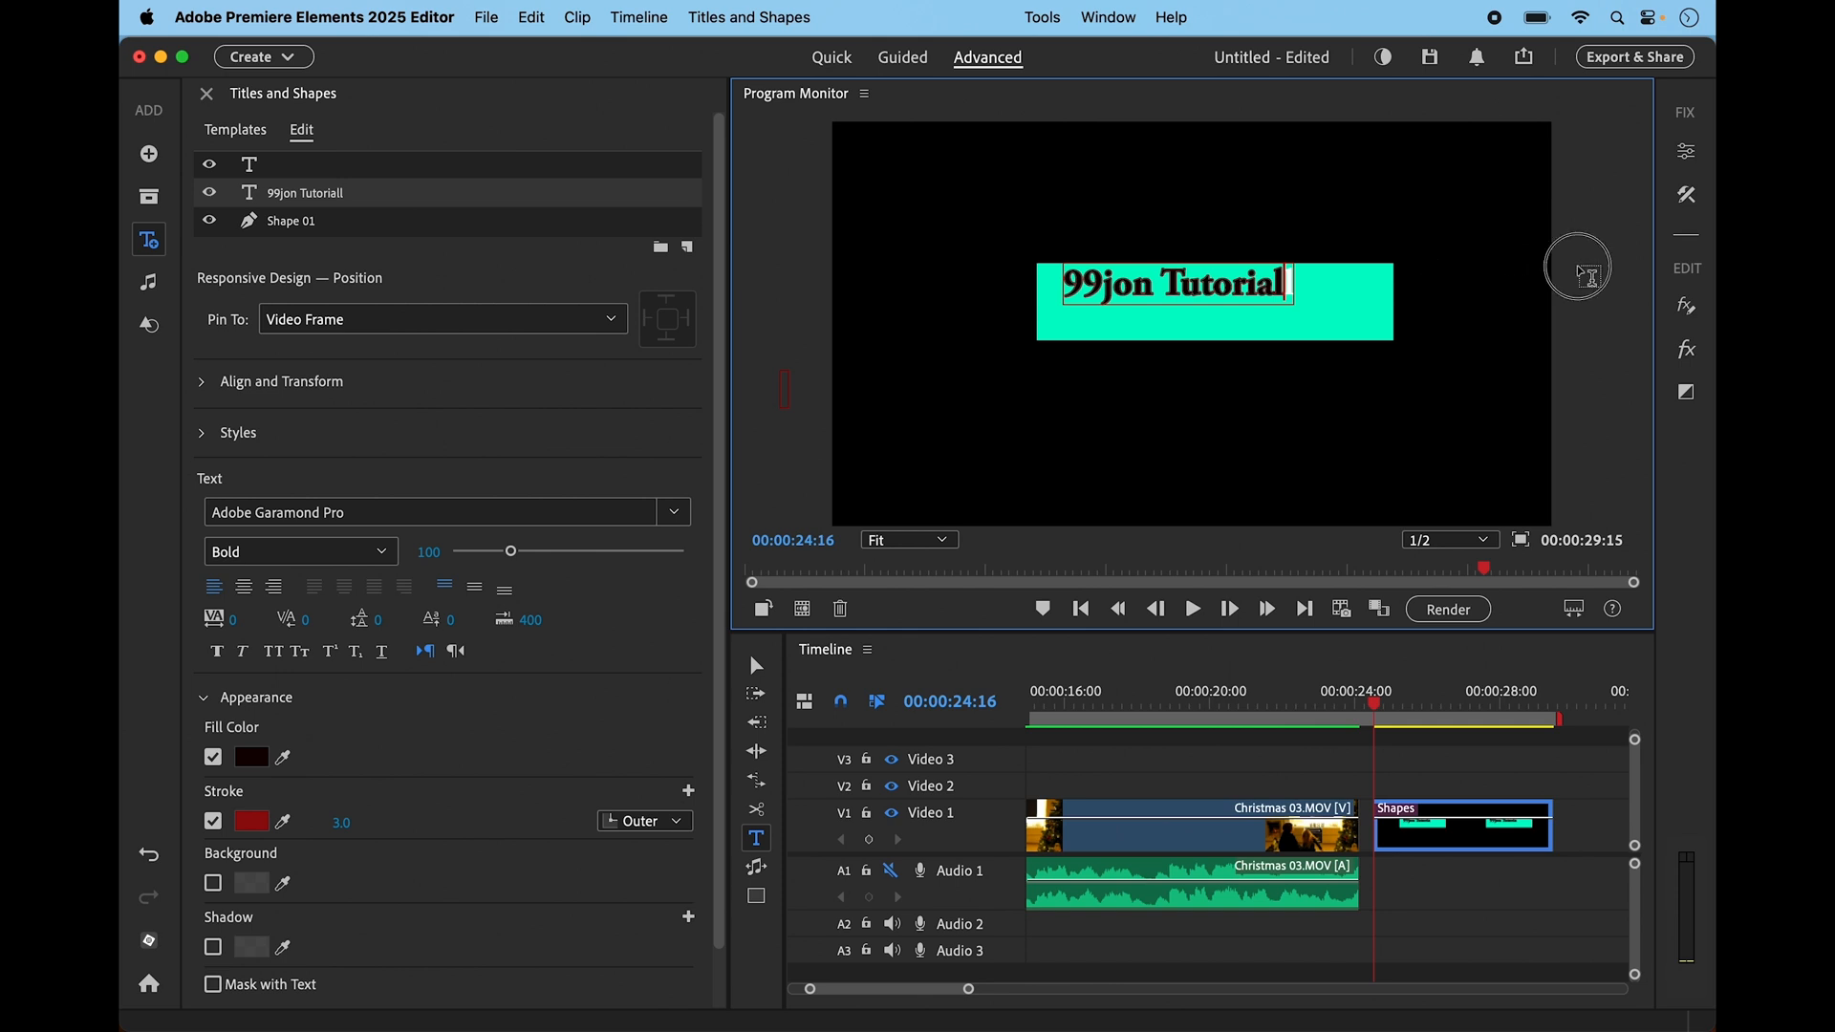
left_click(206, 93)
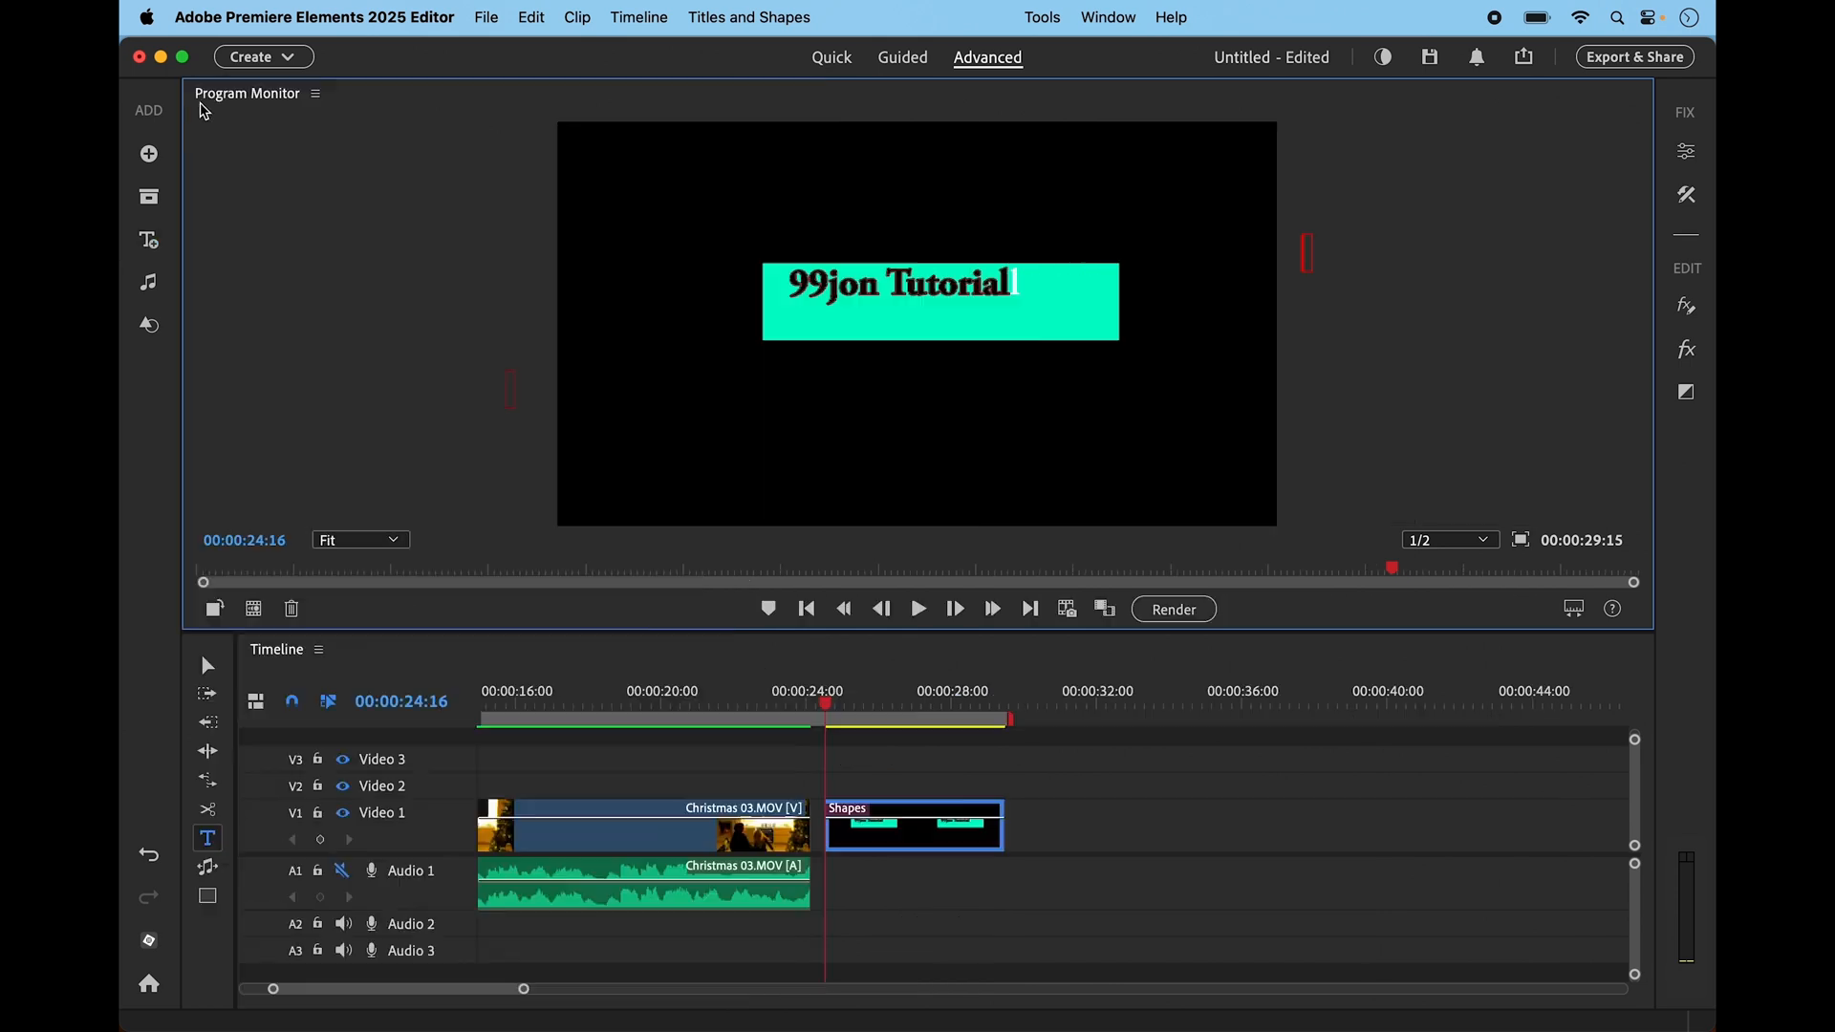
mouse_move(507, 236)
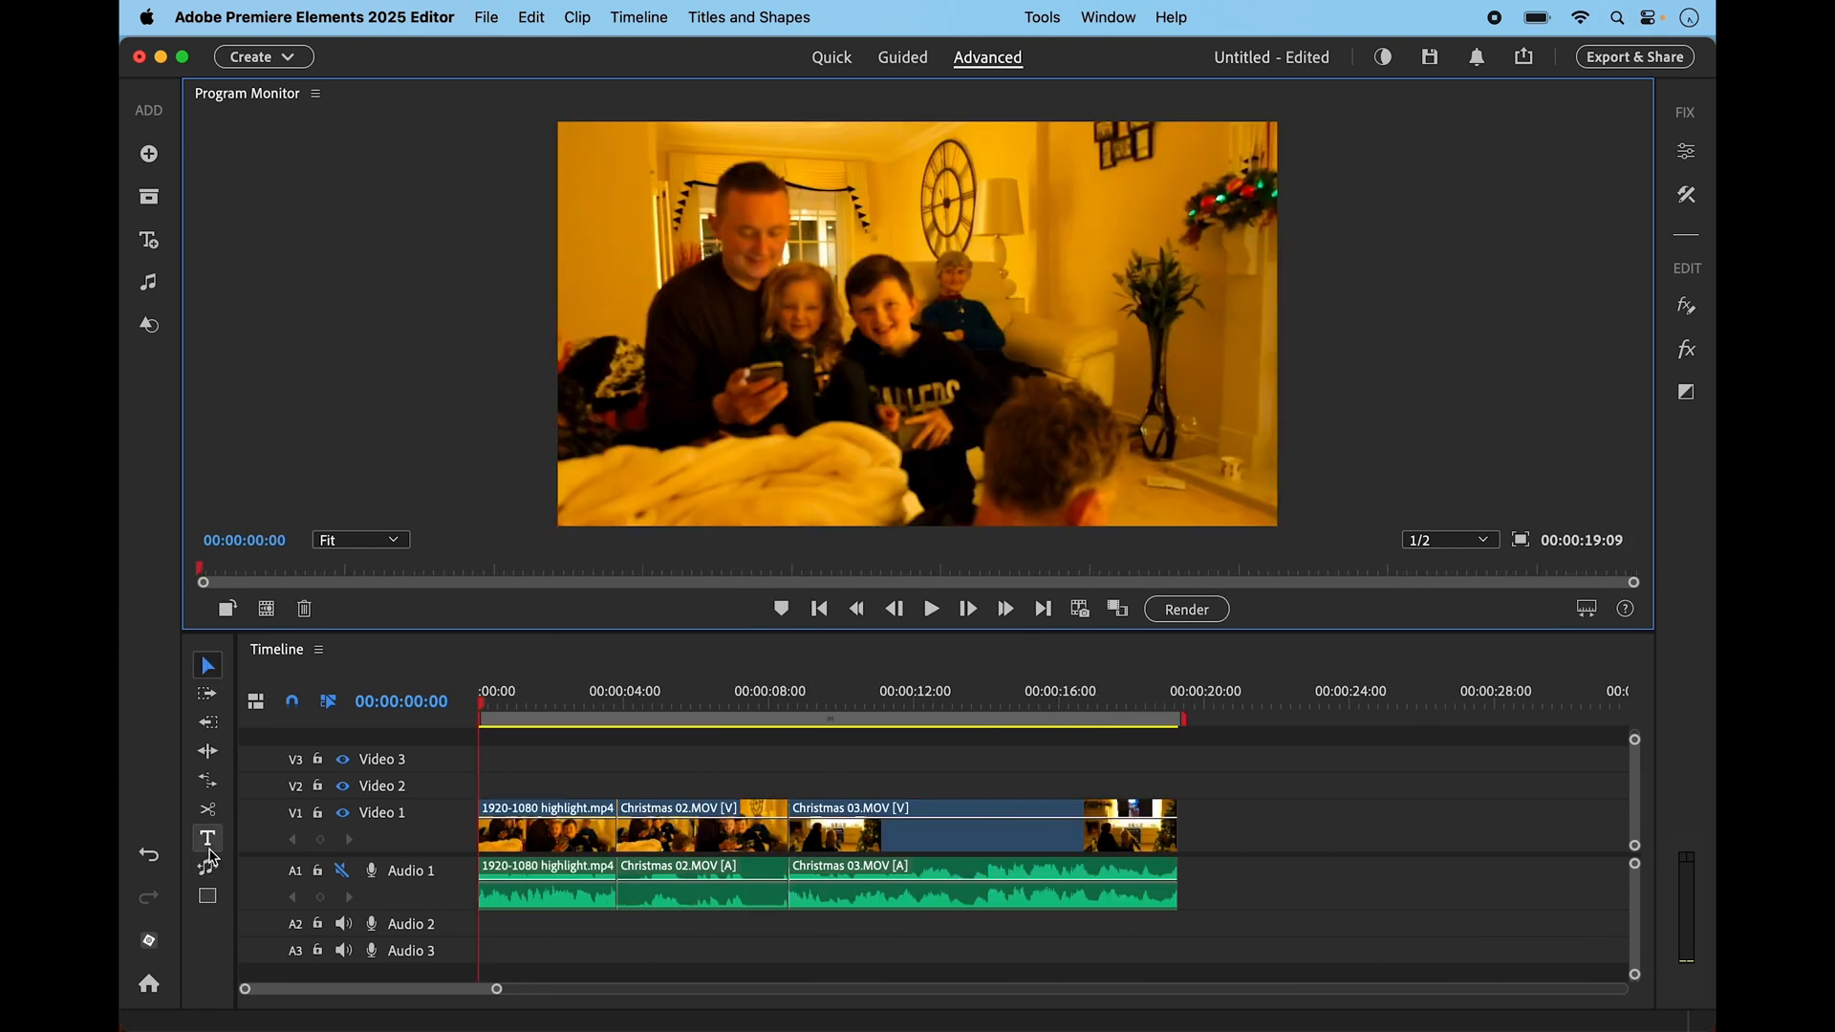
mouse_move(207, 837)
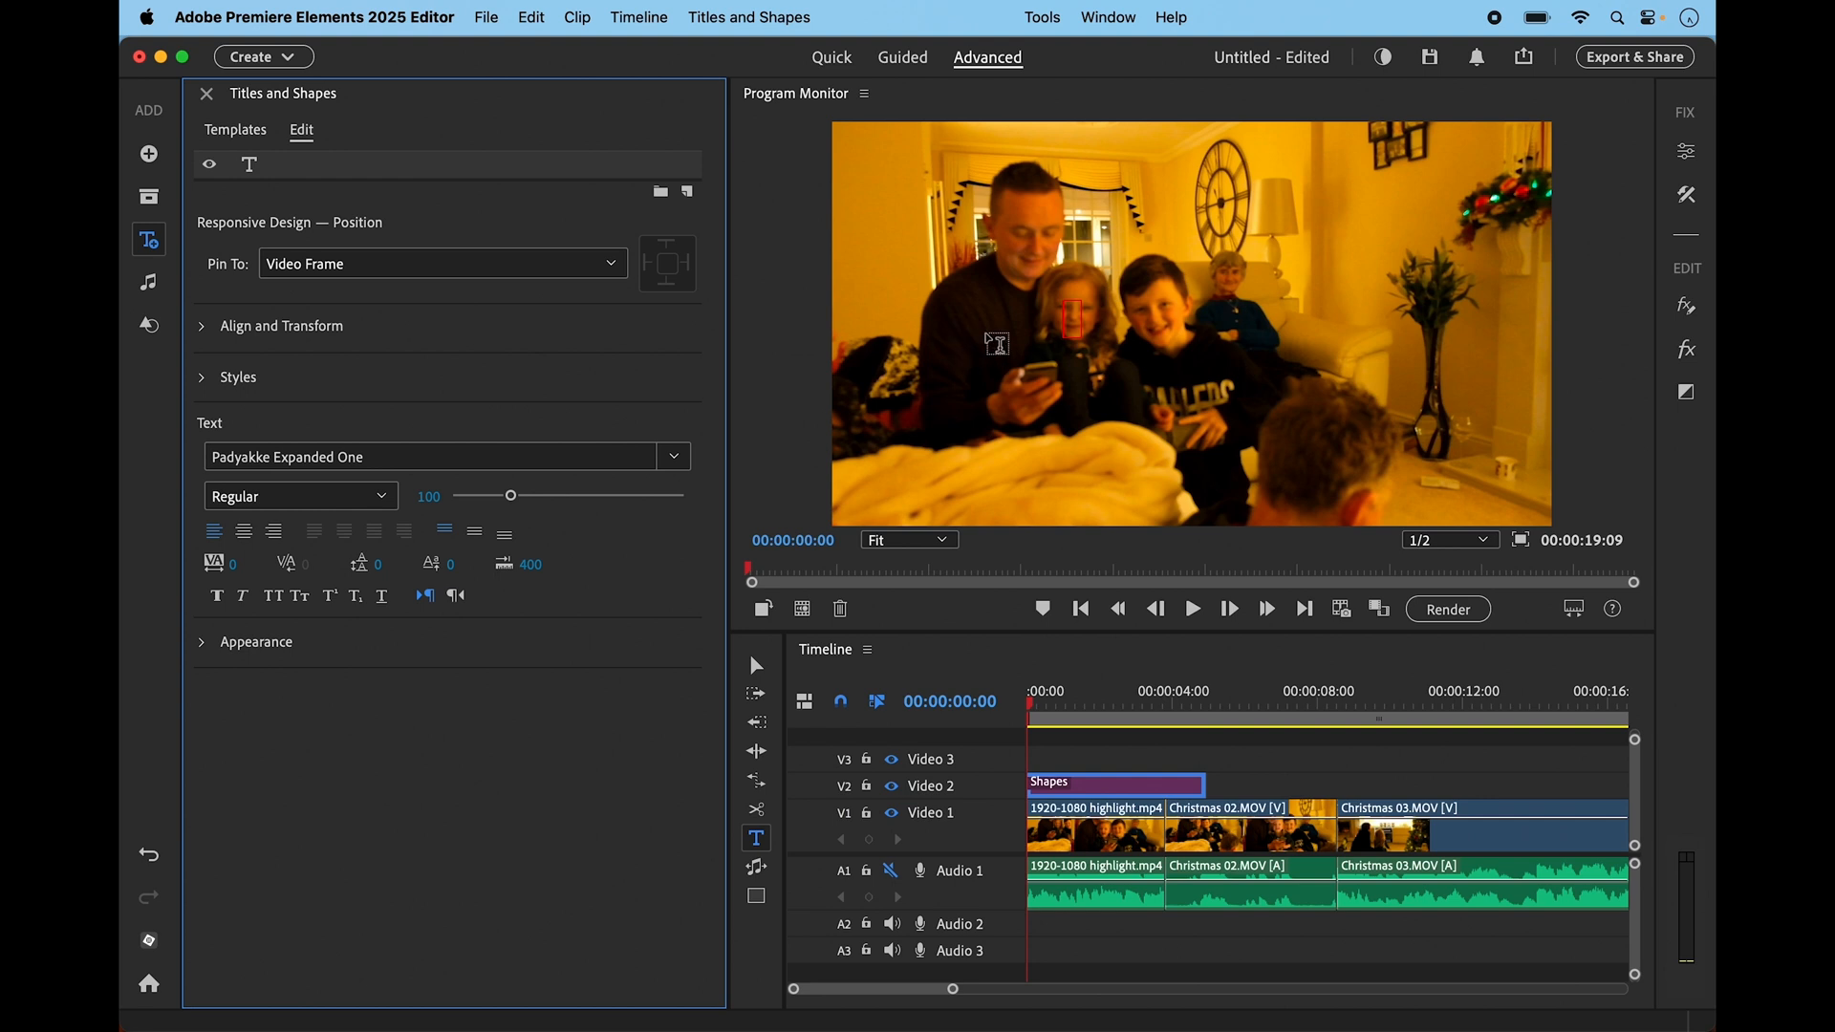
Type the 'Christmas' title and set its font to Adobe Garamond Pro
type("Christmas")
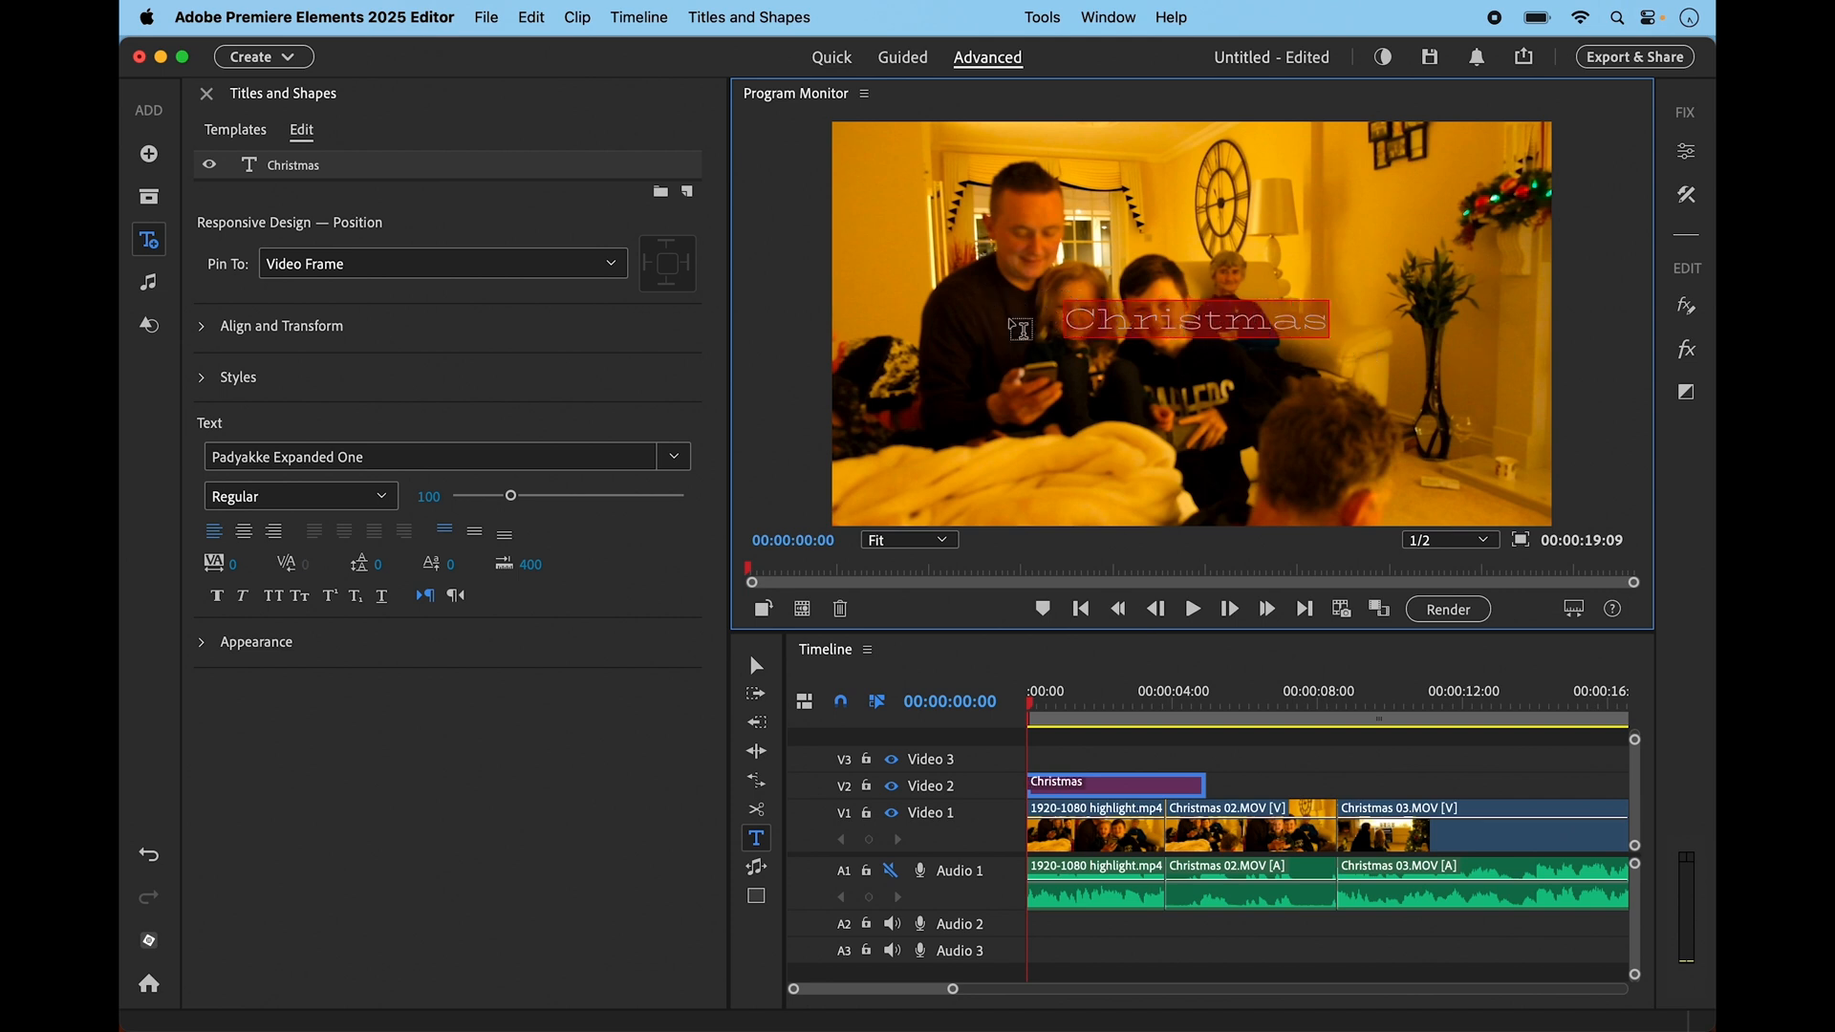
left_click(672, 457)
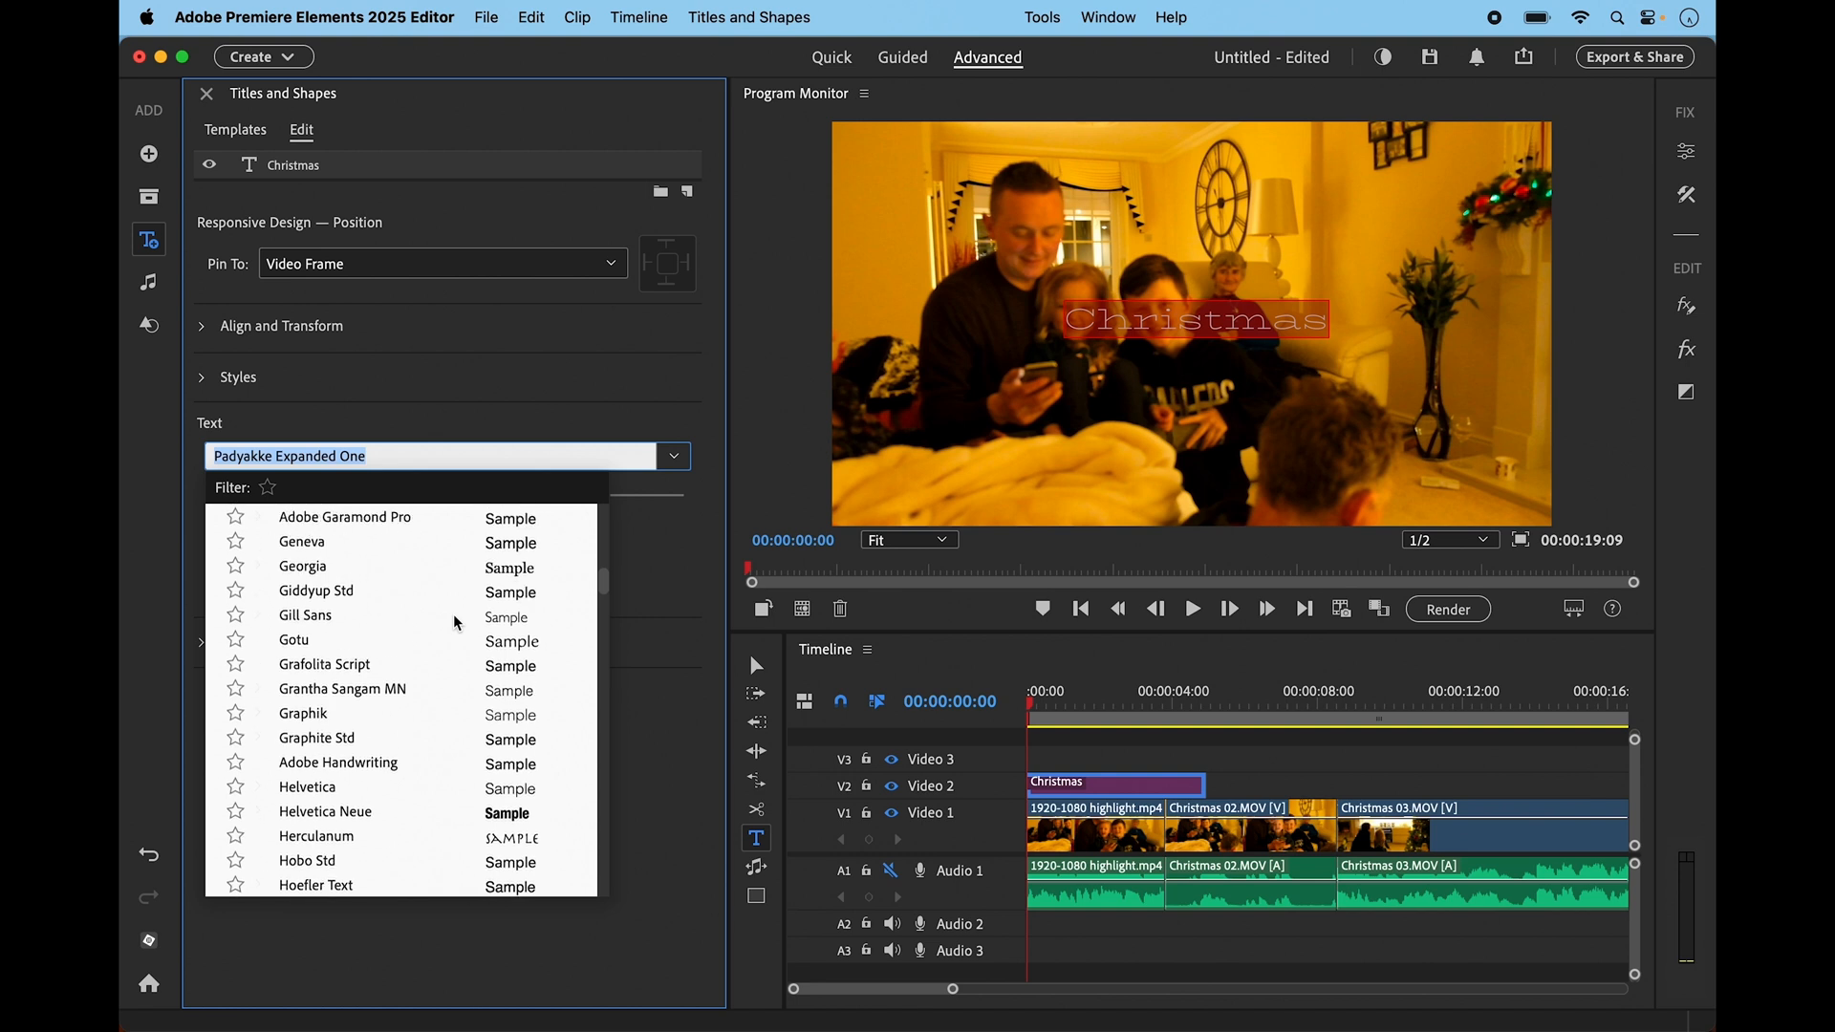
left_click(344, 517)
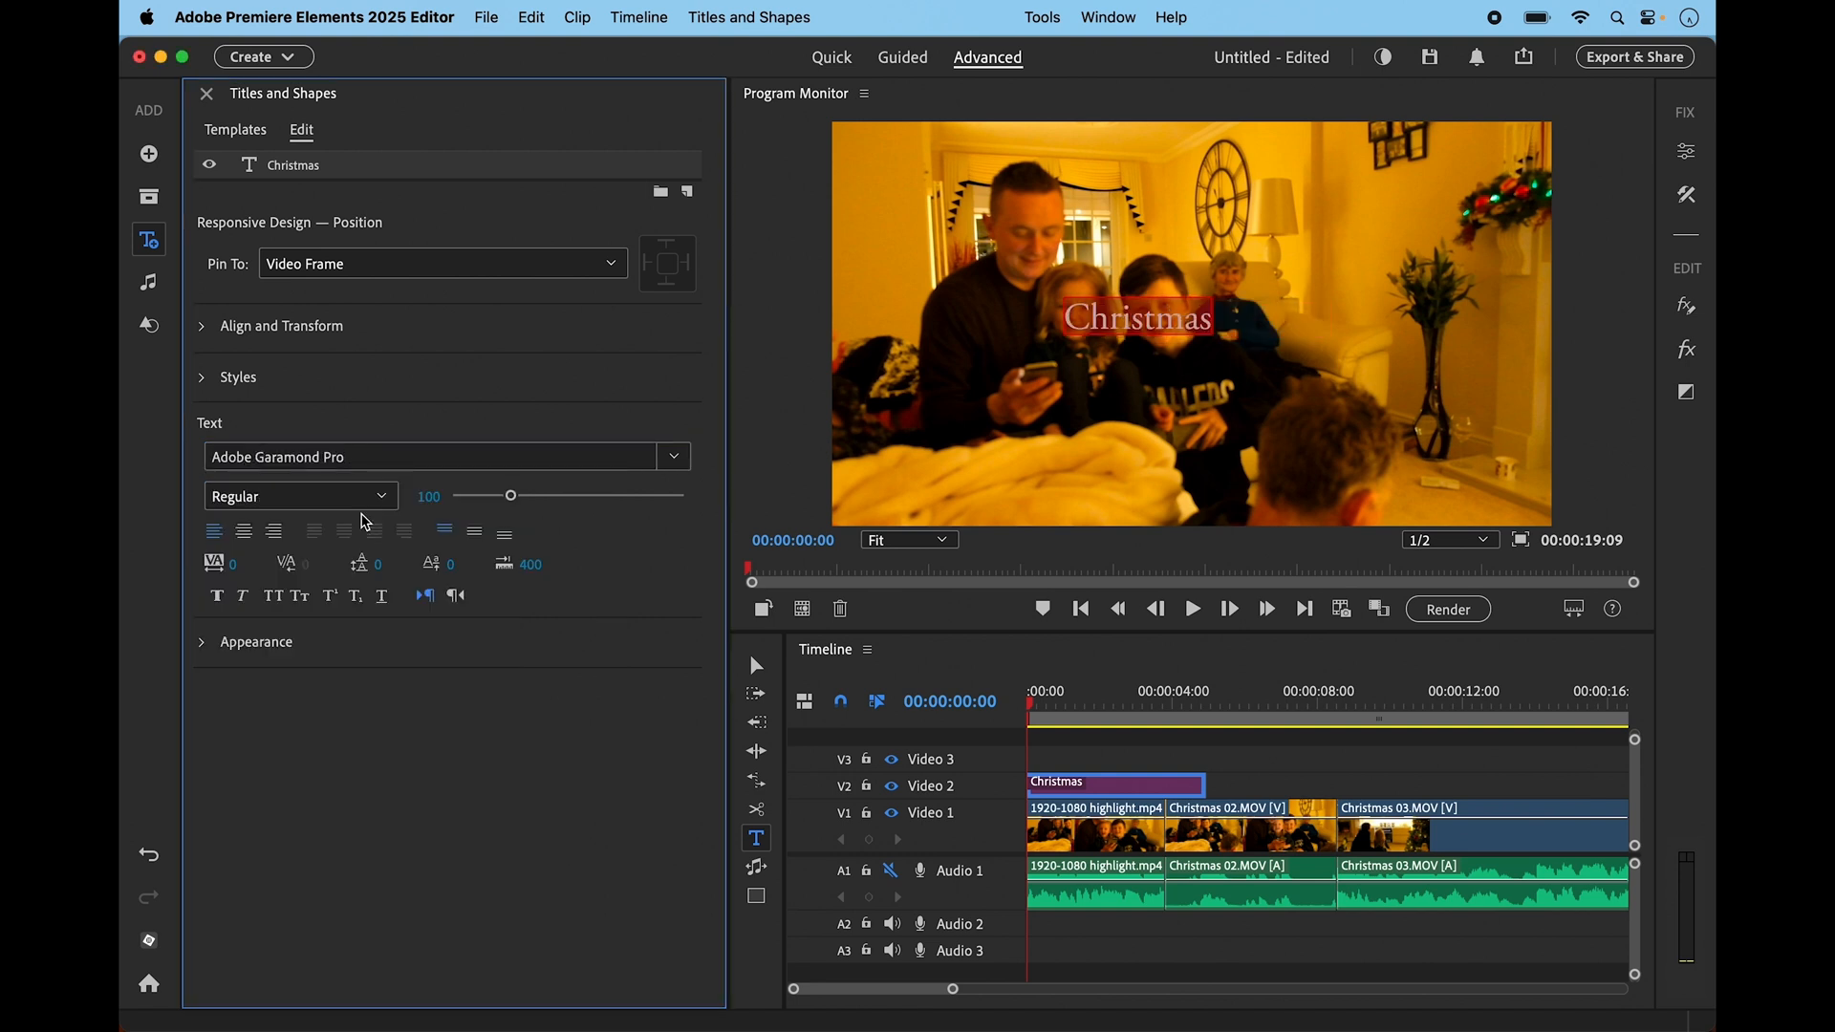
Set the Christmas title's weight to Bold and expand its Appearance settings
left_click(379, 496)
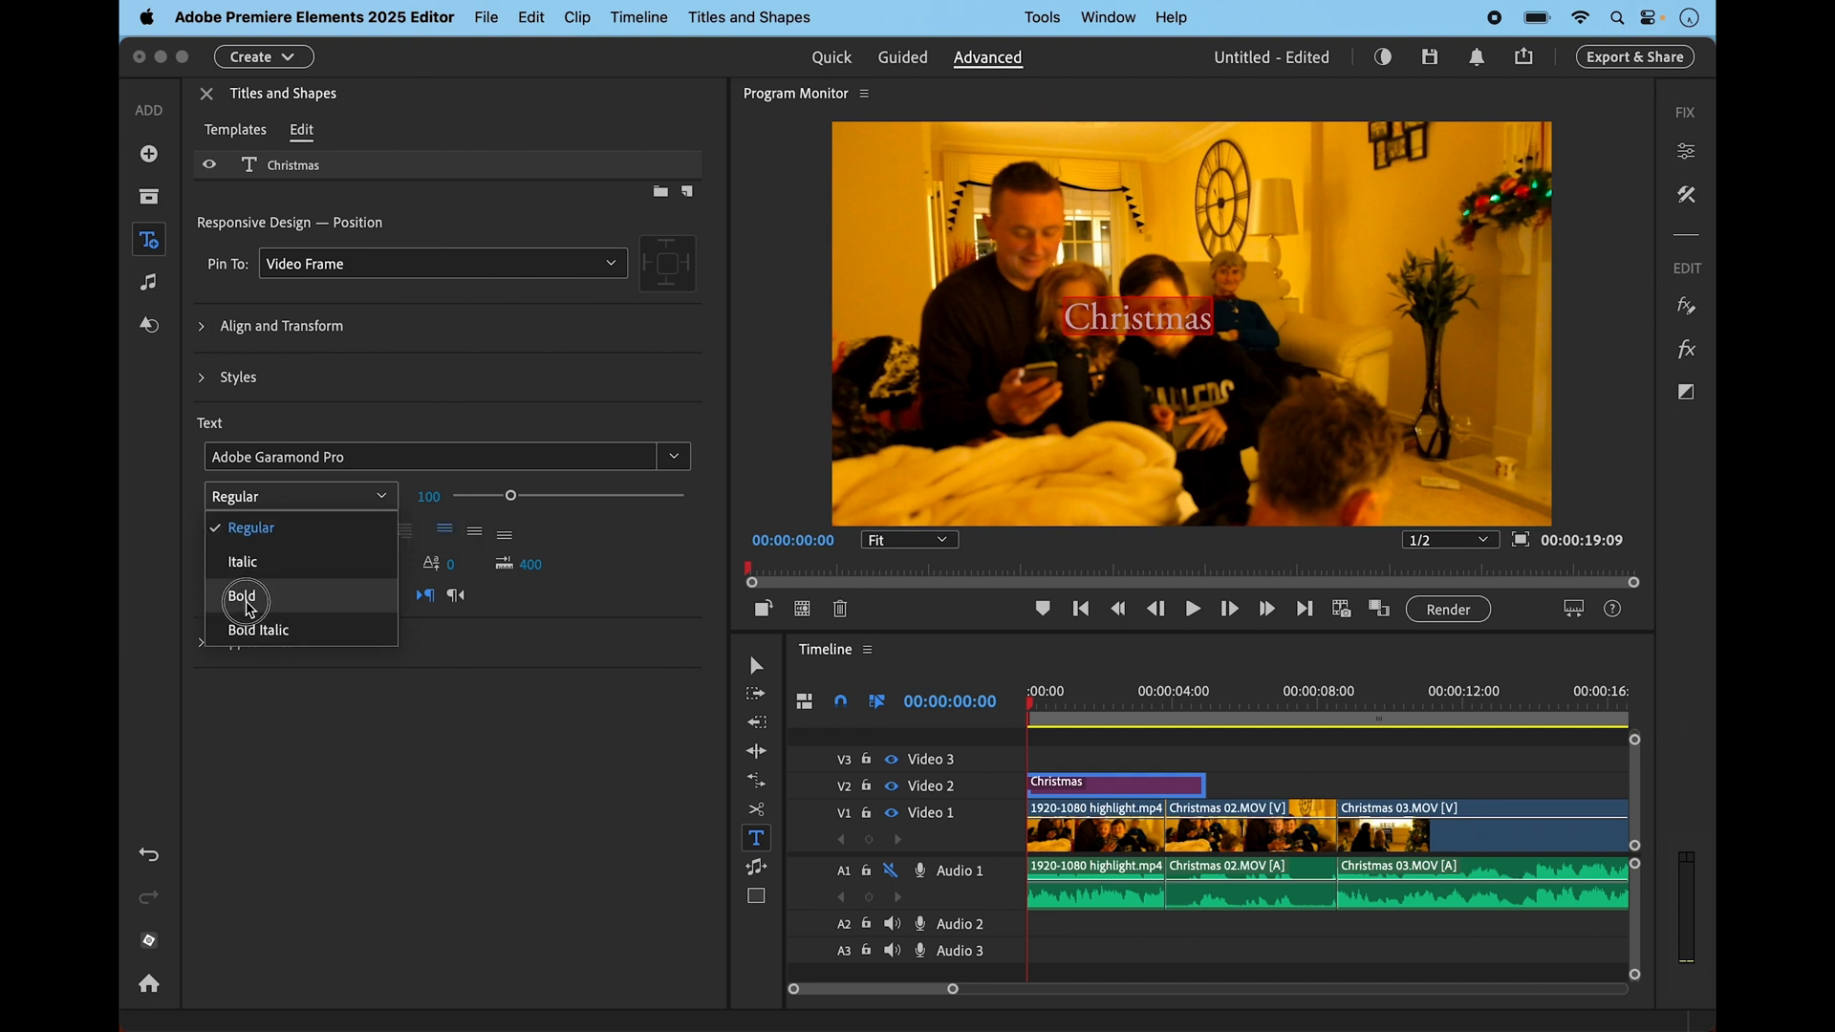
left_click(242, 597)
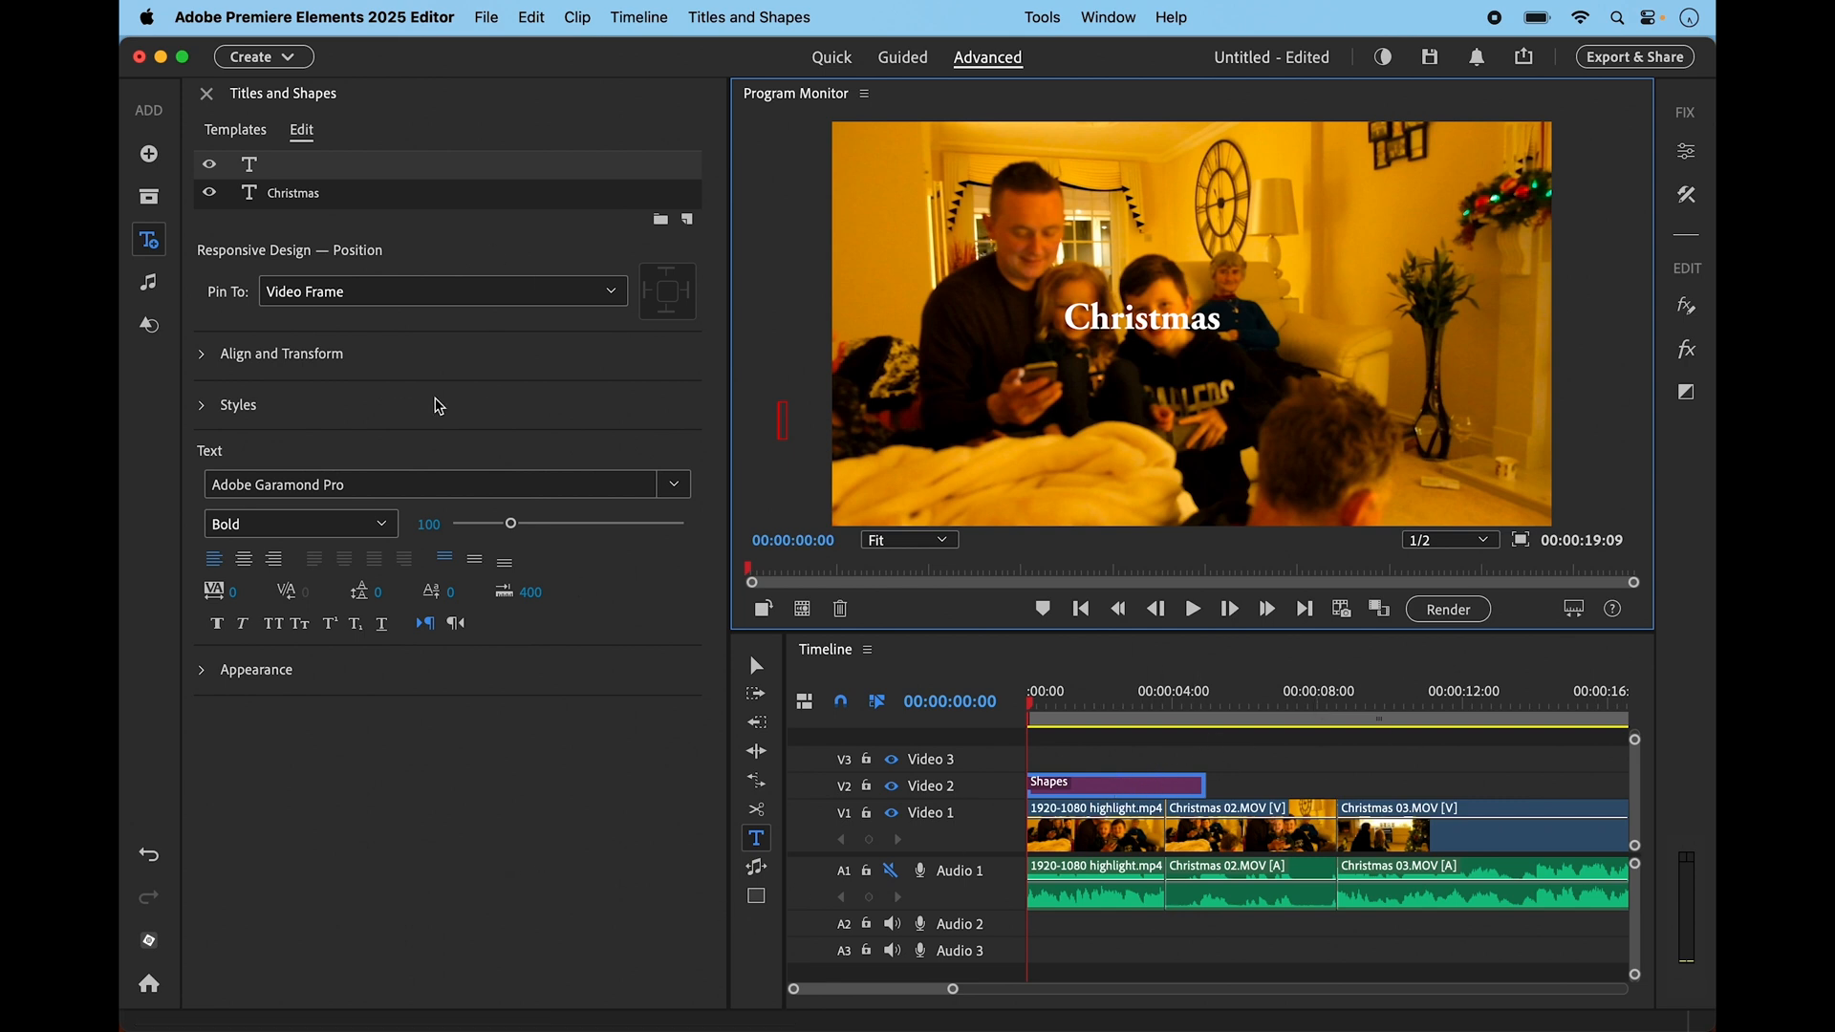
mouse_move(369, 208)
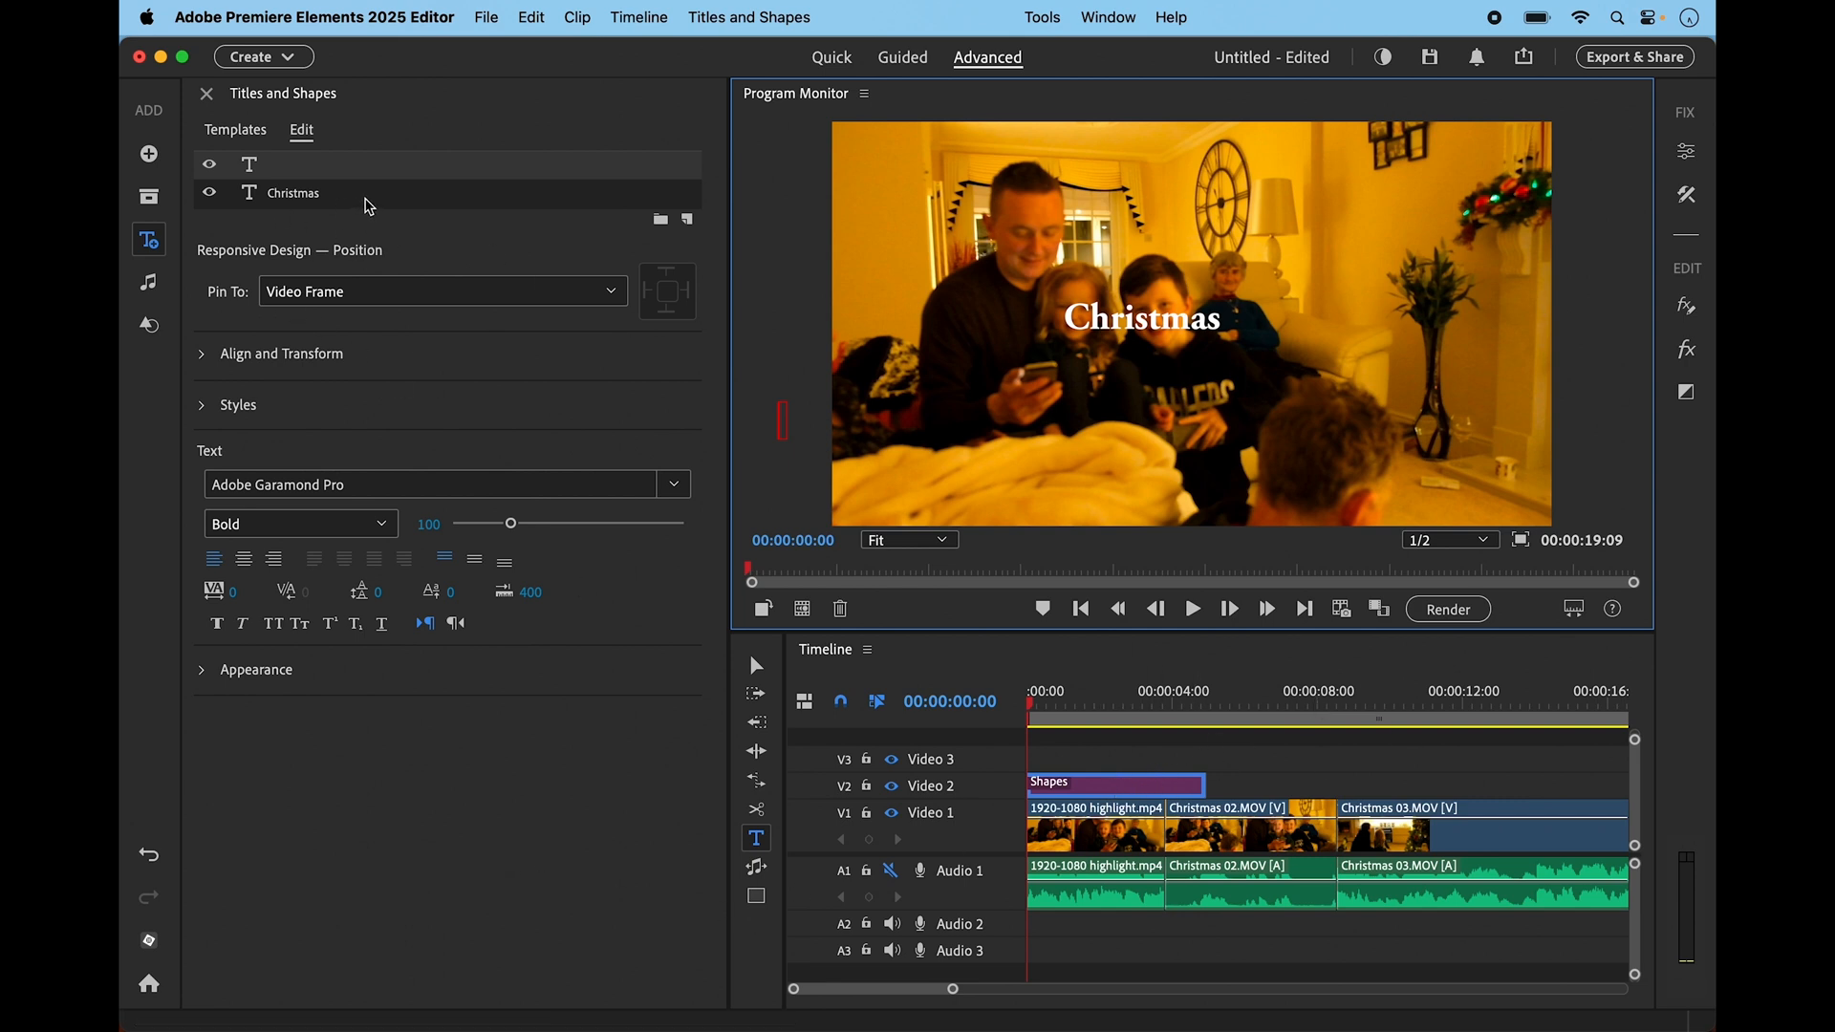
mouse_move(444, 734)
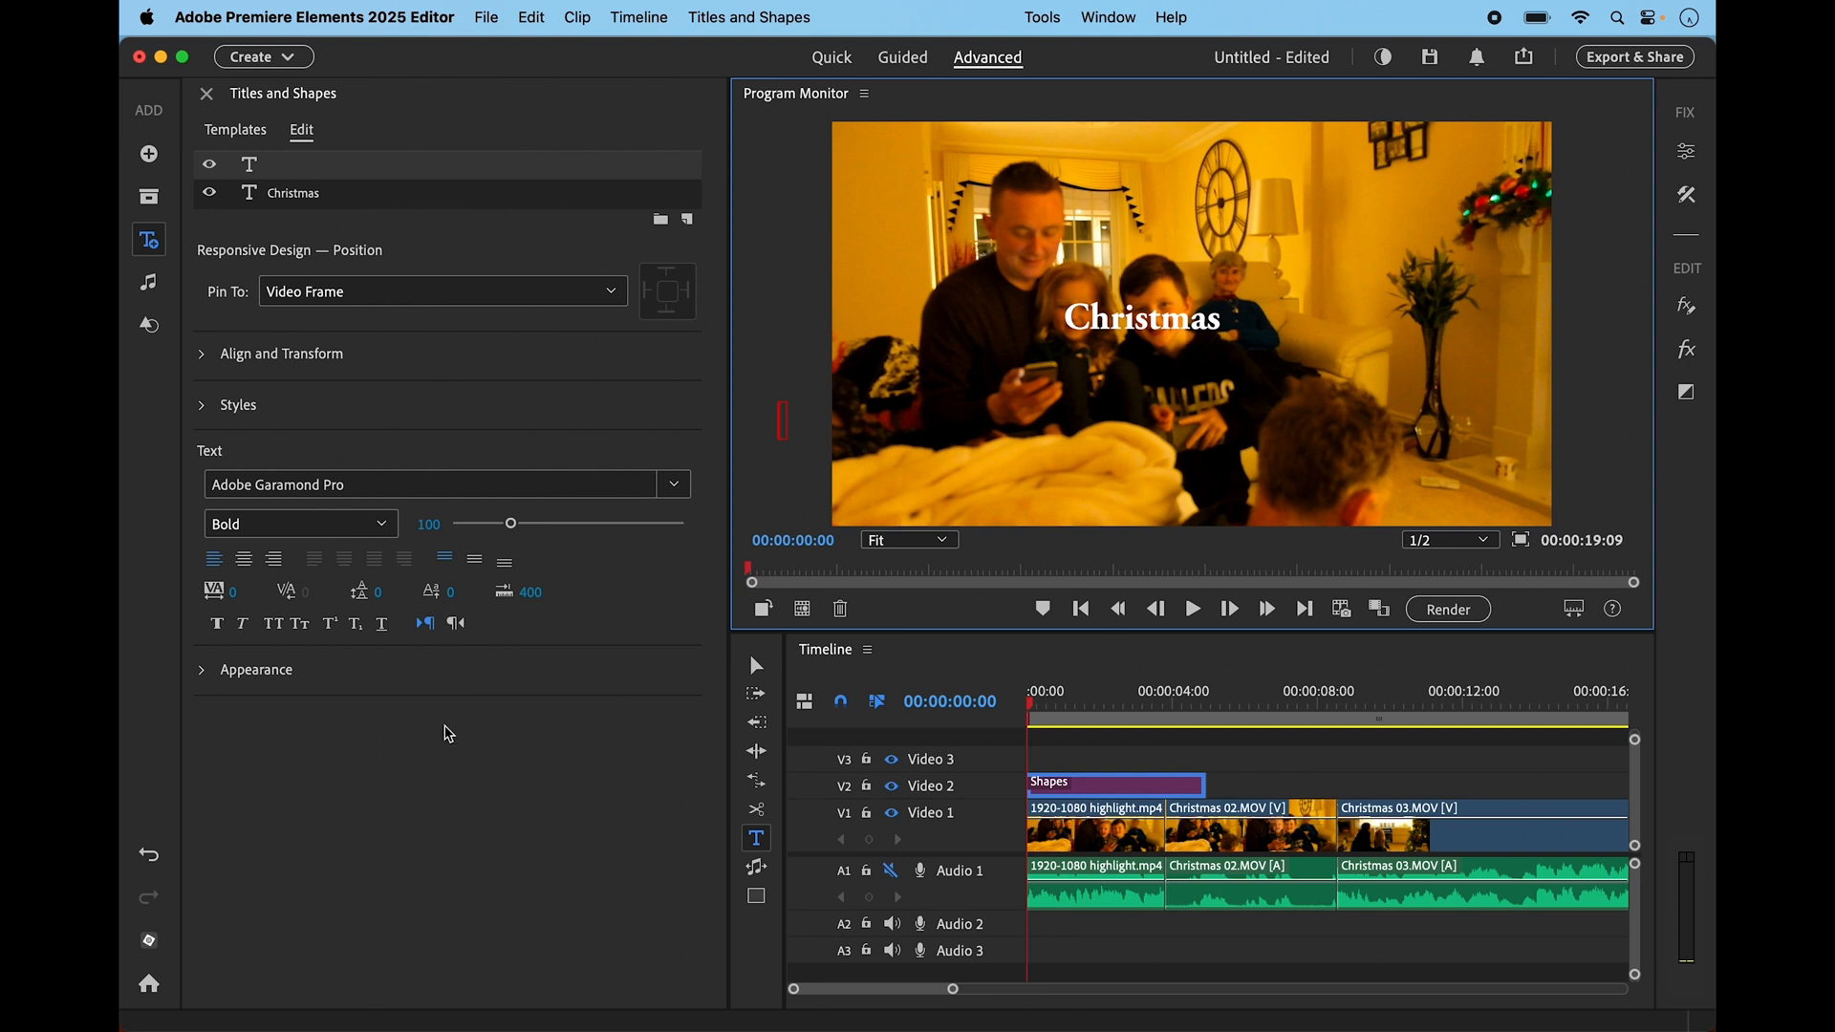
mouse_move(193, 650)
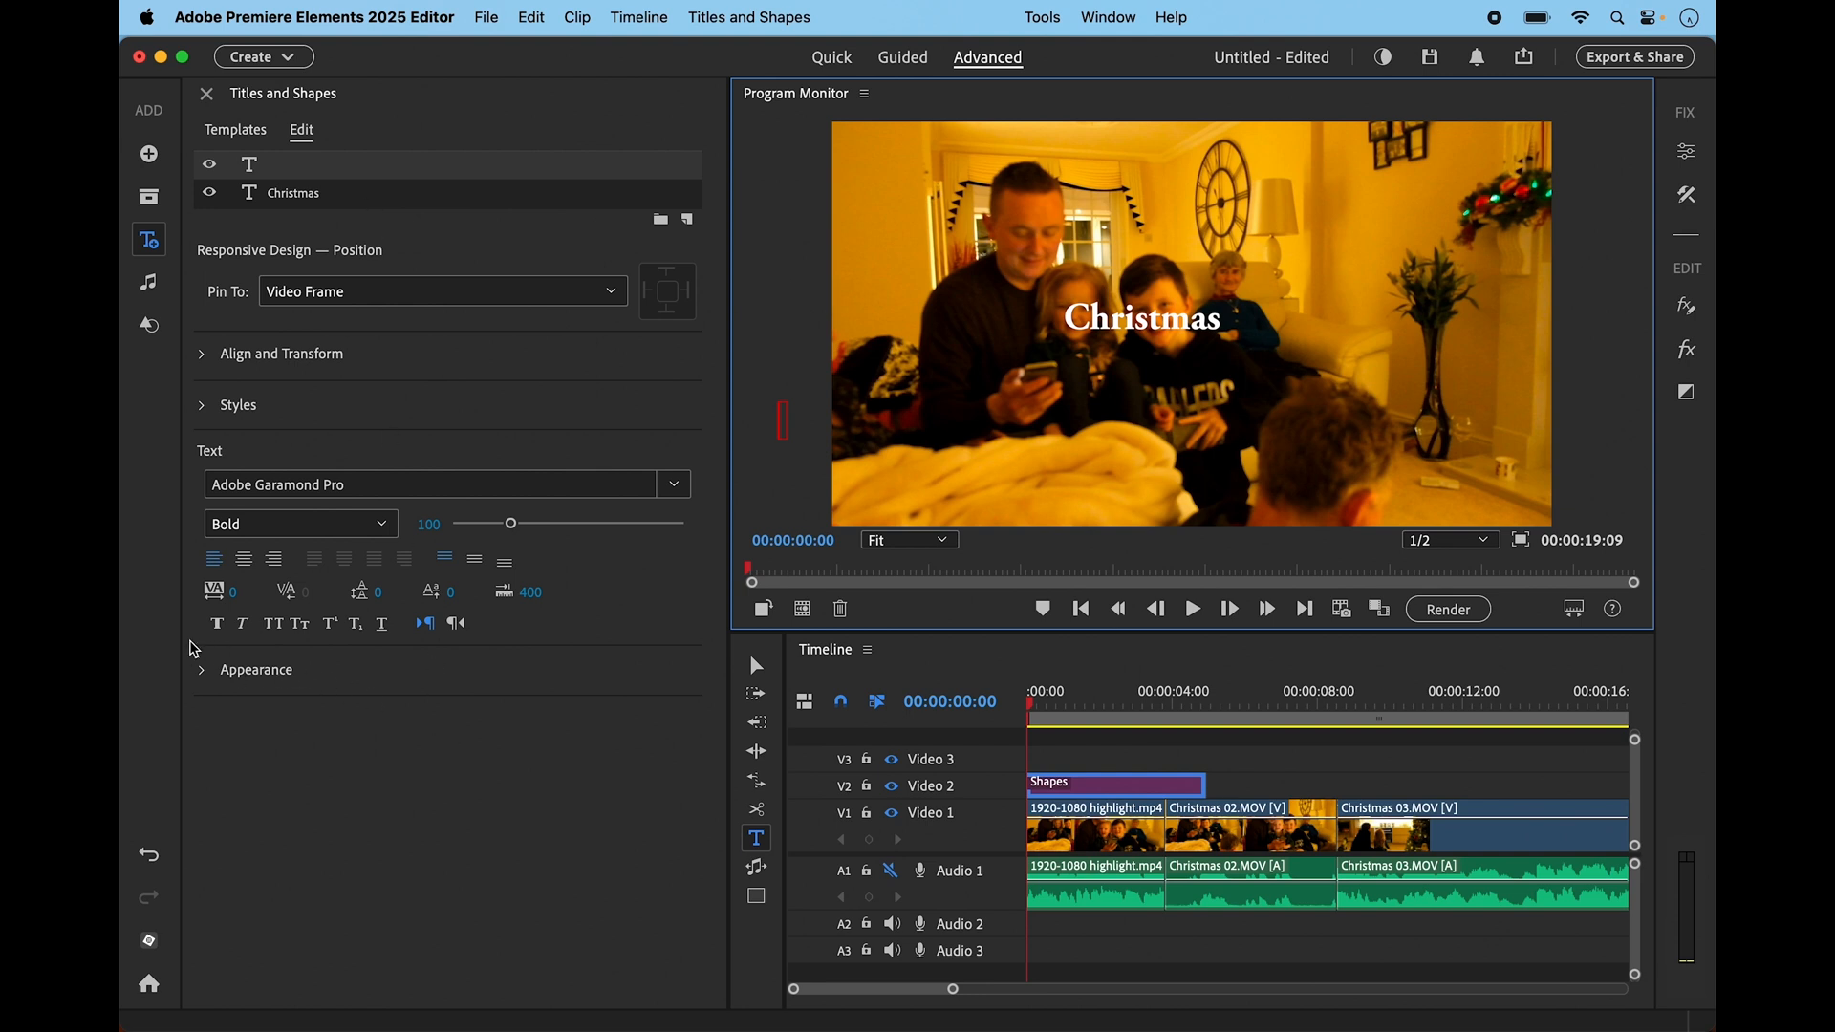
left_click(202, 669)
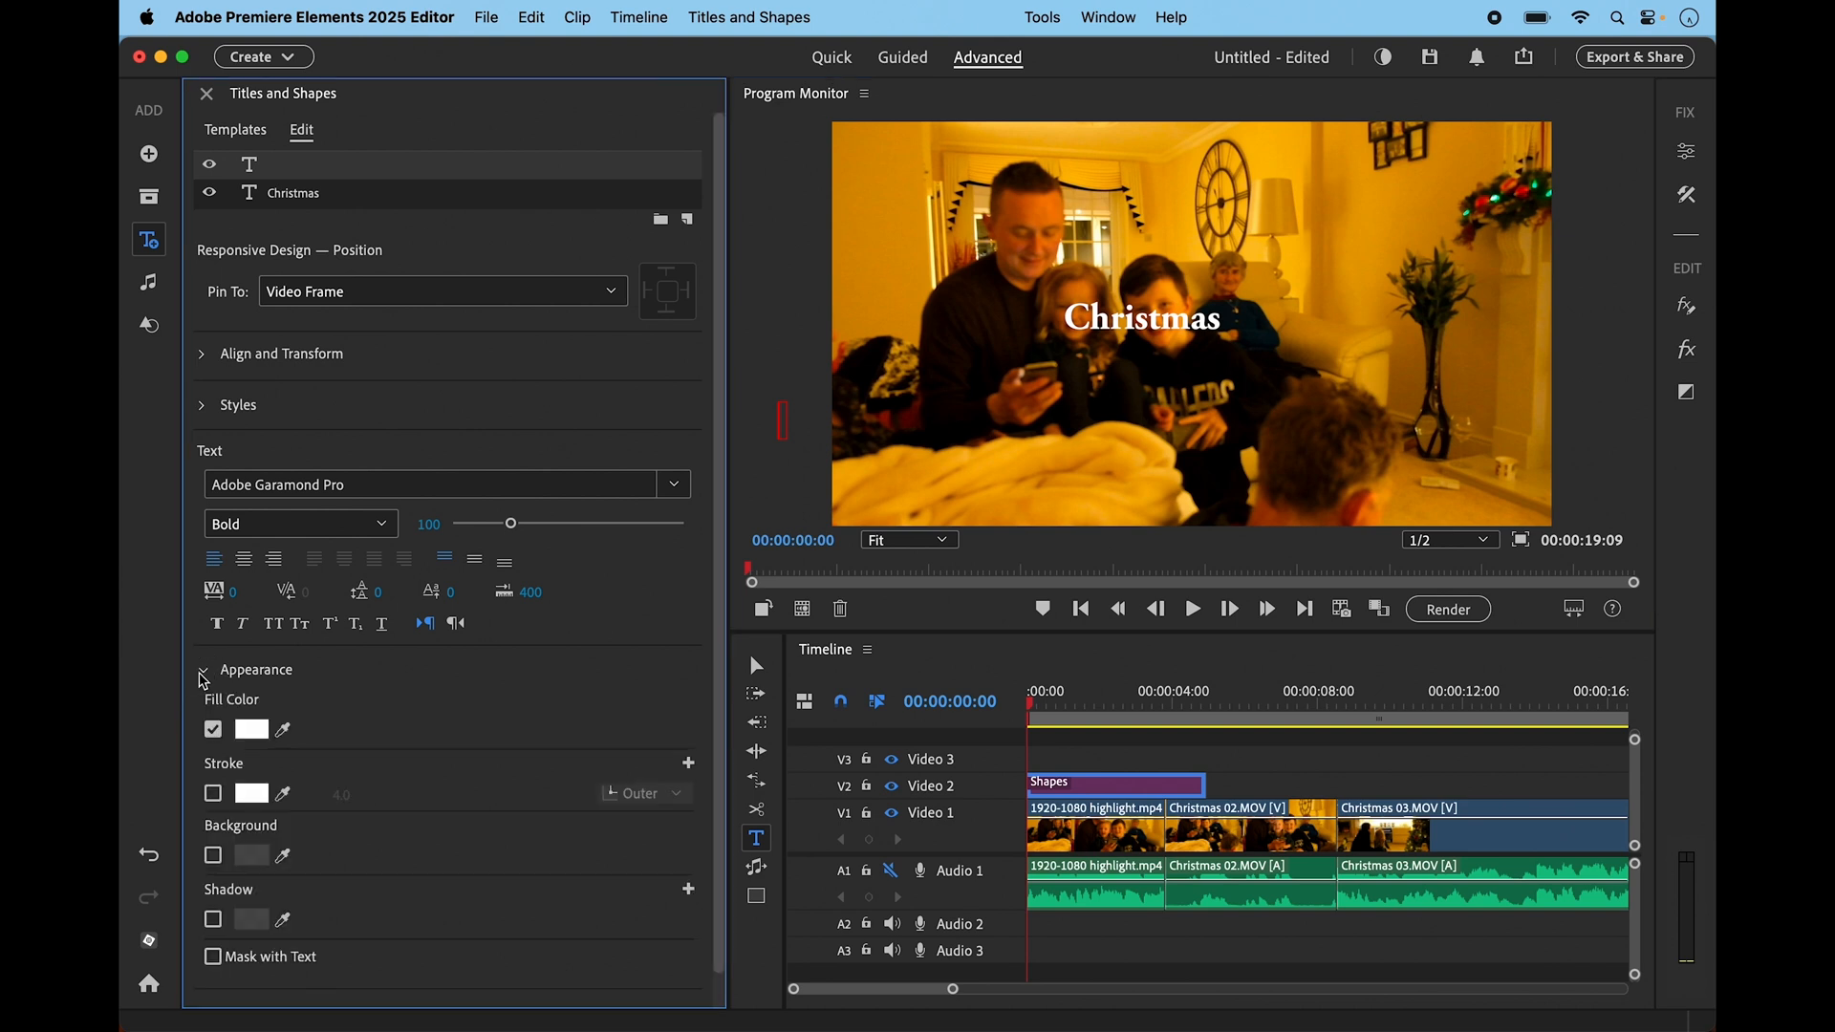
left_click(206, 94)
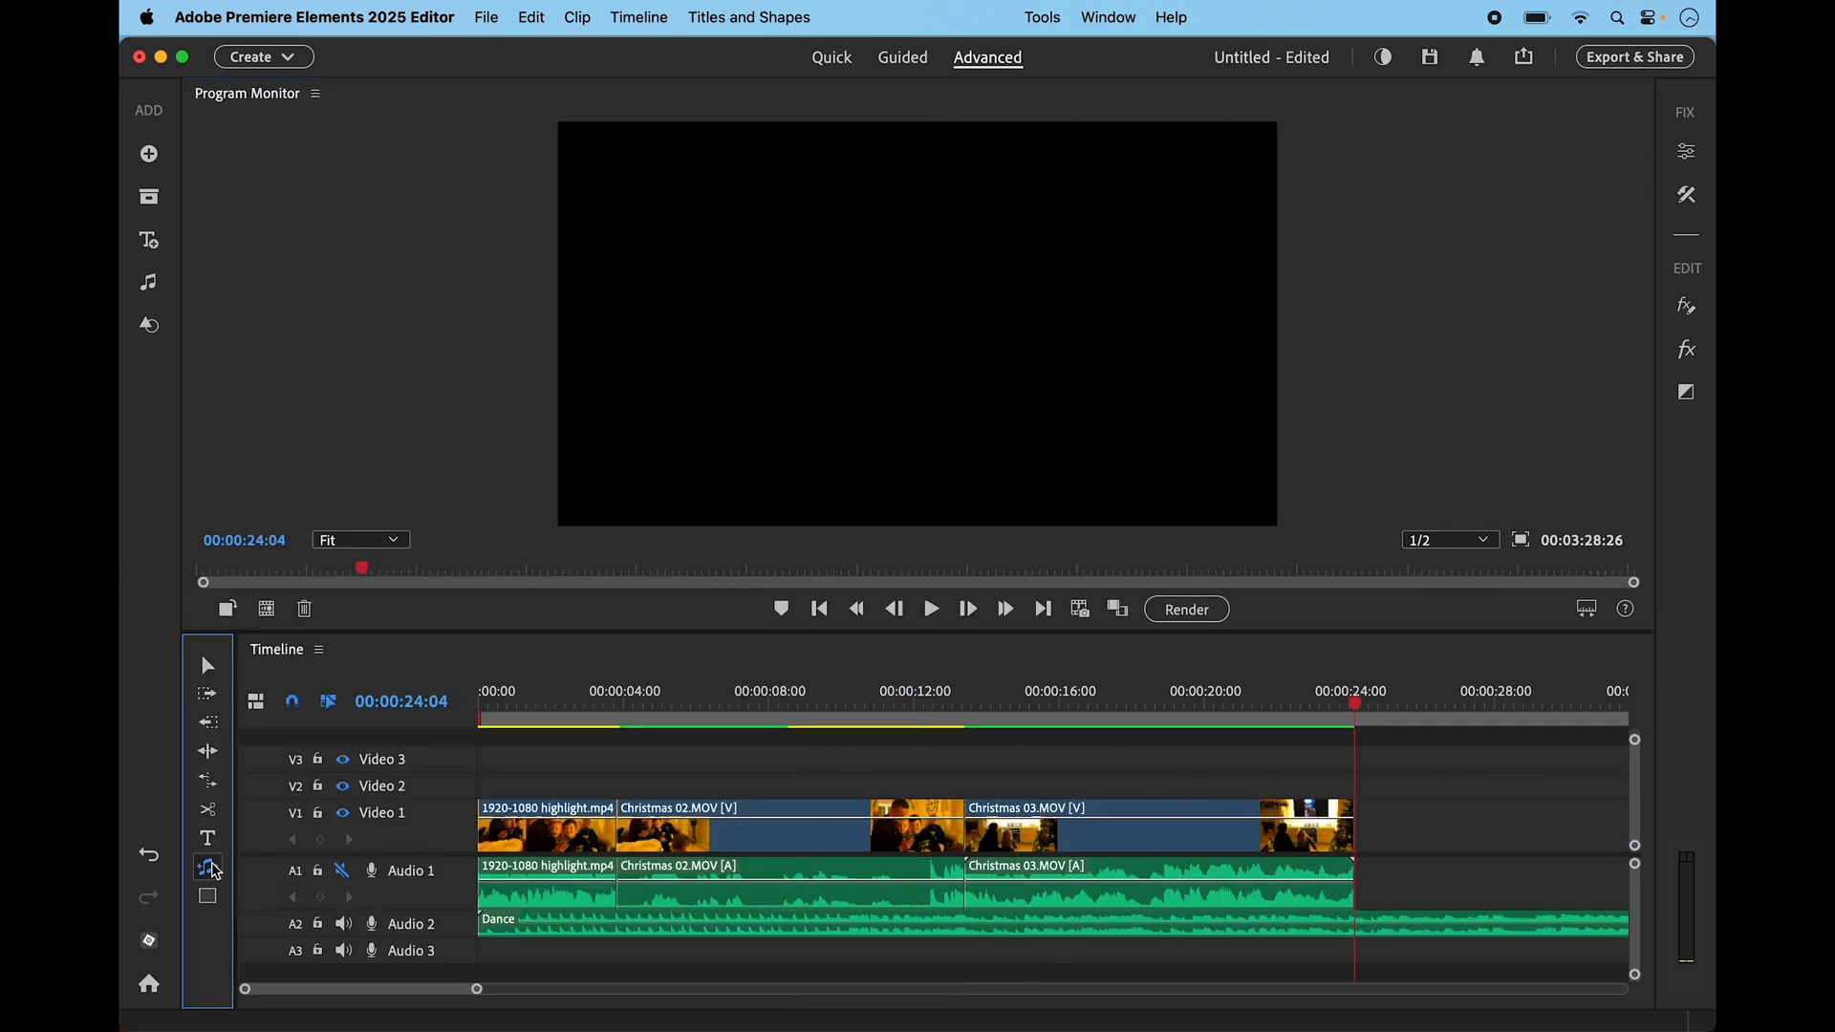
mouse_move(387, 406)
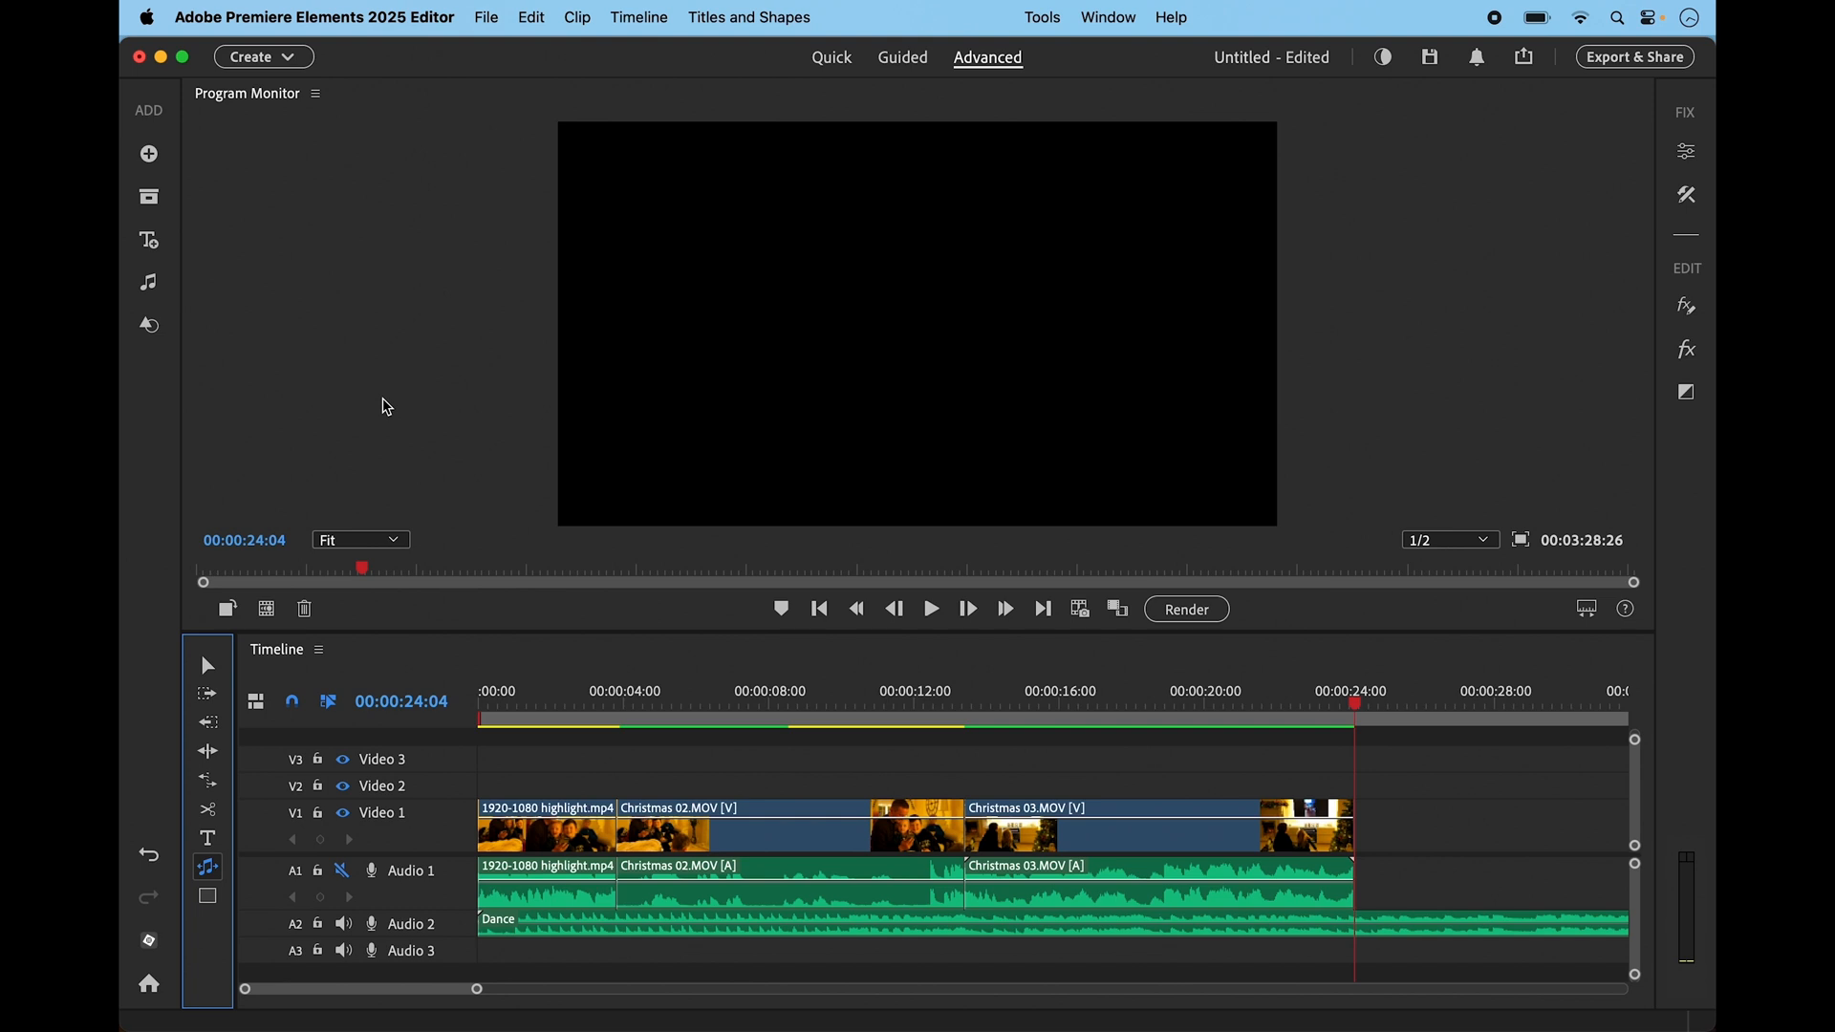
mouse_move(582, 942)
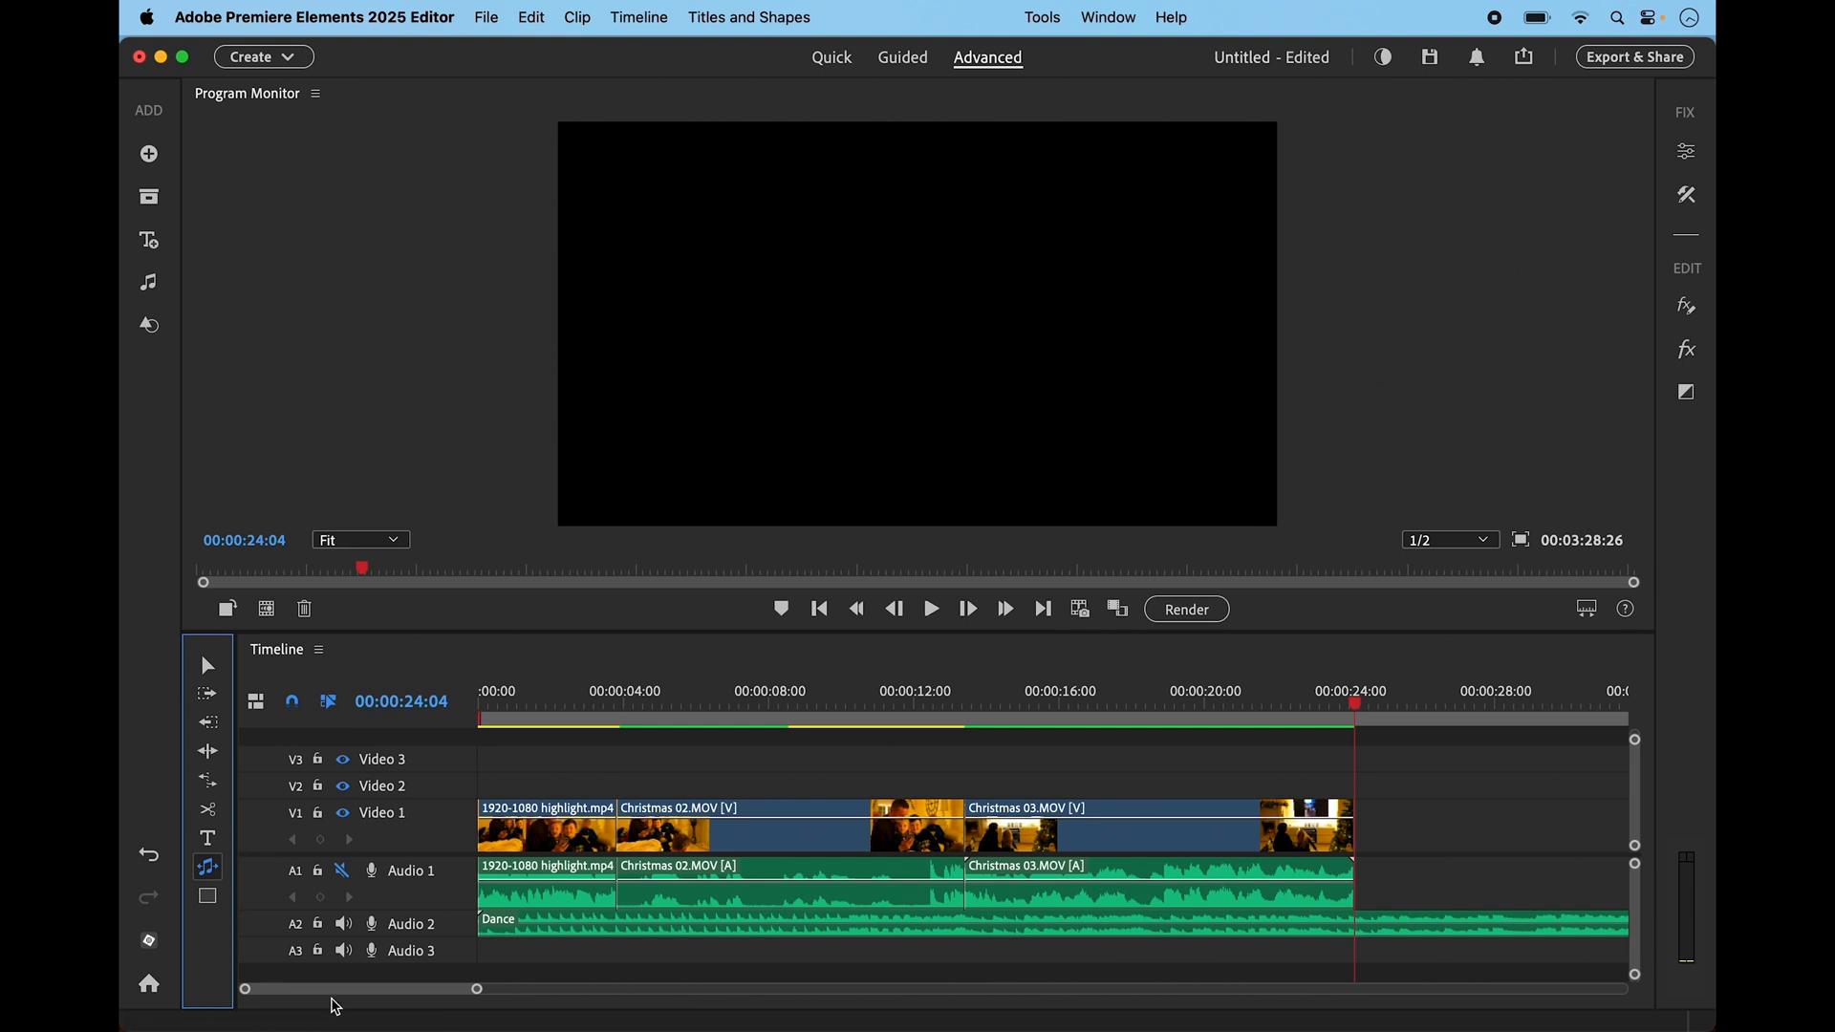
Split the Dance track near 30 seconds and delete its short trailing piece
left_click_drag(333, 989, 410, 989)
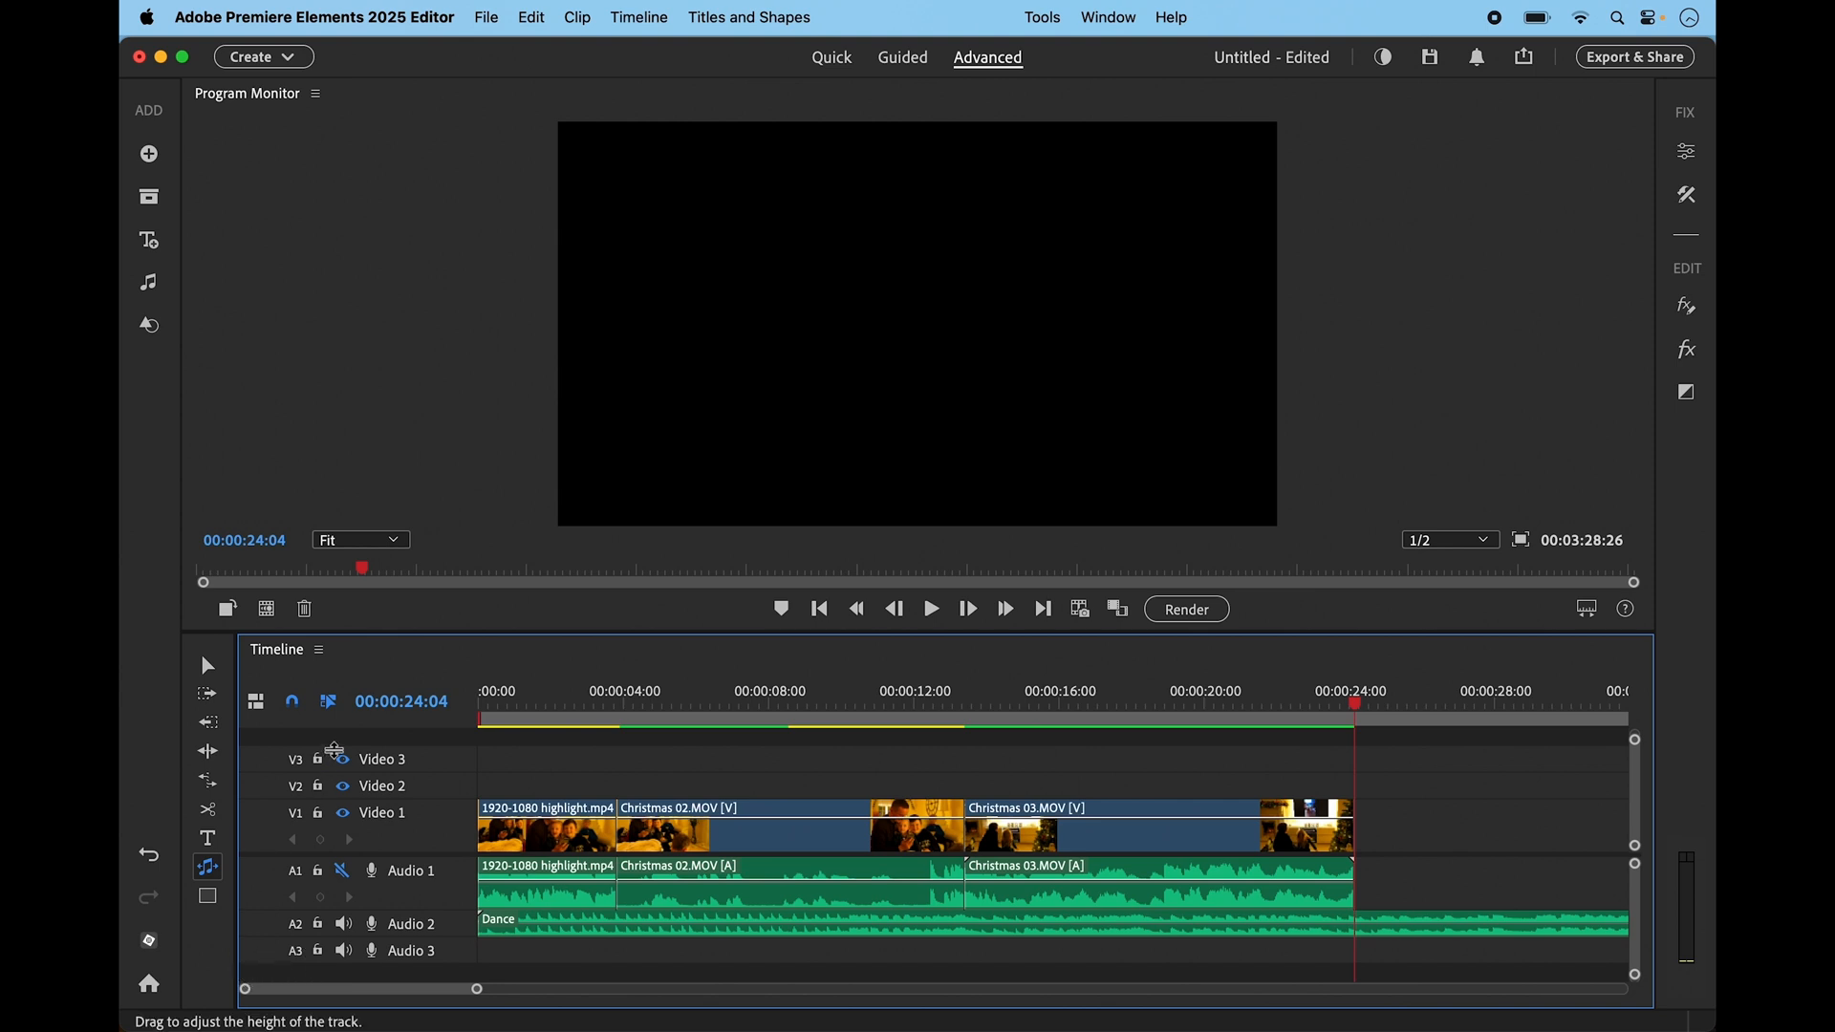
mouse_move(207, 870)
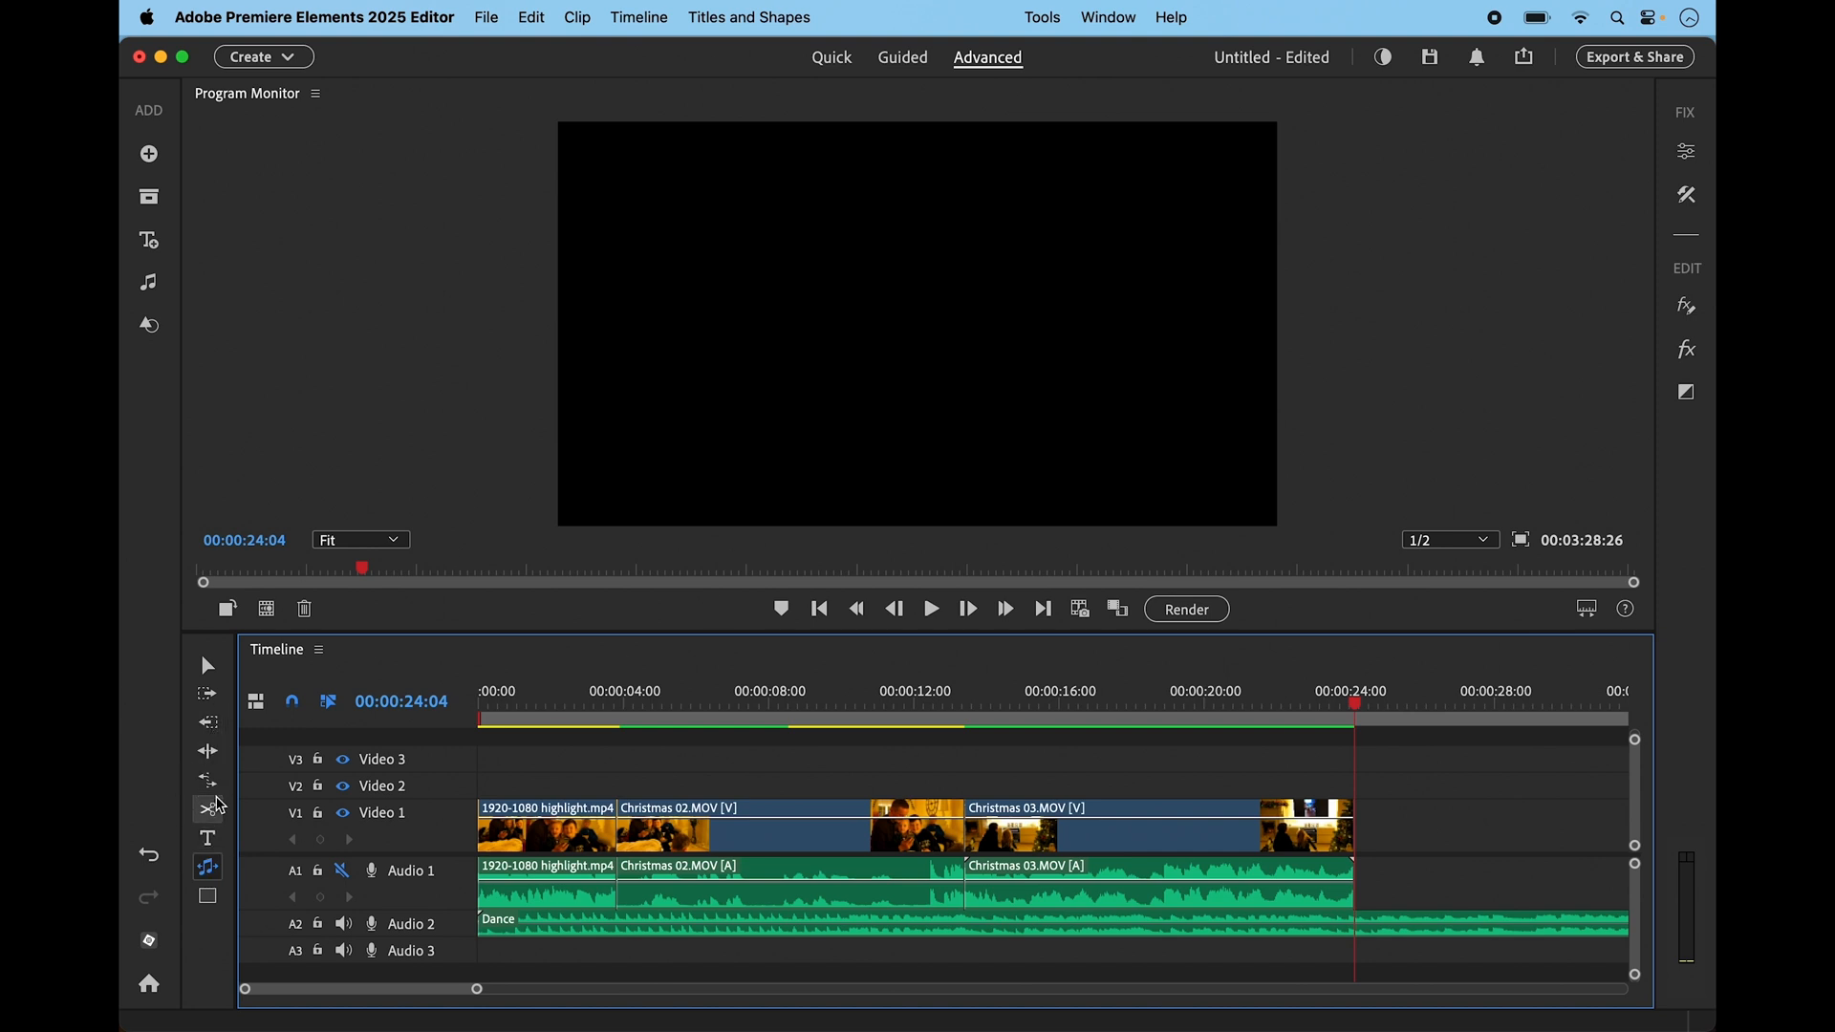
left_click(207, 808)
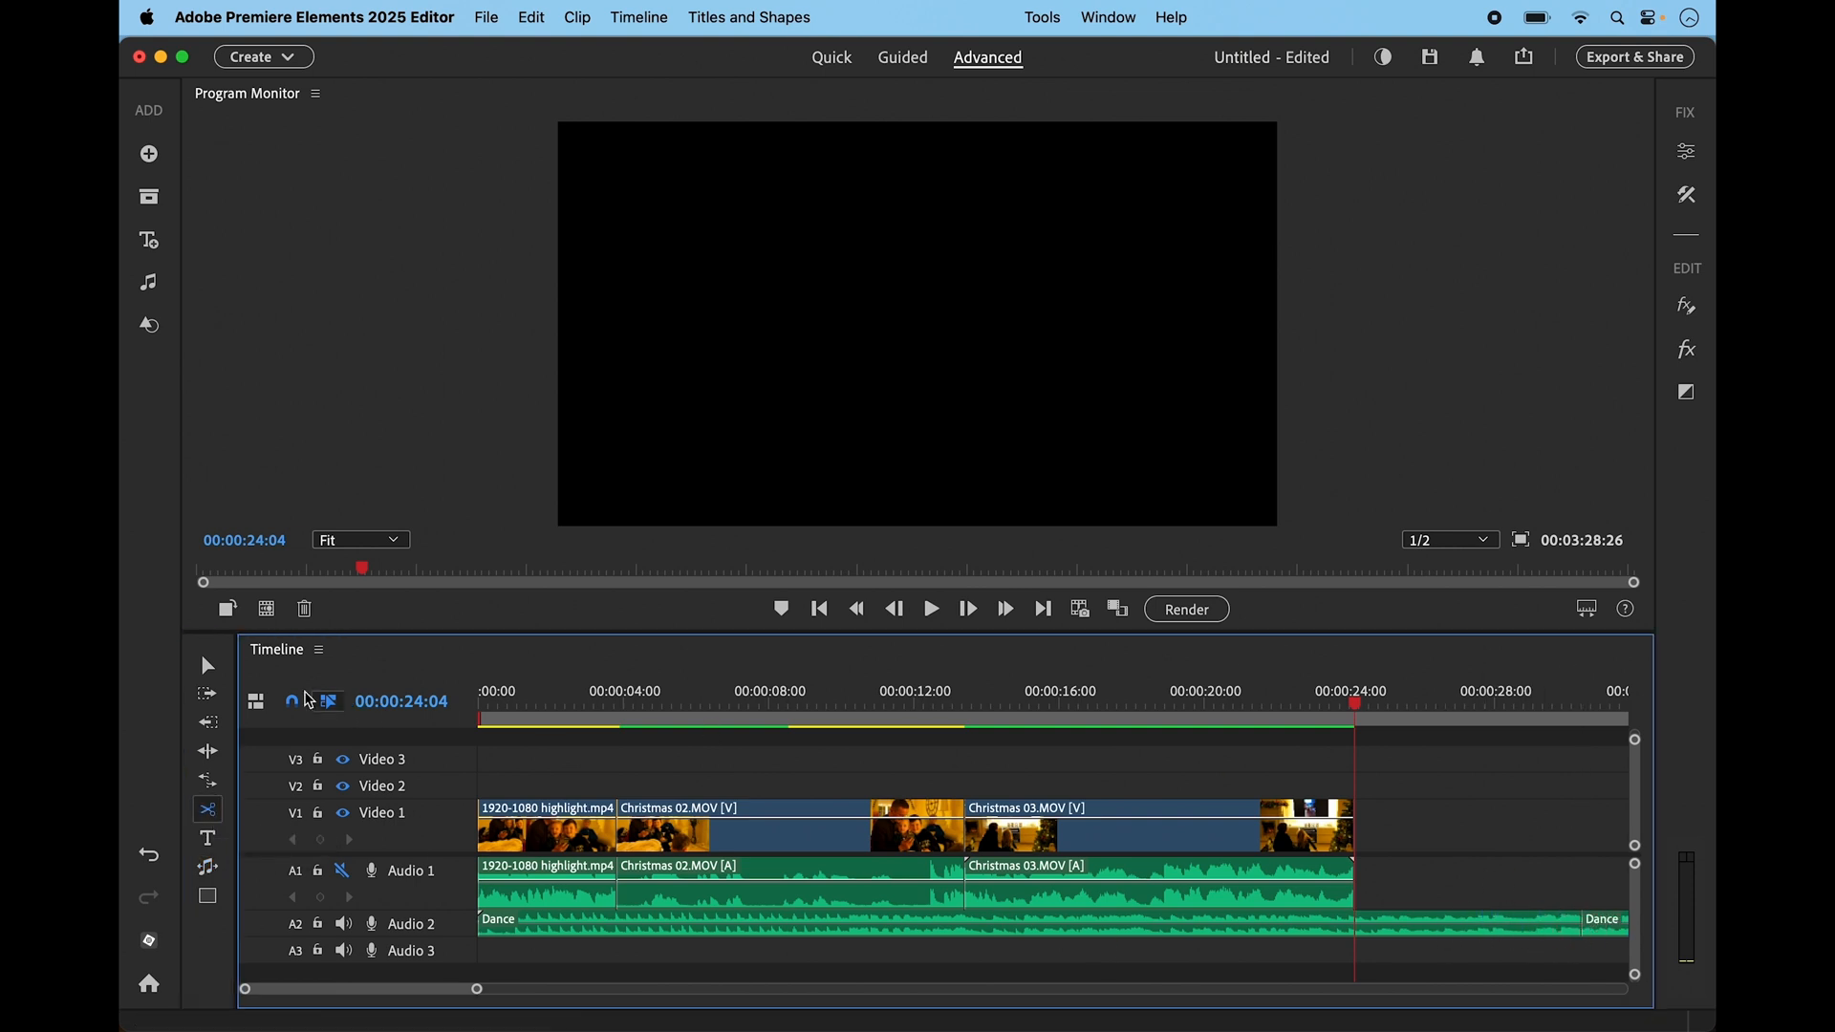
left_click(208, 665)
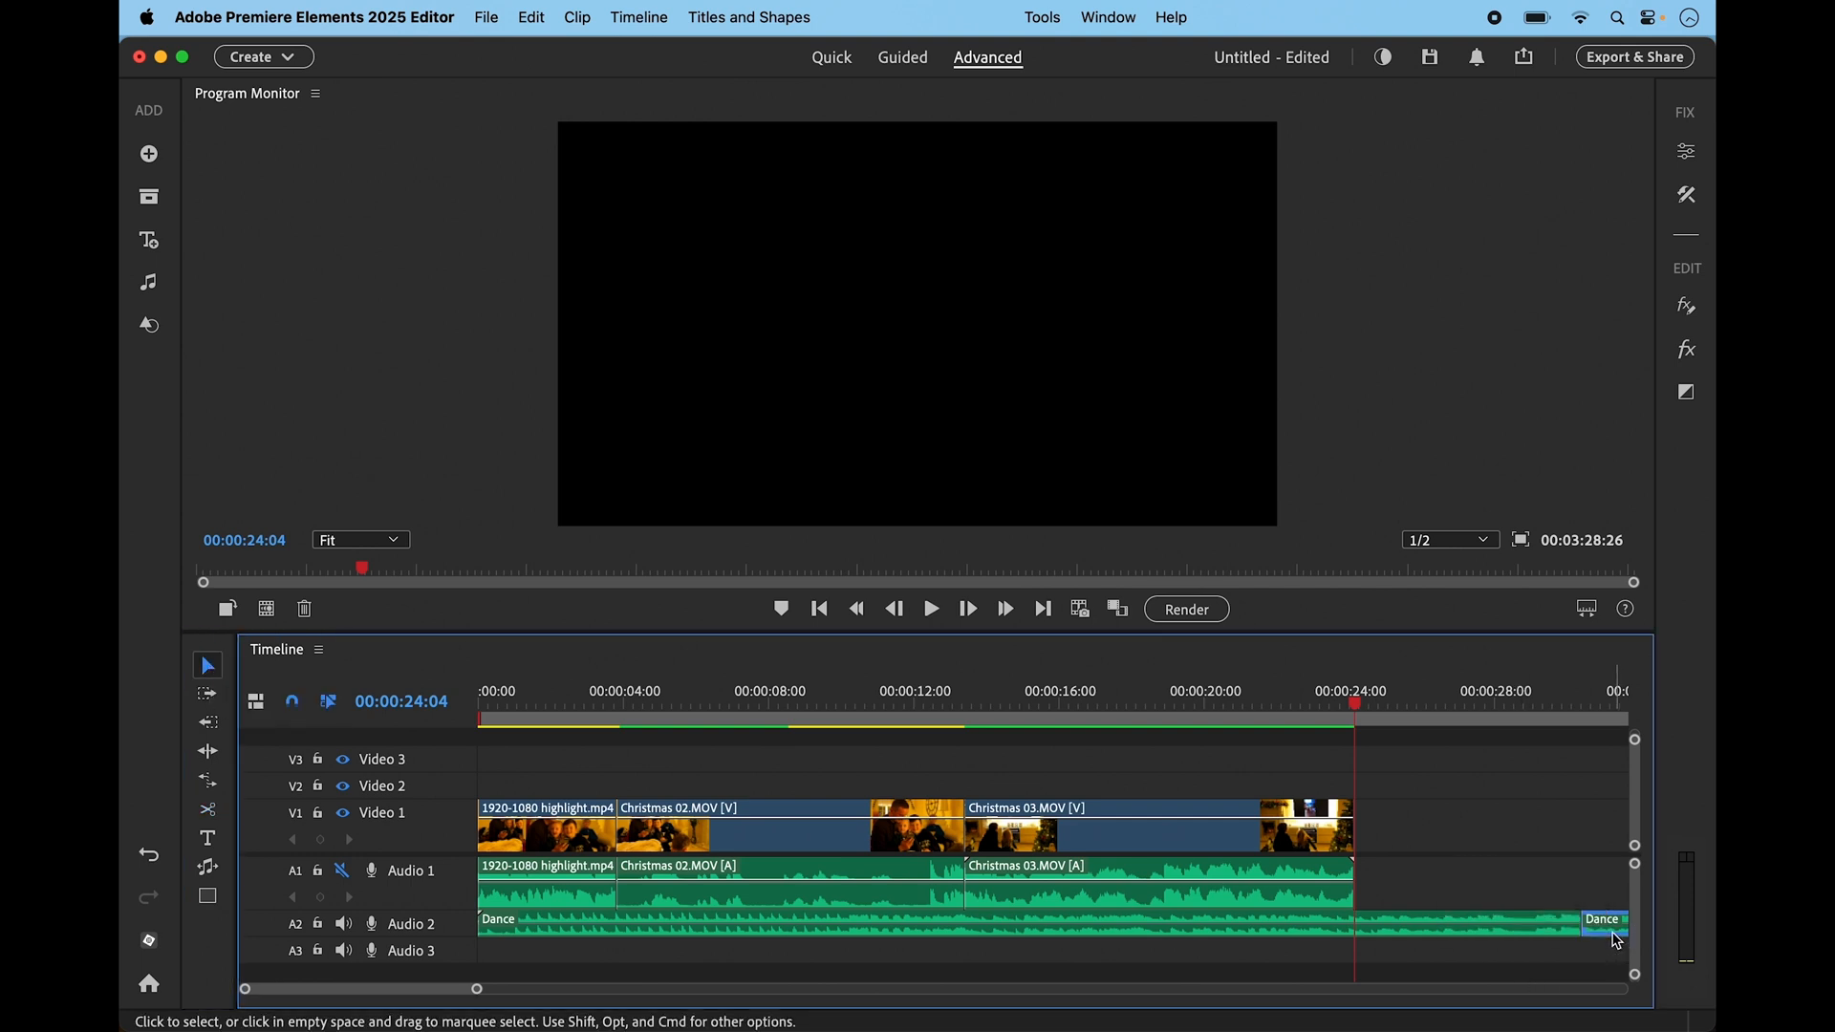
right_click(1602, 924)
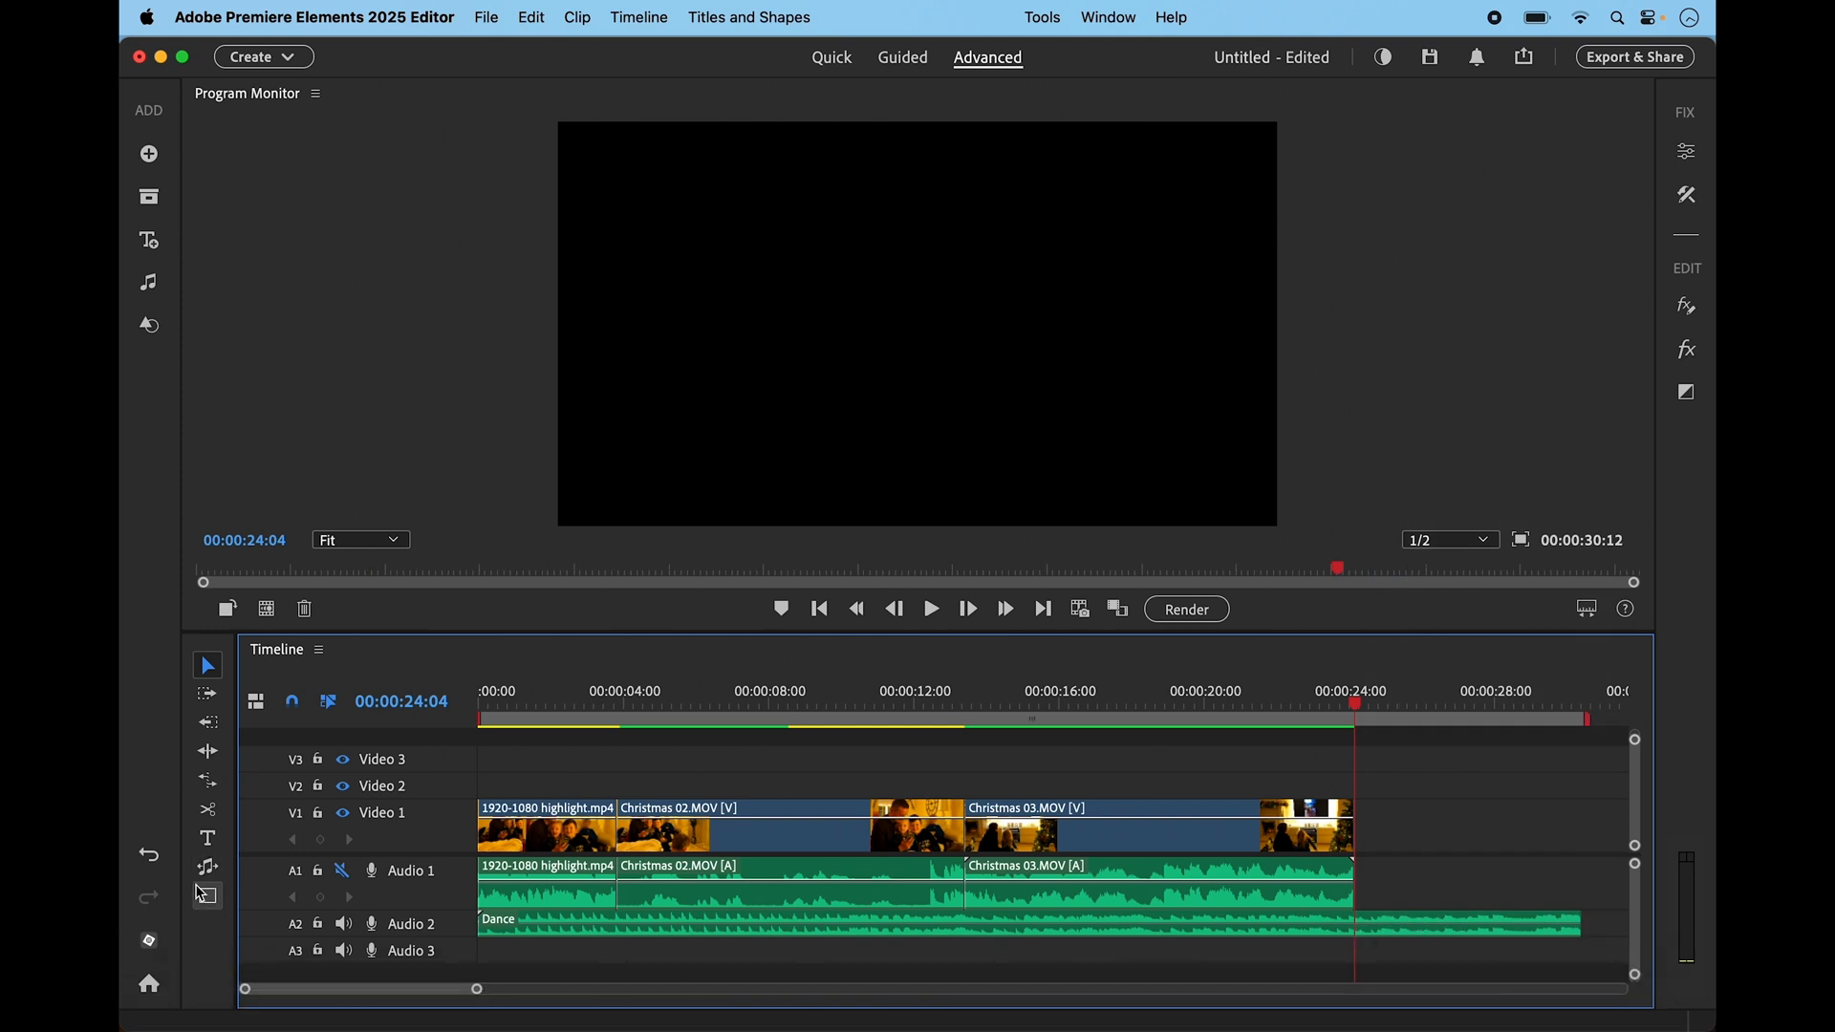
left_click(207, 870)
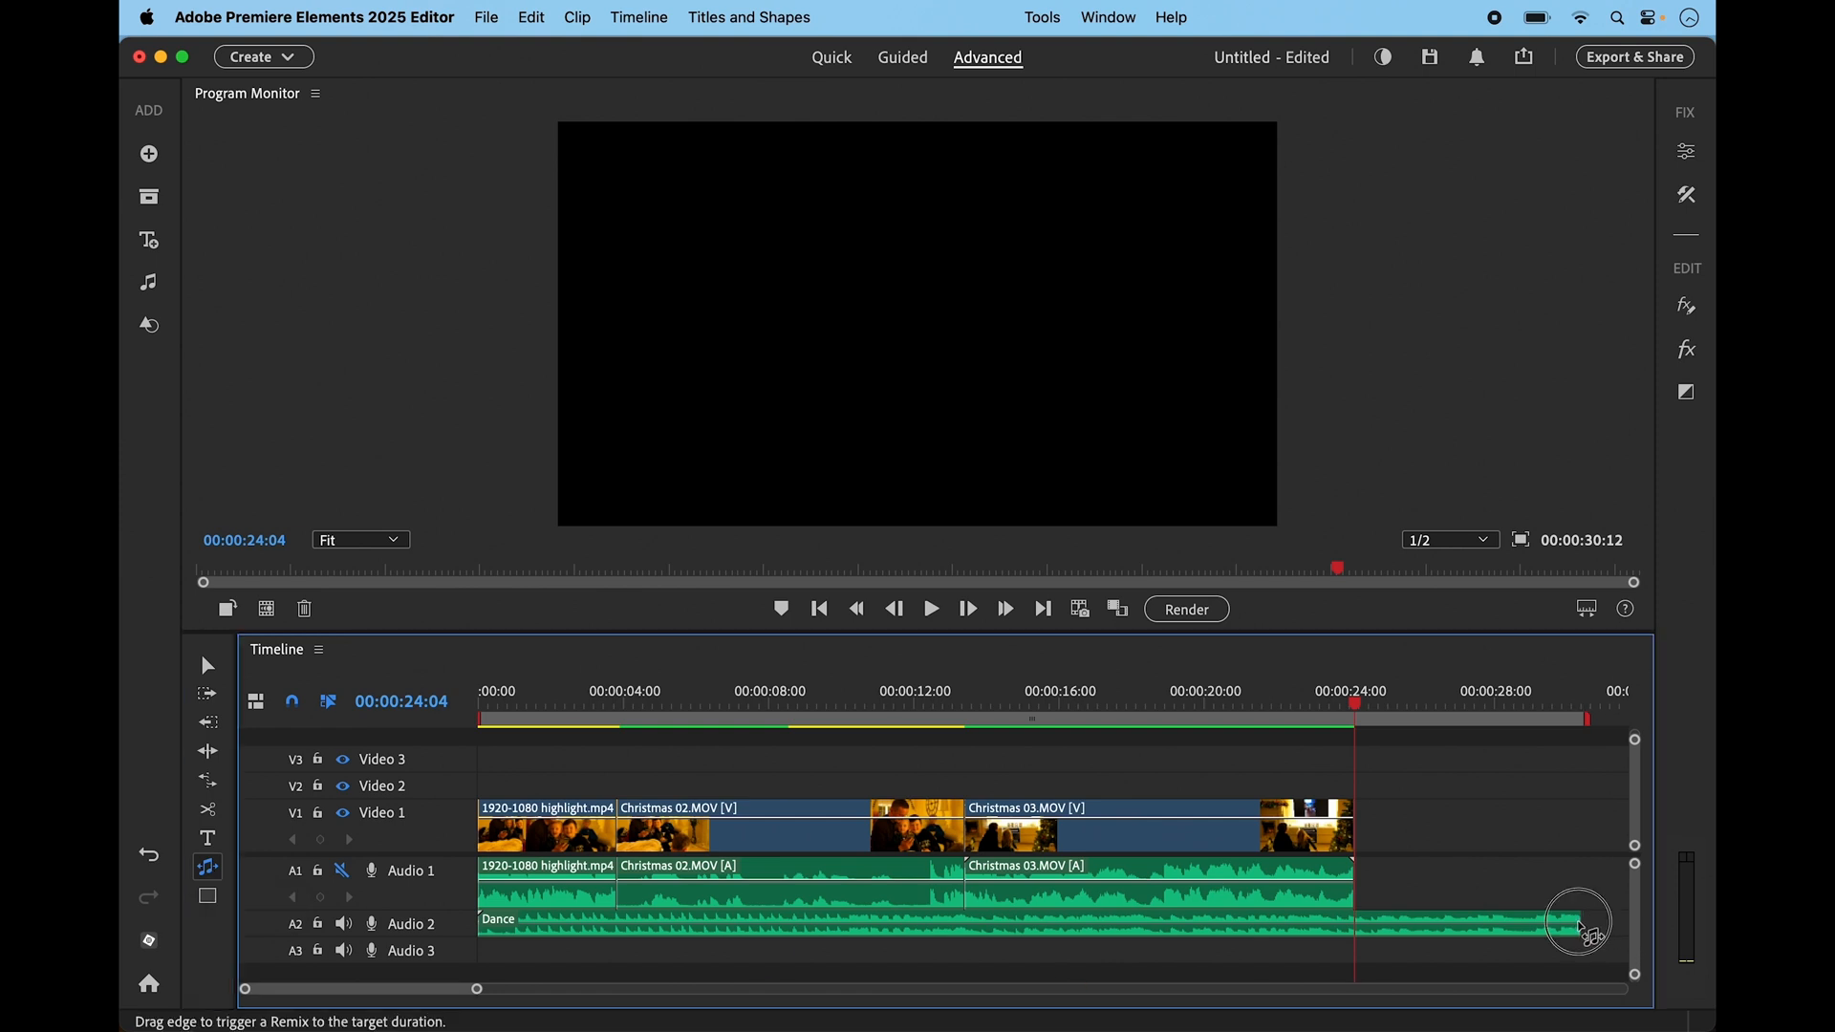
Remix the Dance track on Audio 2 to end near 00:00:27:28, then play it back
left_click_drag(1580, 924, 1498, 925)
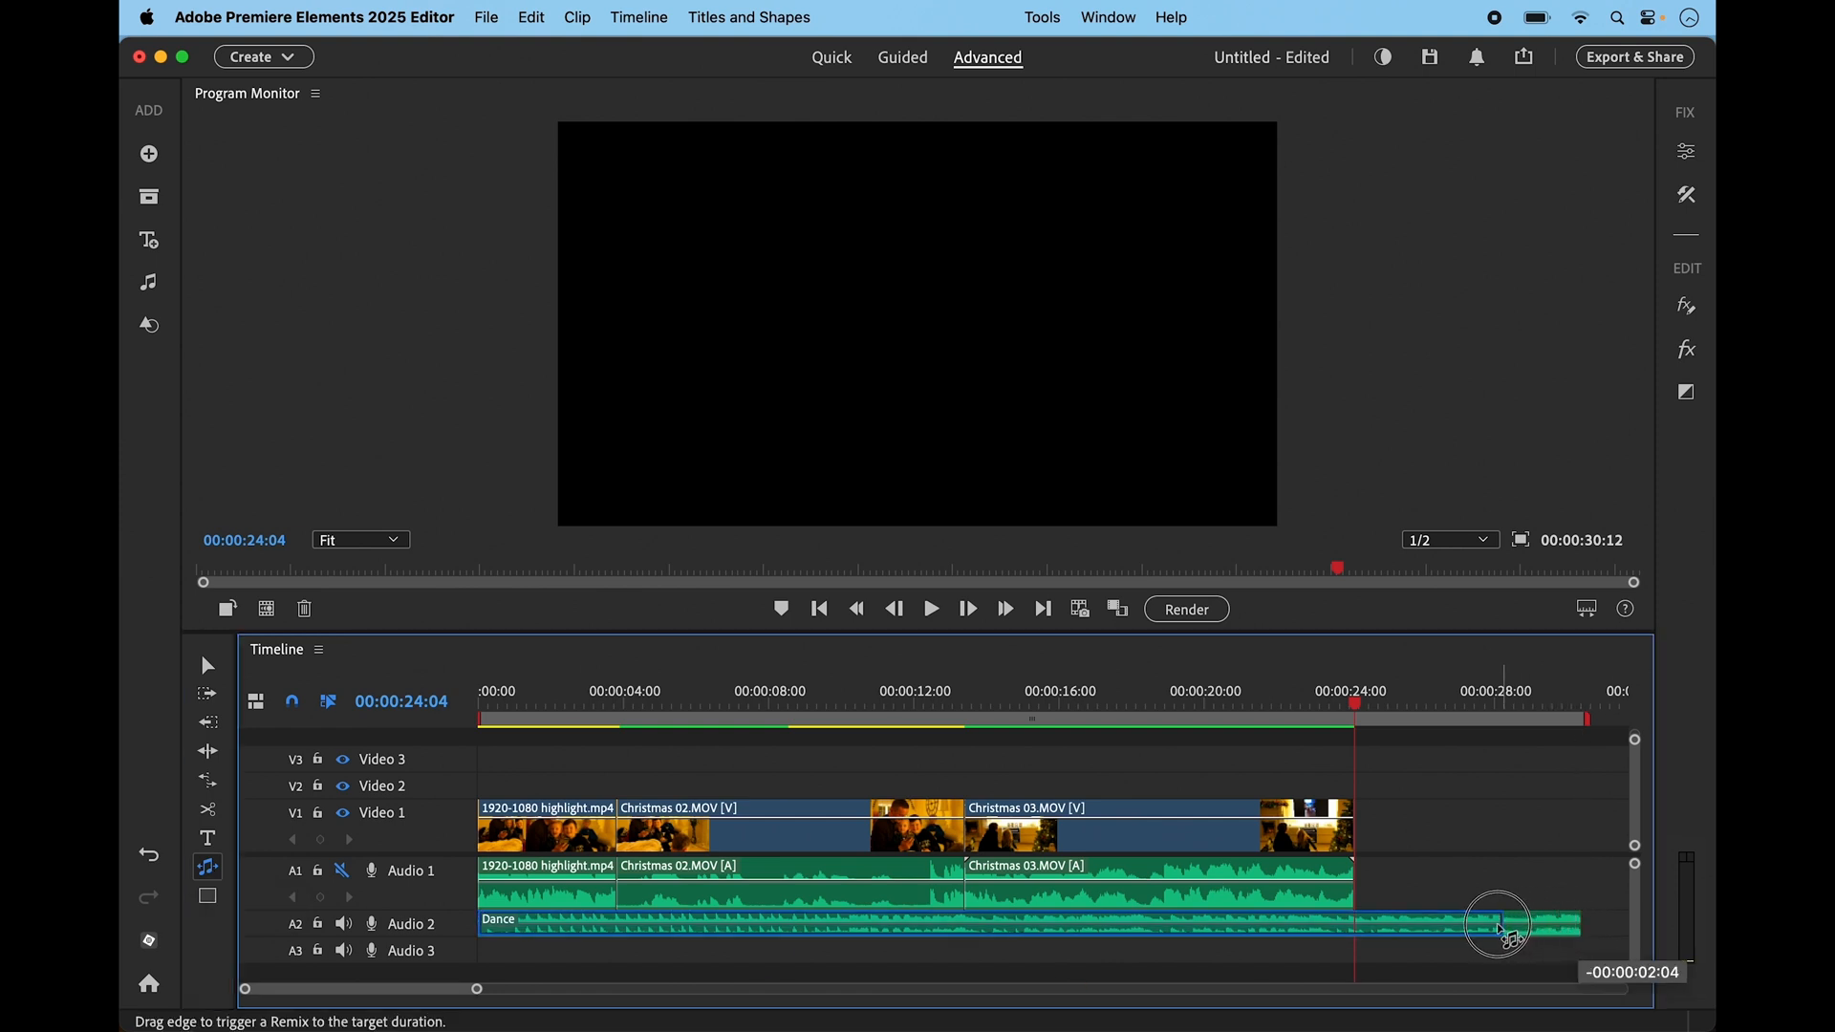
left_click_drag(1503, 924, 1357, 927)
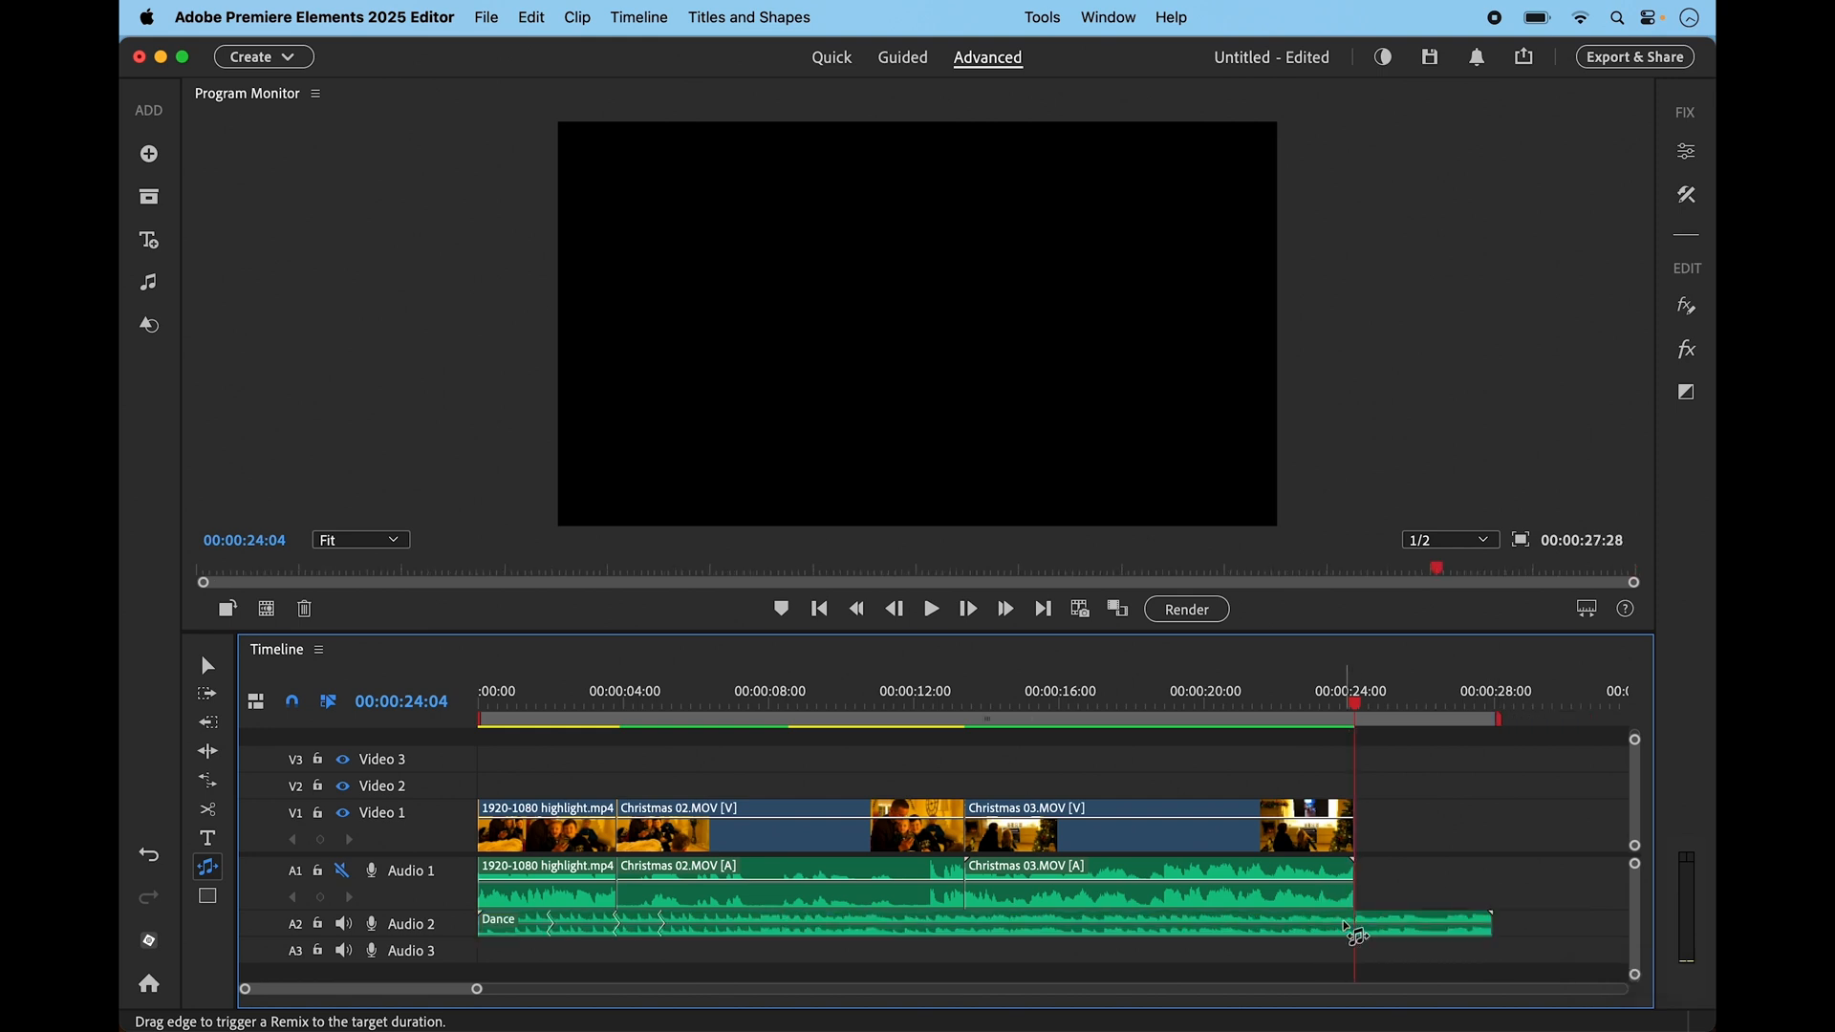
mouse_move(1566, 673)
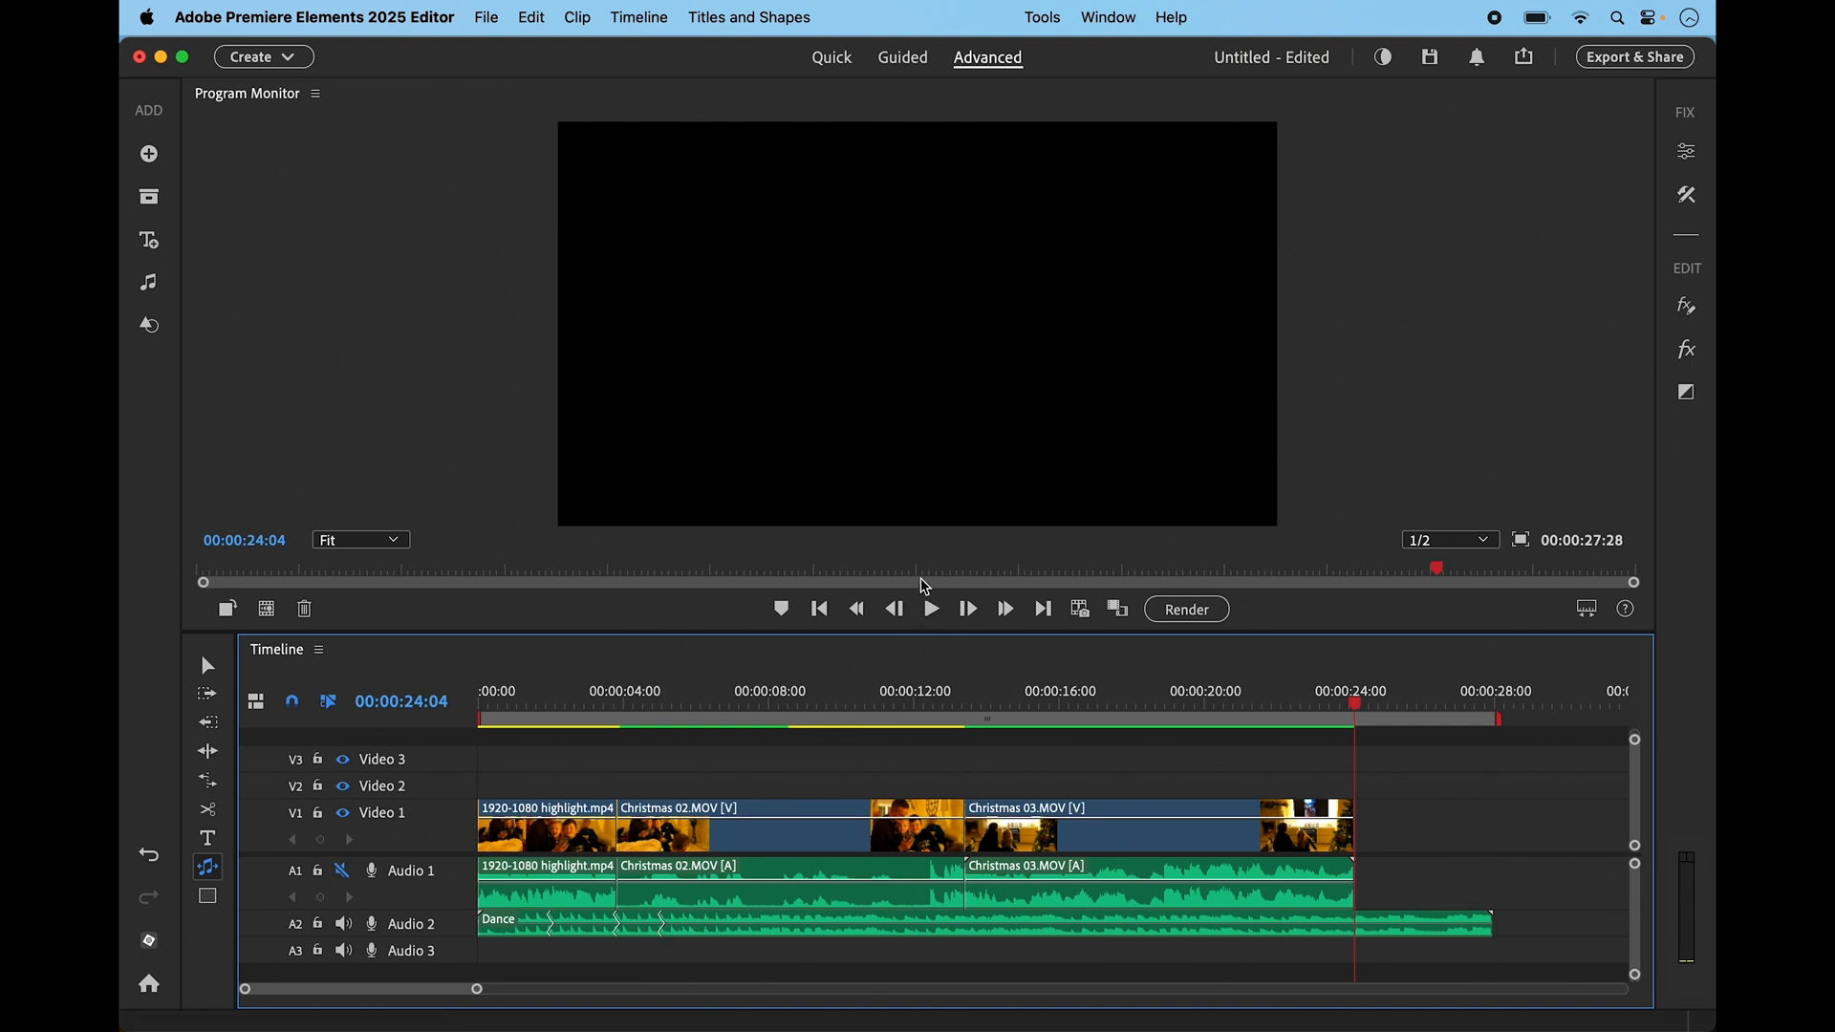
mouse_move(1369, 734)
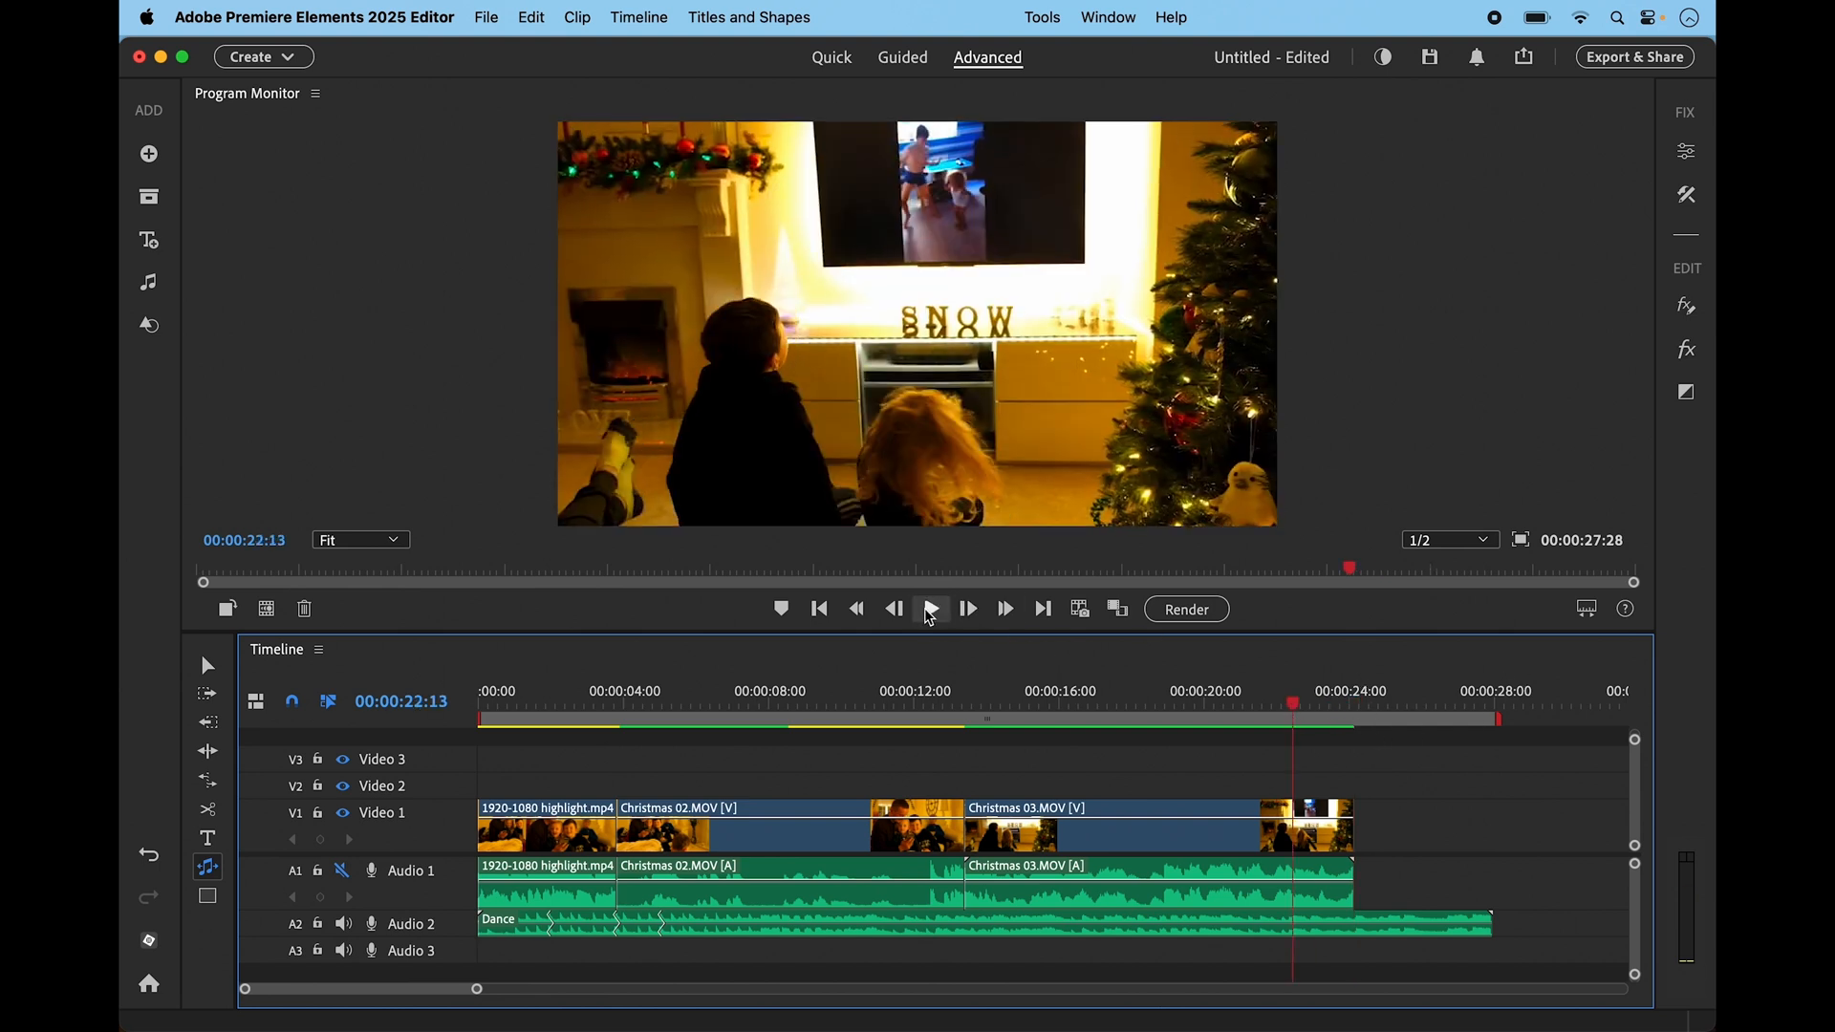
left_click(930, 609)
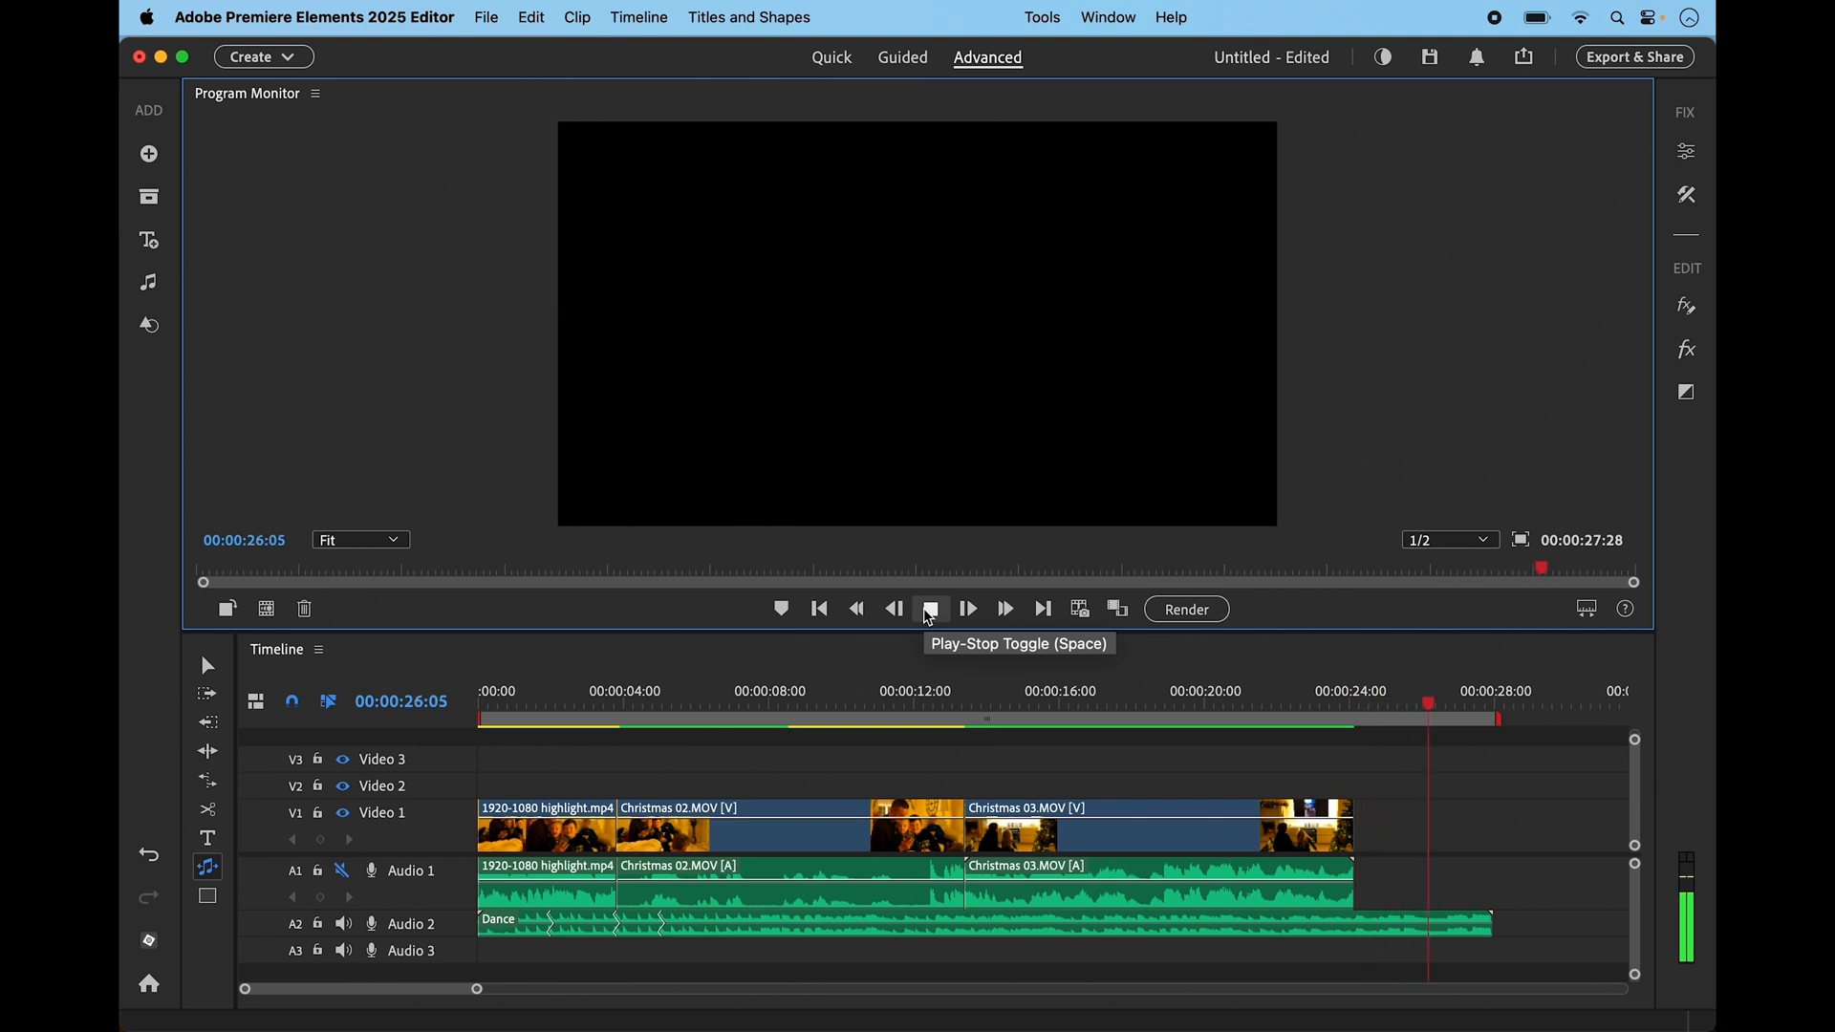
left_click(929, 608)
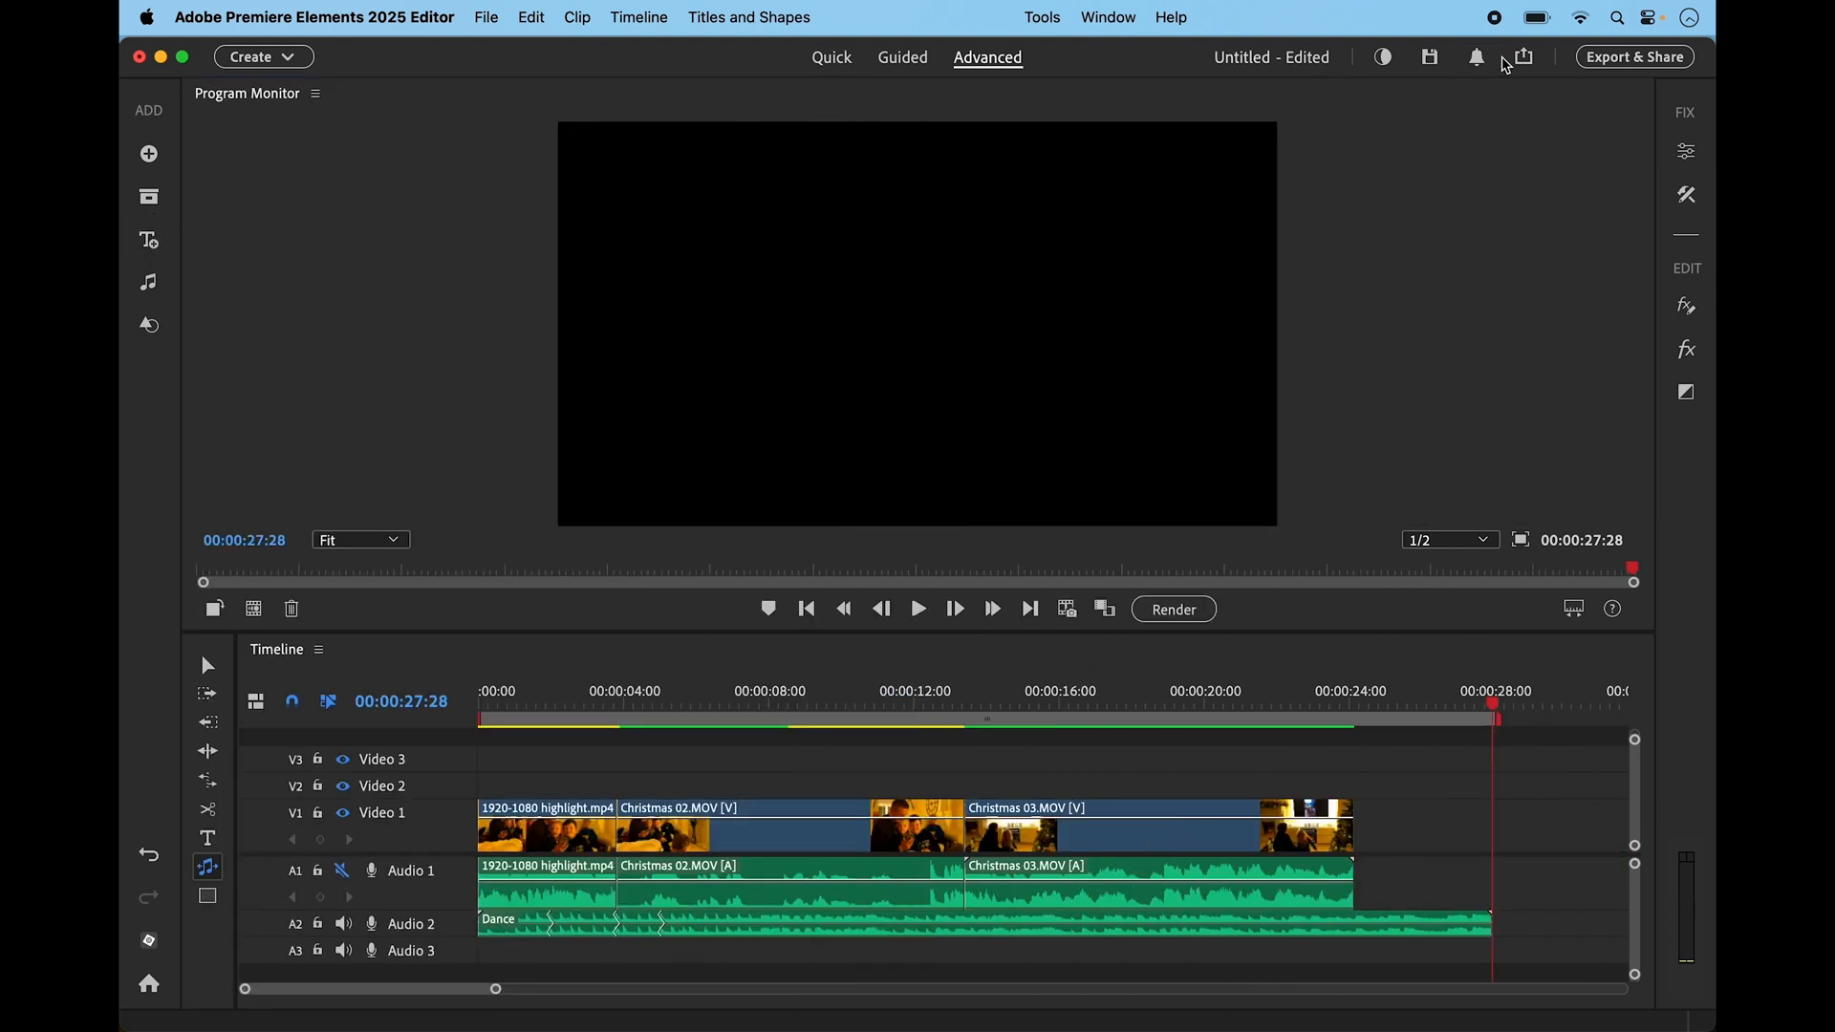
left_click(1685, 194)
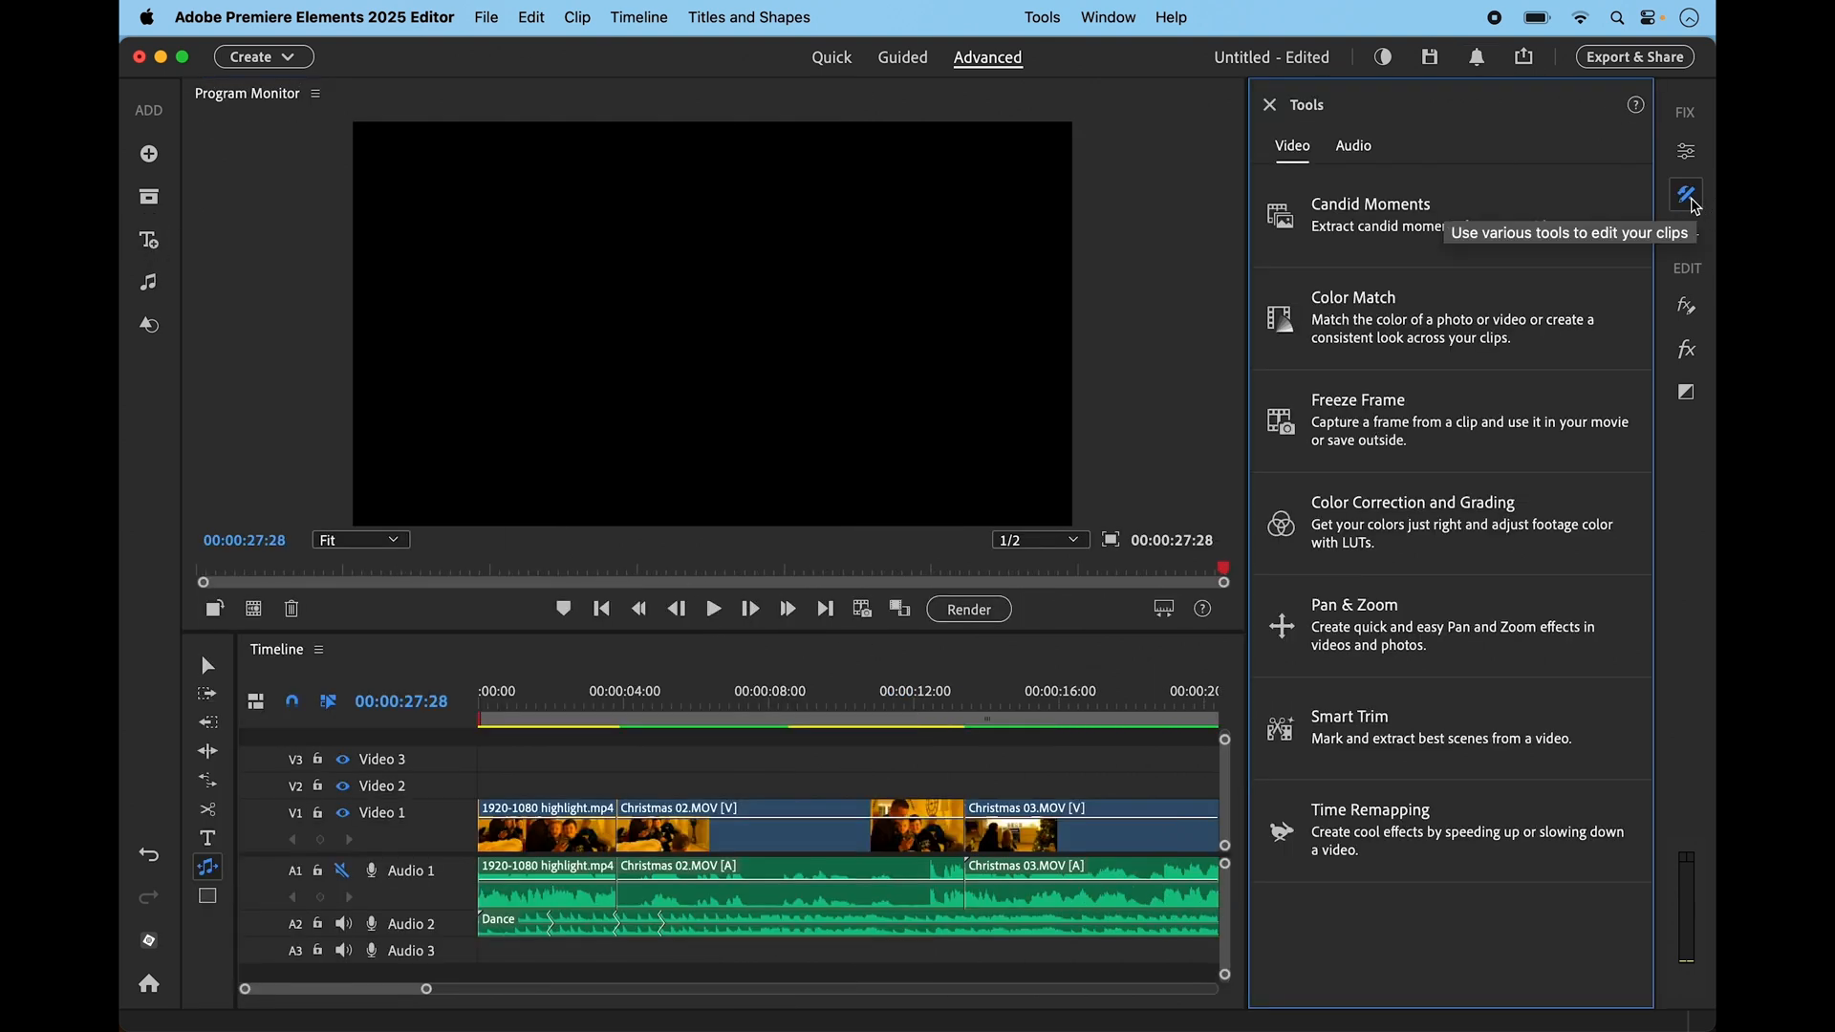
left_click(1686, 349)
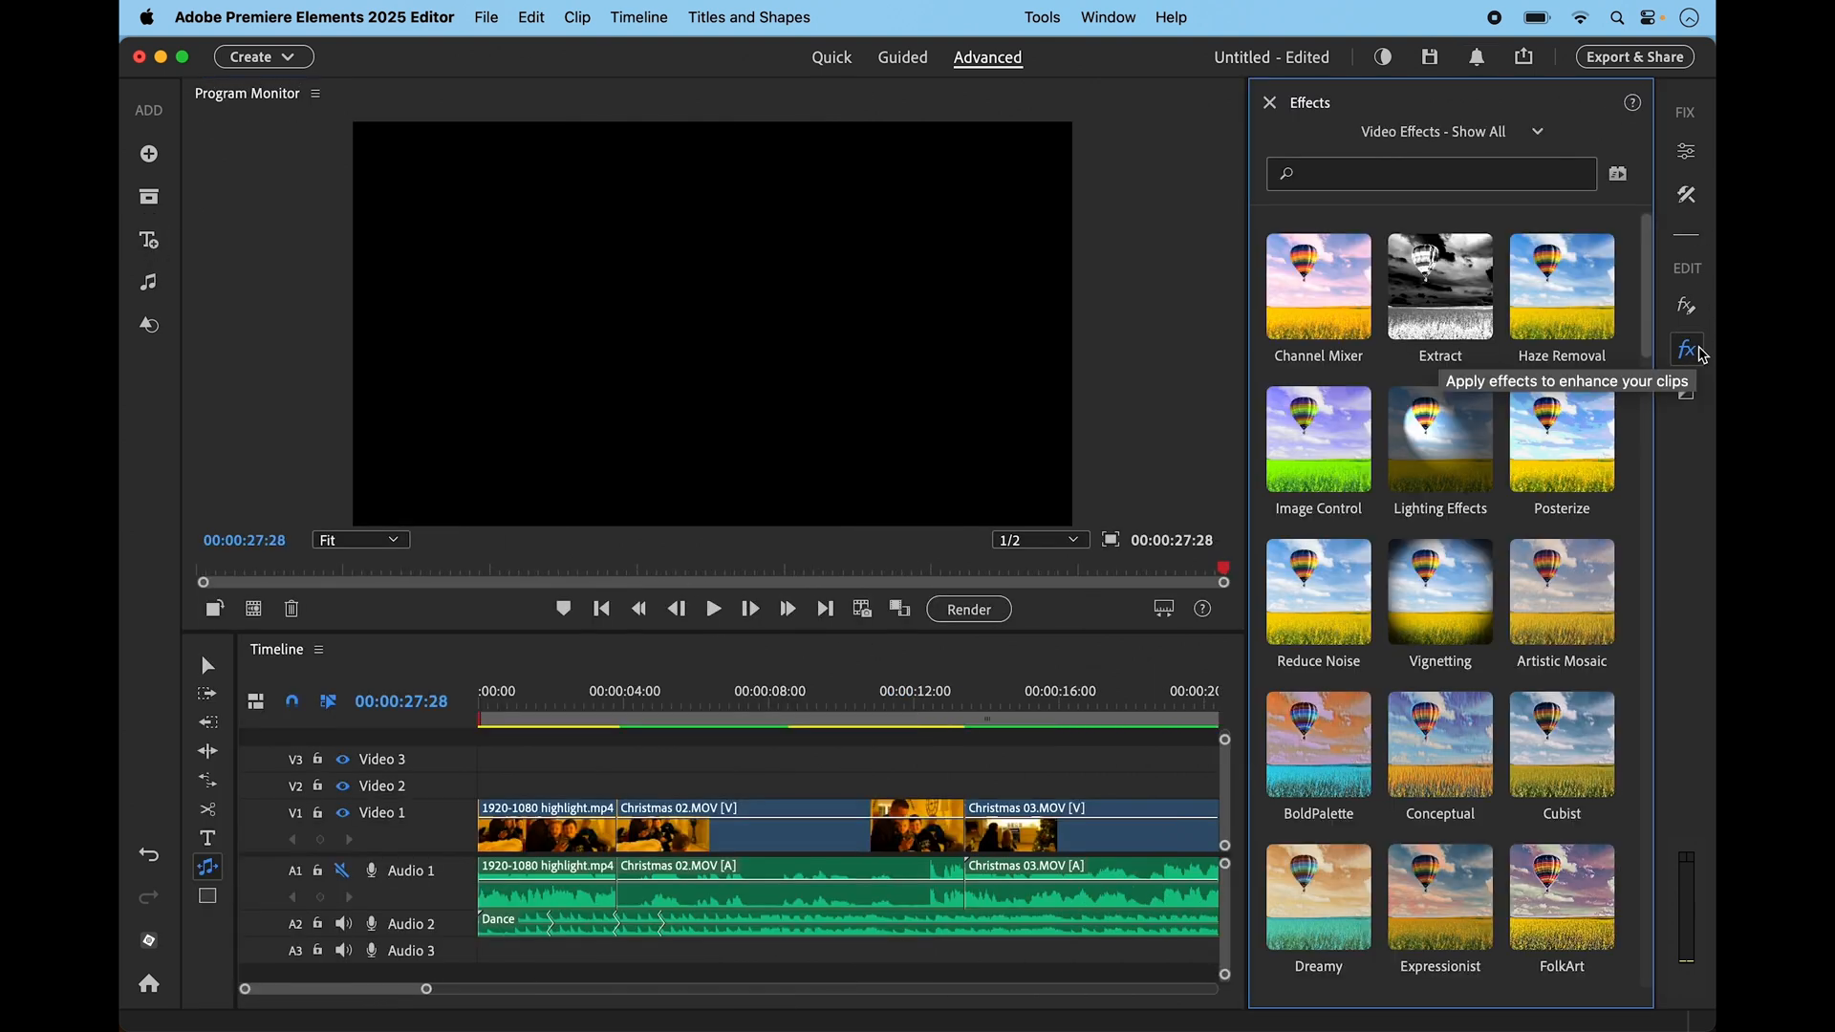
left_click(1267, 103)
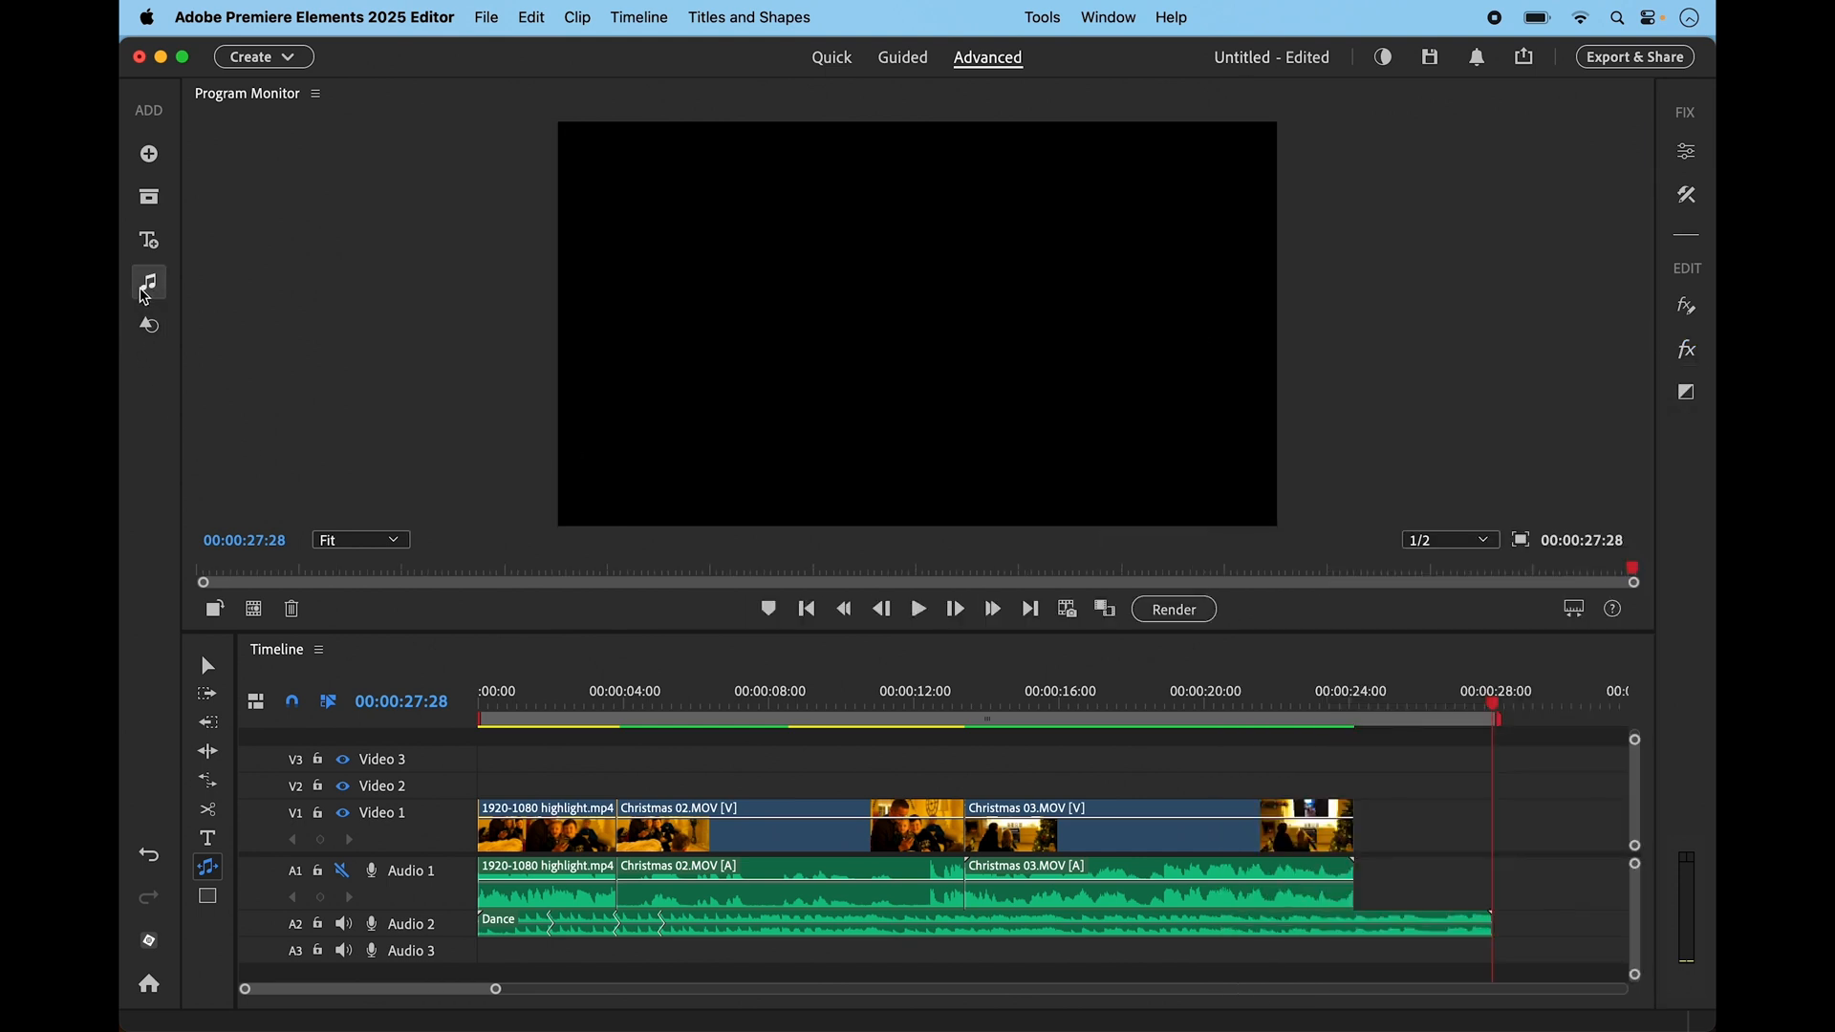